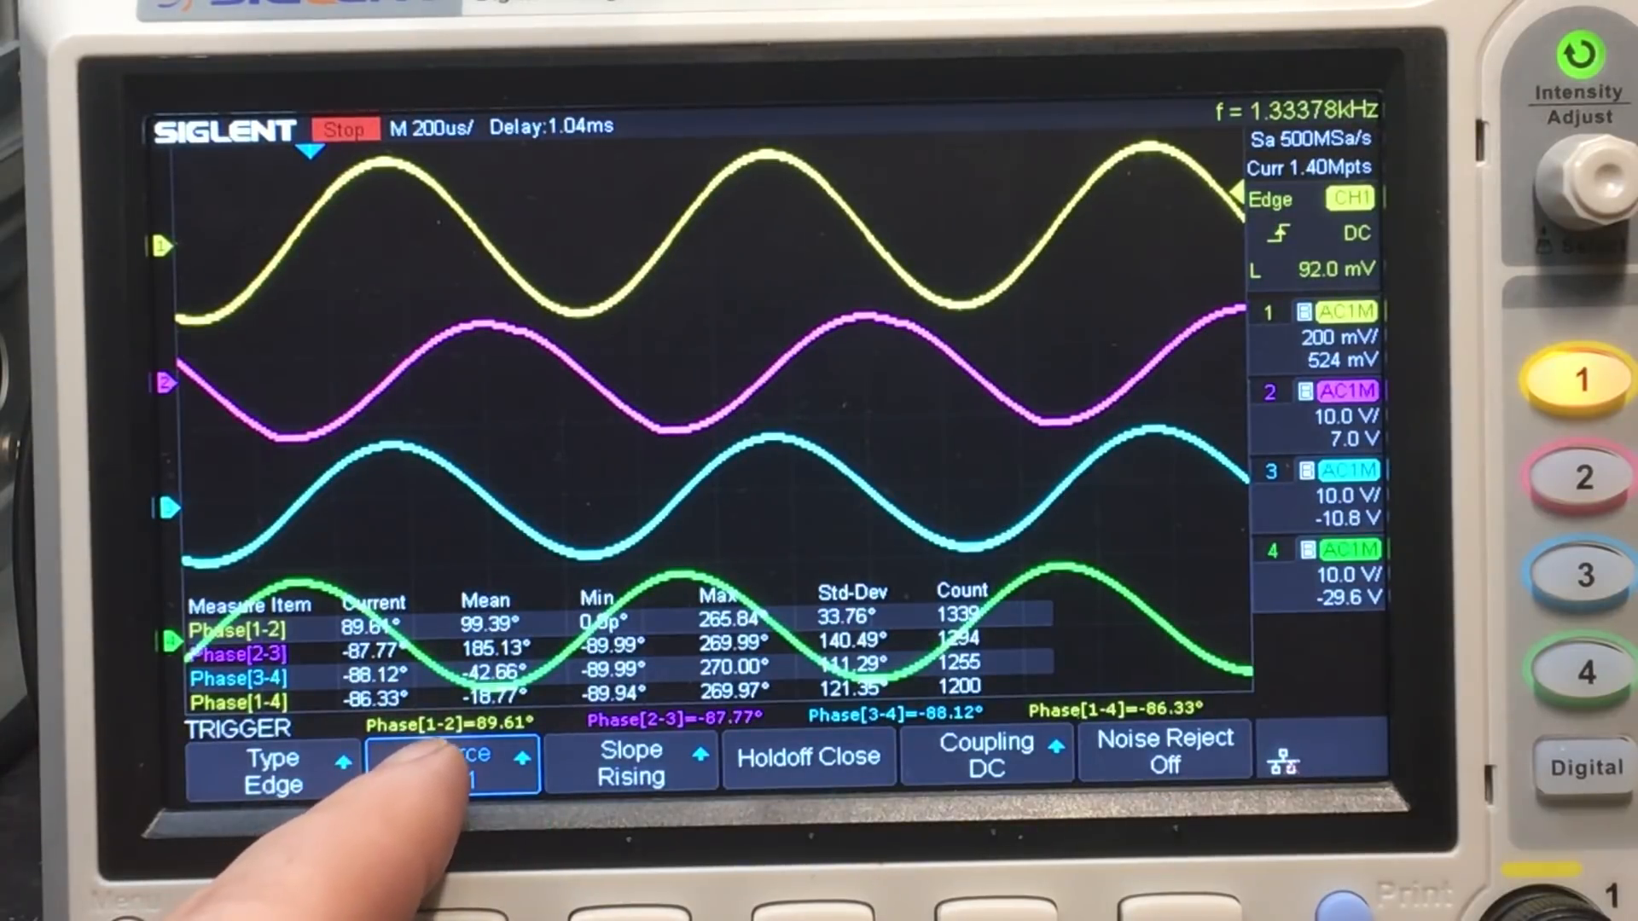
Jump to the A9 Oscillator Control schematic via the bookmarks, then hide the bookmarks panel.
{"action": "left_click", "coordinate": [450, 764]}
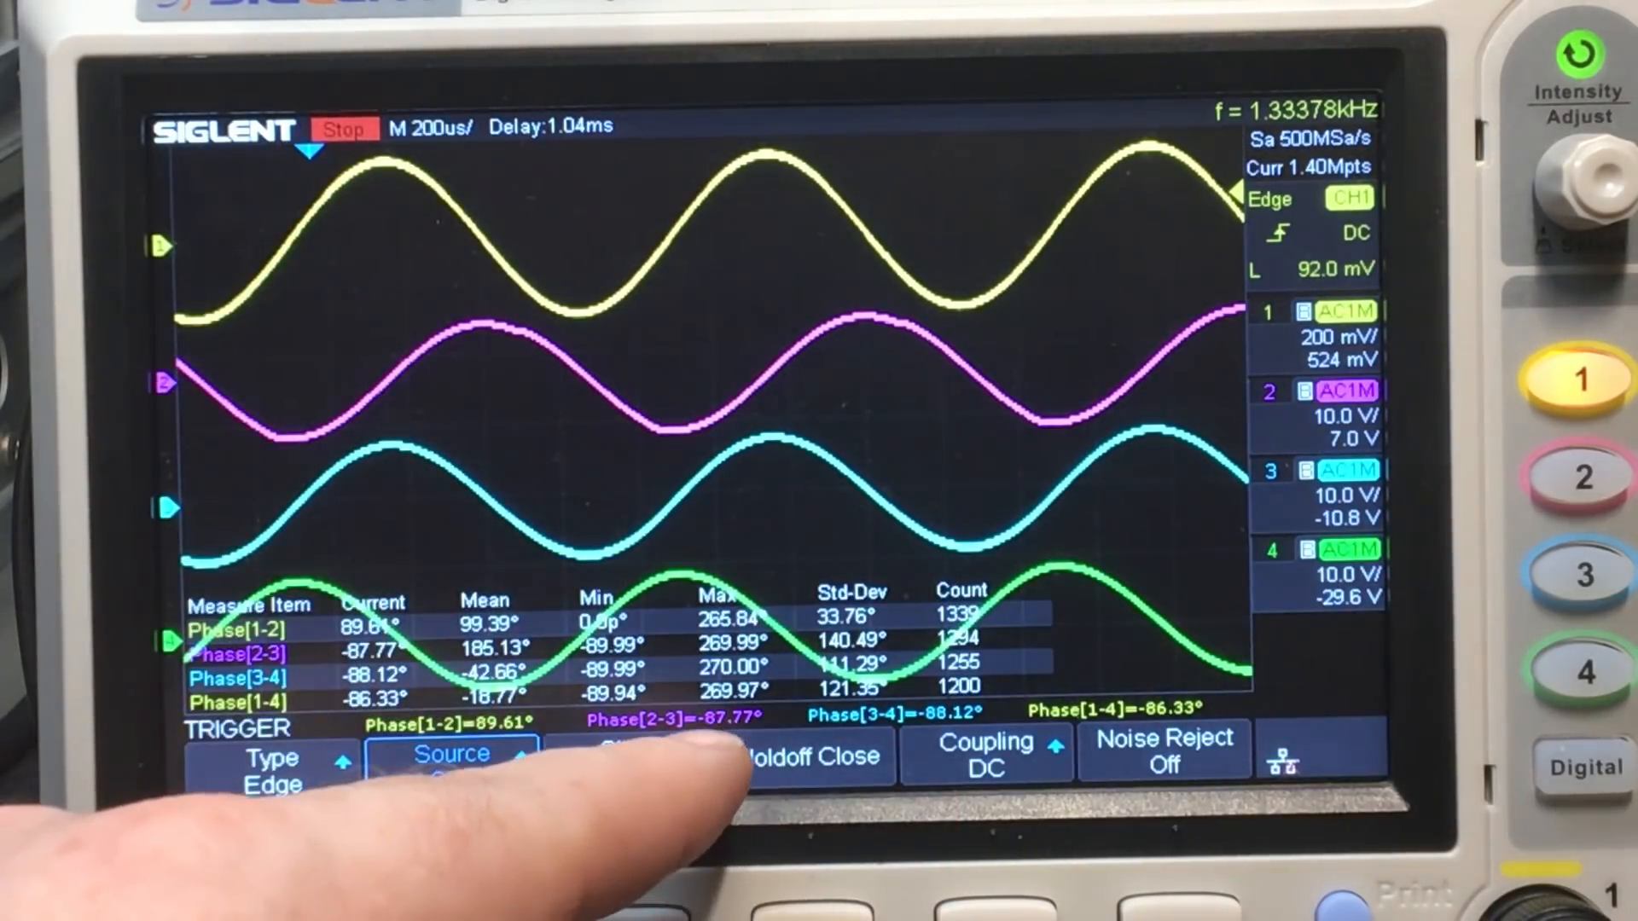
{"action": "left_click", "coordinate": [450, 752]}
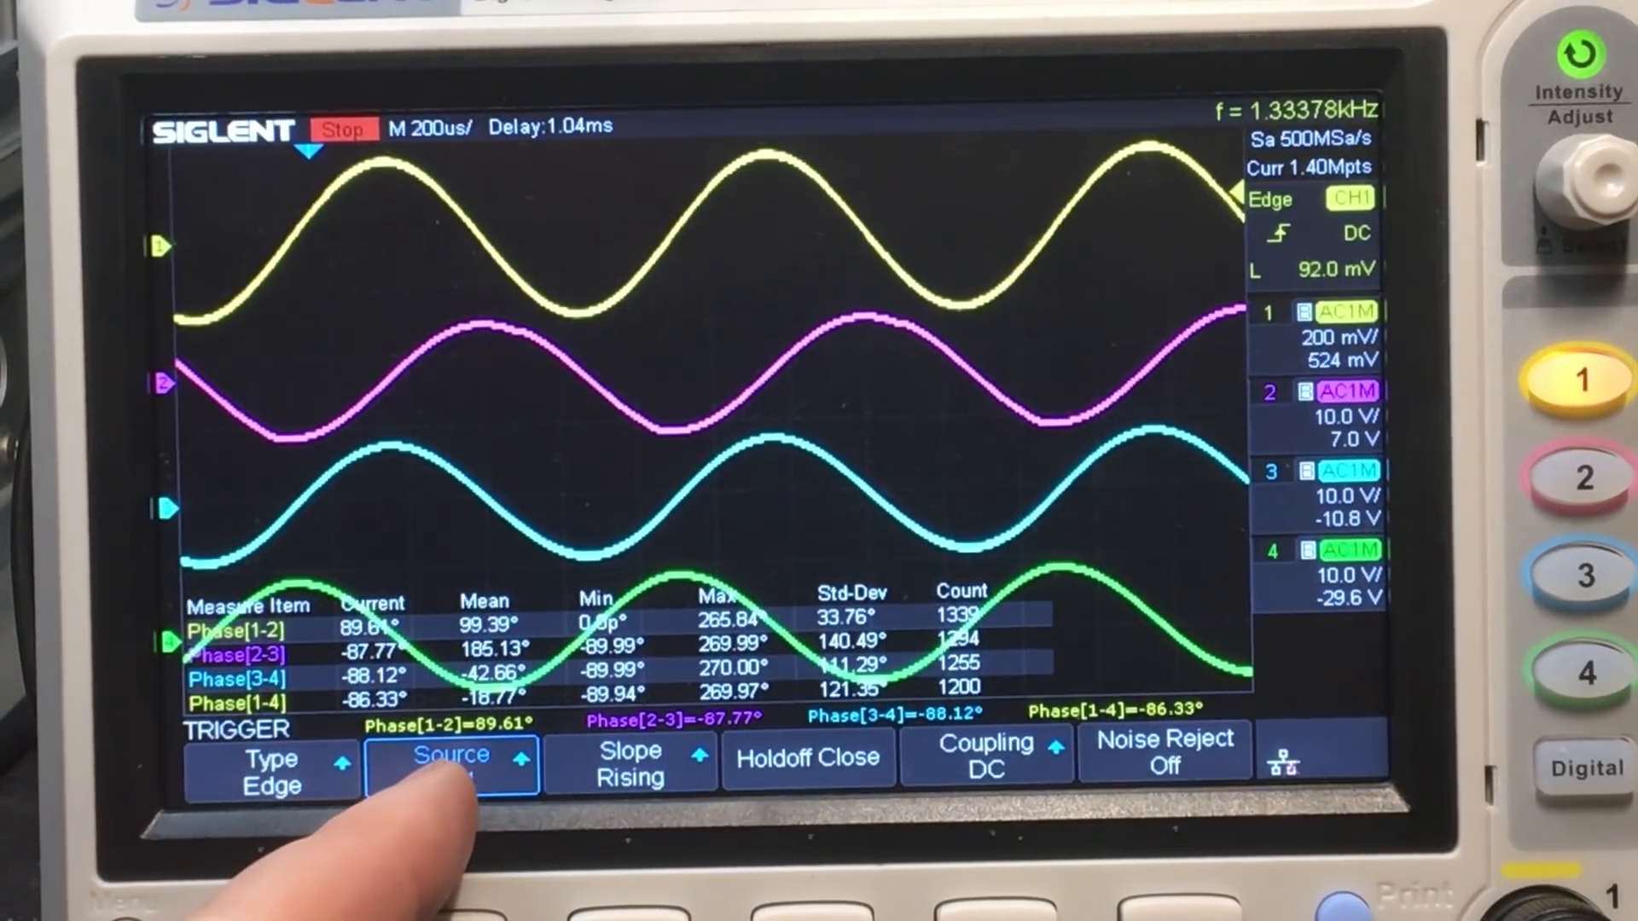
{"action": "left_click", "coordinate": [448, 762]}
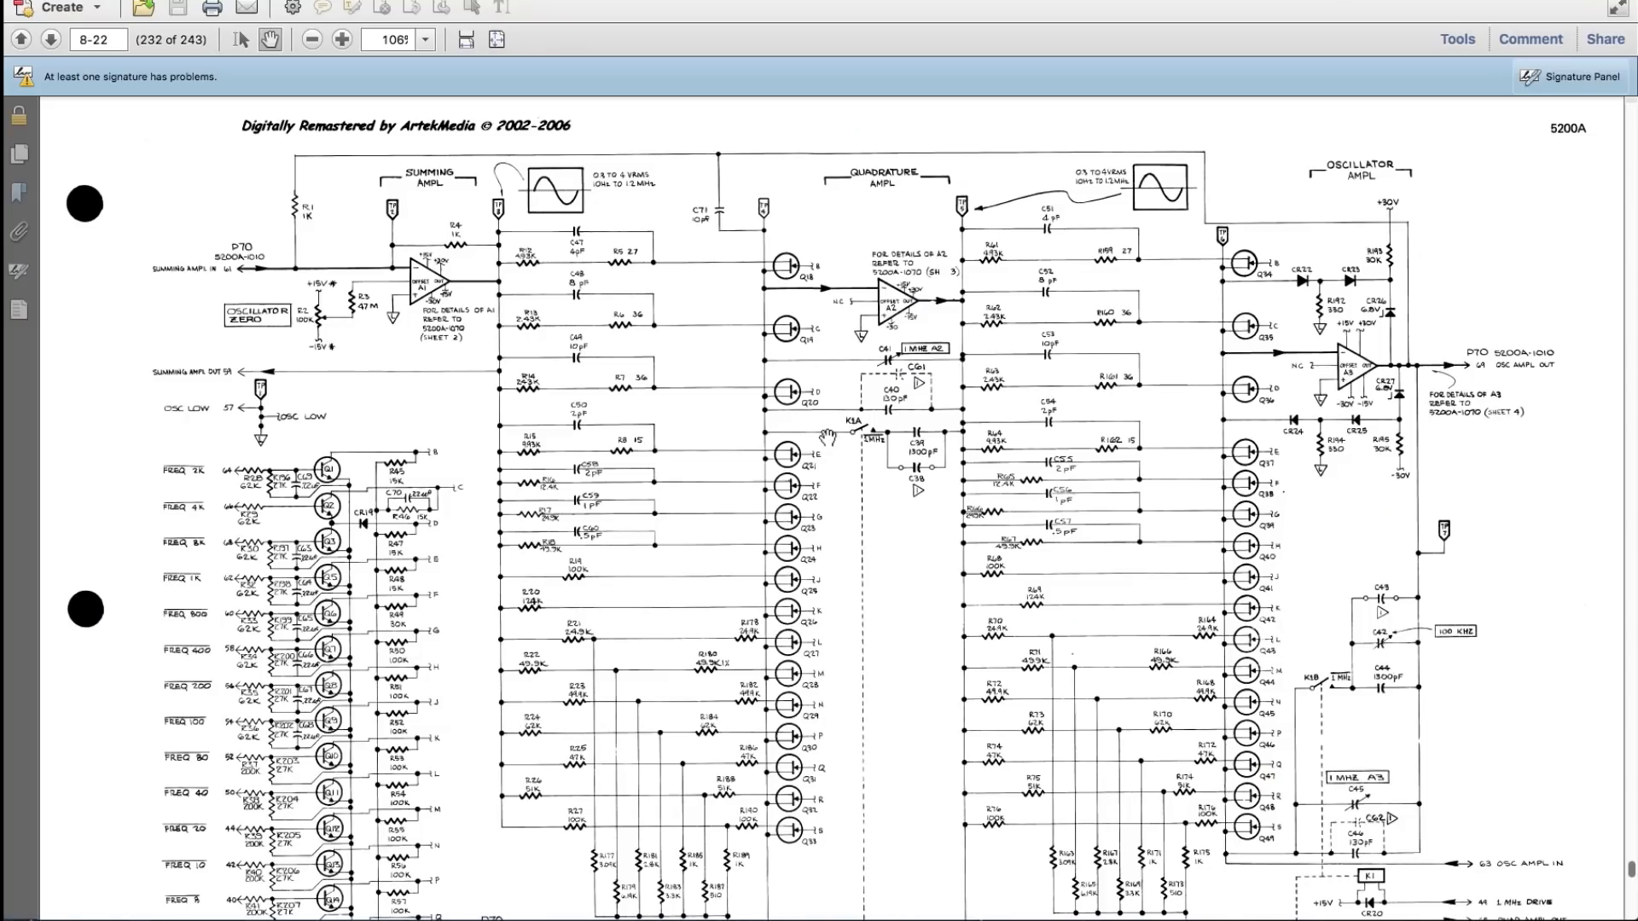
{"action": "mouse_move", "coordinate": [732, 432]}
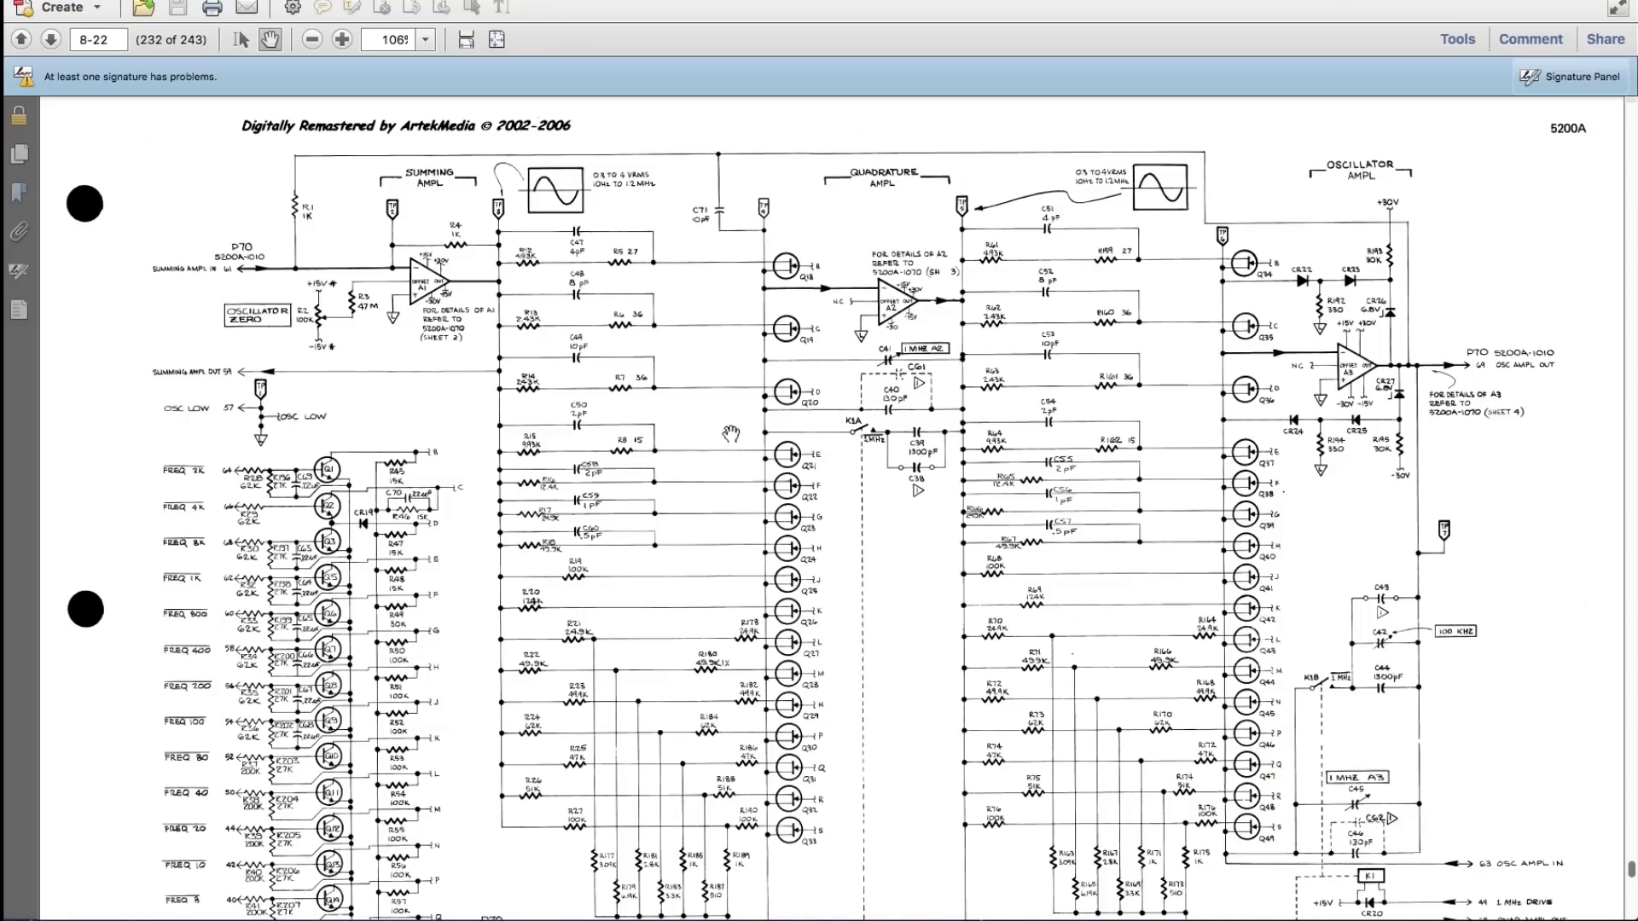
{"action": "mouse_move", "coordinate": [532, 408]}
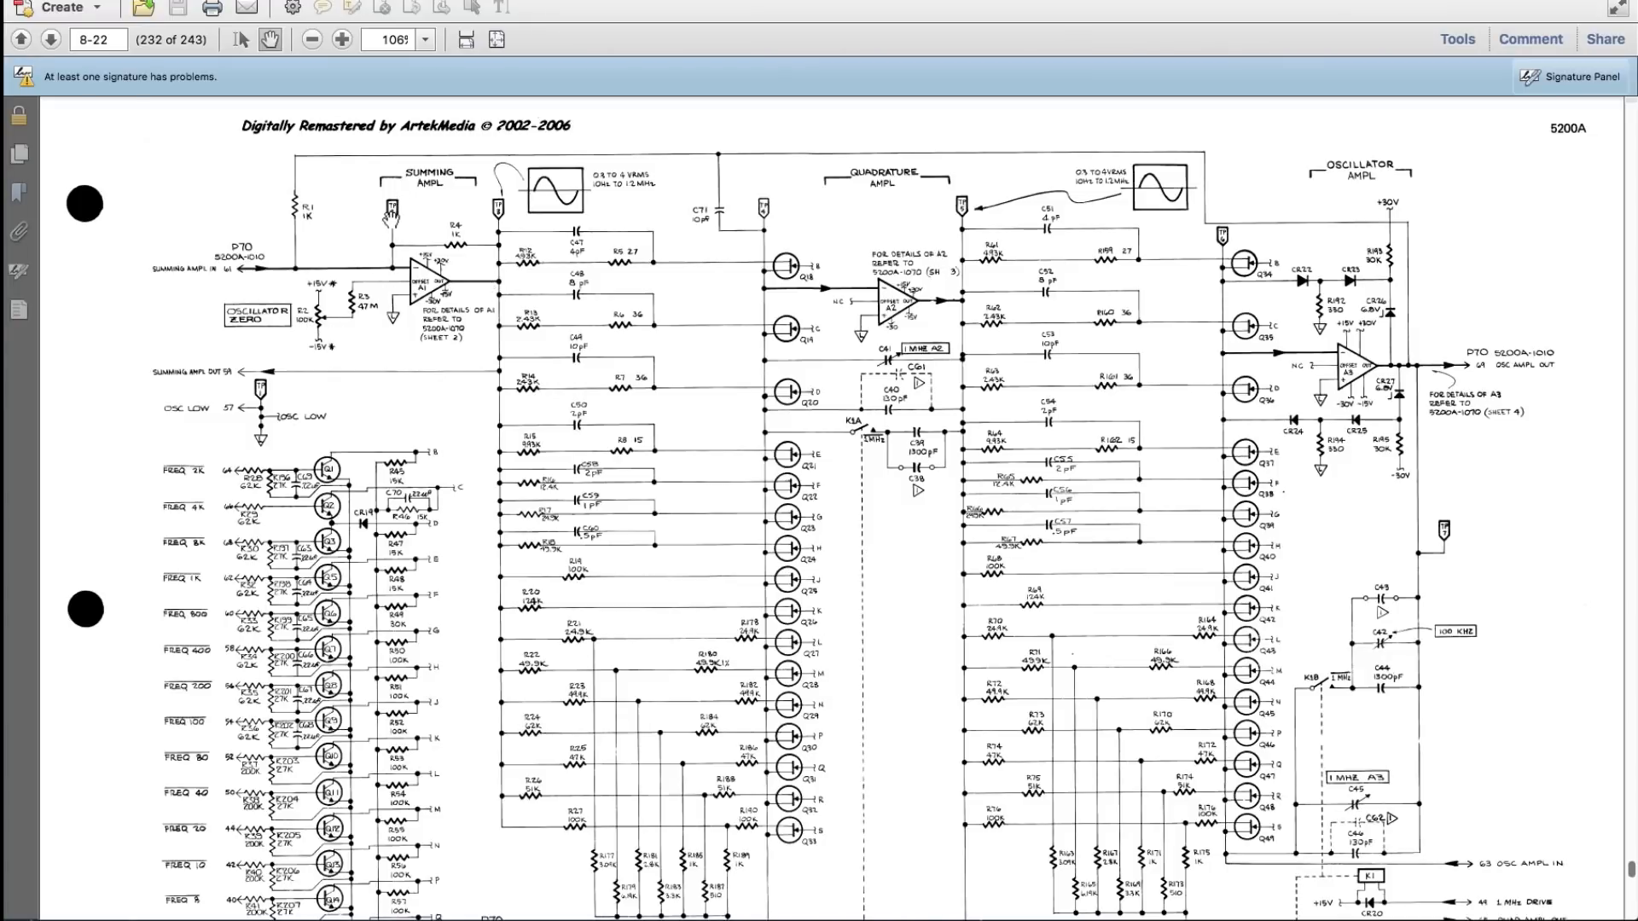
{"action": "mouse_move", "coordinate": [552, 198]}
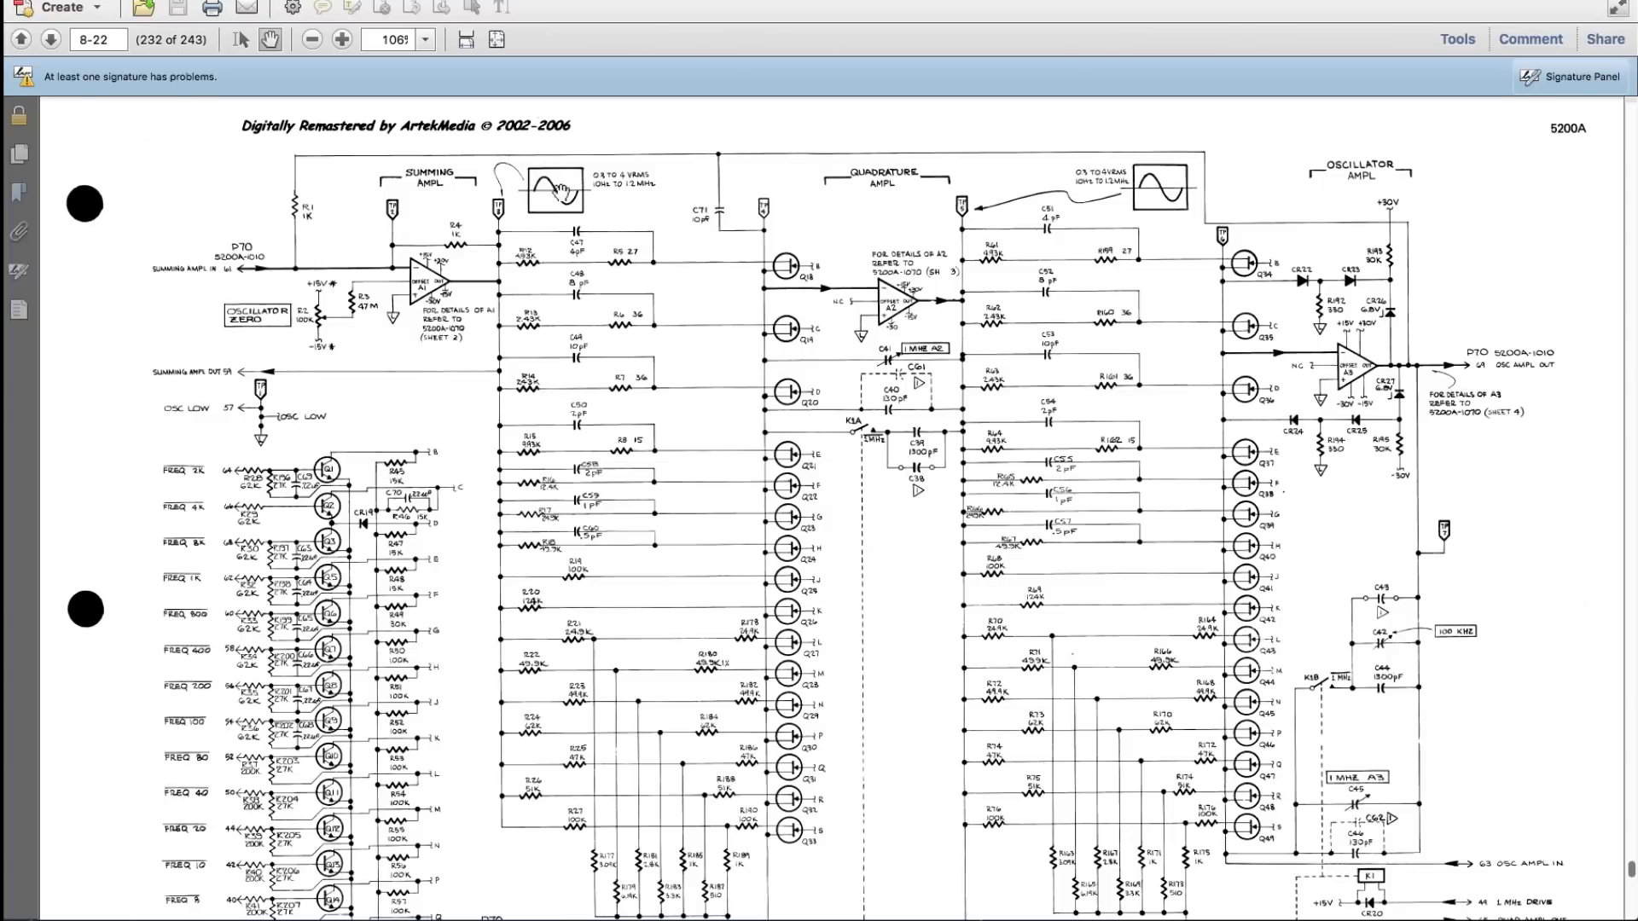
{"action": "mouse_move", "coordinate": [505, 208]}
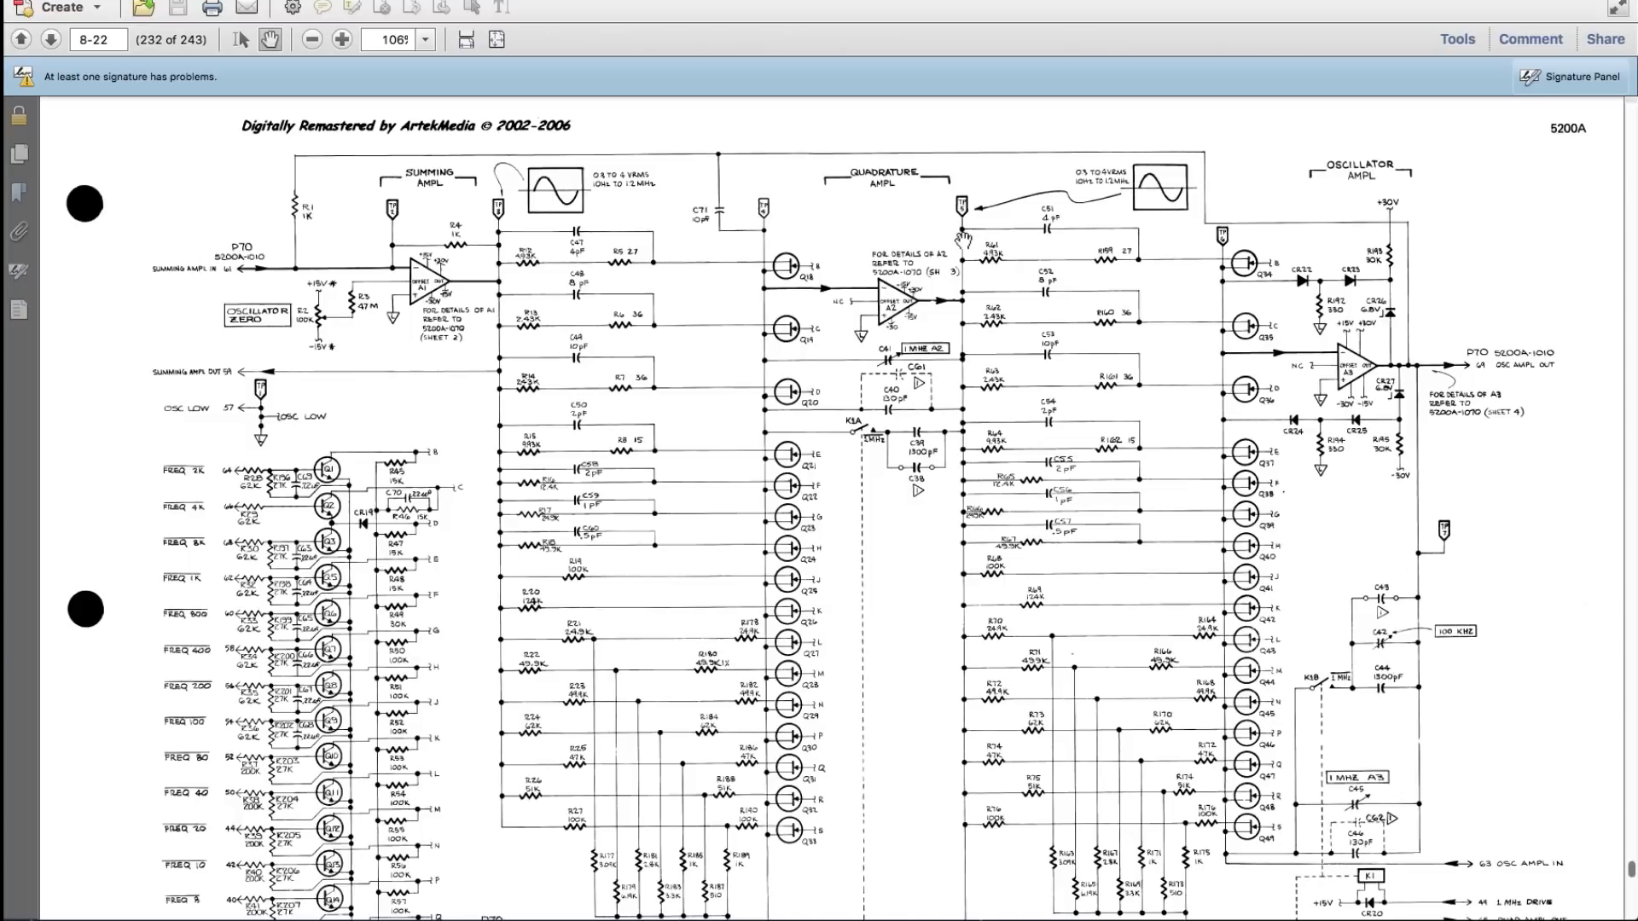
{"action": "mouse_move", "coordinate": [1369, 506]}
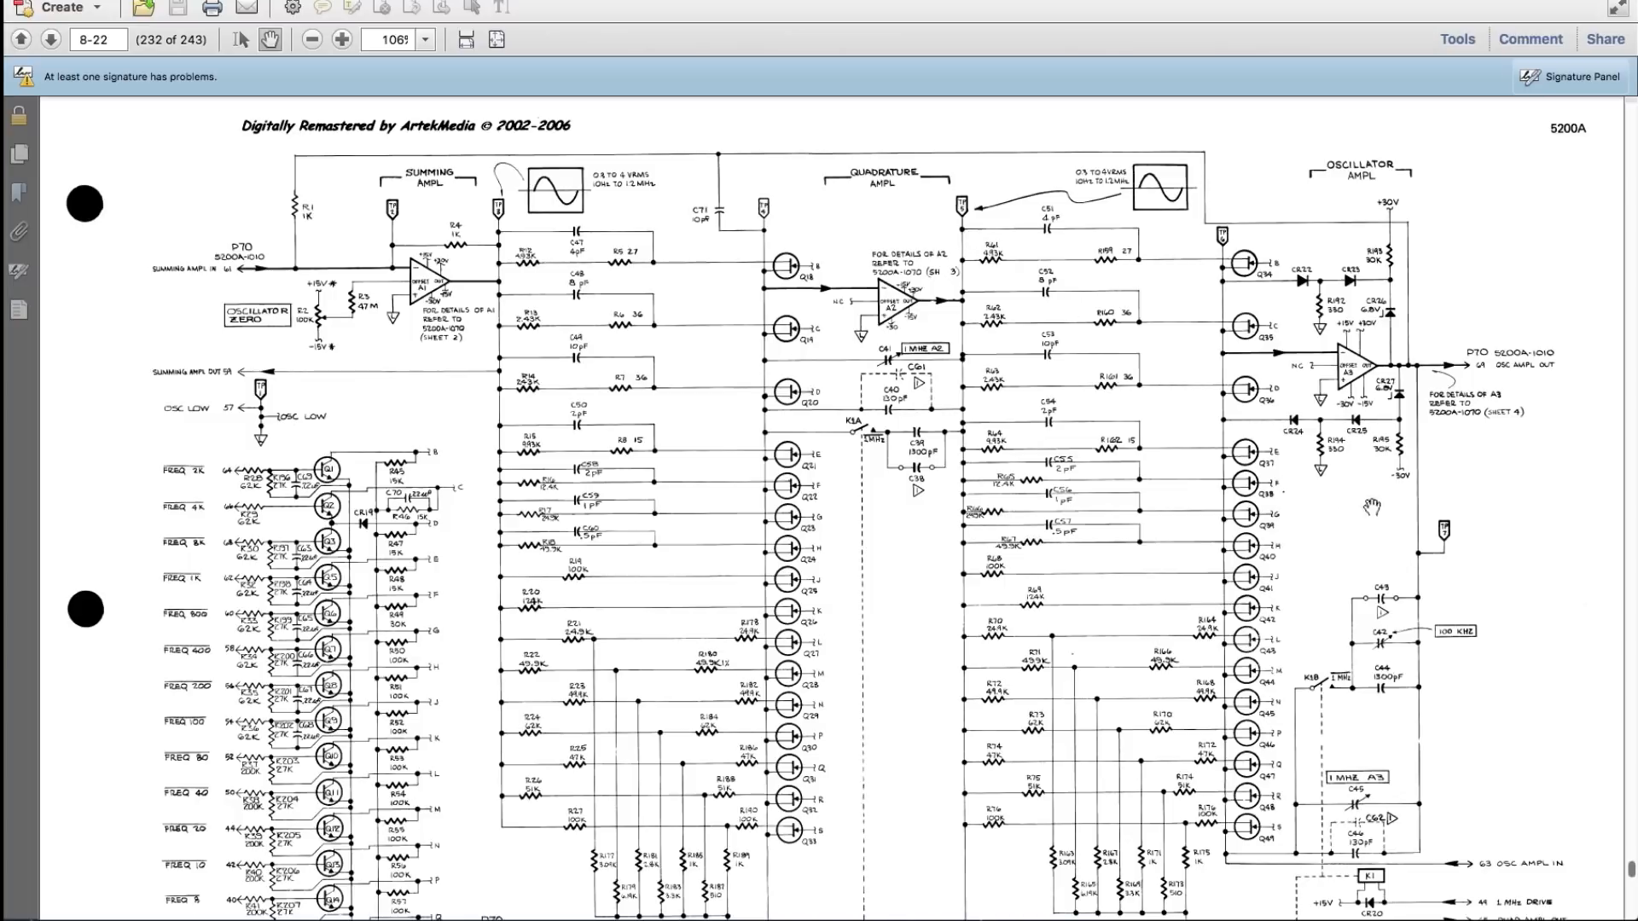
{"action": "mouse_move", "coordinate": [1450, 534]}
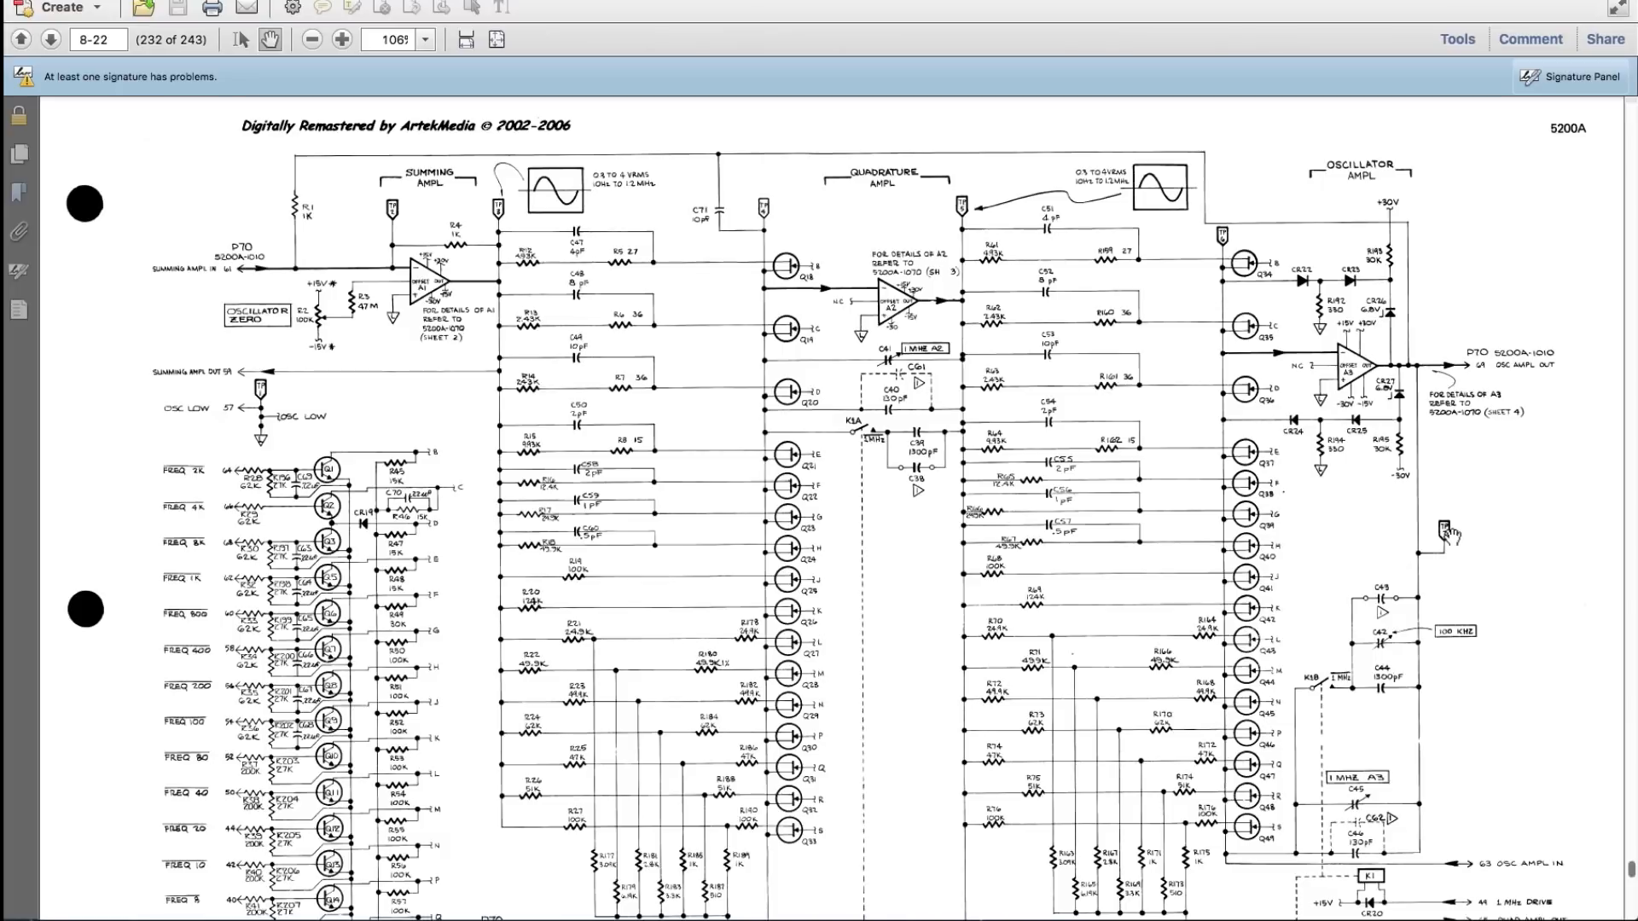
{"action": "mouse_move", "coordinate": [339, 254]}
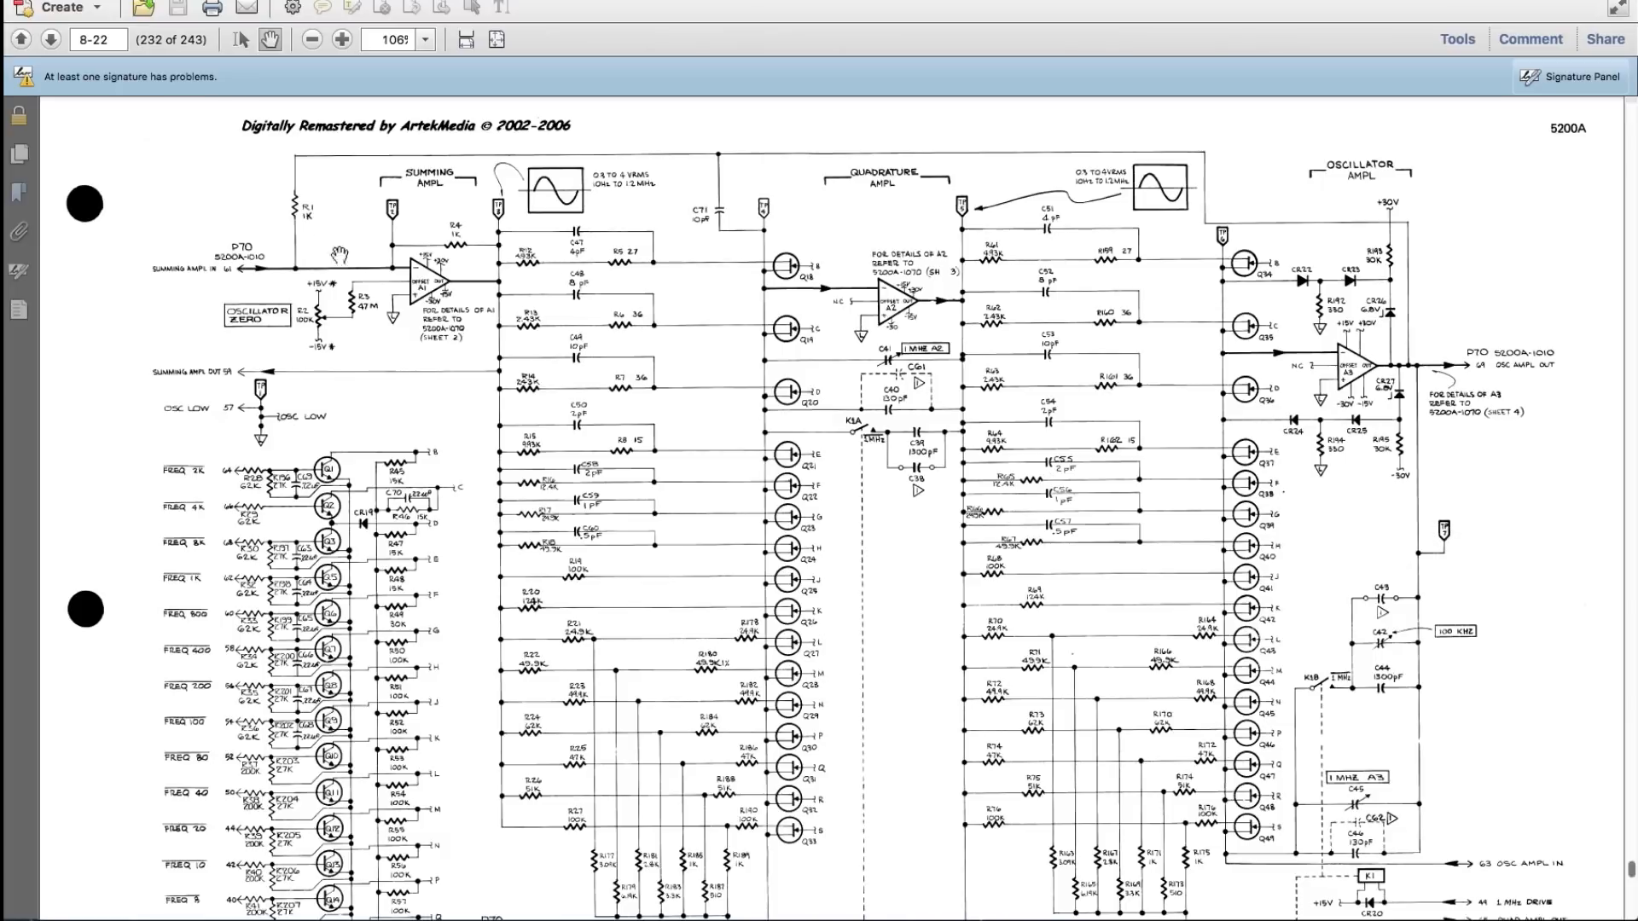
{"action": "mouse_move", "coordinate": [389, 259]}
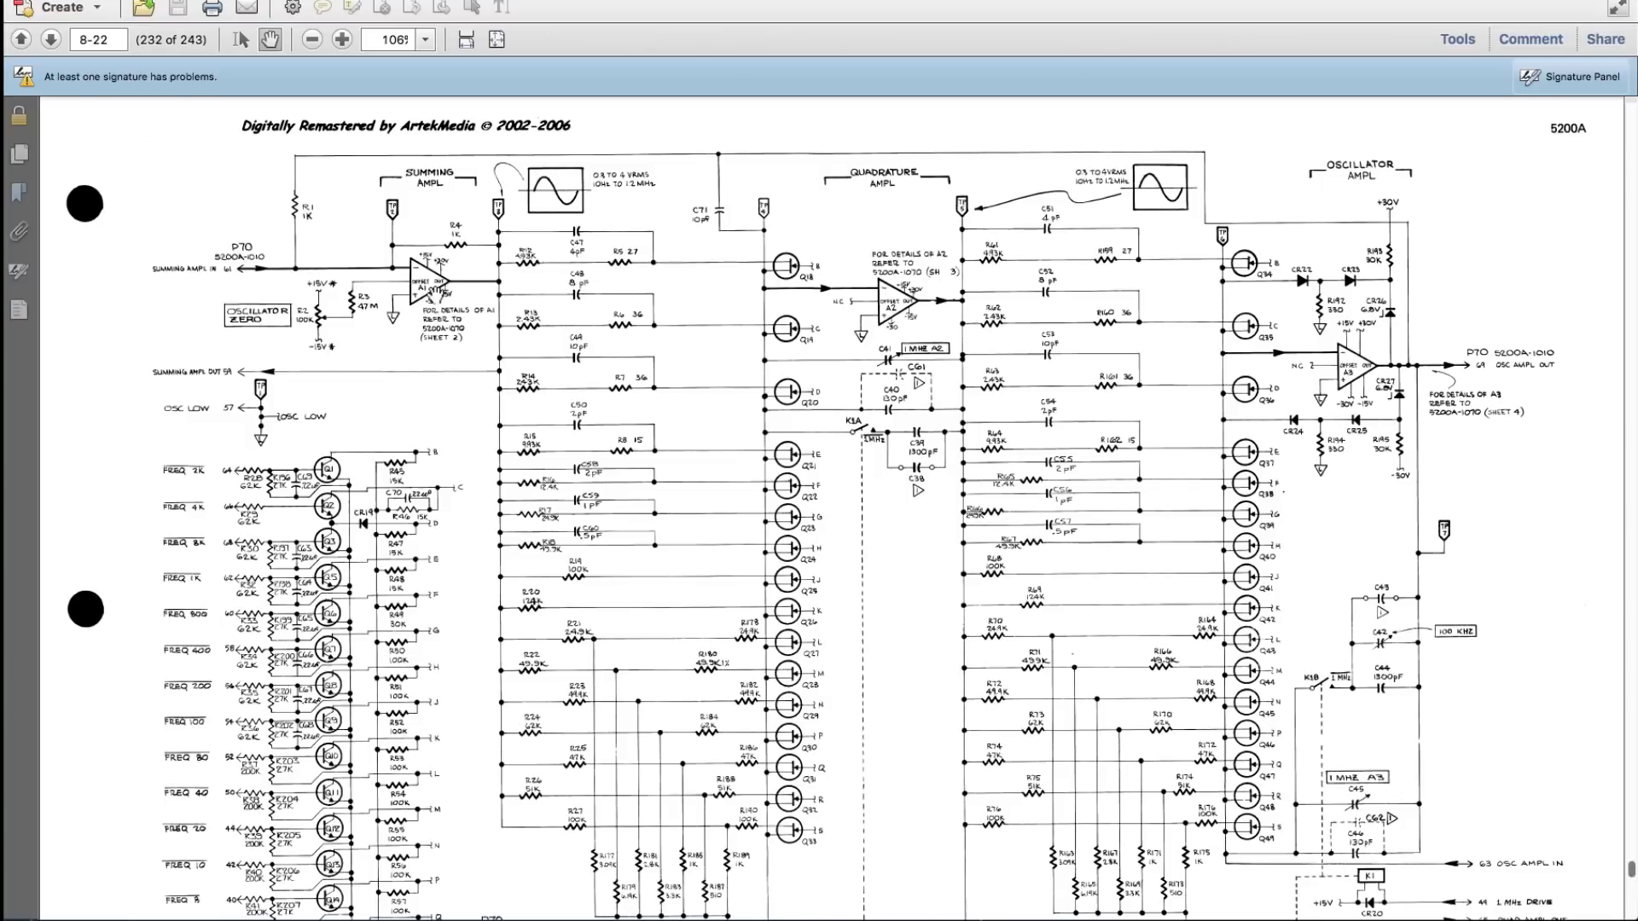
{"action": "mouse_move", "coordinate": [934, 327]}
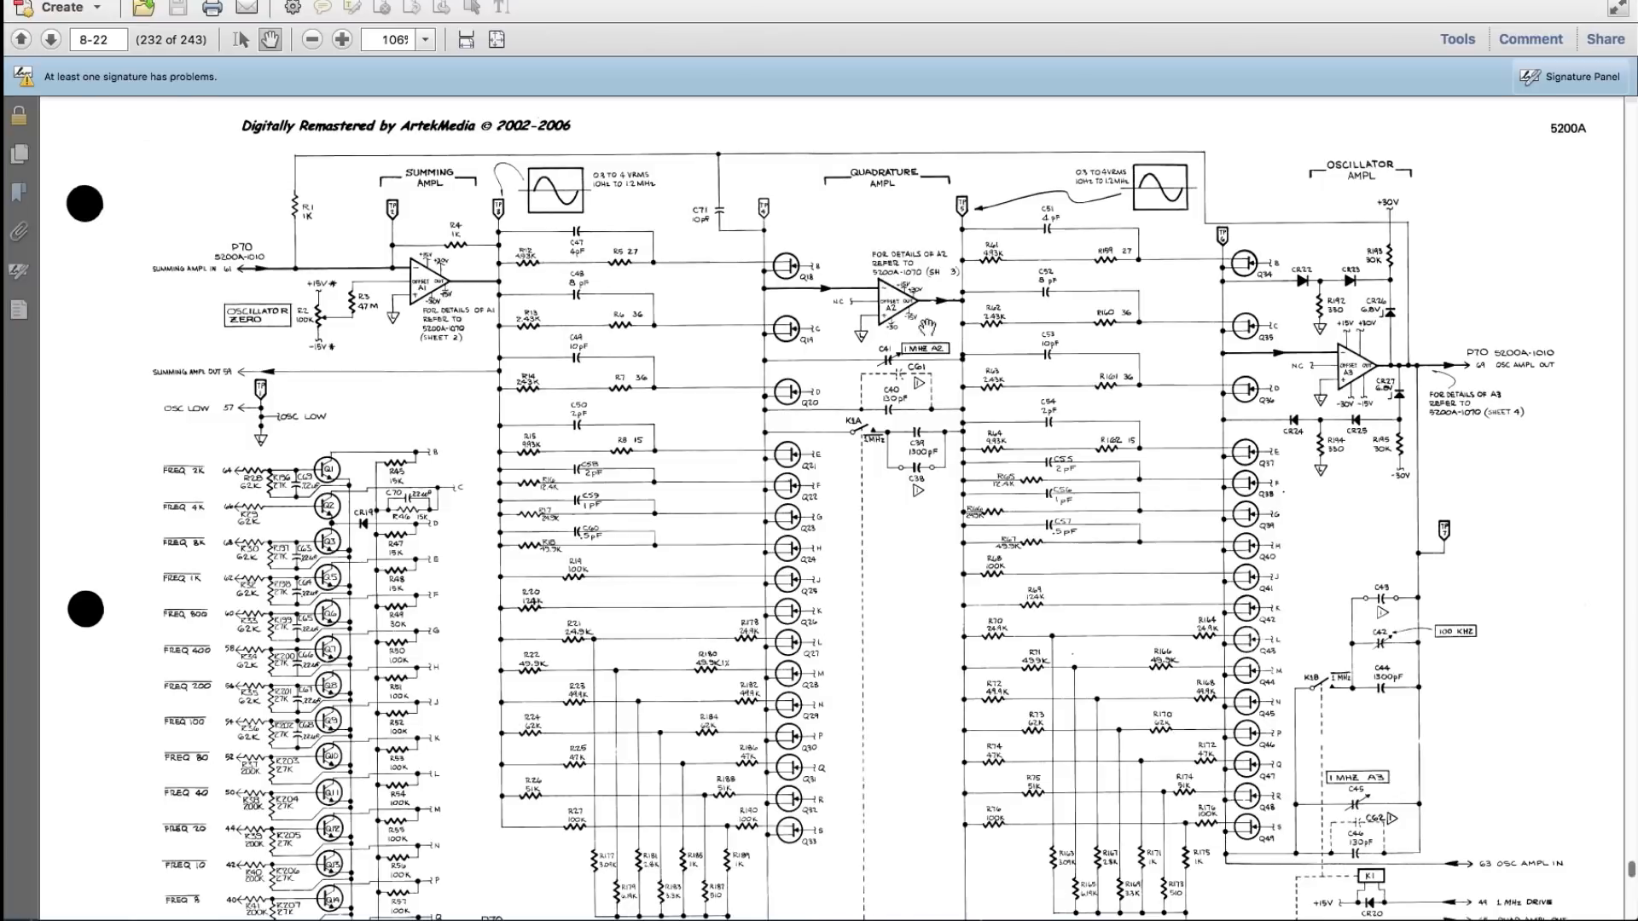
{"action": "mouse_move", "coordinate": [1363, 354]}
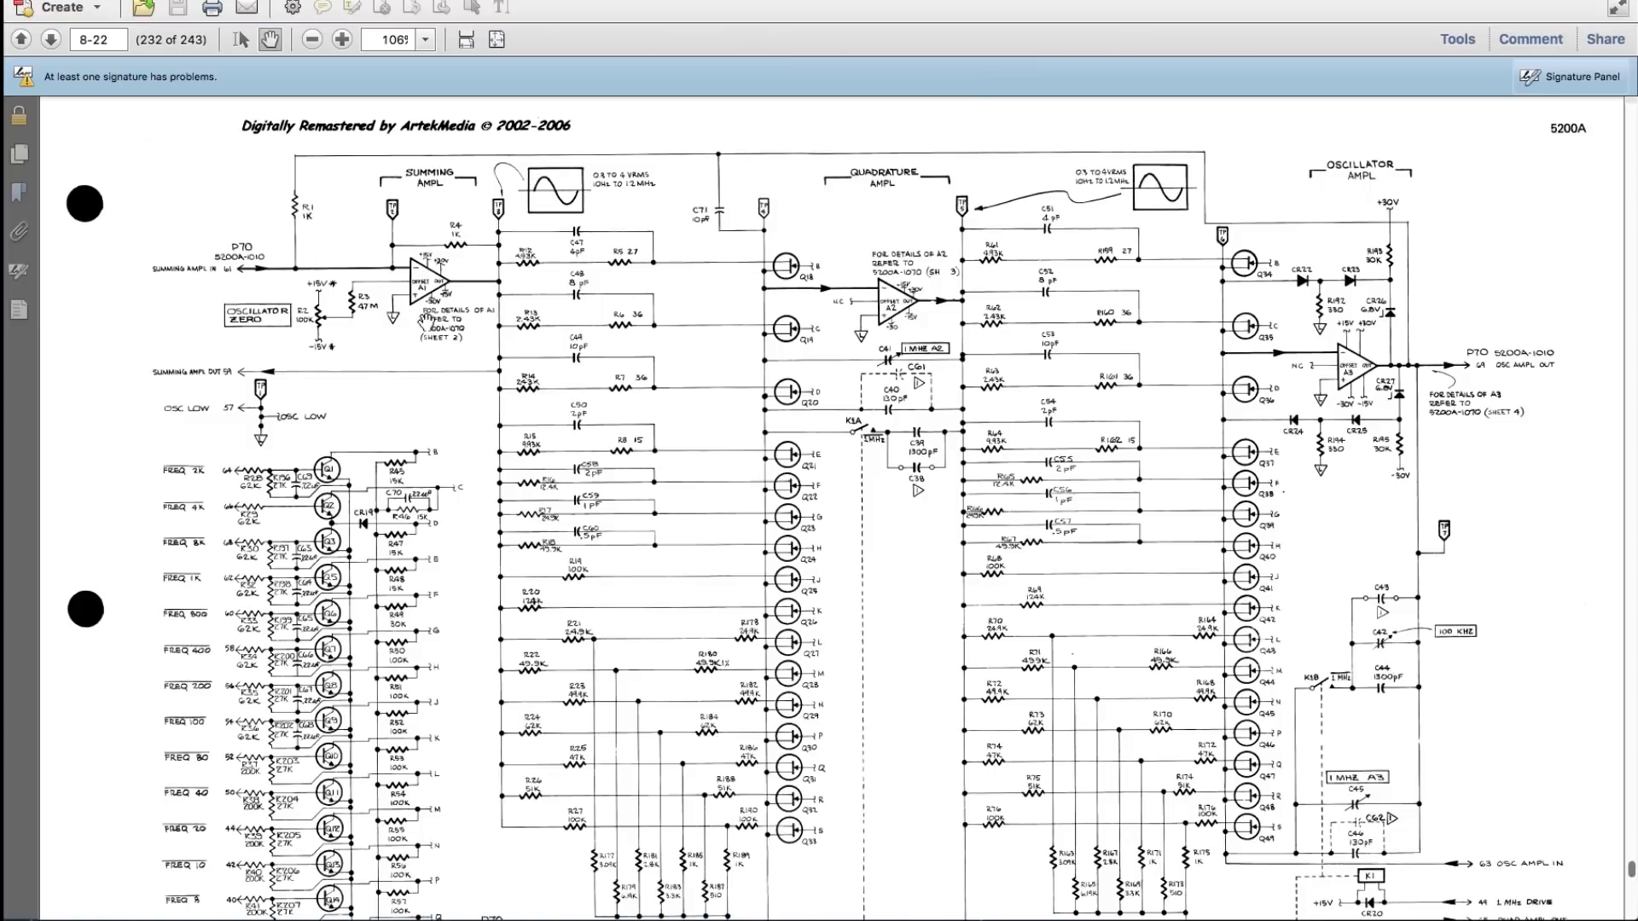
{"action": "mouse_move", "coordinate": [244, 427]}
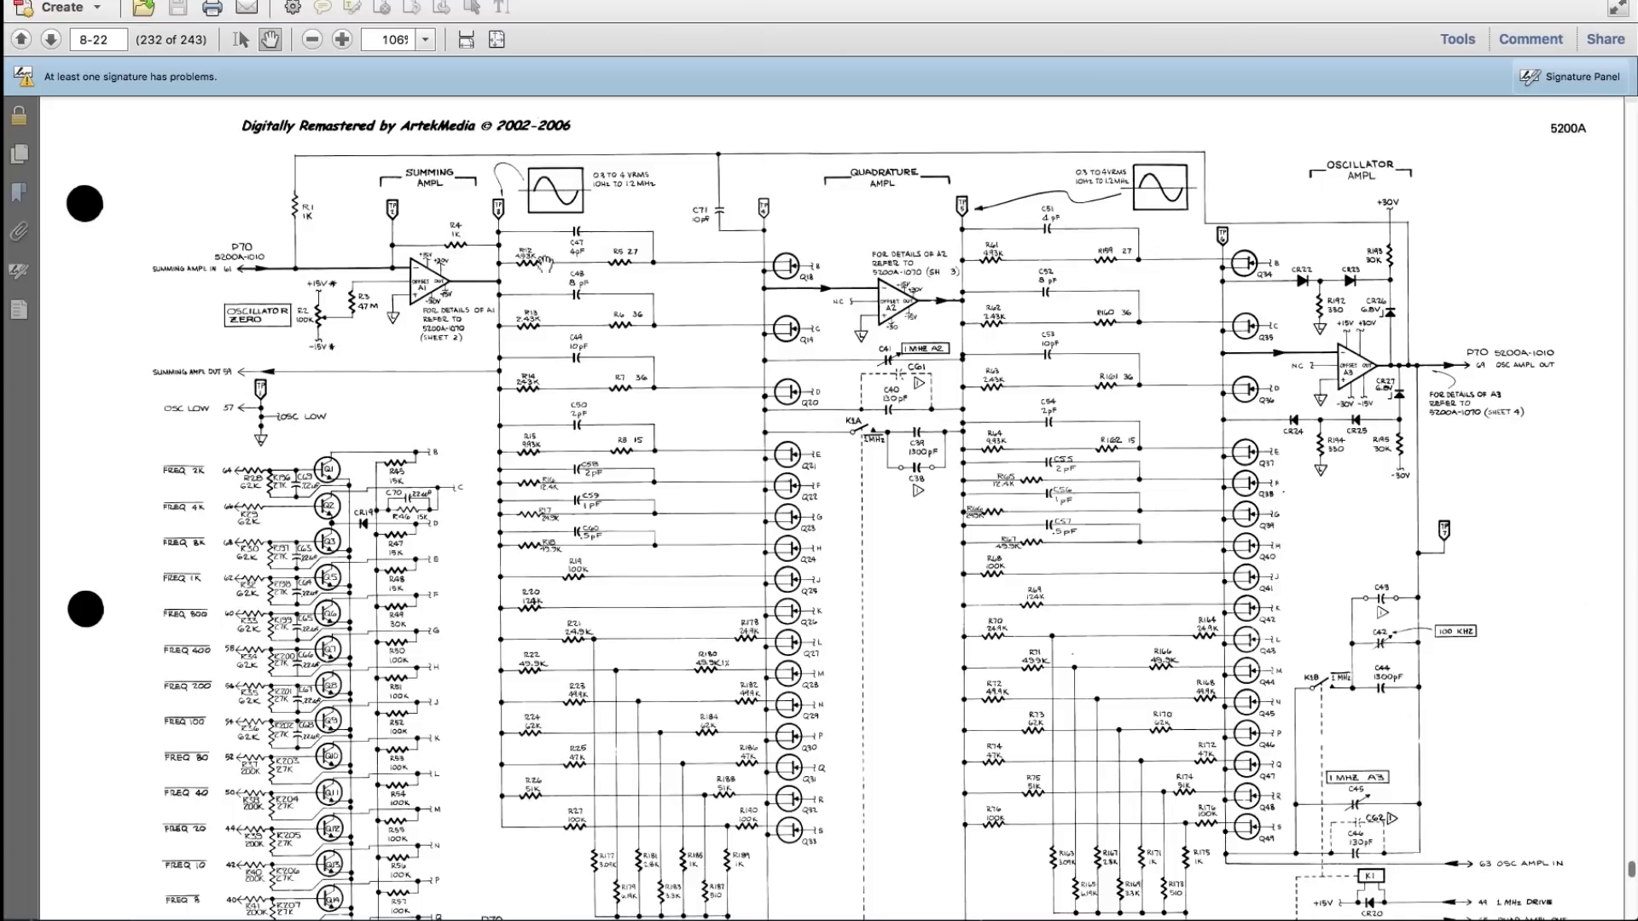
{"action": "mouse_move", "coordinate": [325, 408]}
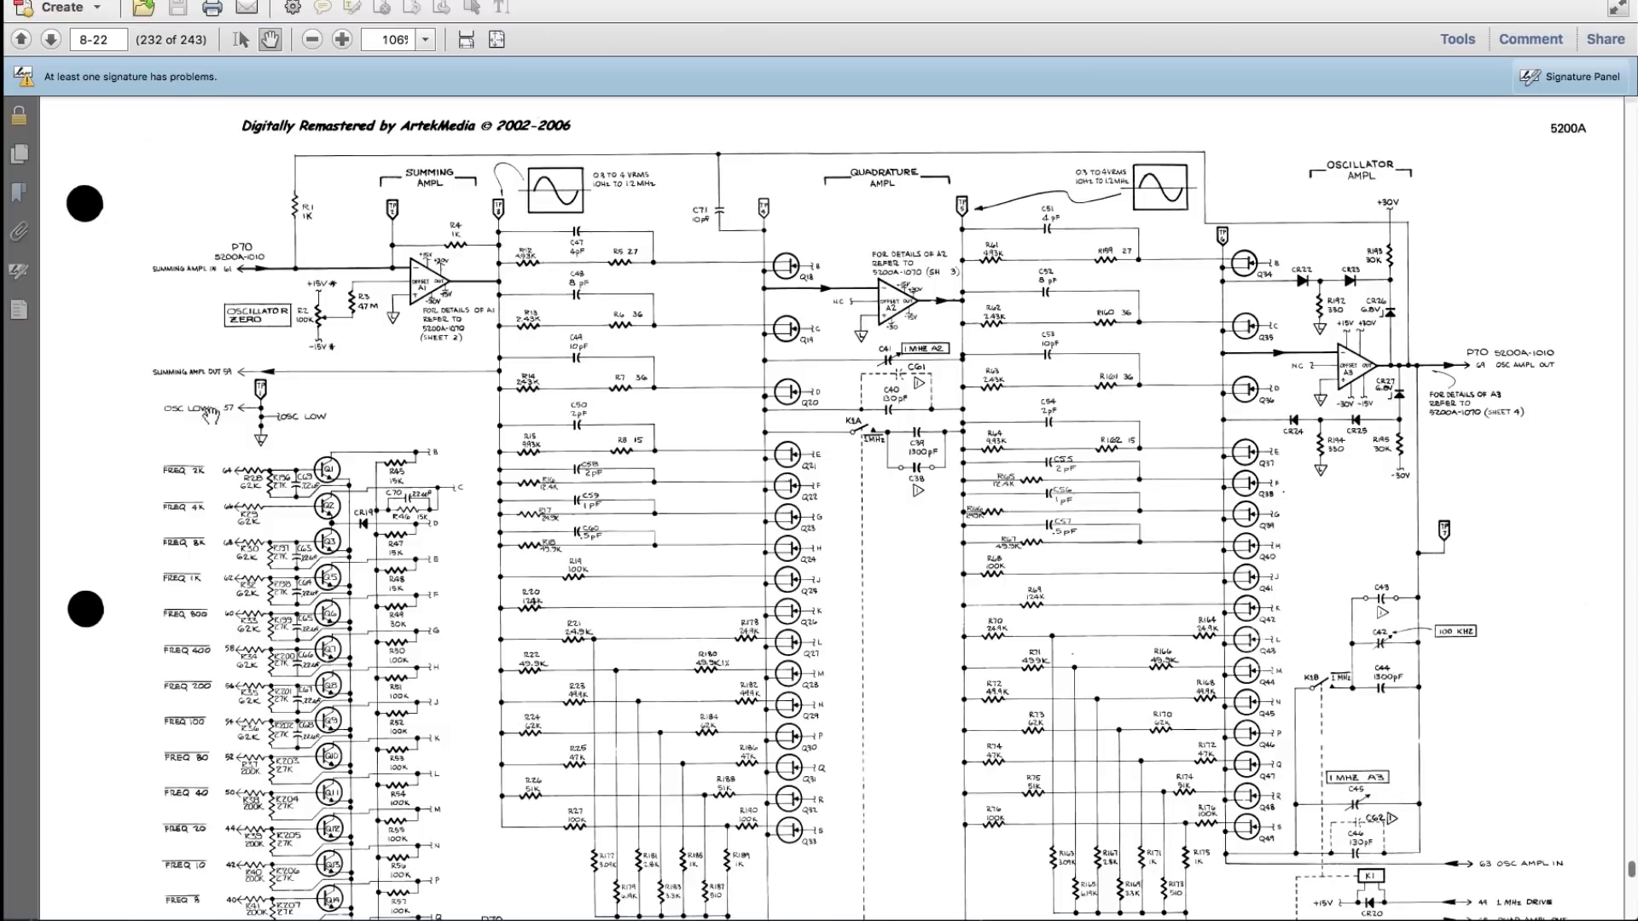
{"action": "mouse_move", "coordinate": [205, 360]}
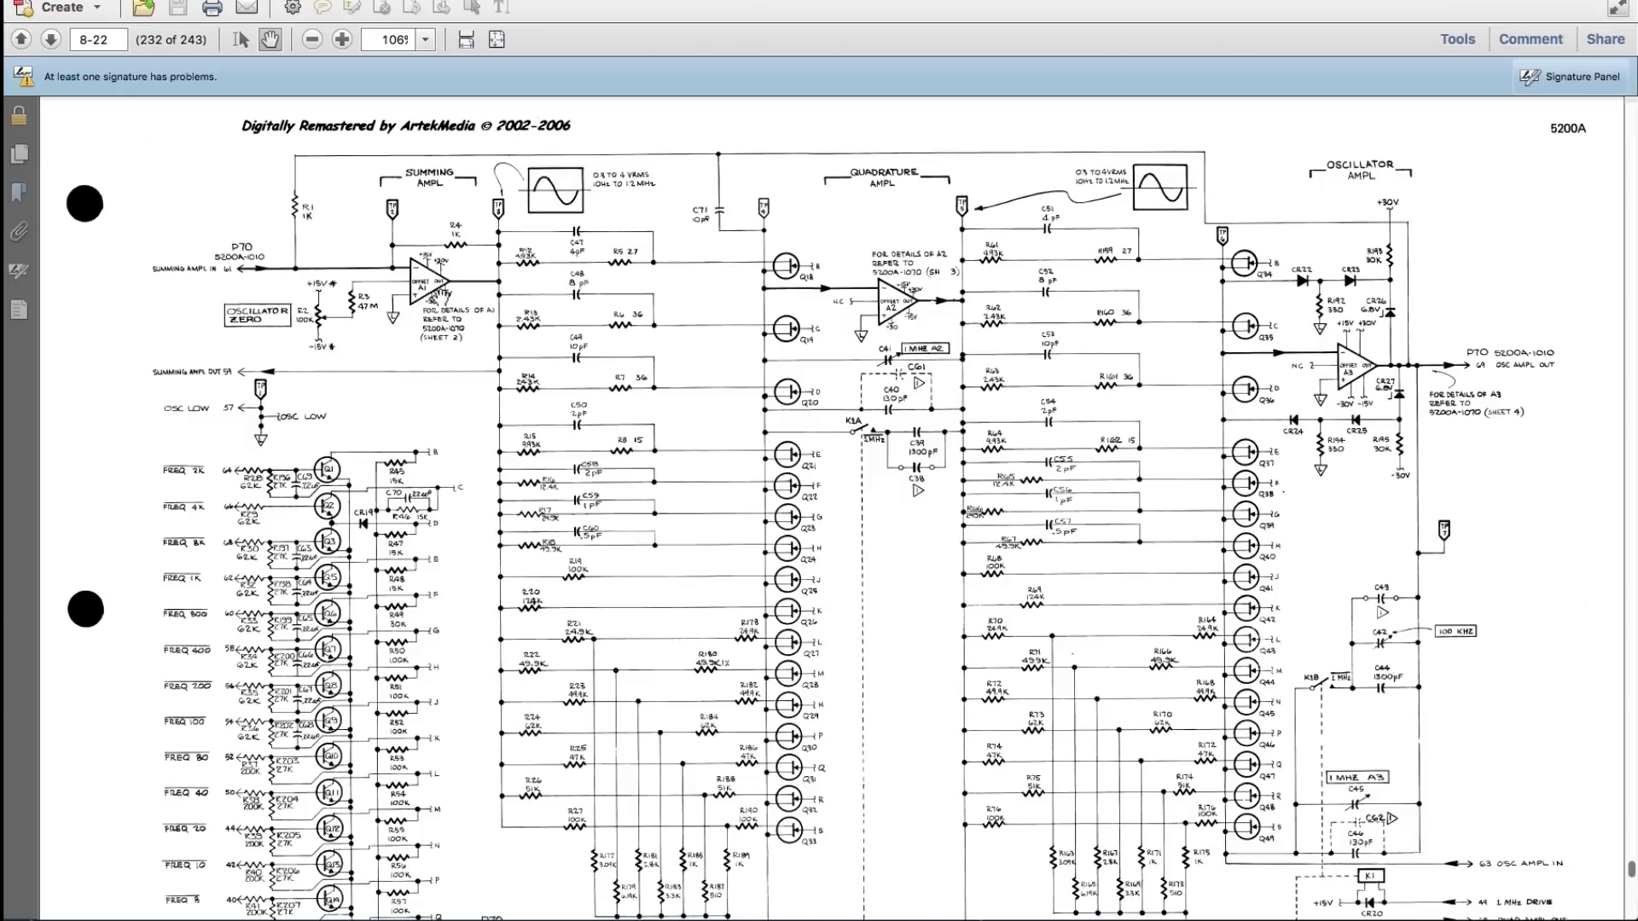
{"action": "mouse_move", "coordinate": [292, 365]}
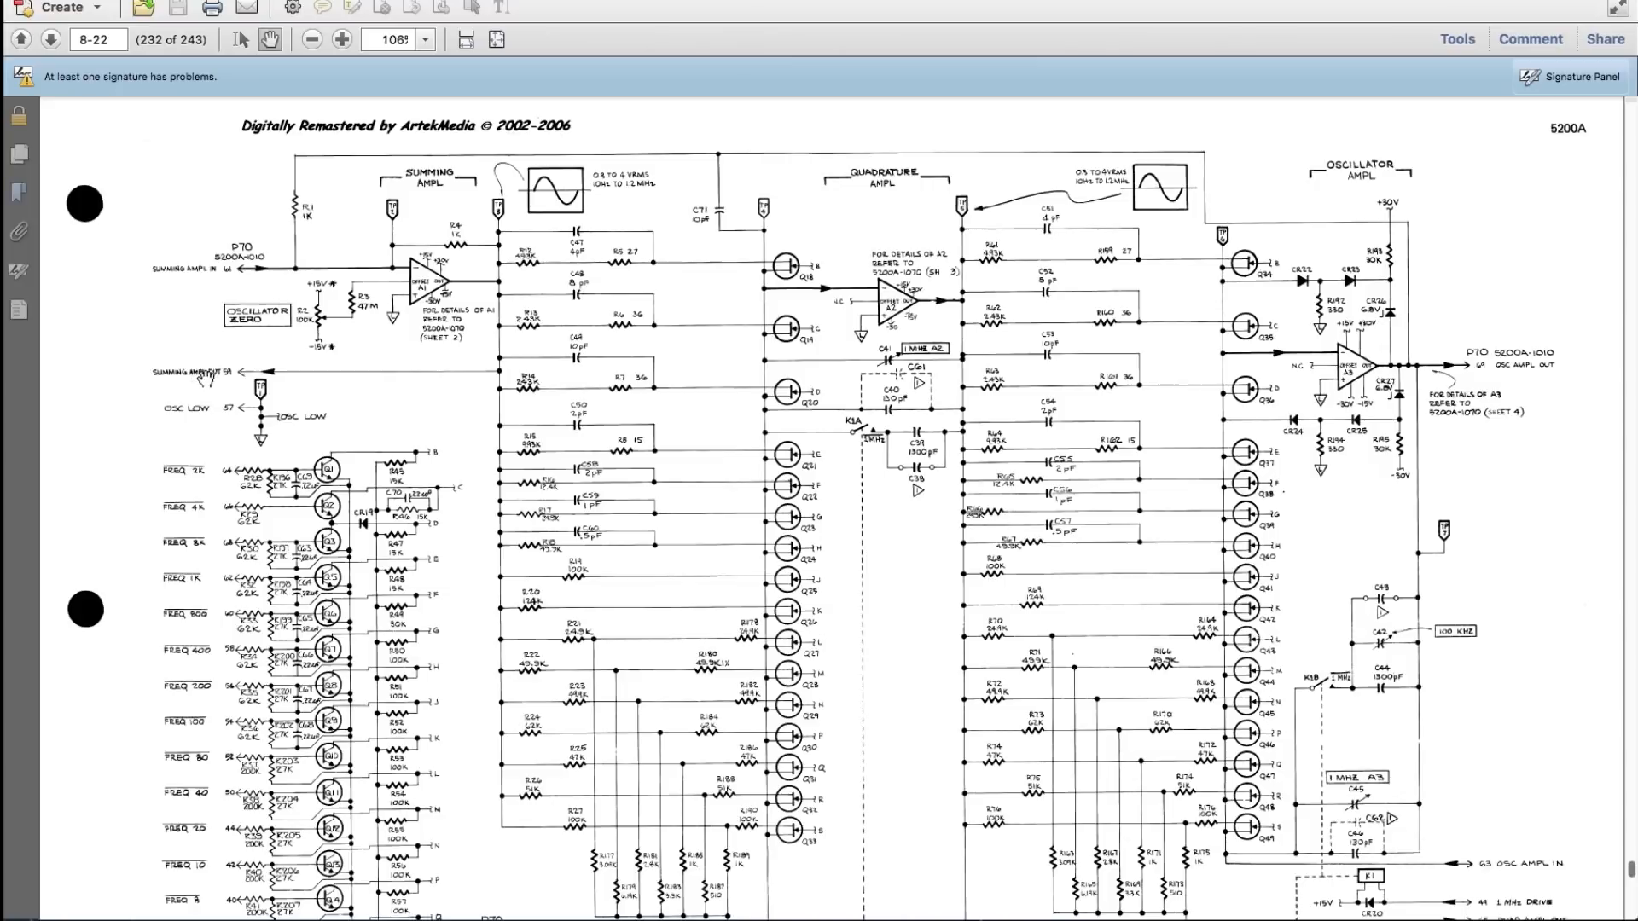
{"action": "mouse_move", "coordinate": [19, 207]}
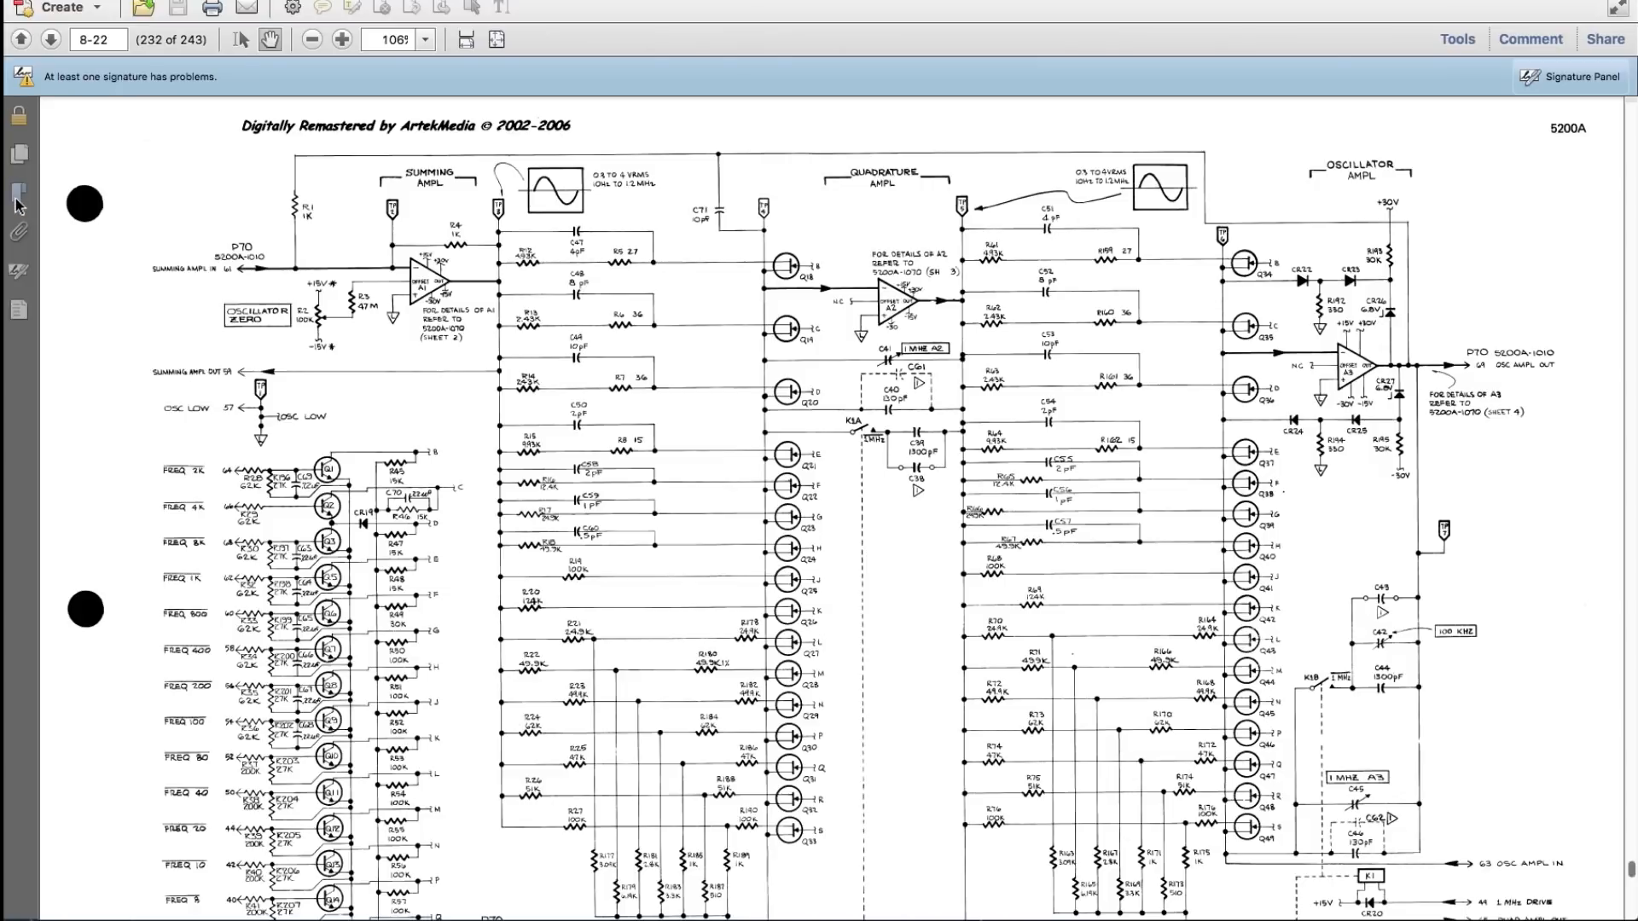
{"action": "left_click", "coordinate": [19, 192]}
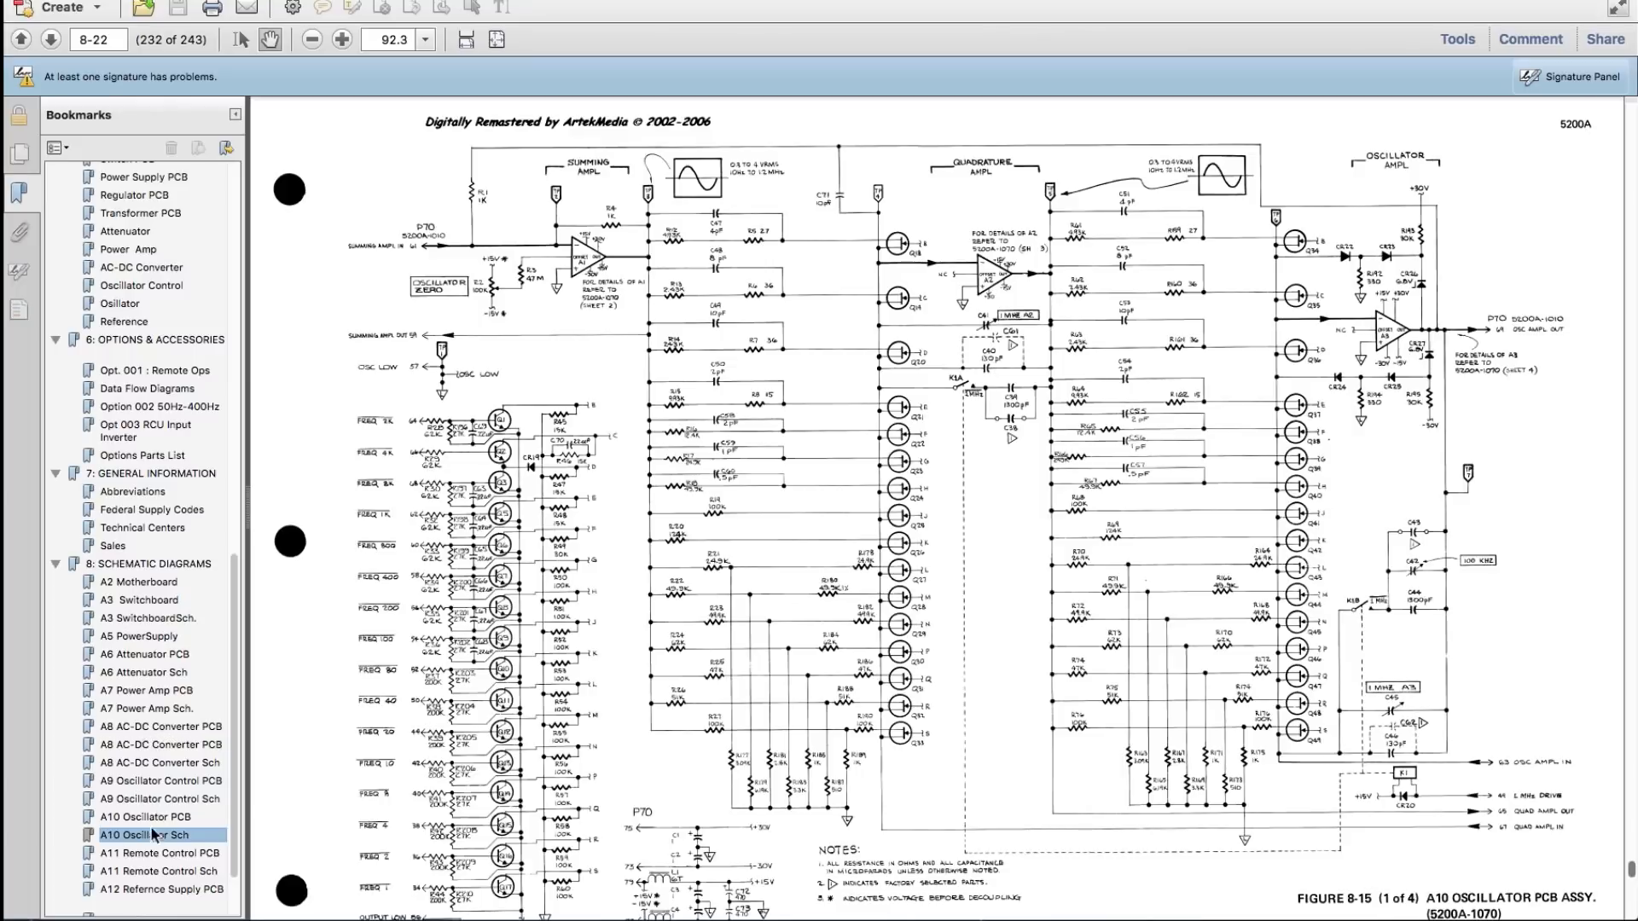
{"action": "left_click", "coordinate": [159, 798]}
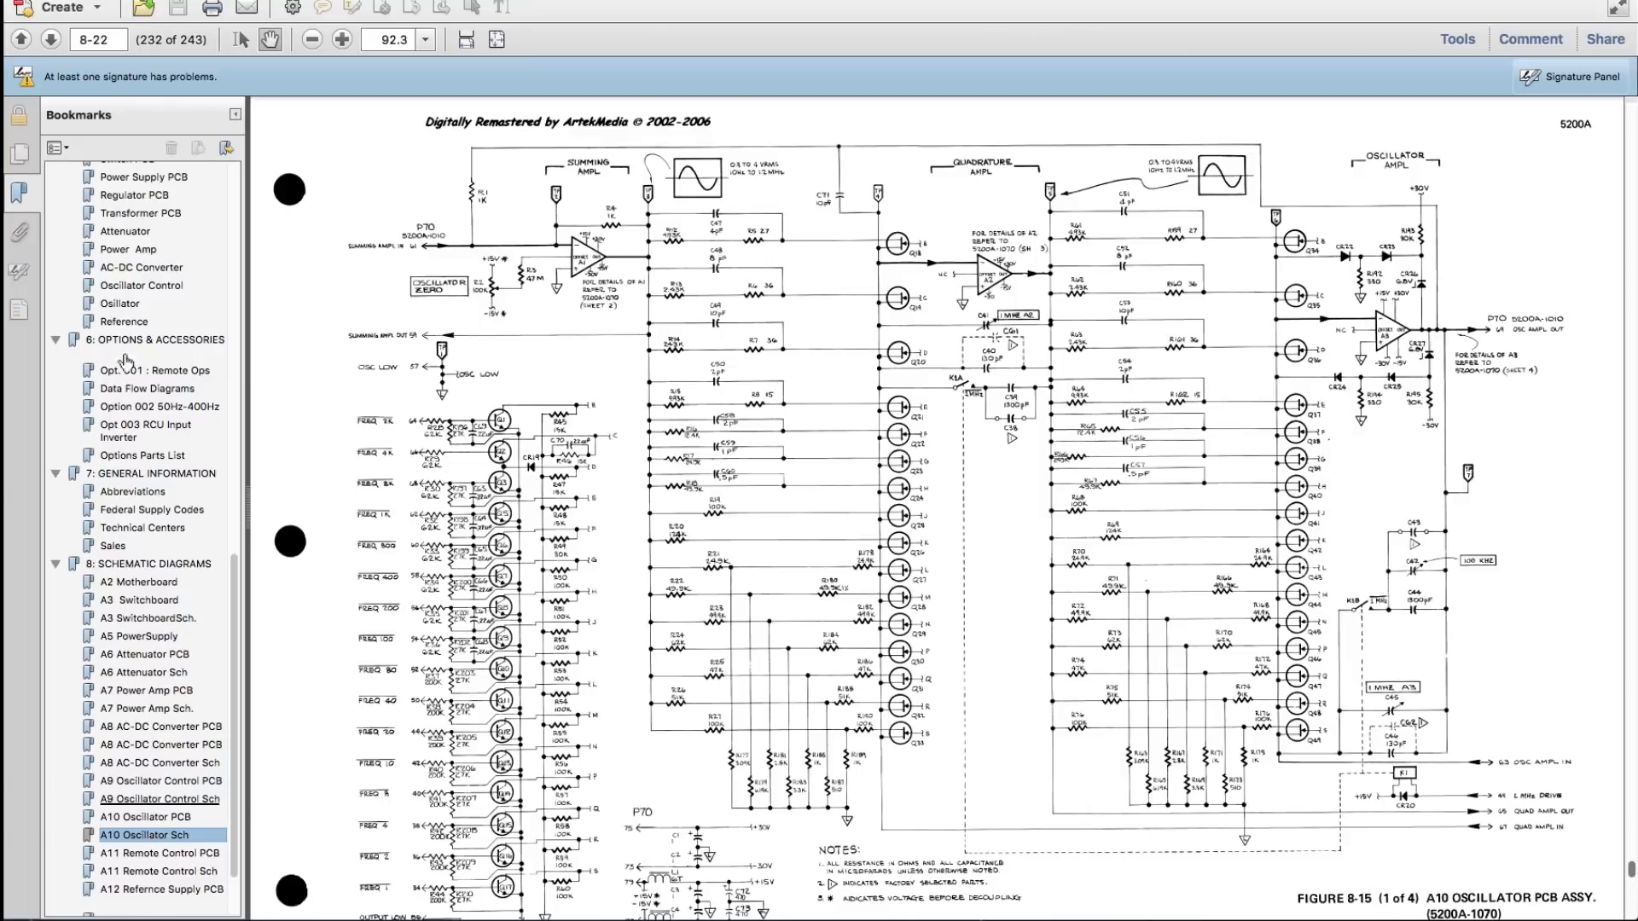
{"action": "left_click", "coordinate": [158, 798]}
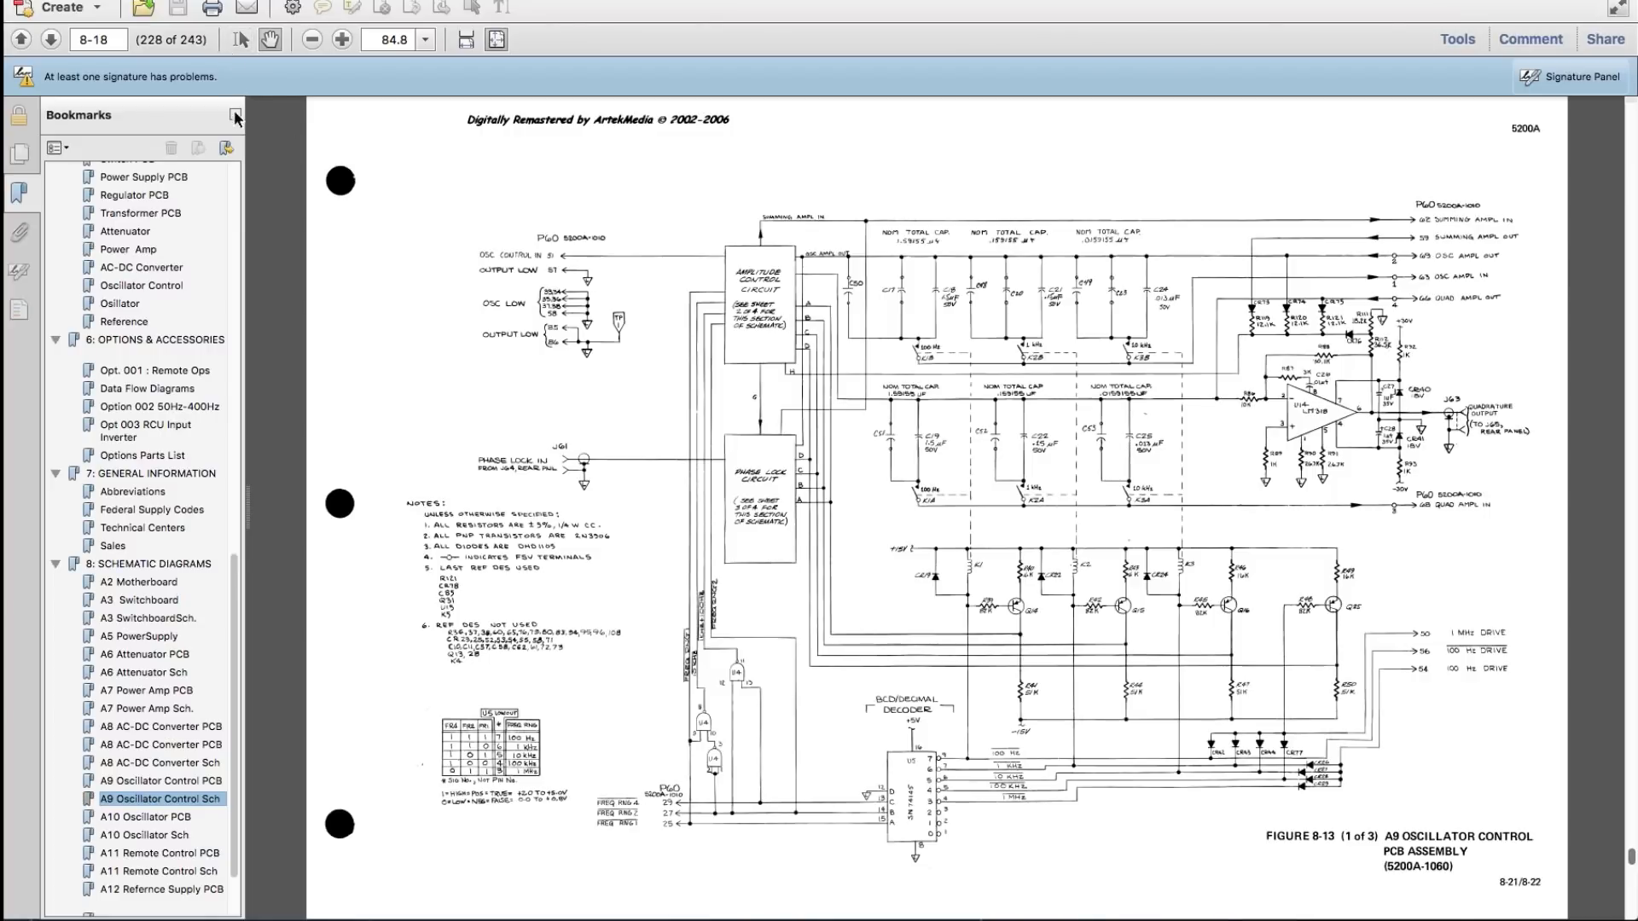
{"action": "left_click", "coordinate": [236, 114]}
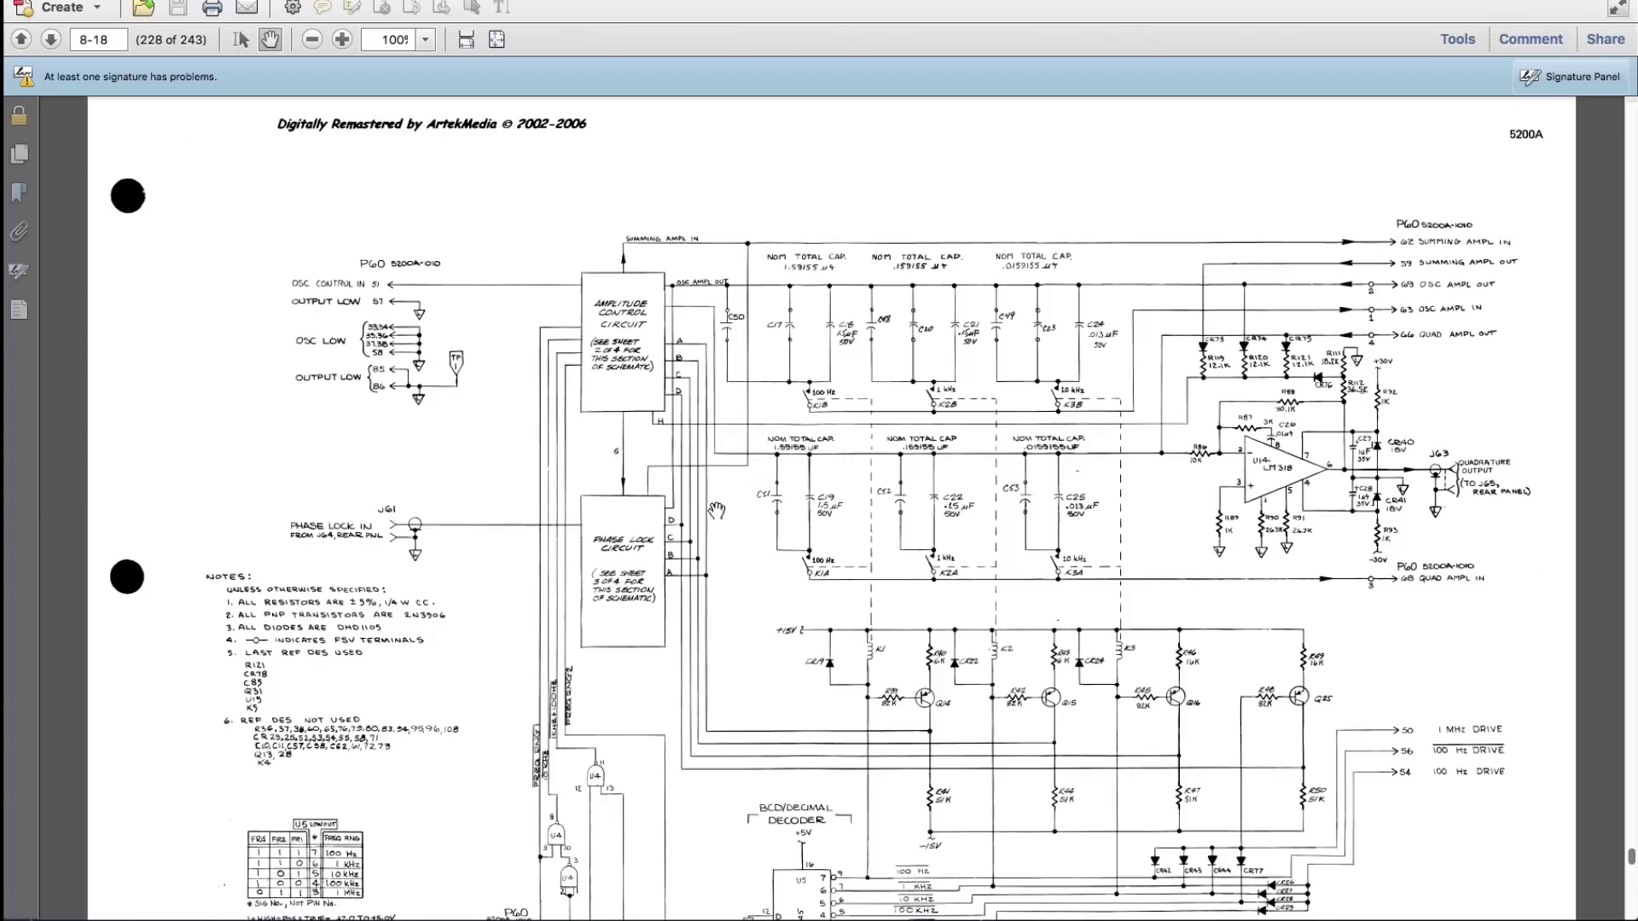
{"action": "mouse_move", "coordinate": [388, 281]}
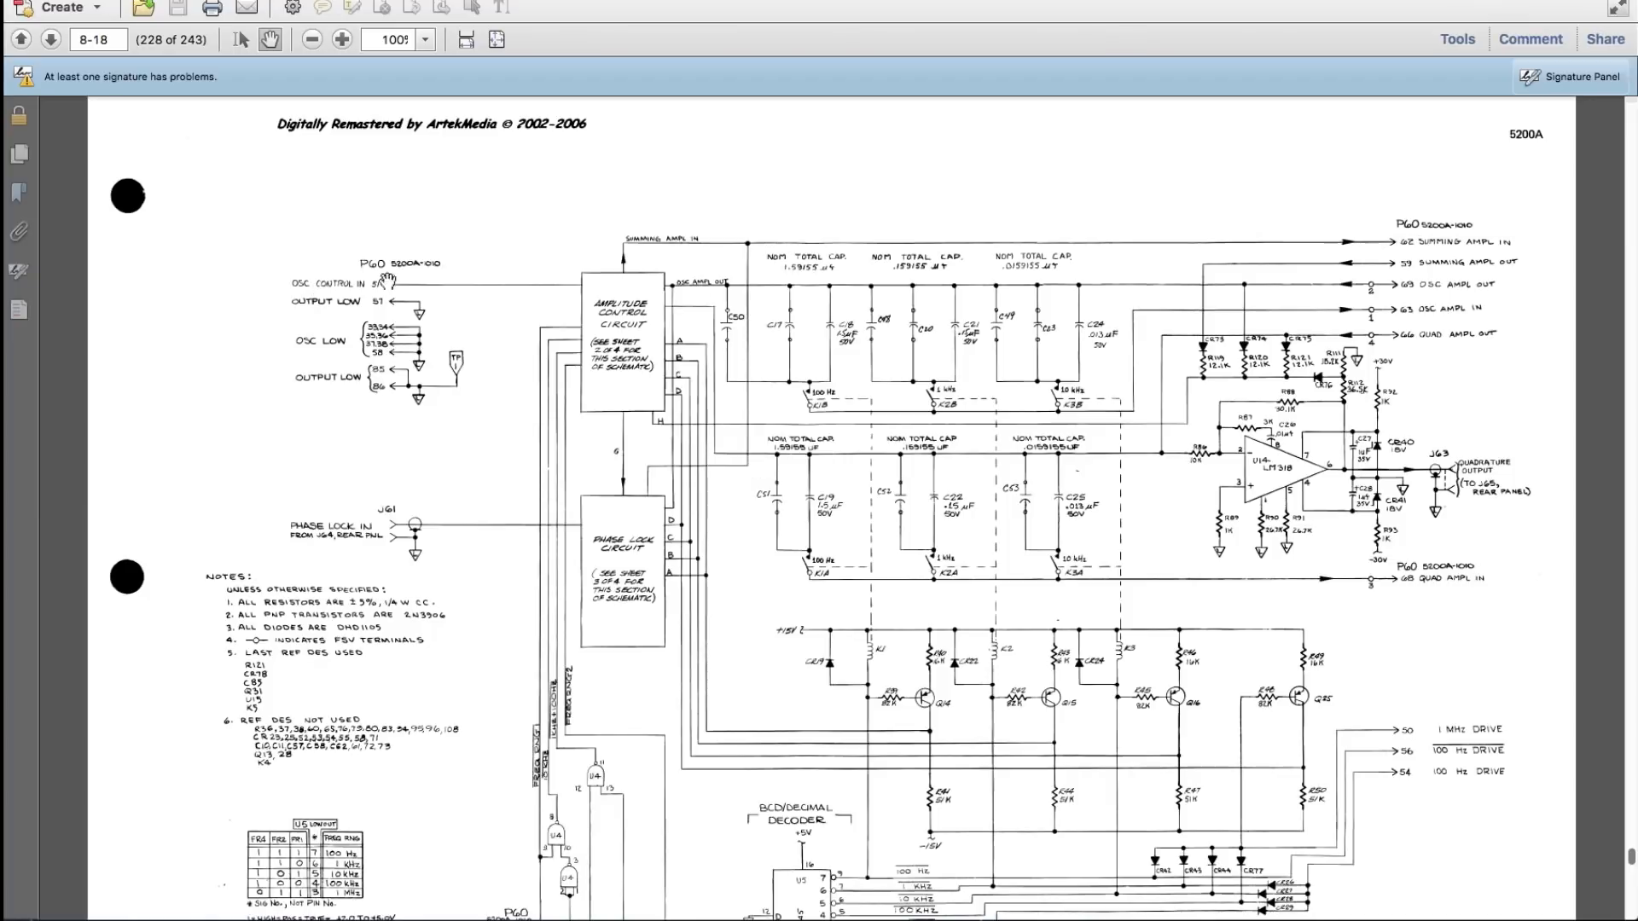
{"action": "mouse_move", "coordinate": [750, 237]}
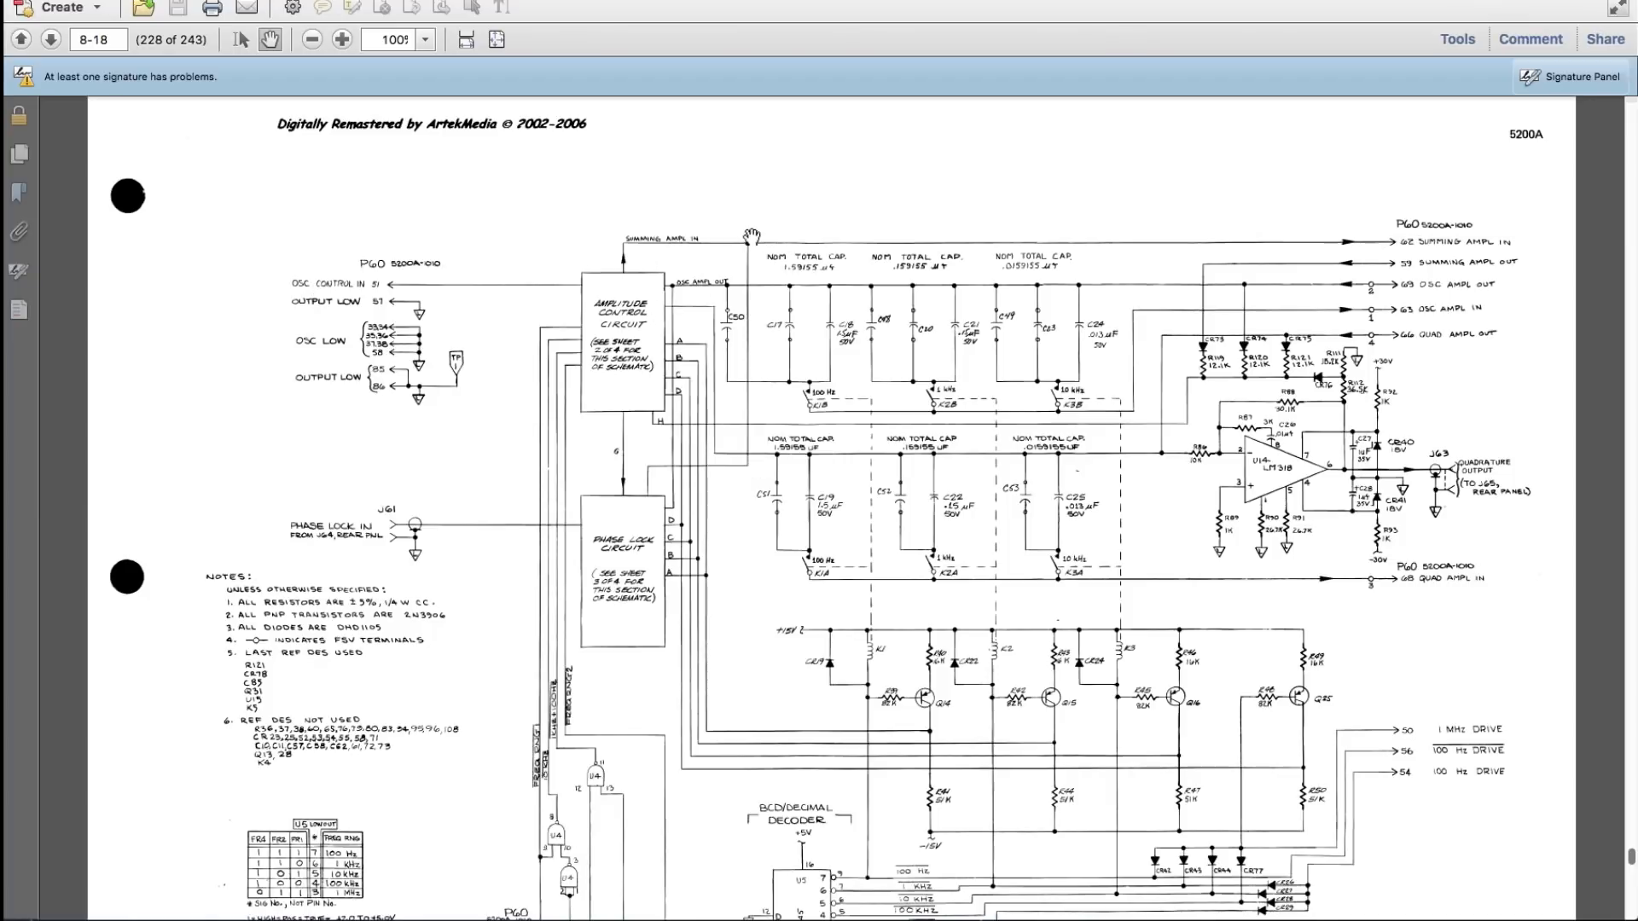
{"action": "mouse_move", "coordinate": [1478, 242]}
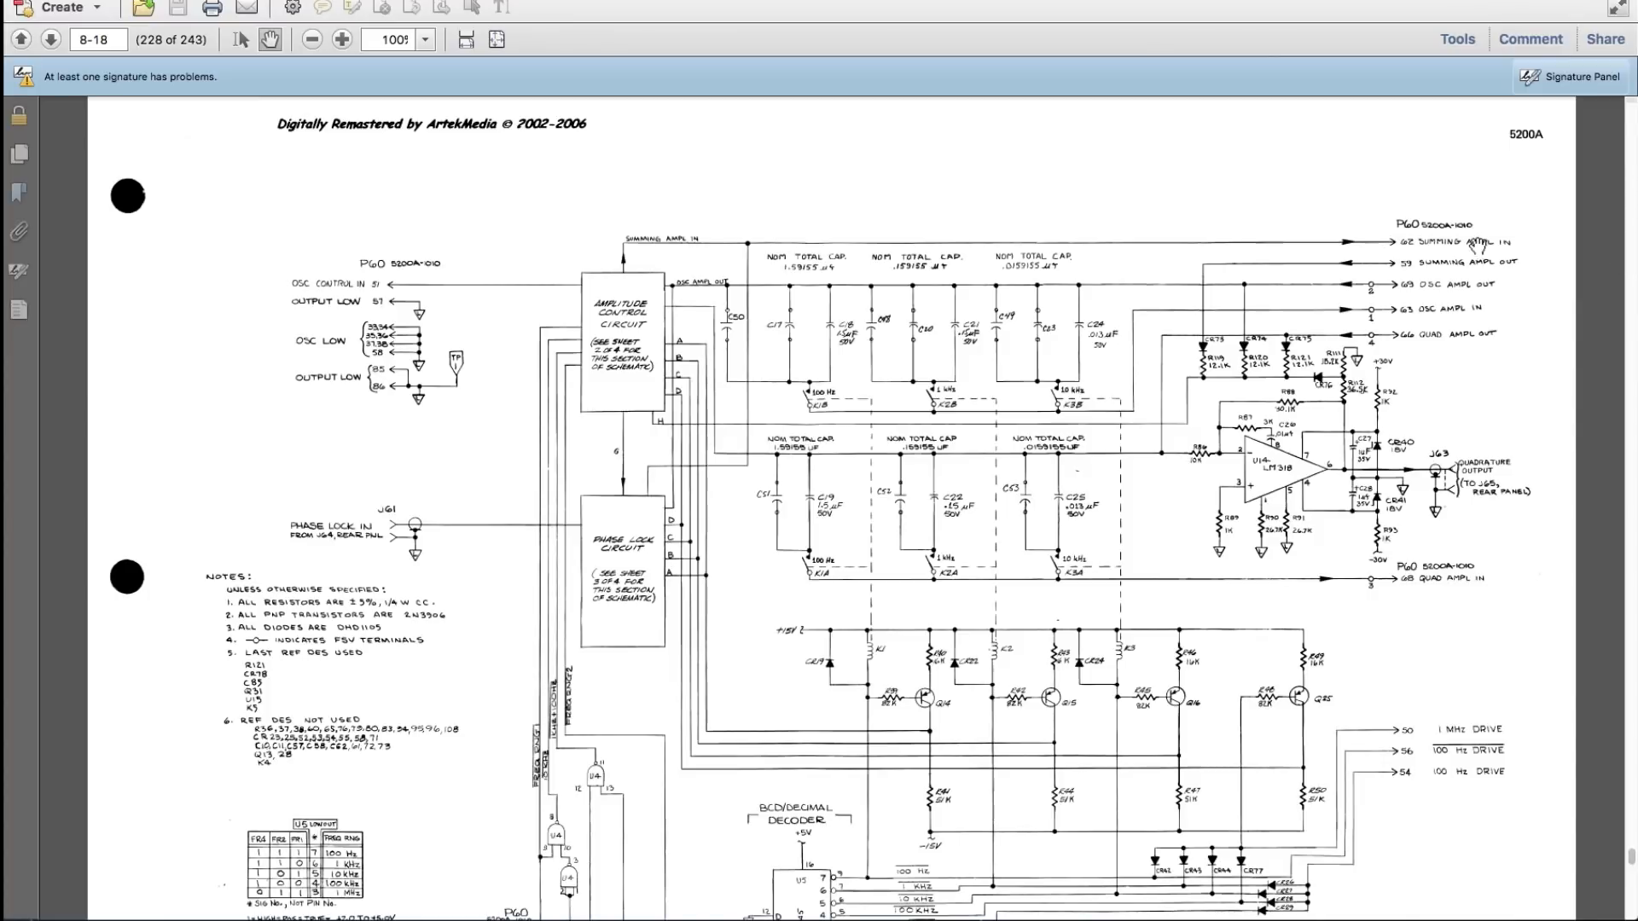
{"action": "mouse_move", "coordinate": [1478, 276]}
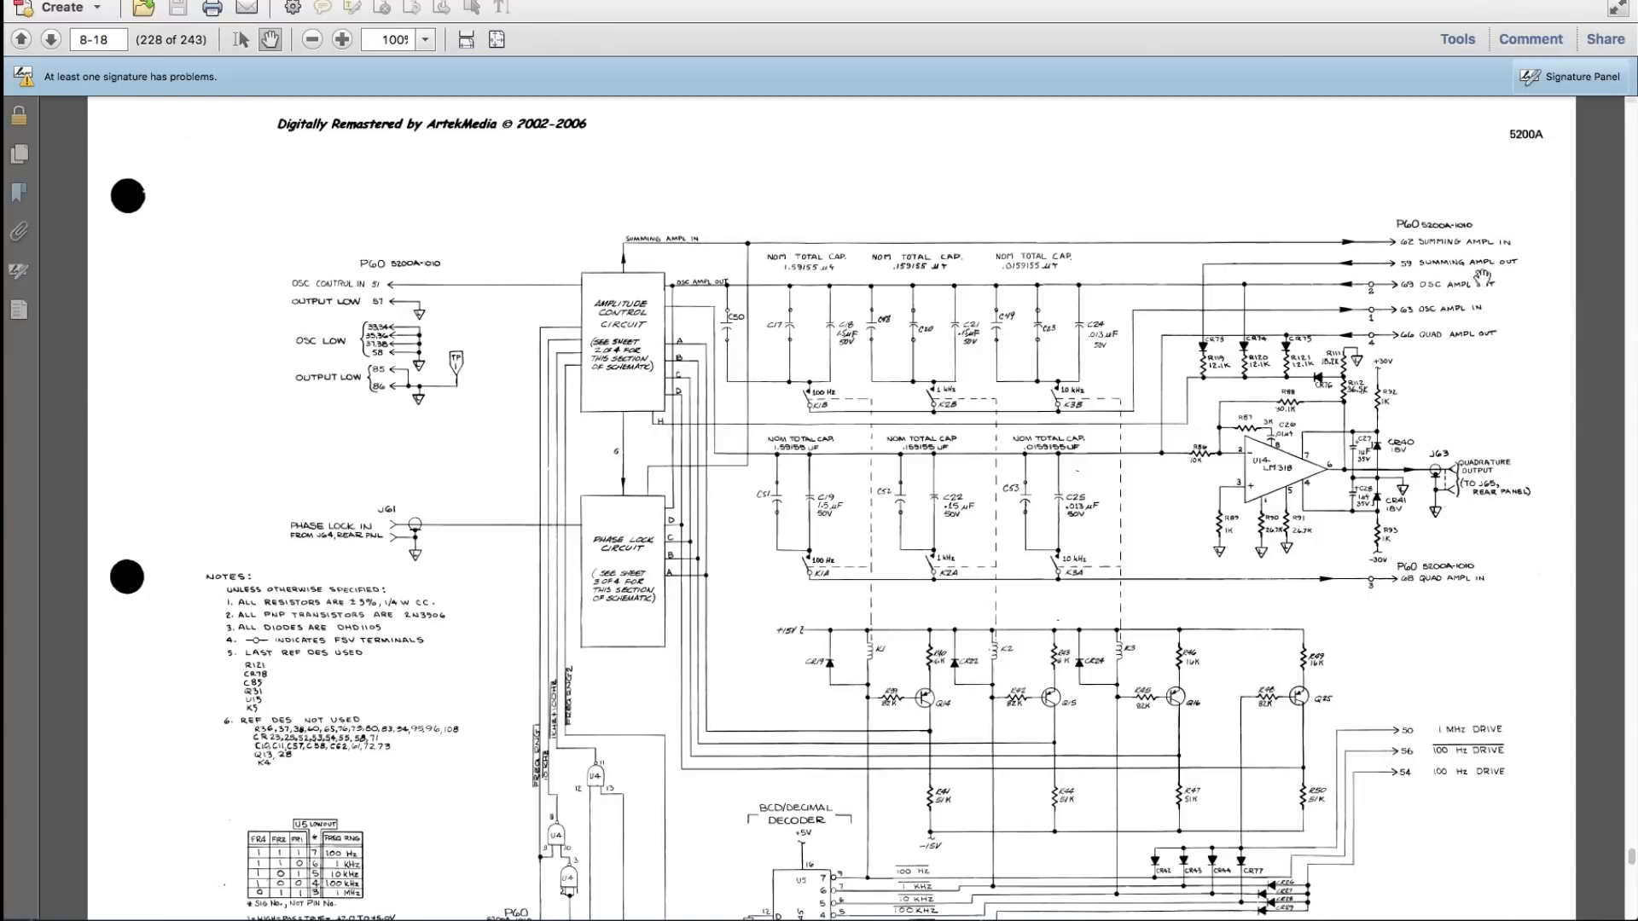
{"action": "mouse_move", "coordinate": [1239, 242]}
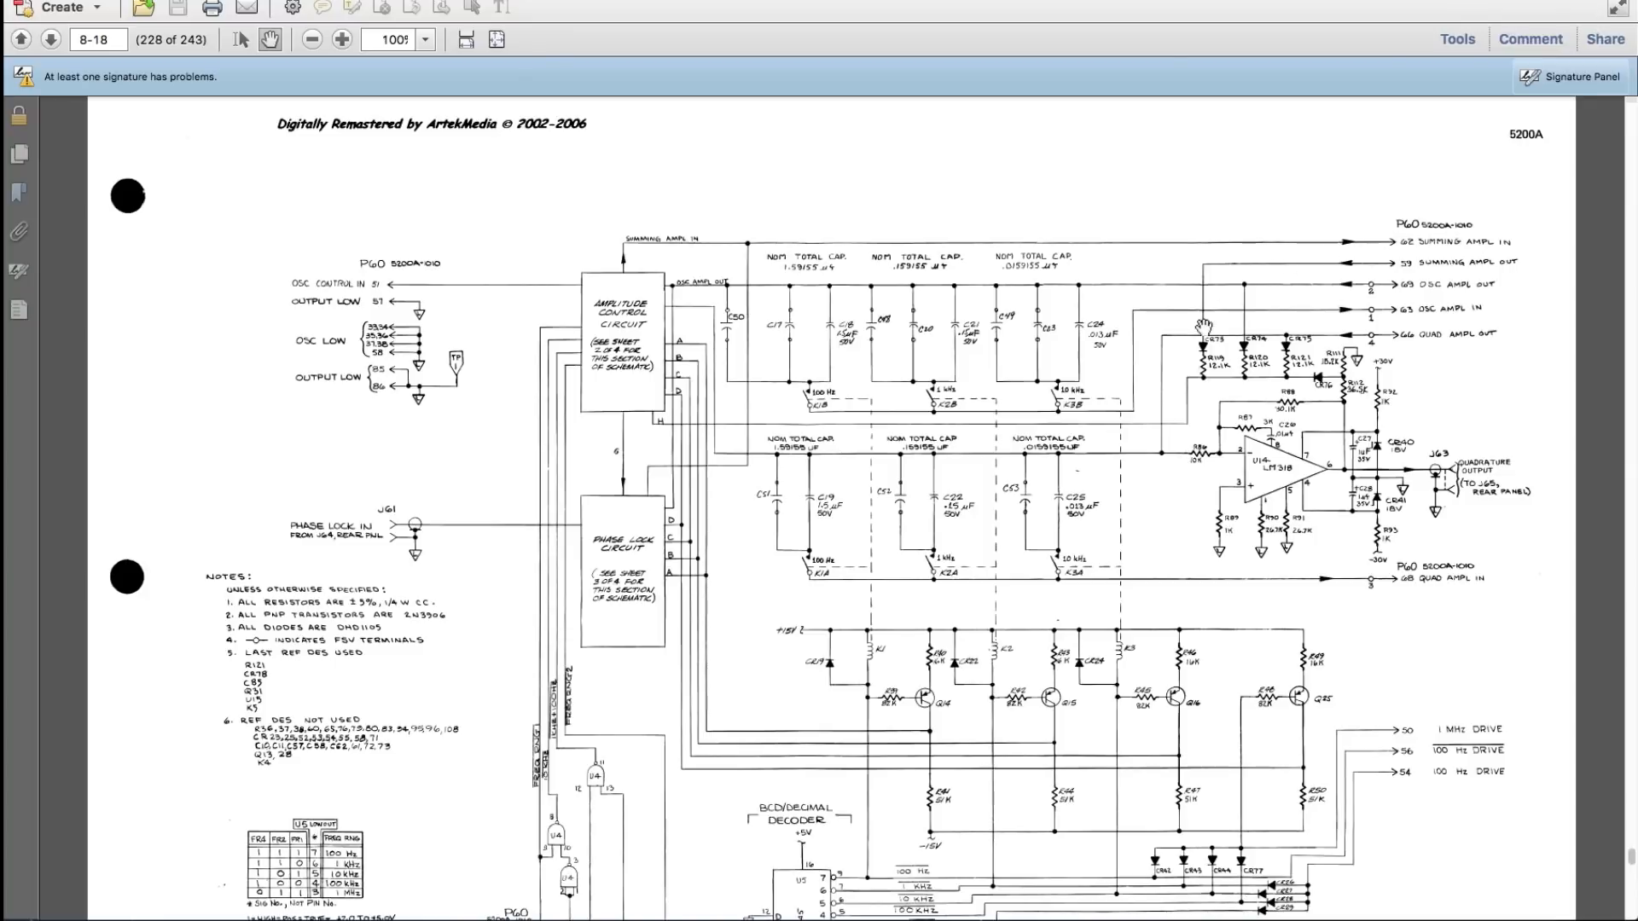
{"action": "mouse_move", "coordinate": [1301, 382]}
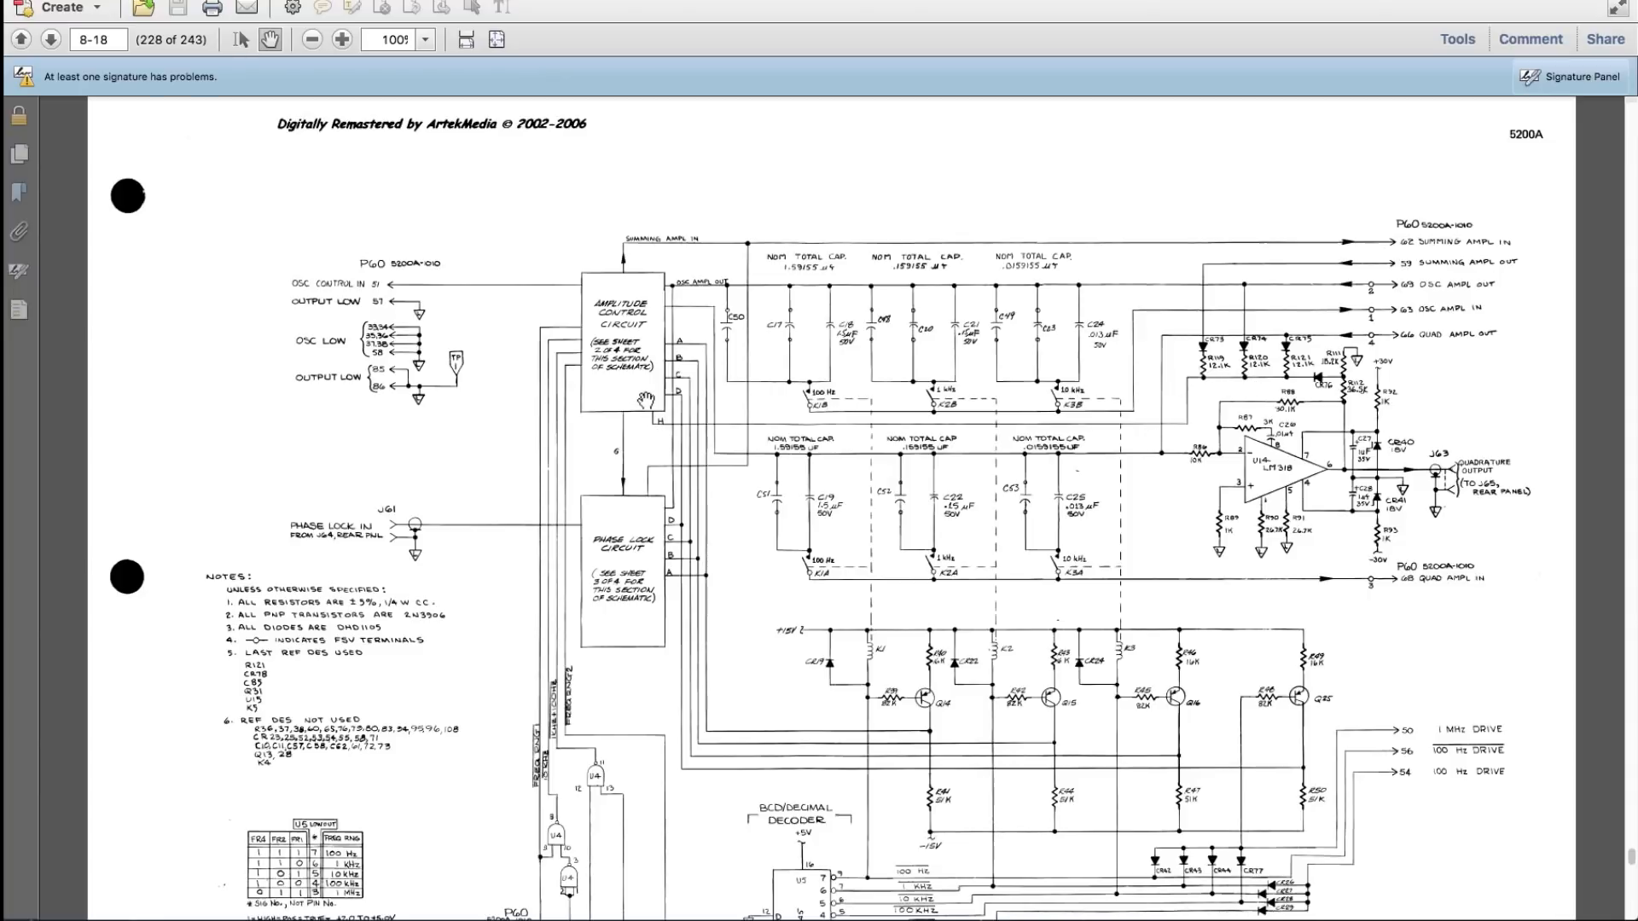
{"action": "mouse_move", "coordinate": [744, 278]}
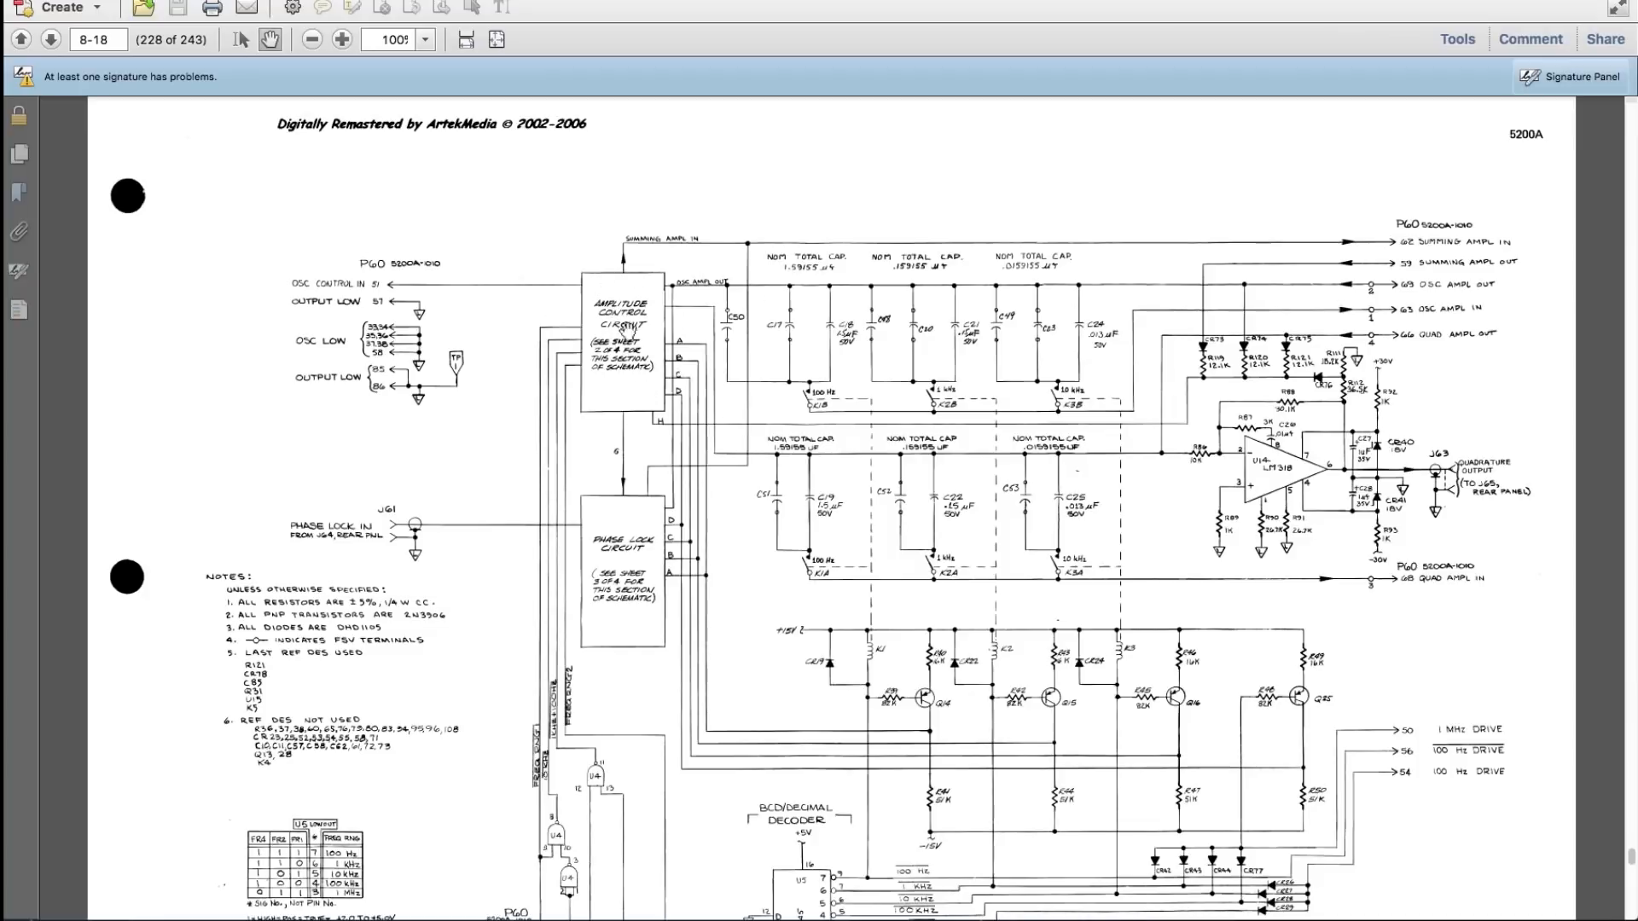
Scroll down from page 8-18 to page 8-19 (229 of 243) to view sheet 2 of Figure 8-13.
{"action": "scroll", "scroll_direction": "down", "scroll_amount": 3}
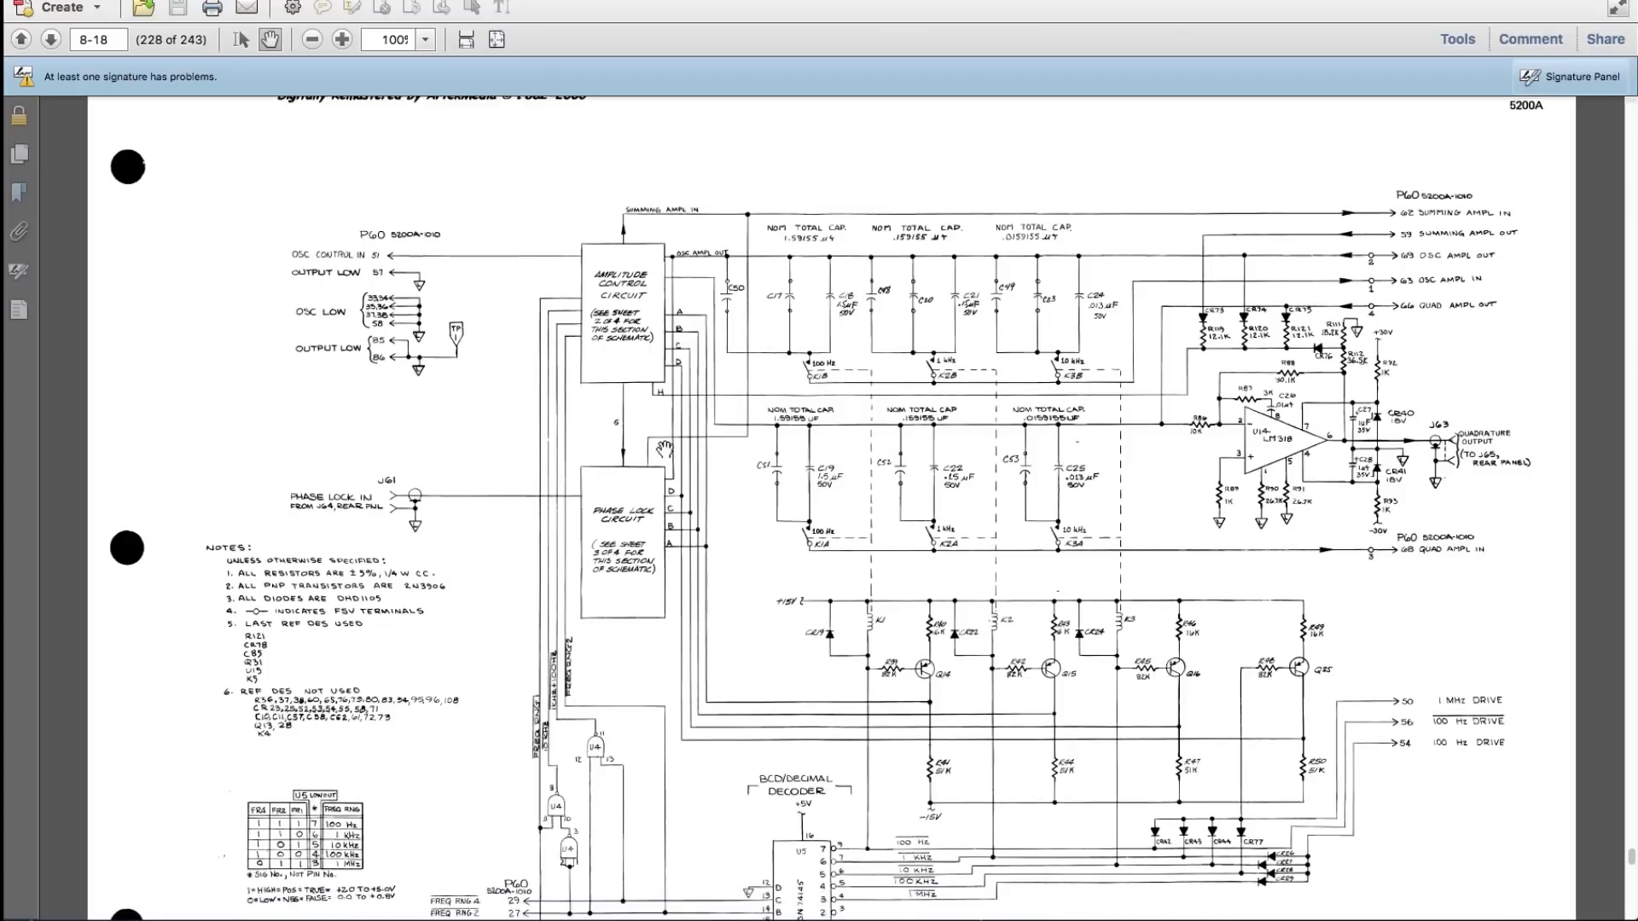
{"action": "left_click", "coordinate": [49, 39]}
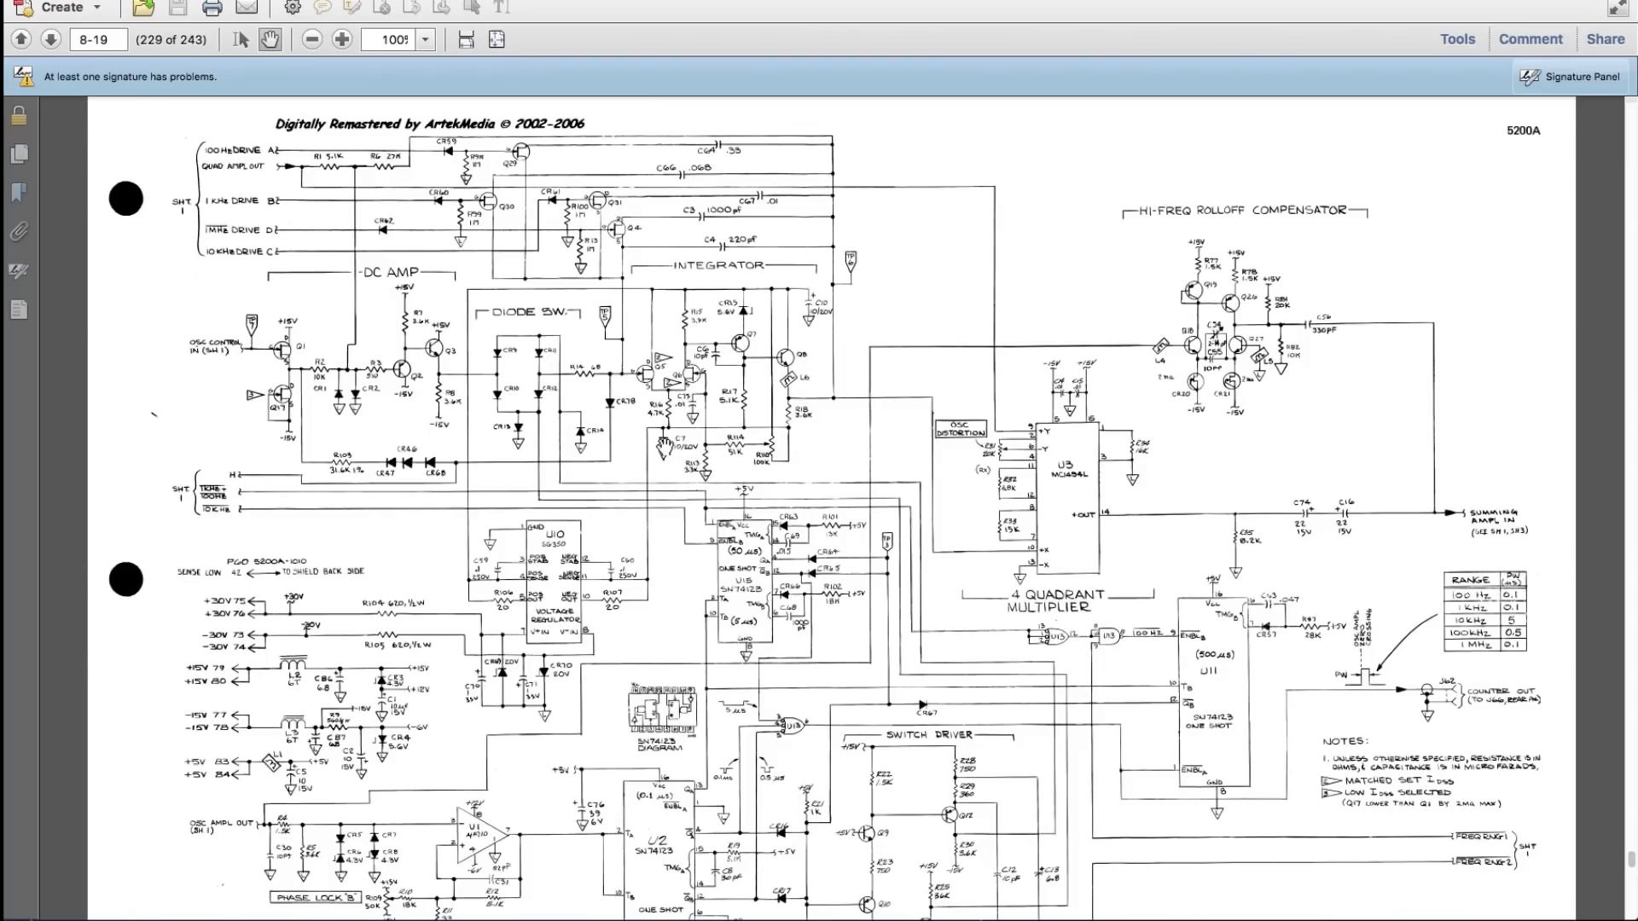
{"action": "scroll", "scroll_direction": "down", "scroll_amount": 3}
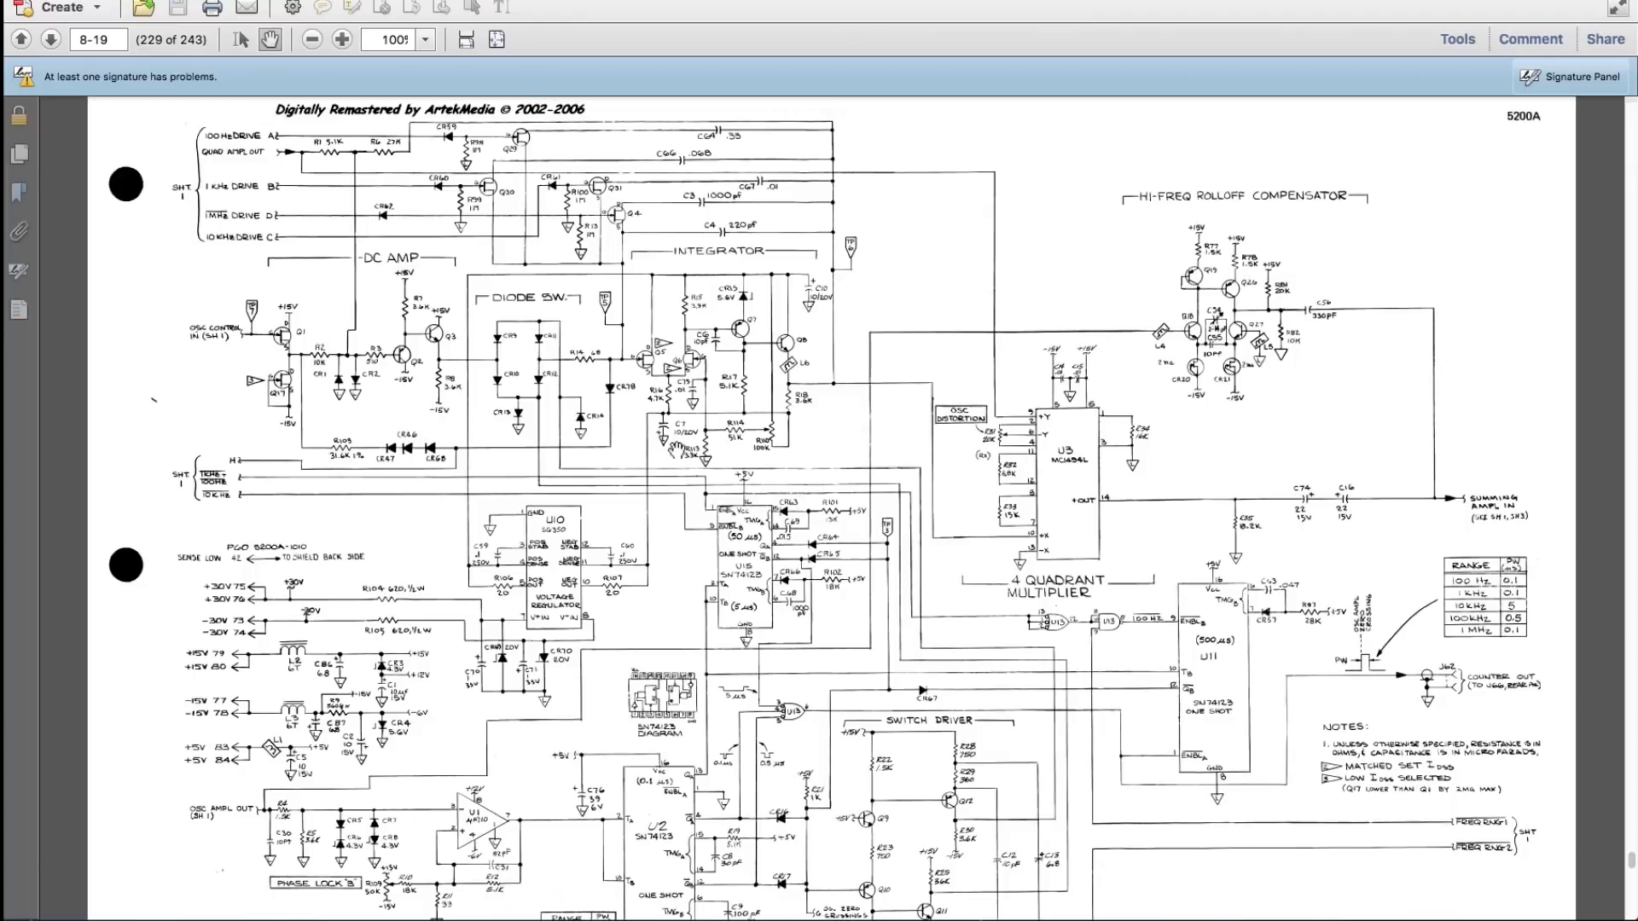
{"action": "scroll", "scroll_direction": "down", "scroll_amount": 3}
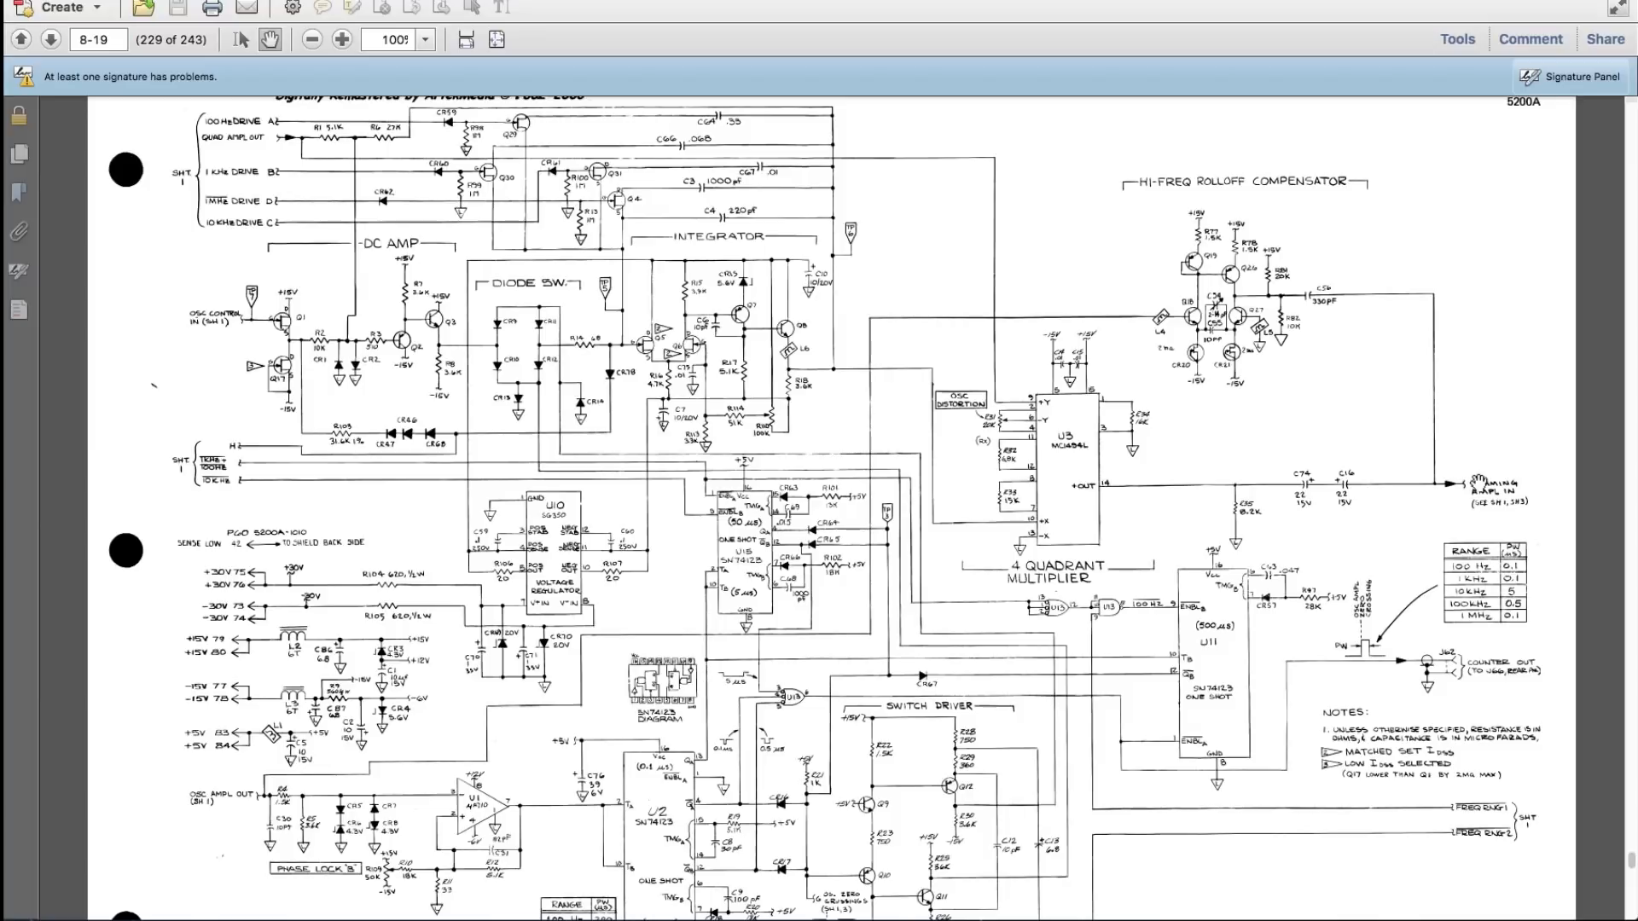
{"action": "left_click", "coordinate": [20, 39]}
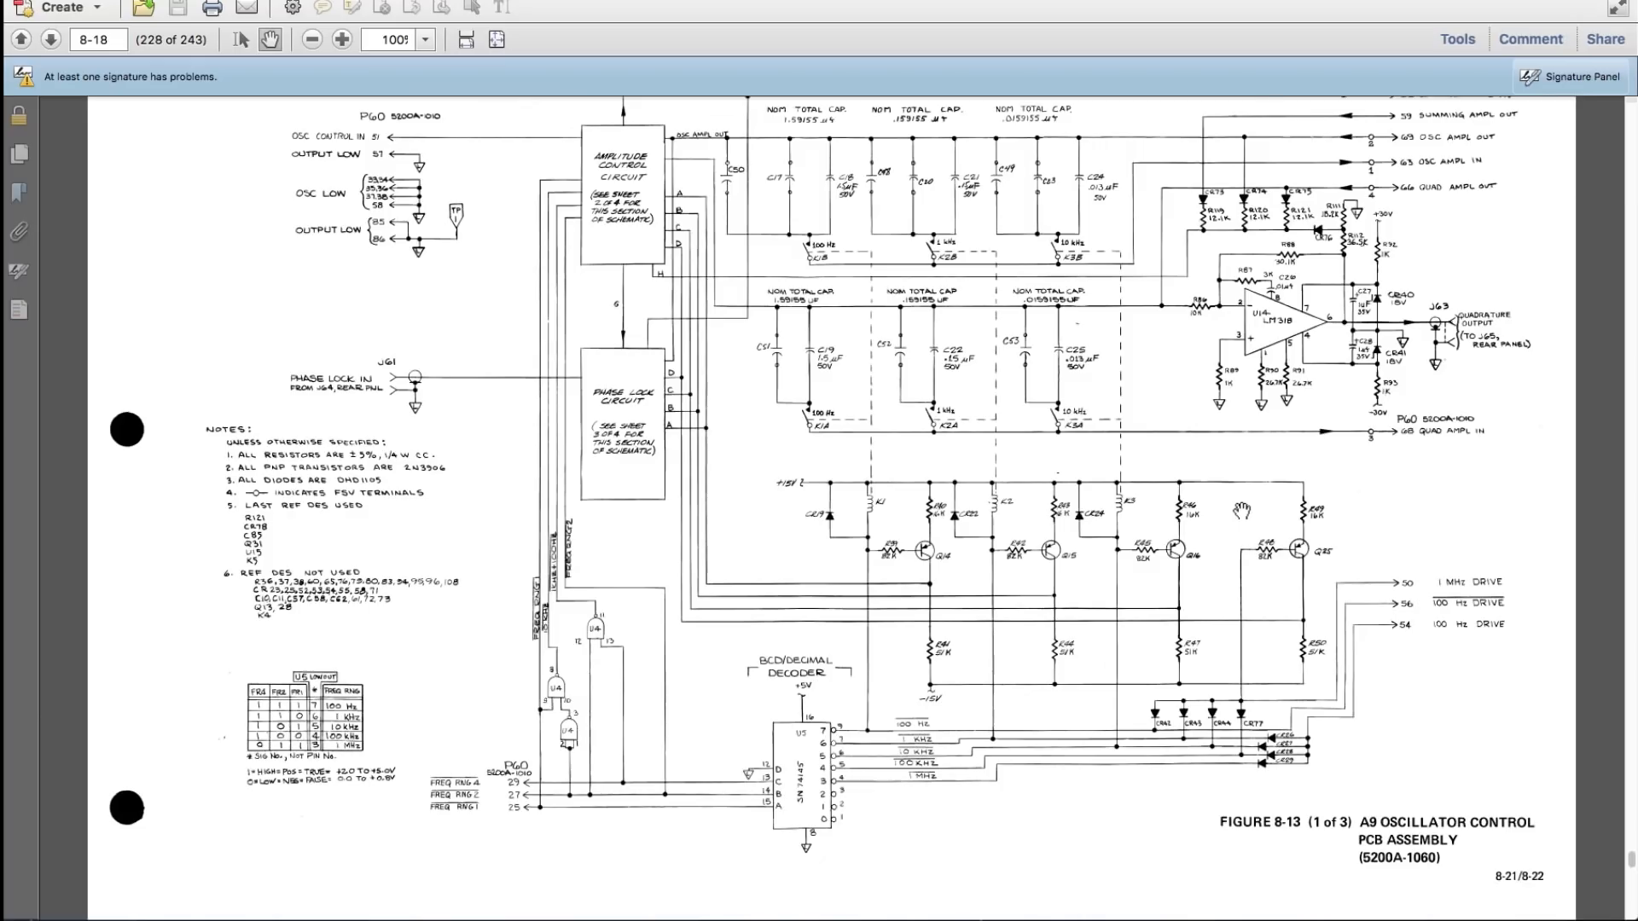
{"action": "left_click", "coordinate": [51, 39]}
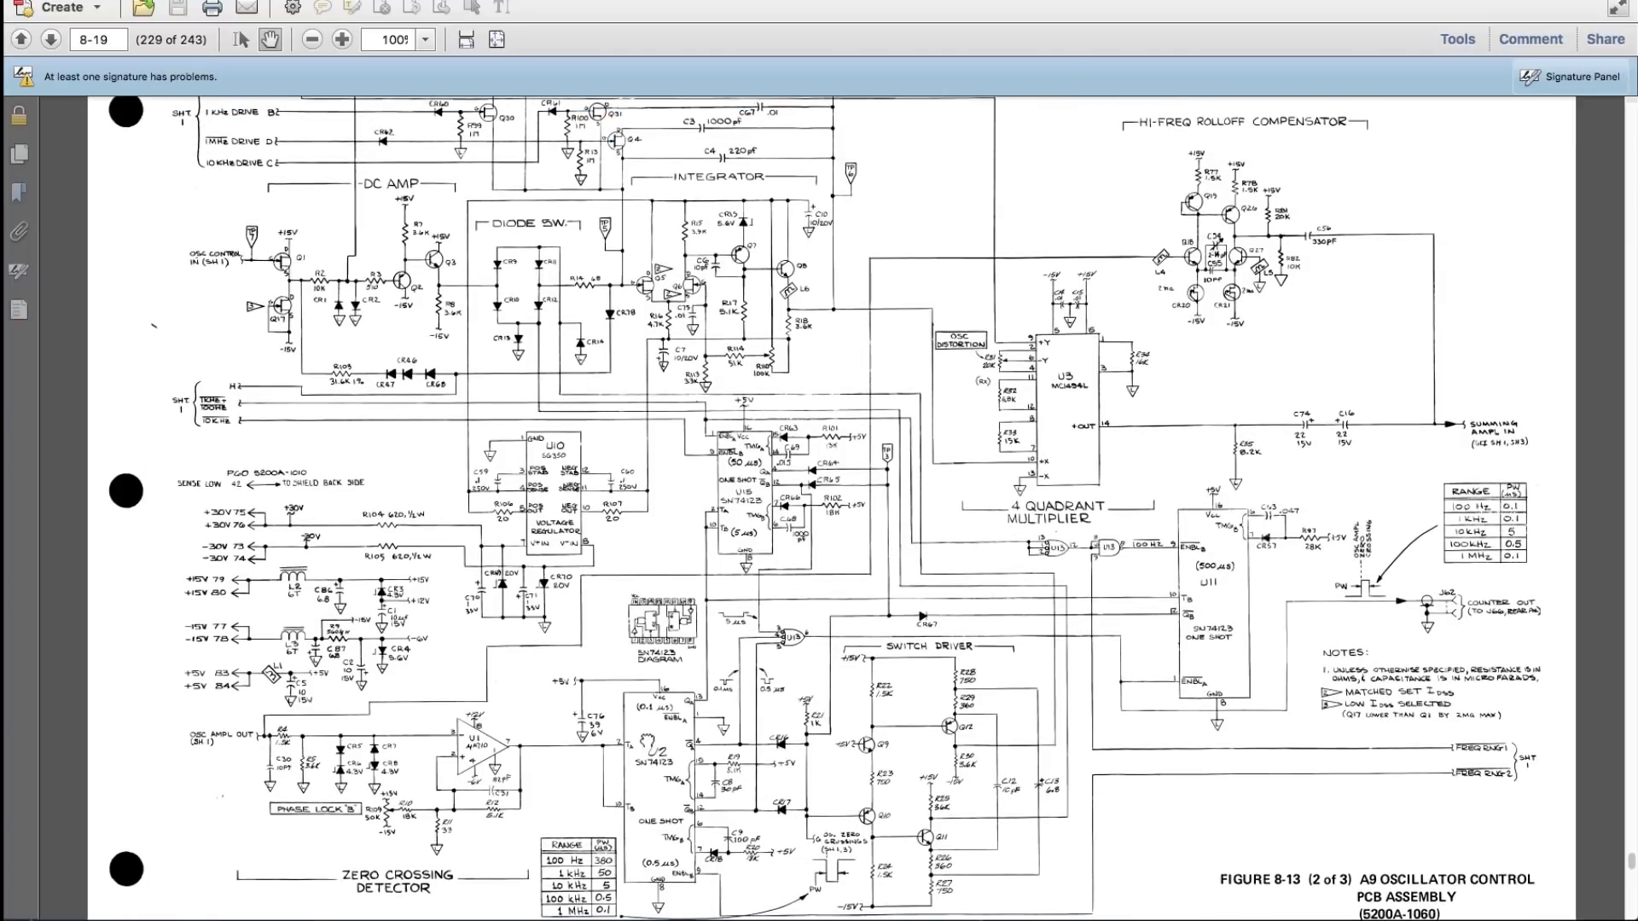
{"action": "scroll", "scroll_direction": "up", "scroll_amount": 3}
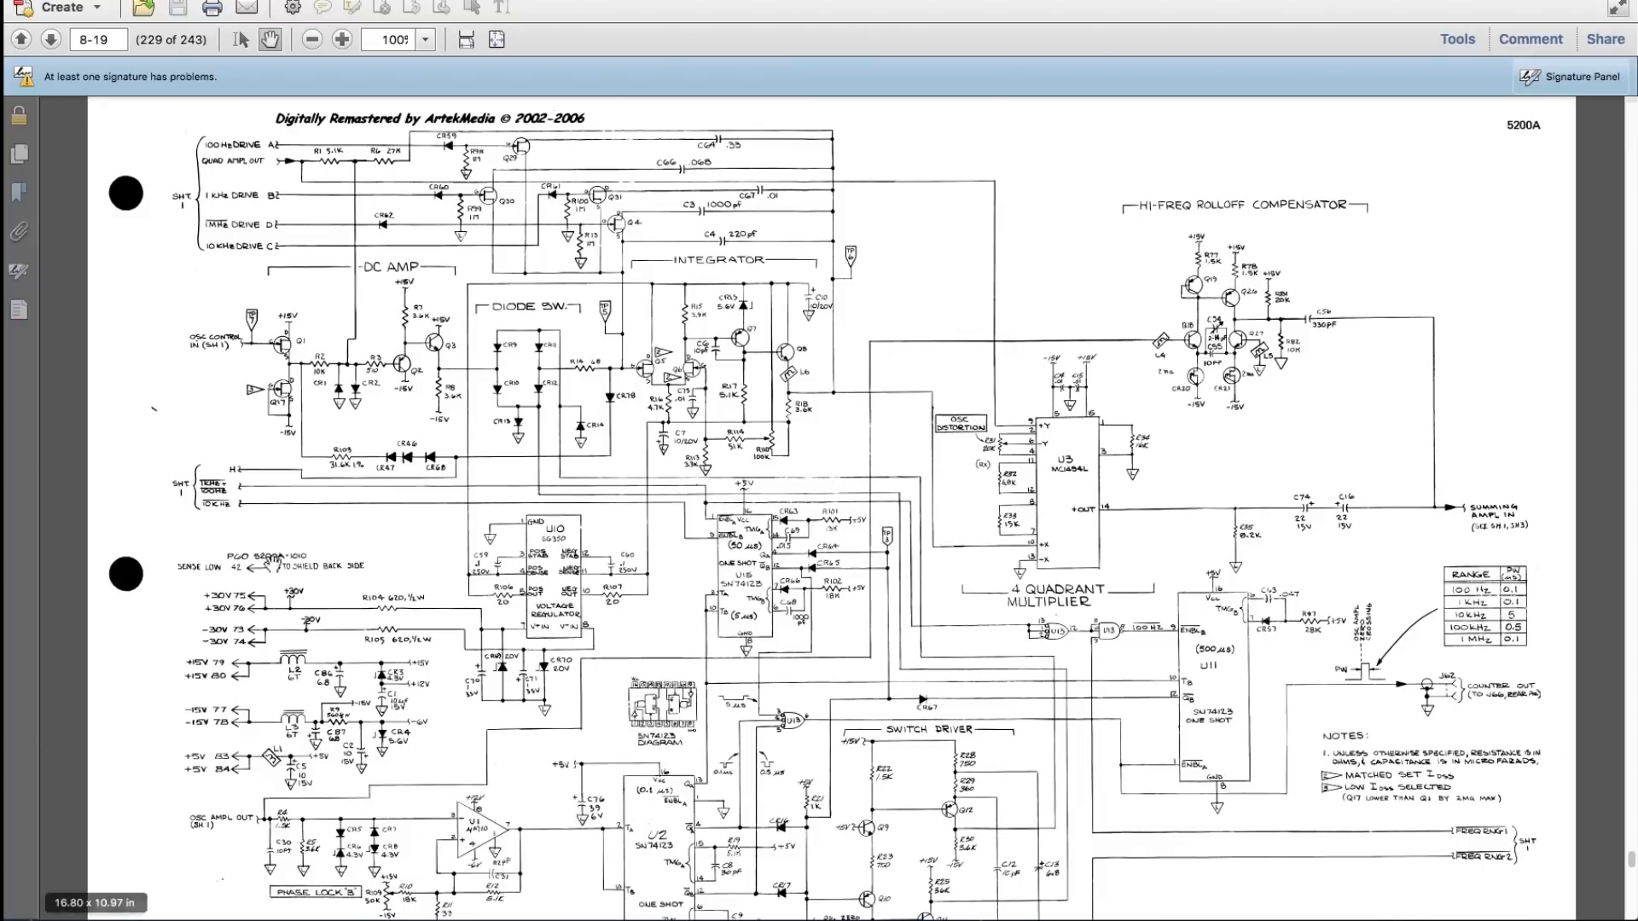
{"action": "mouse_move", "coordinate": [227, 467]}
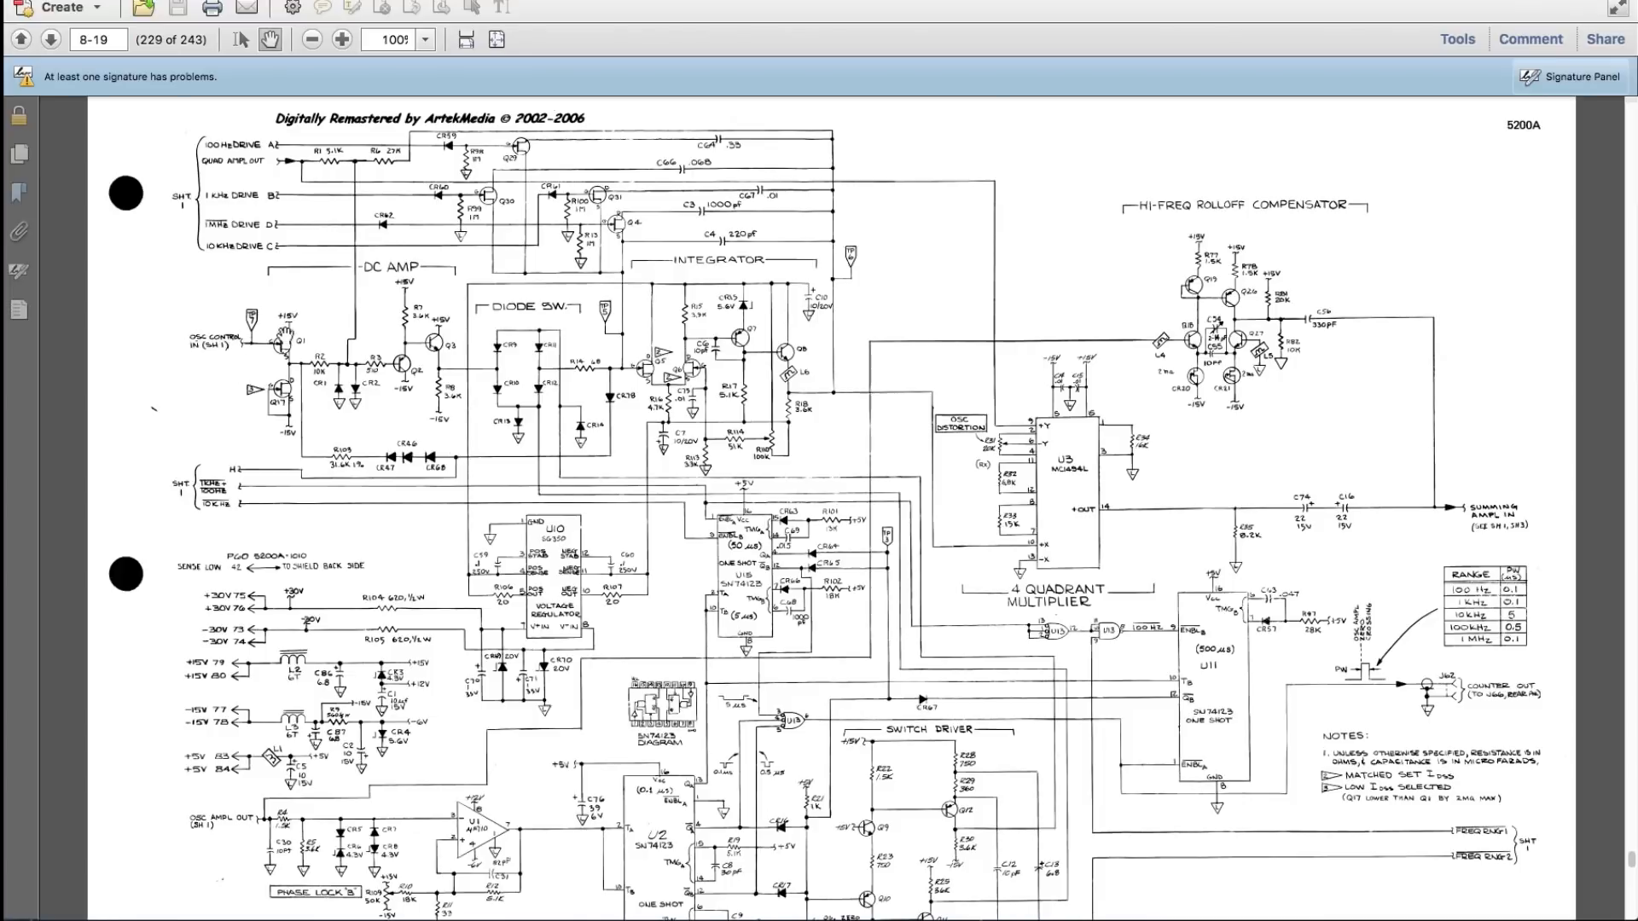
{"action": "mouse_move", "coordinate": [446, 447]}
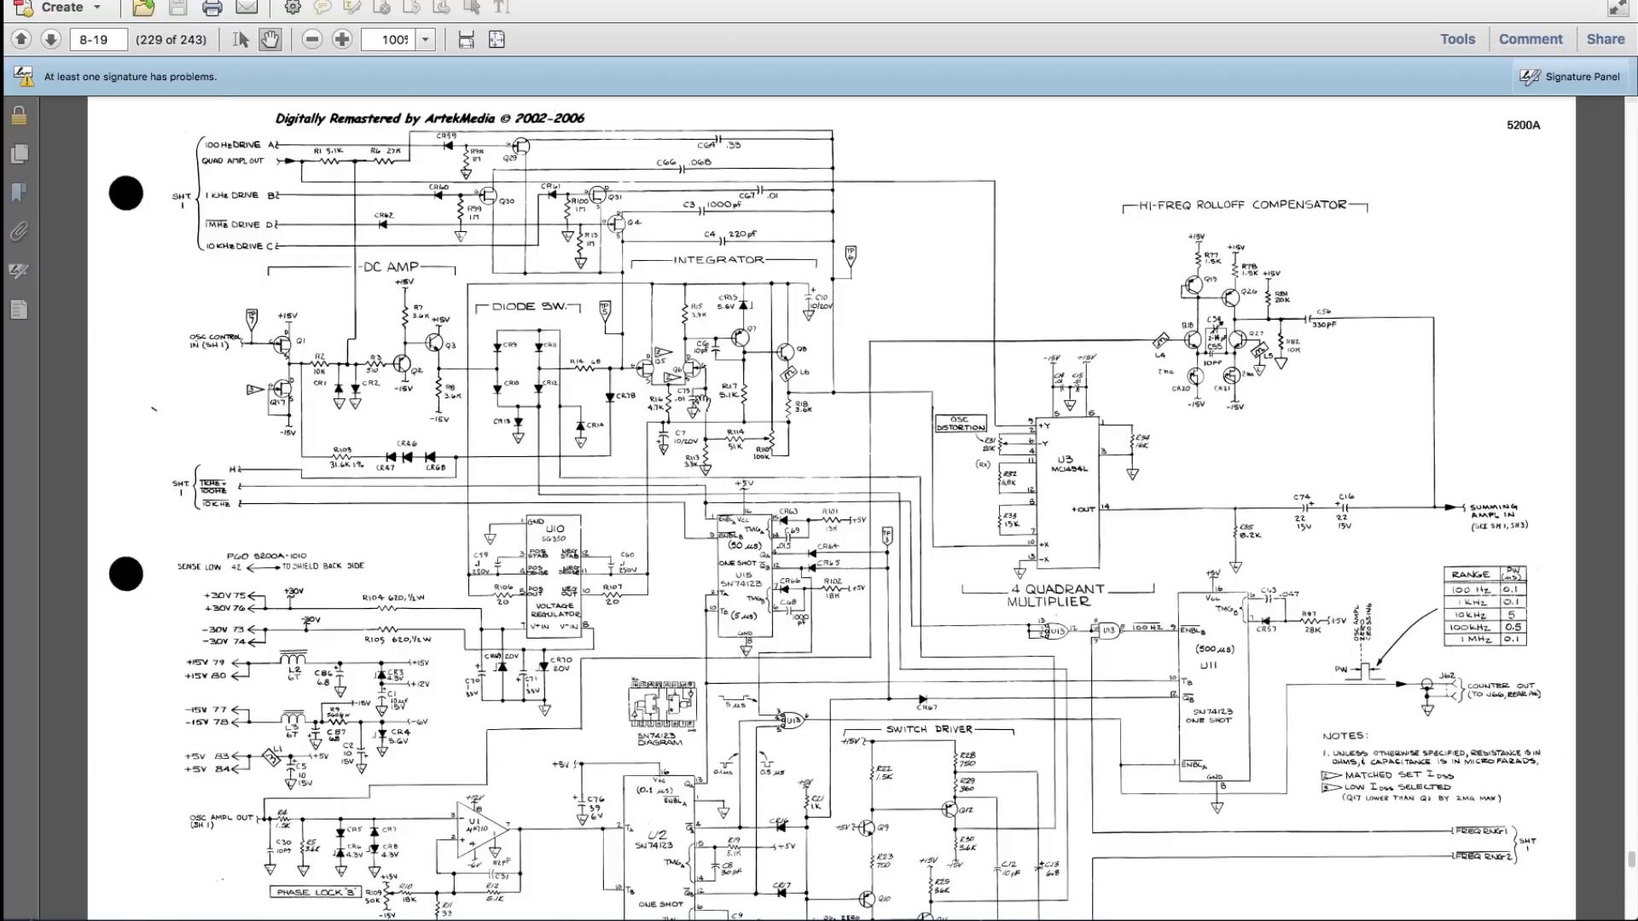
{"action": "mouse_move", "coordinate": [733, 489]}
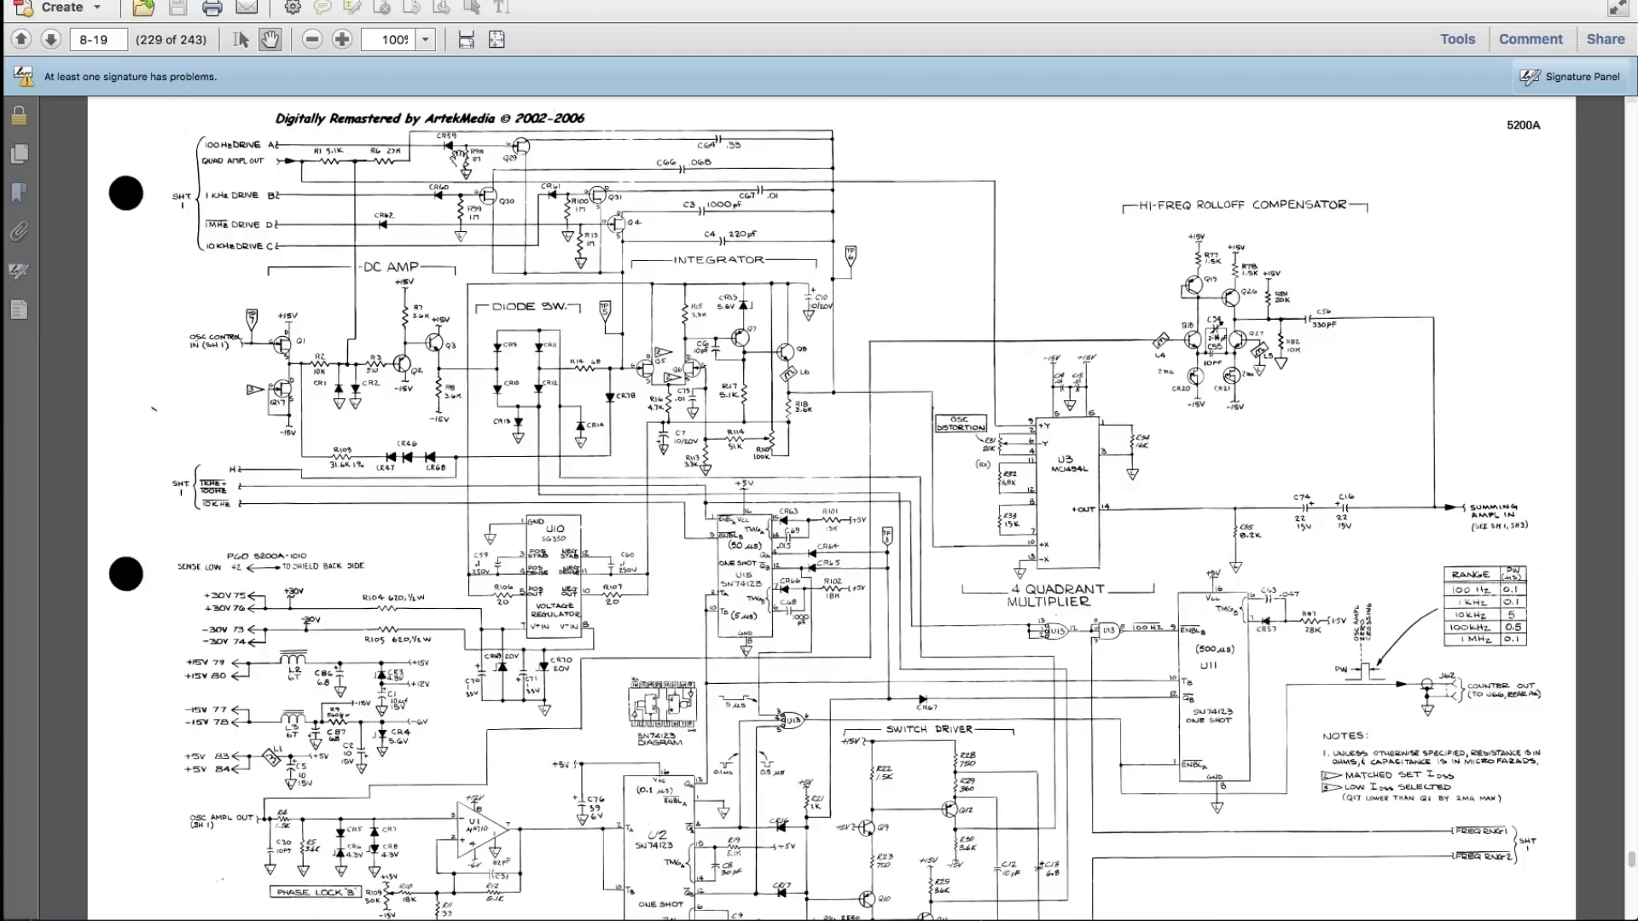
{"action": "mouse_move", "coordinate": [904, 326]}
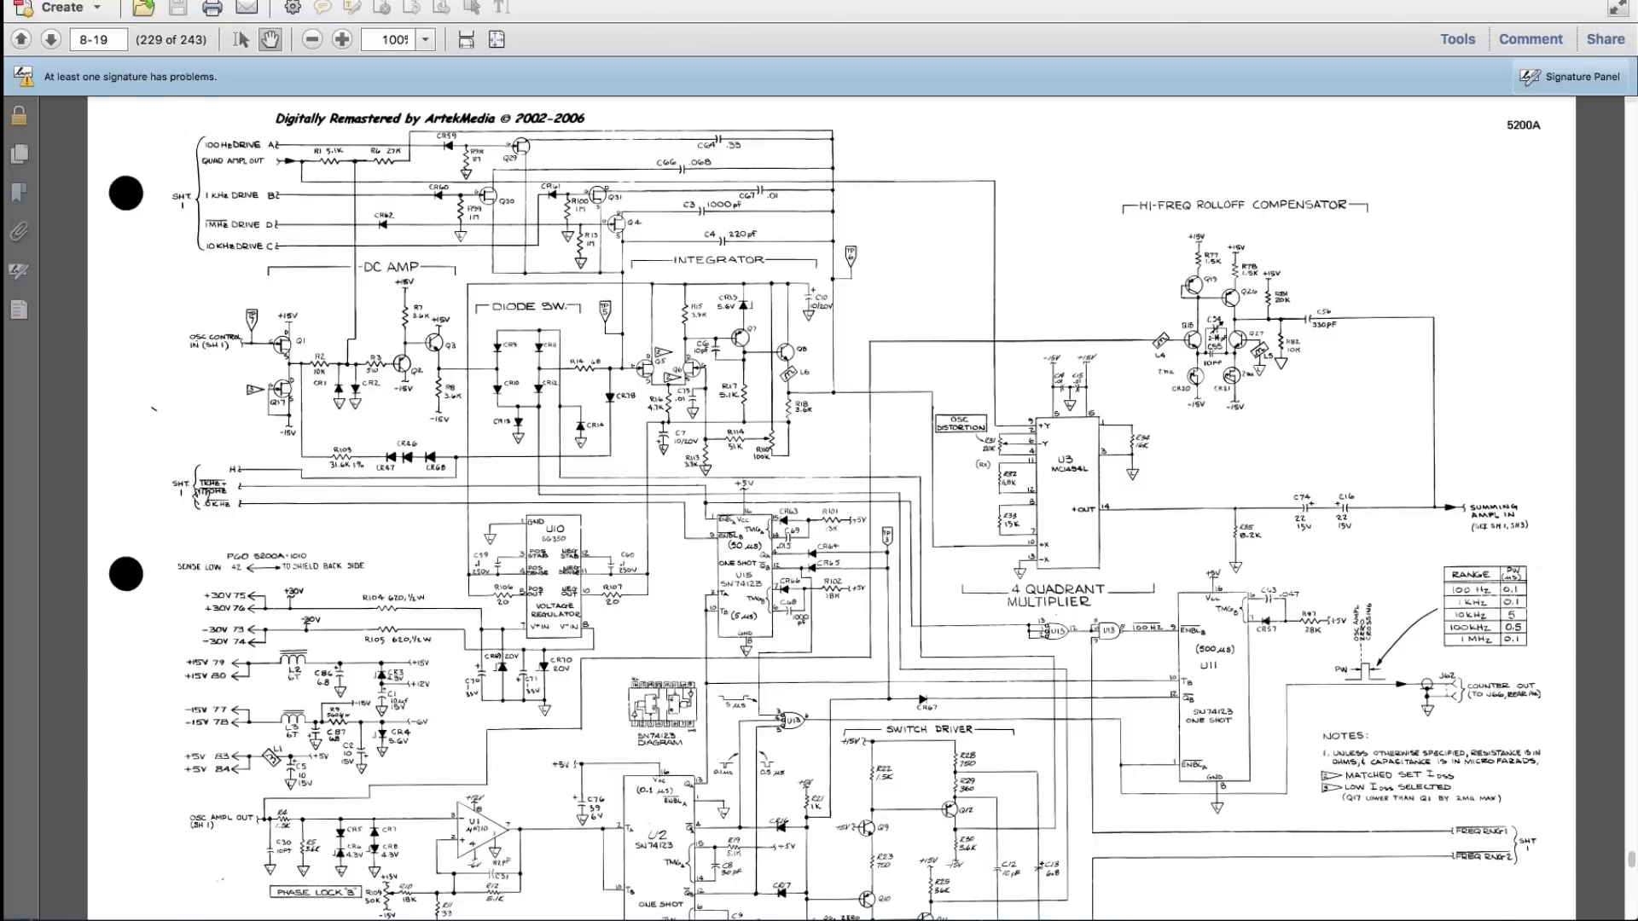
{"action": "mouse_move", "coordinate": [1071, 538]}
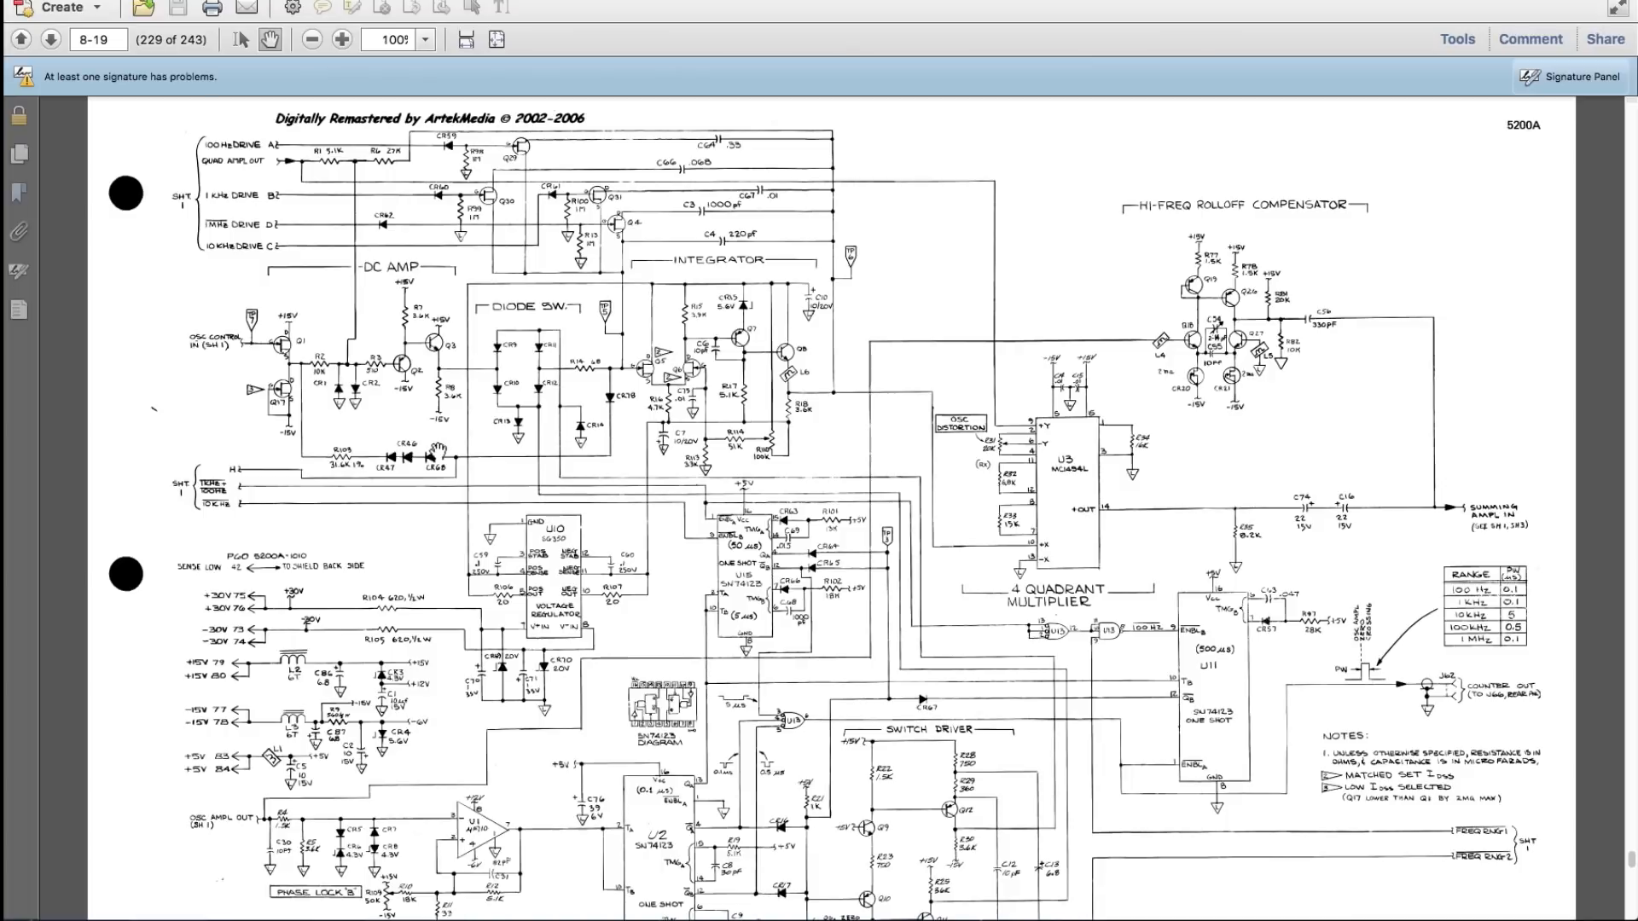
{"action": "mouse_move", "coordinate": [543, 305]}
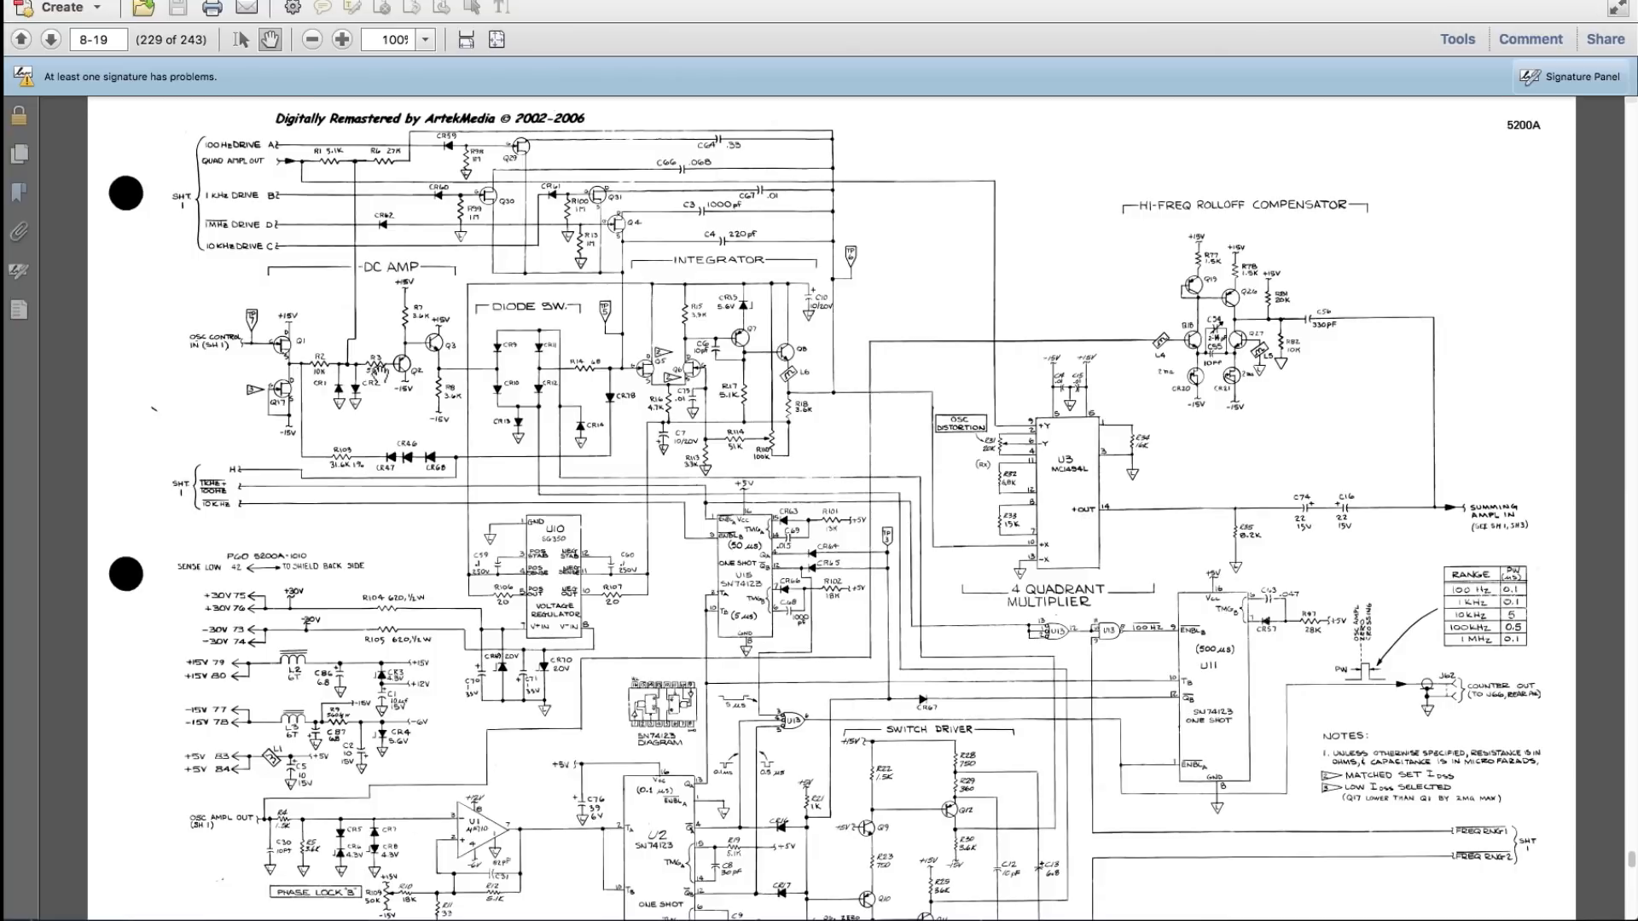
{"action": "mouse_move", "coordinate": [431, 450]}
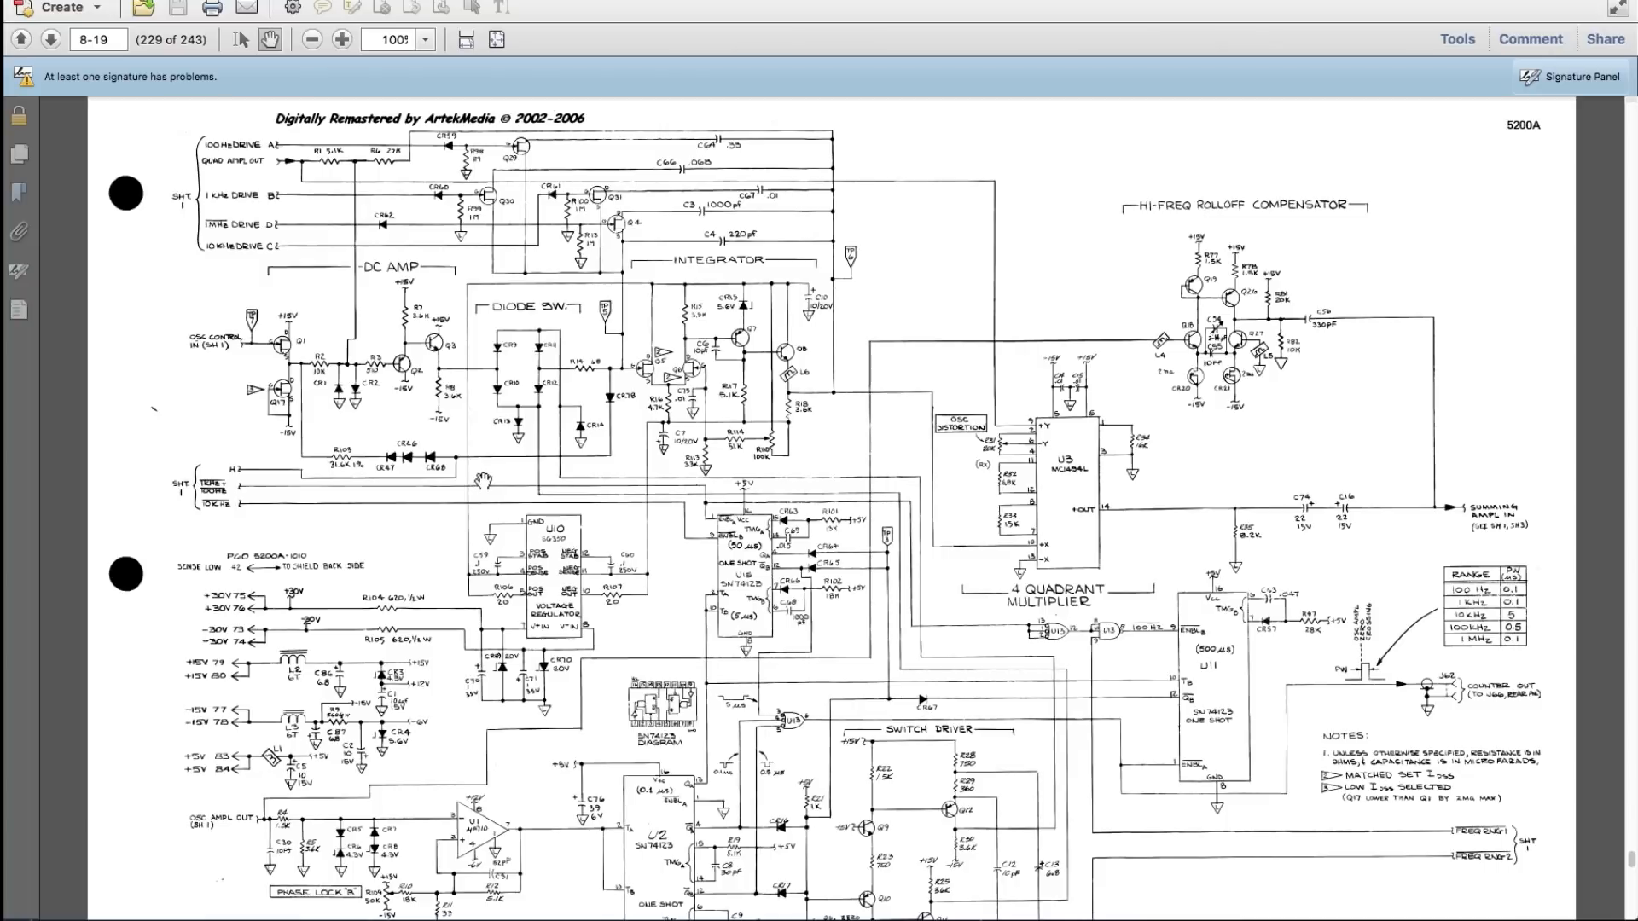
{"action": "mouse_move", "coordinate": [471, 506]}
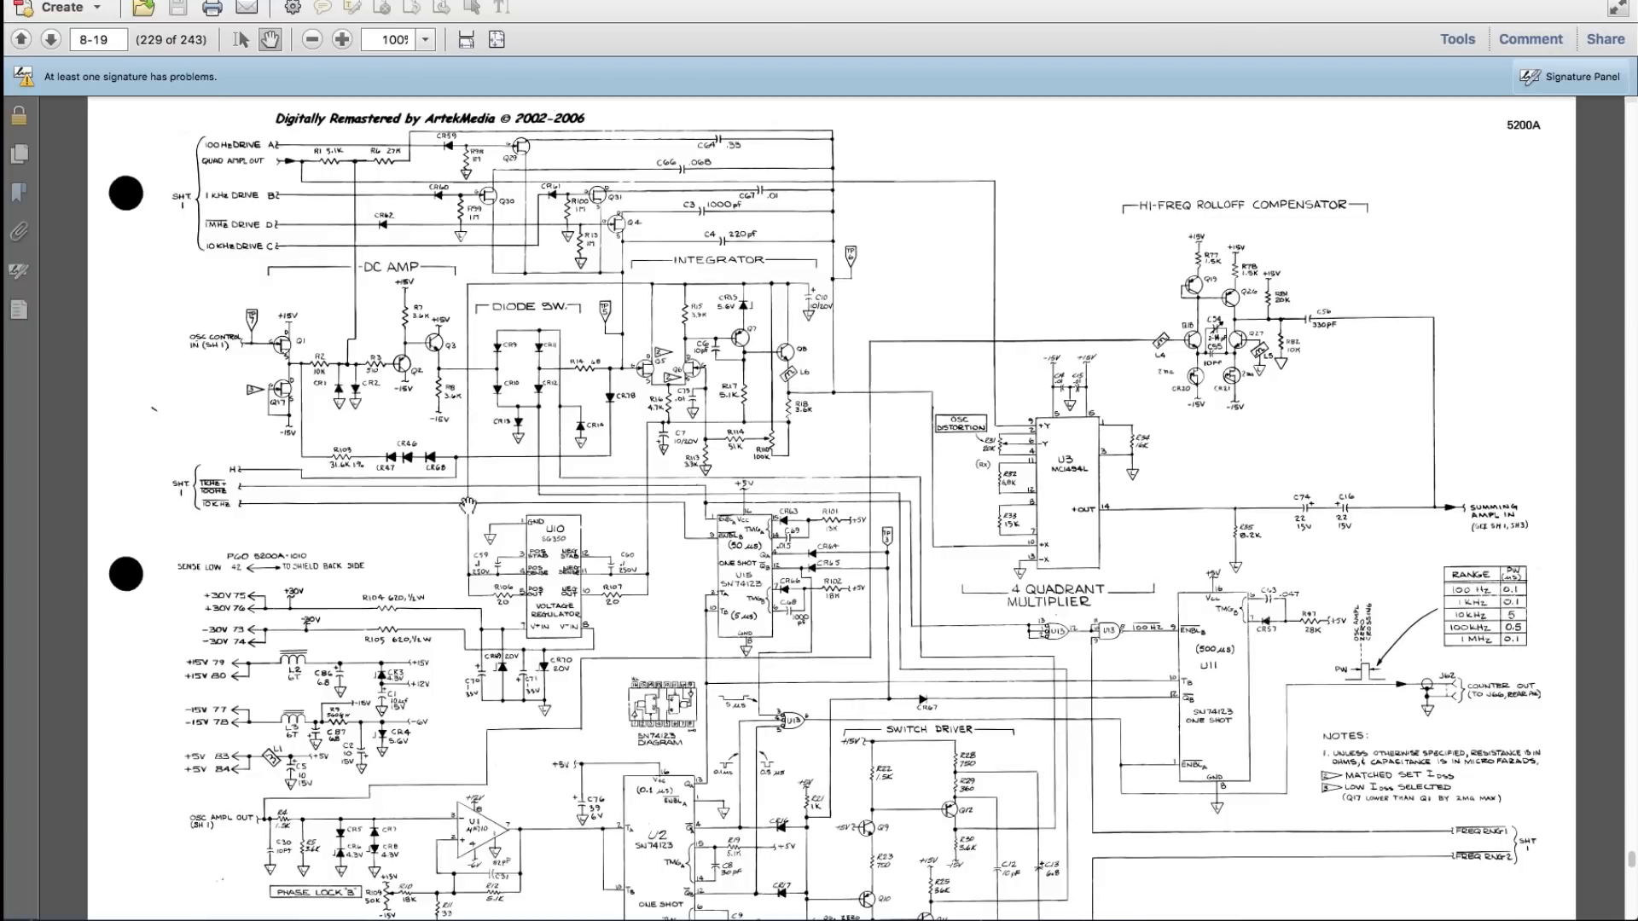
Step back to page 227, the A9 component location drawing (Figure 8-12).
{"action": "left_click", "coordinate": [18, 40]}
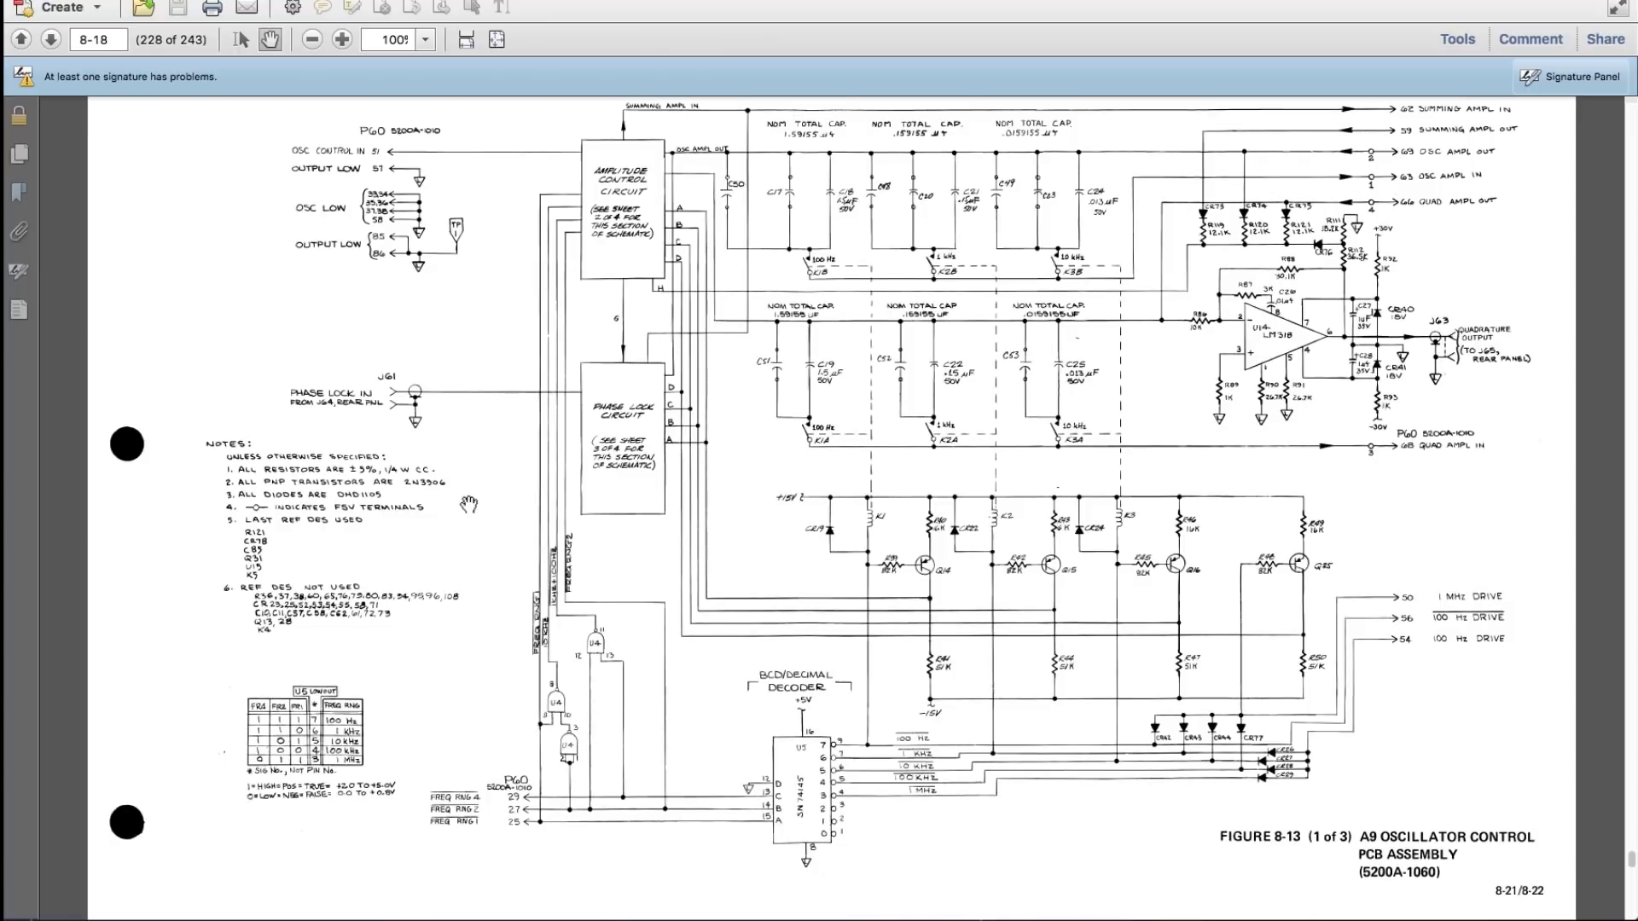
{"action": "scroll", "scroll_direction": "down", "scroll_amount": 3}
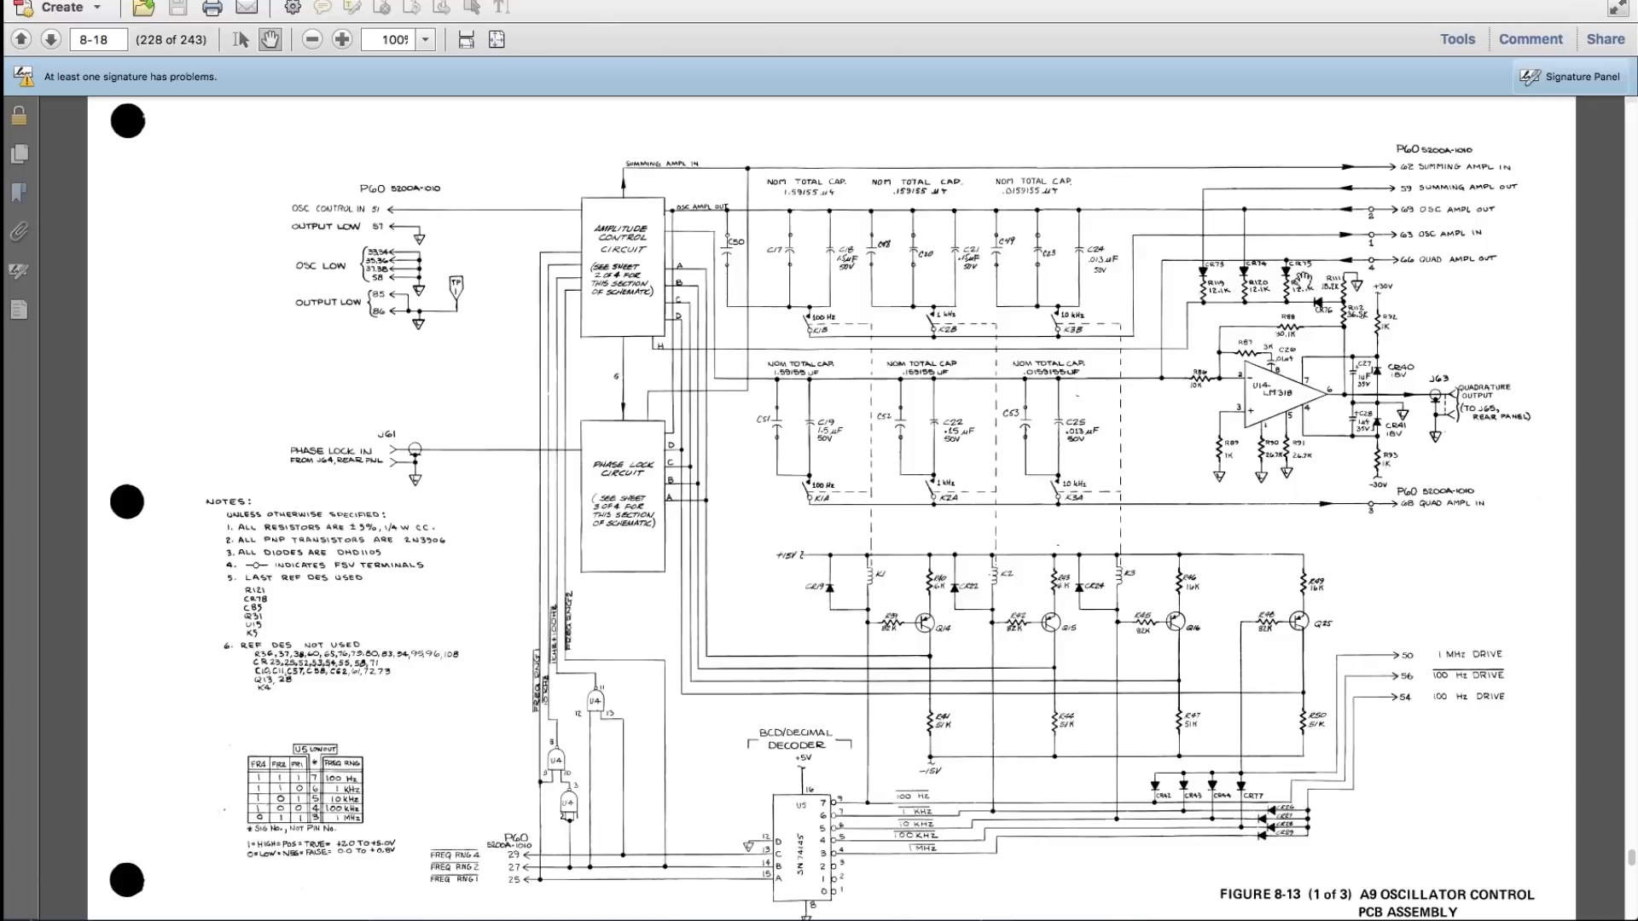
{"action": "mouse_move", "coordinate": [1440, 240]}
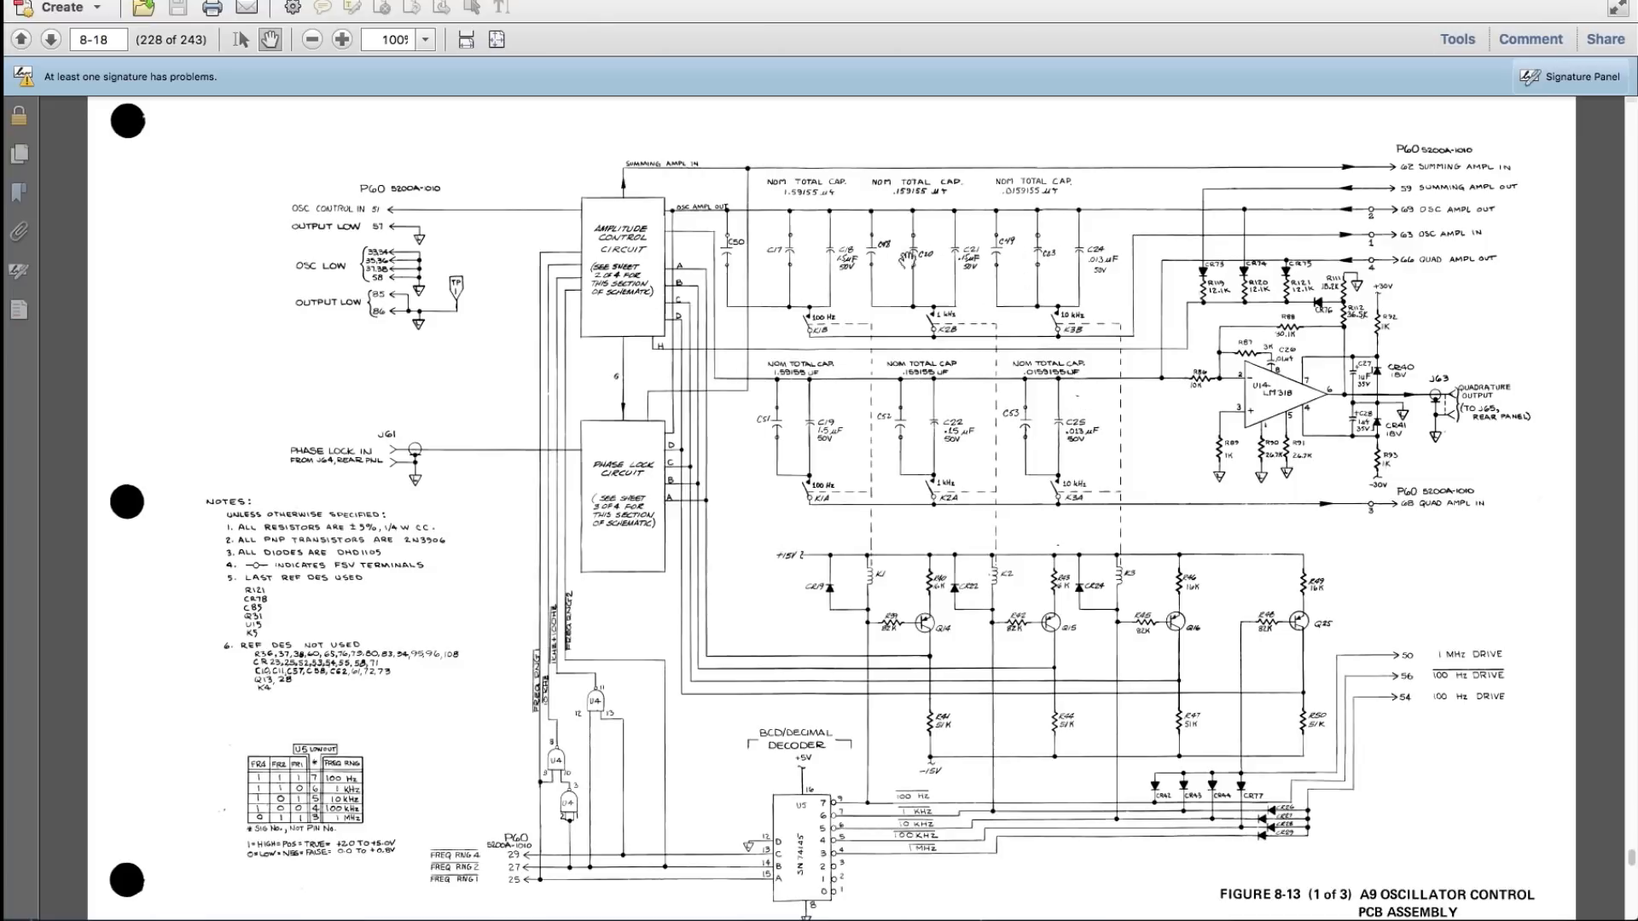
{"action": "mouse_move", "coordinate": [829, 348]}
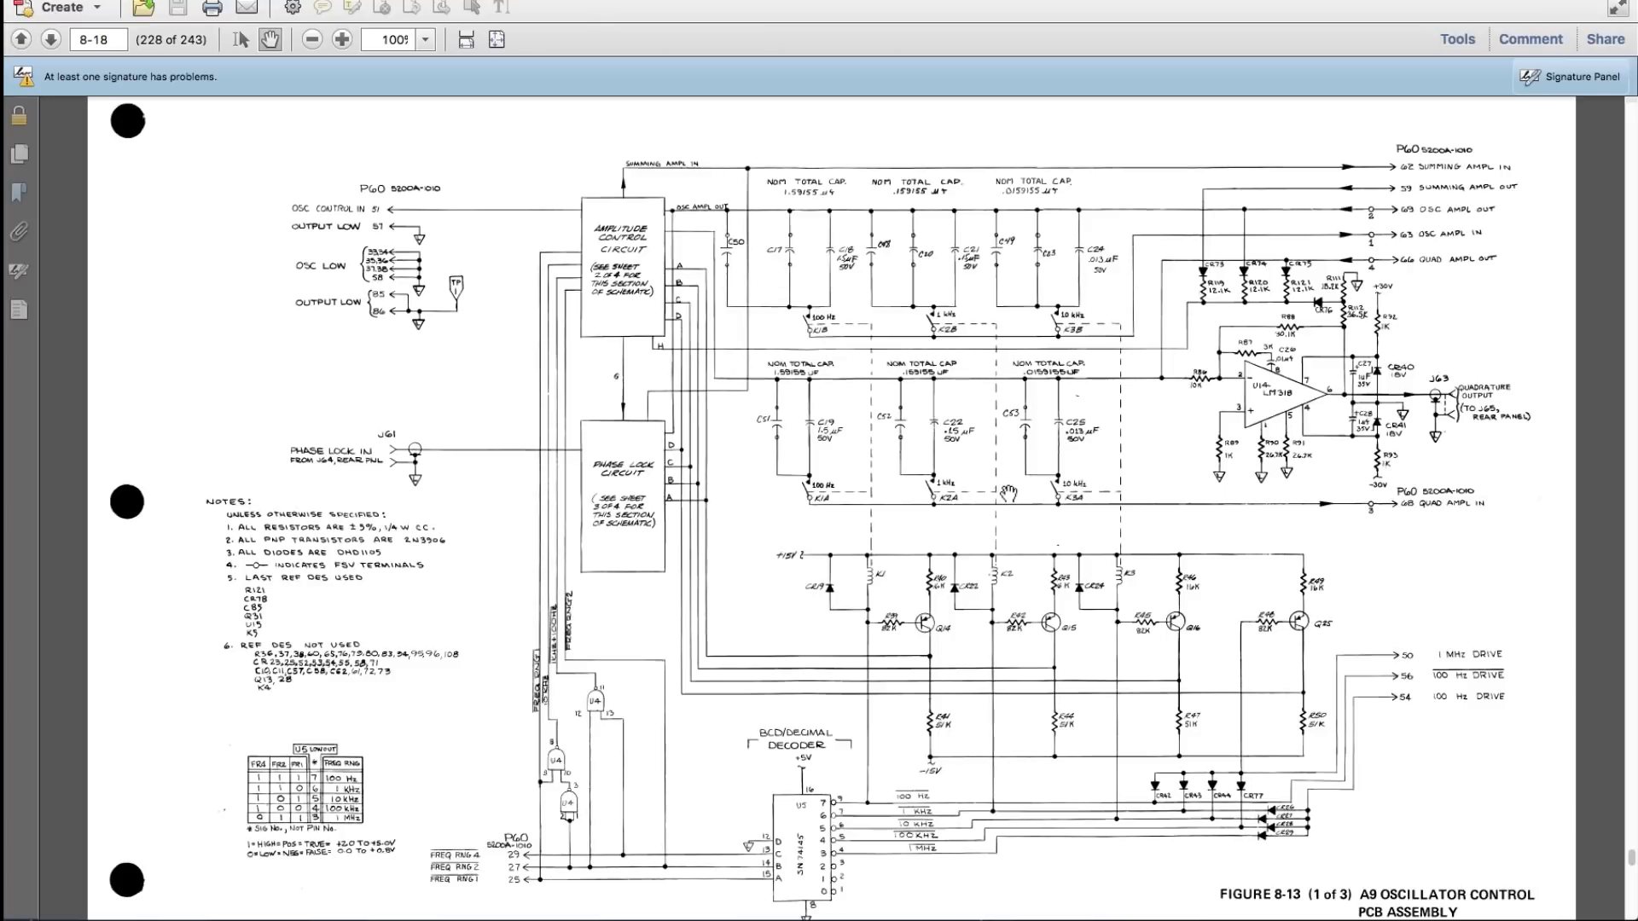
{"action": "scroll", "scroll_direction": "down", "scroll_amount": 3}
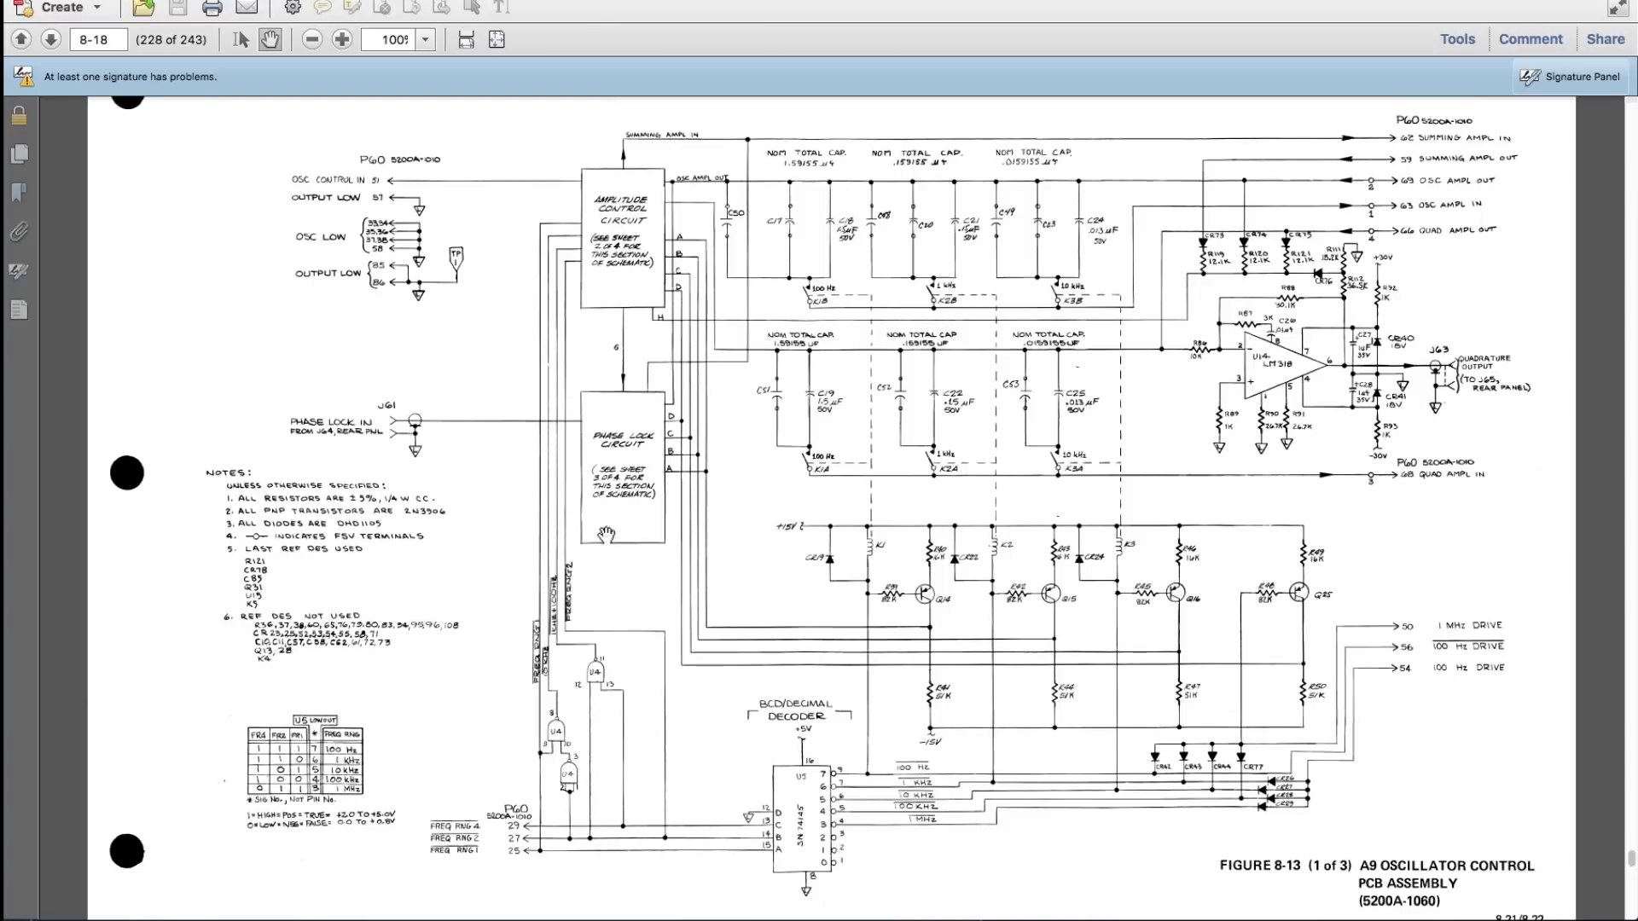
{"action": "mouse_move", "coordinate": [625, 458]}
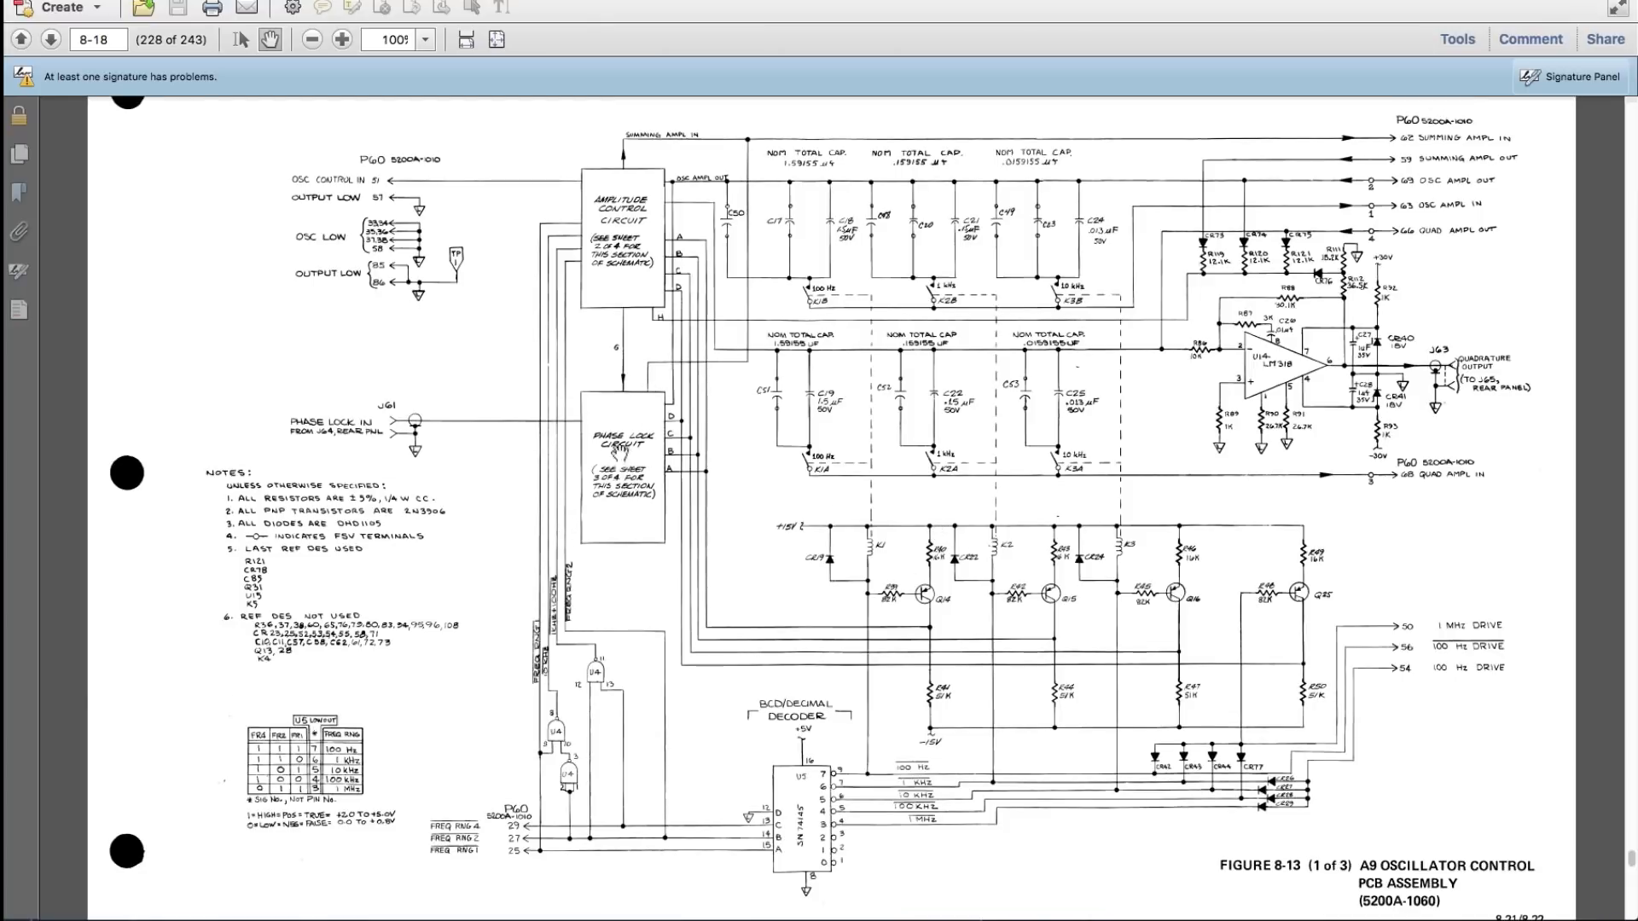
{"action": "mouse_move", "coordinate": [616, 281]}
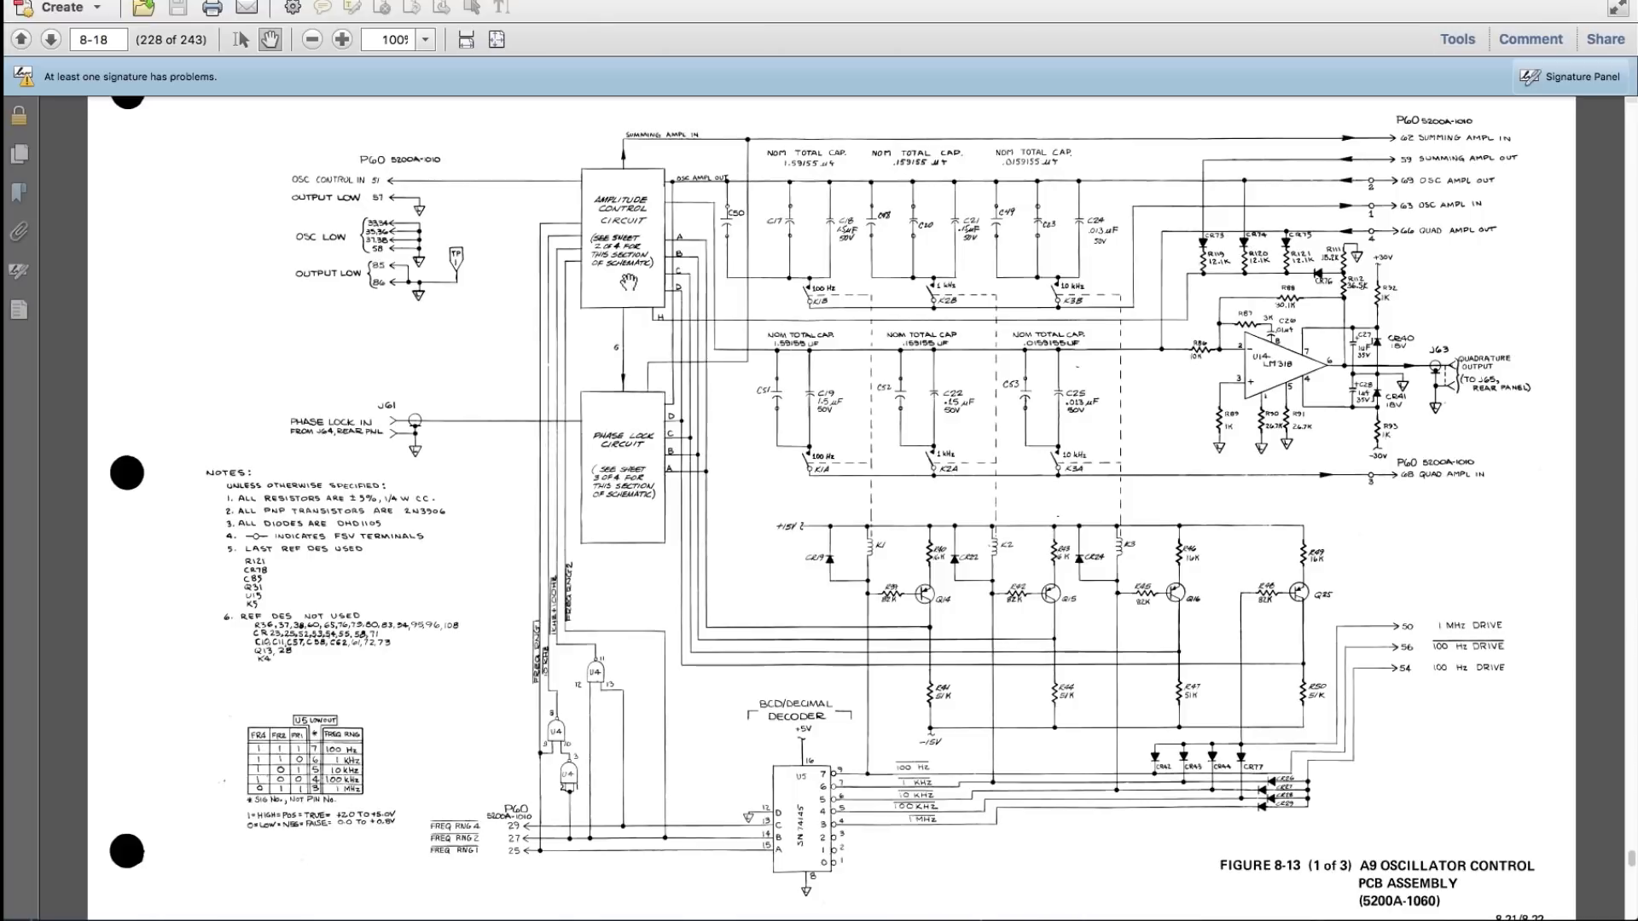
{"action": "scroll", "scroll_direction": "down", "scroll_amount": 3}
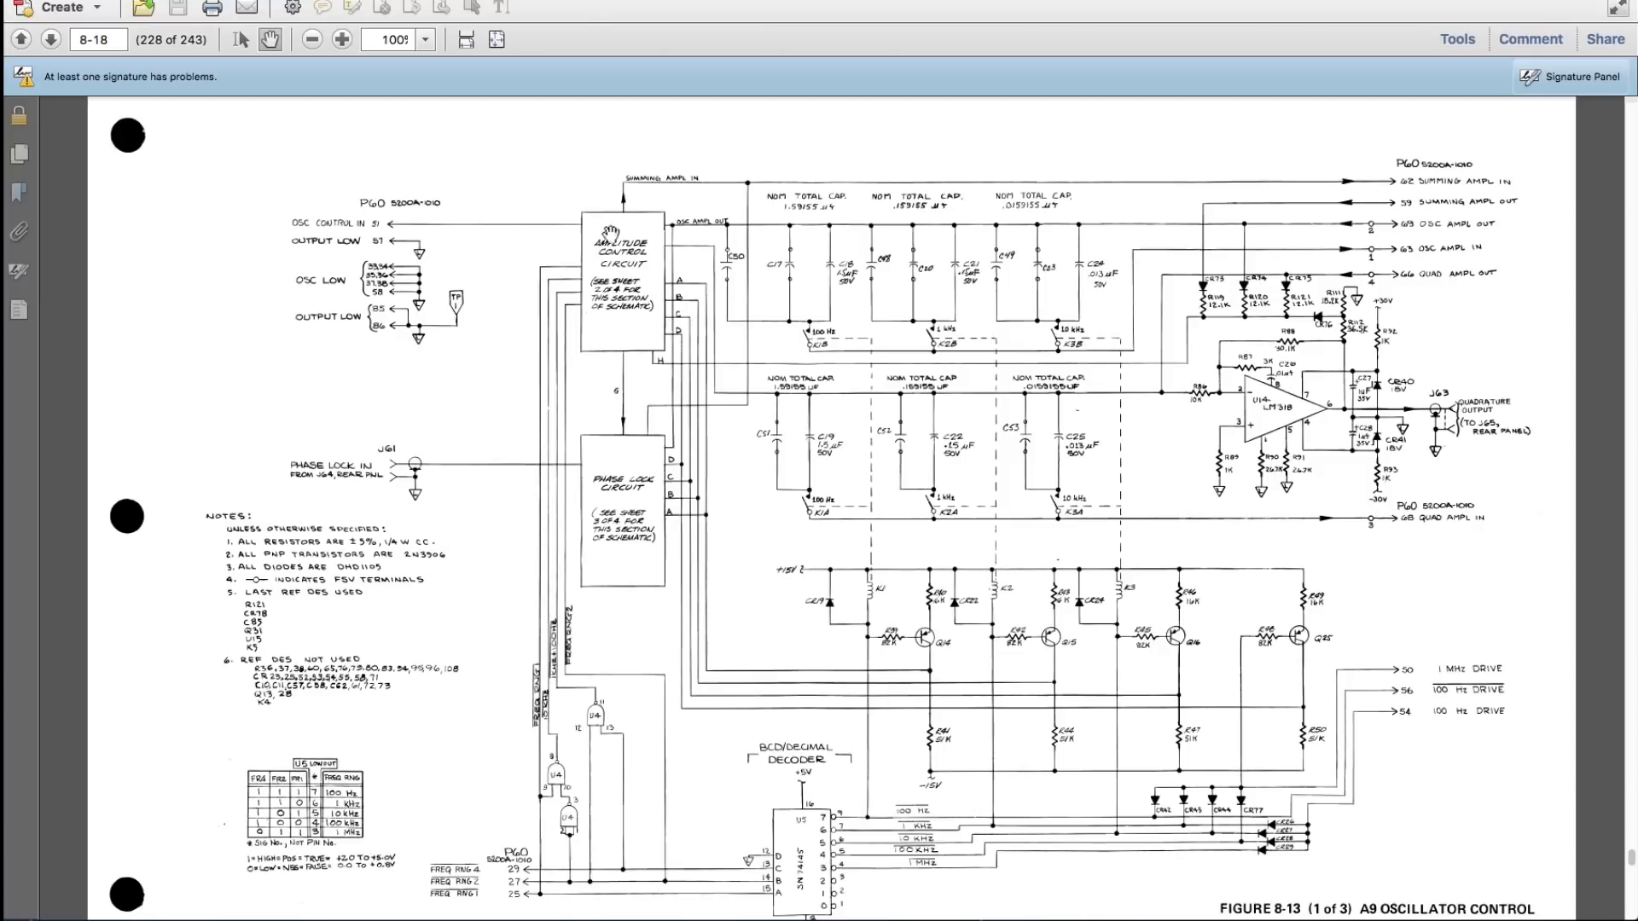
{"action": "mouse_move", "coordinate": [794, 399]}
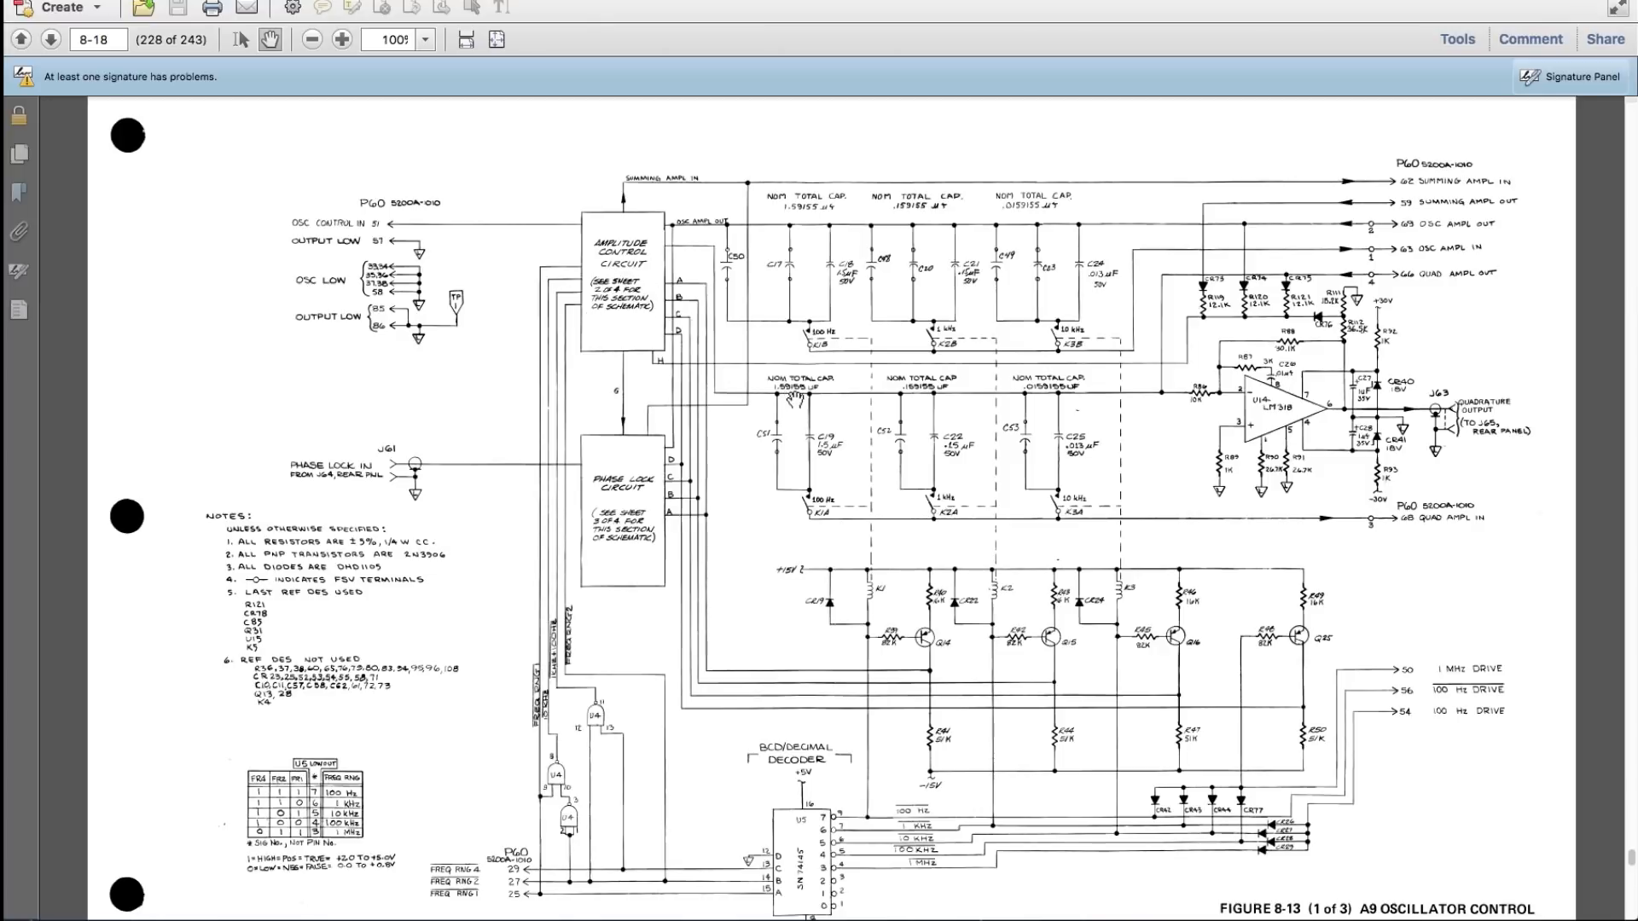
{"action": "mouse_move", "coordinate": [803, 427]}
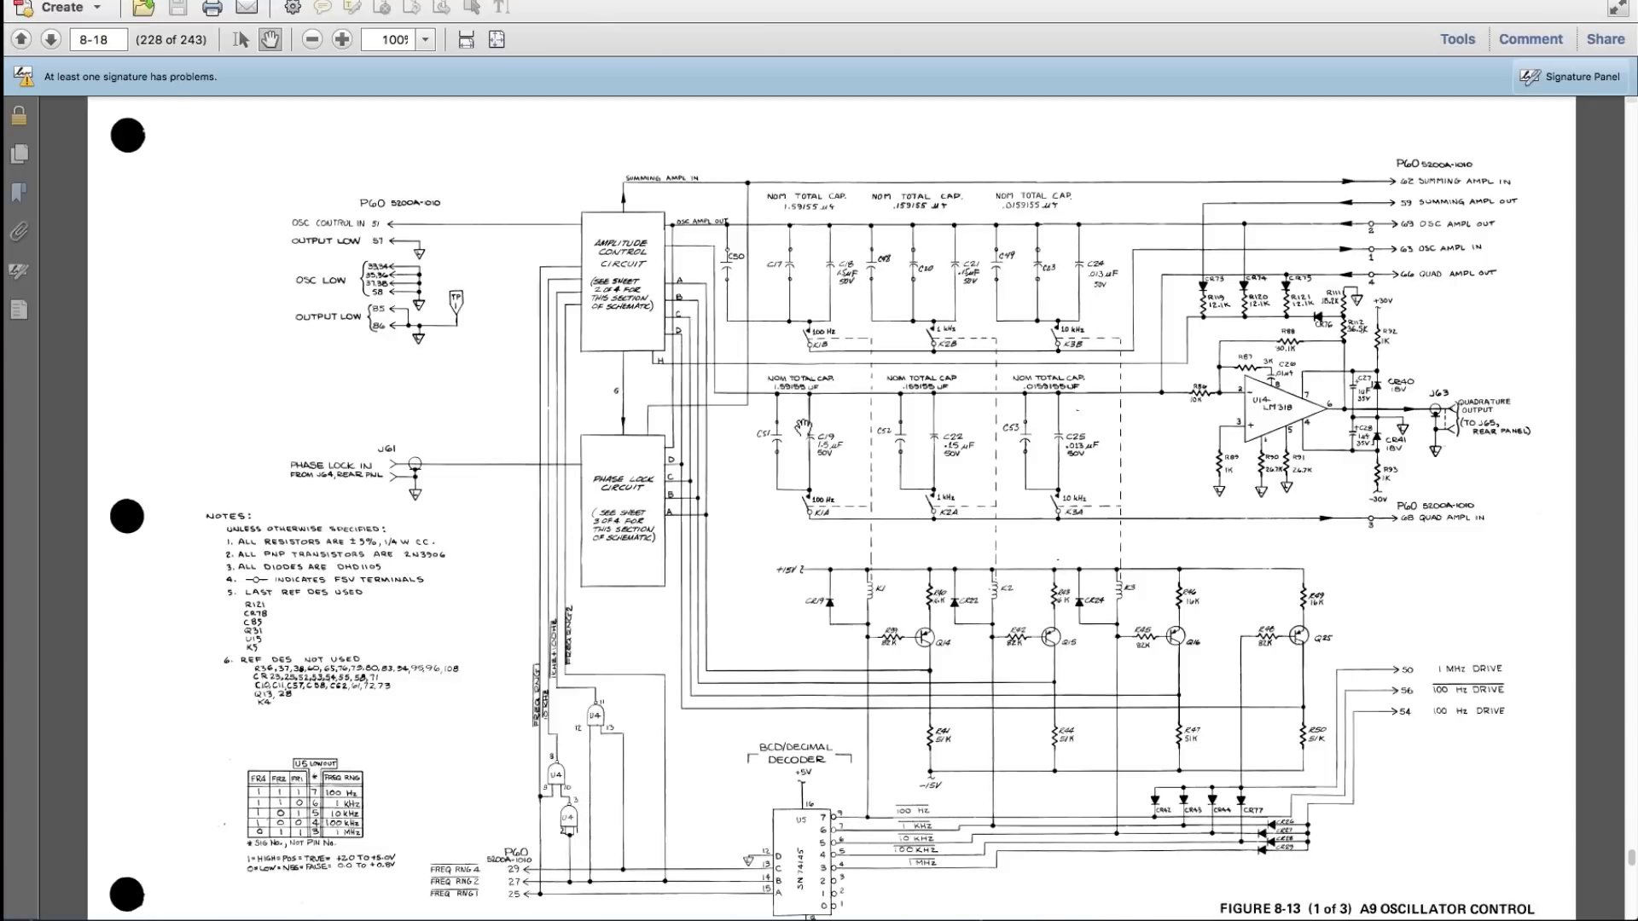
{"action": "mouse_move", "coordinate": [387, 250]}
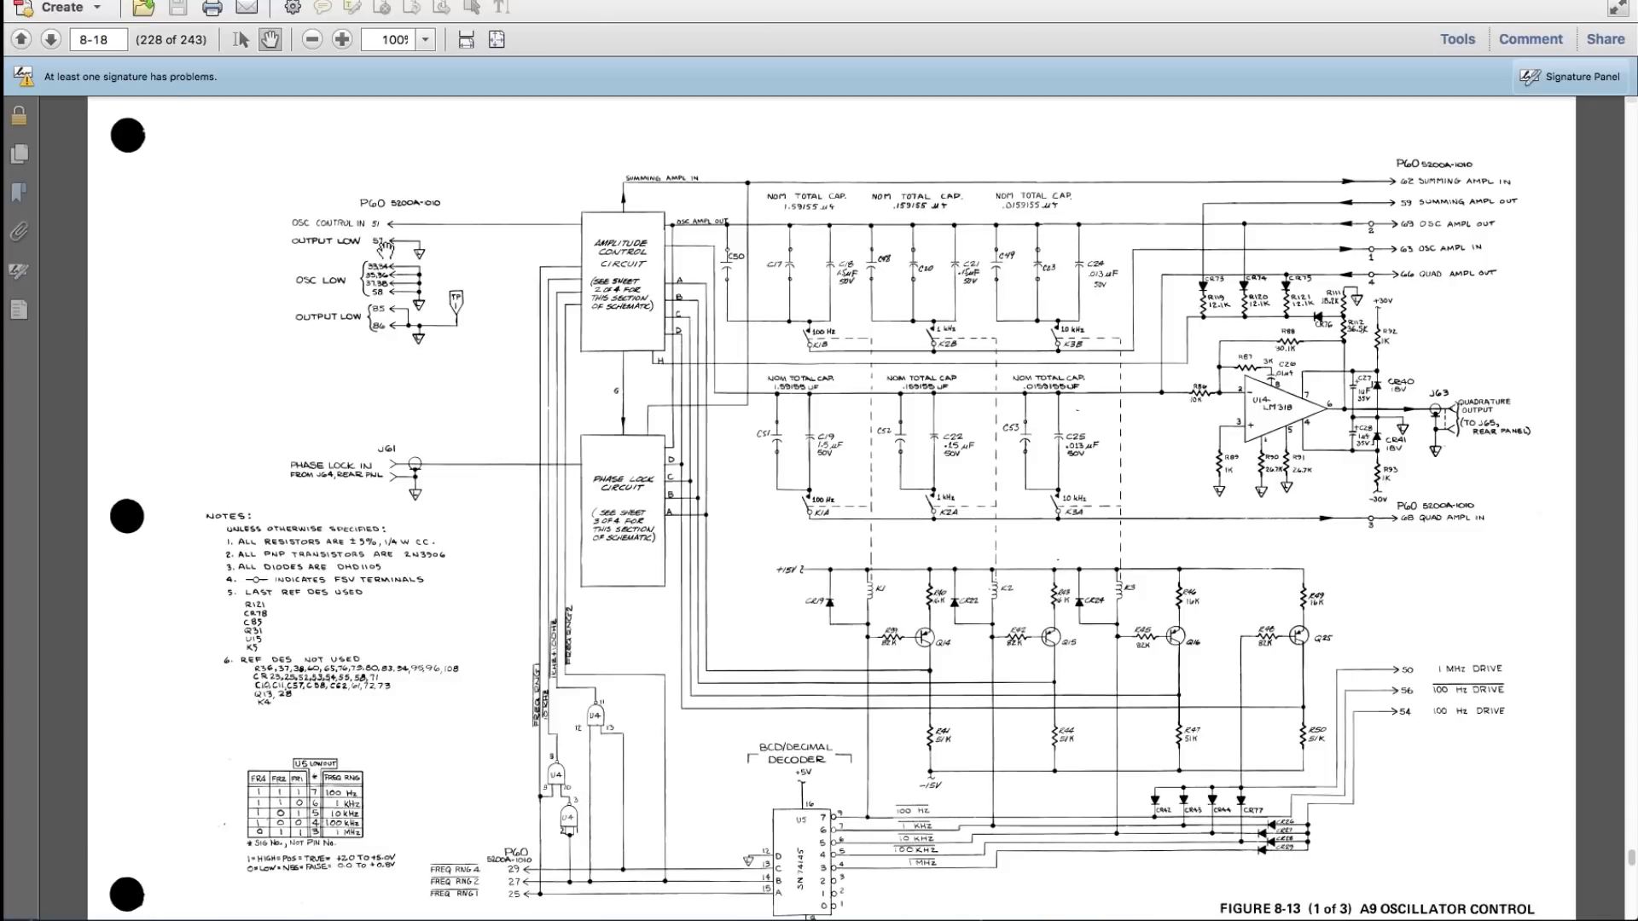
{"action": "mouse_move", "coordinate": [553, 256]}
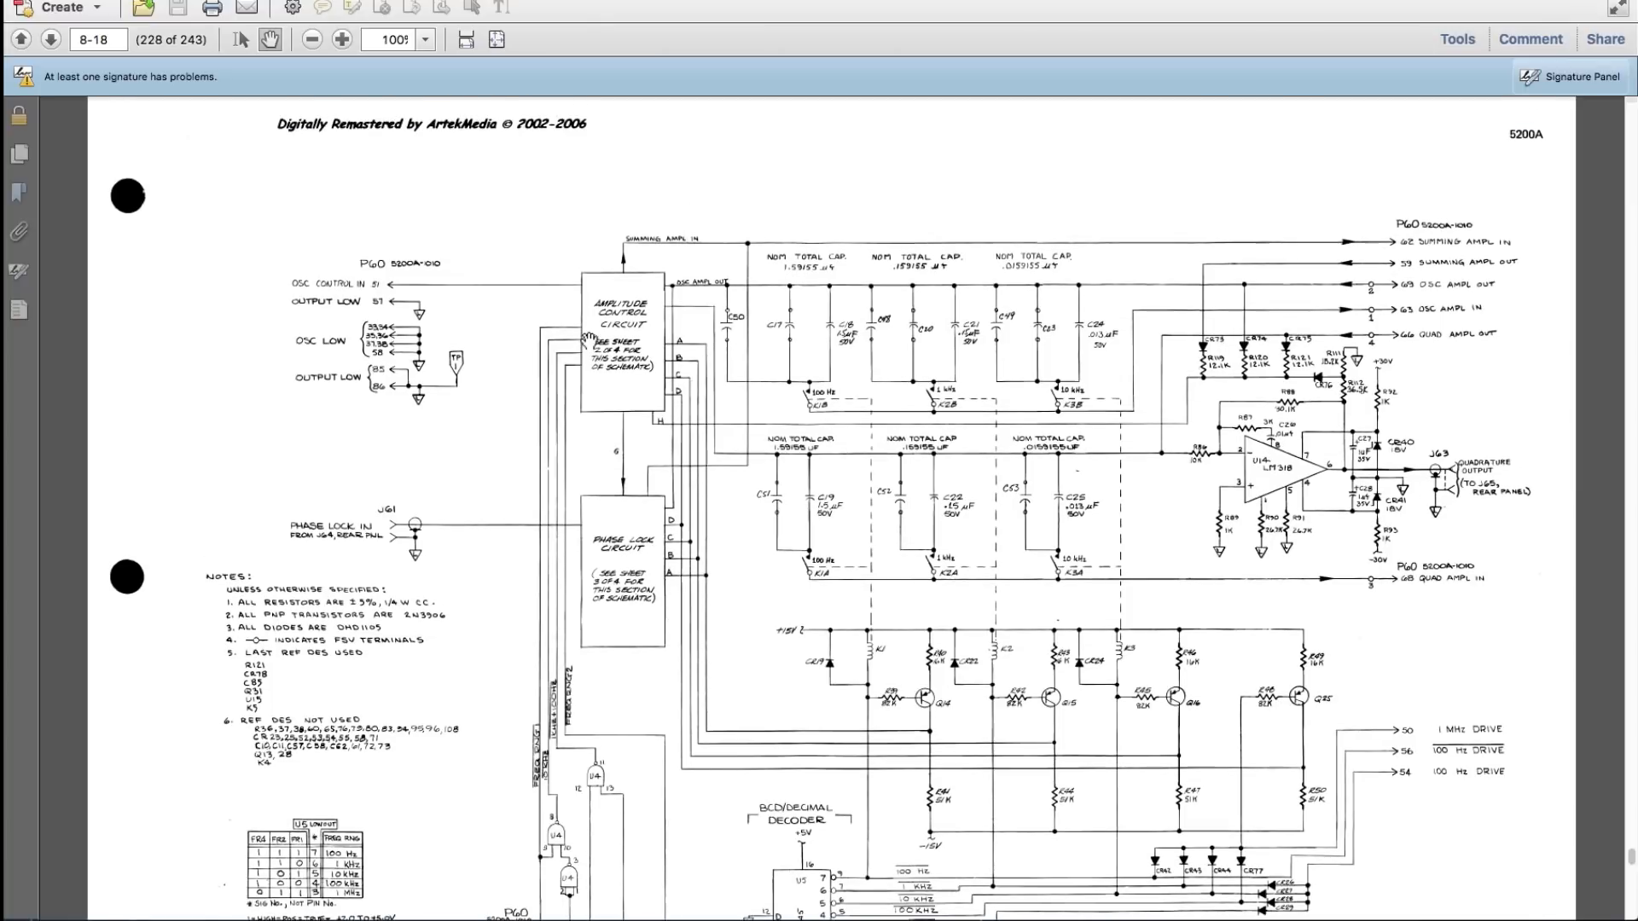
{"action": "left_click", "coordinate": [20, 39]}
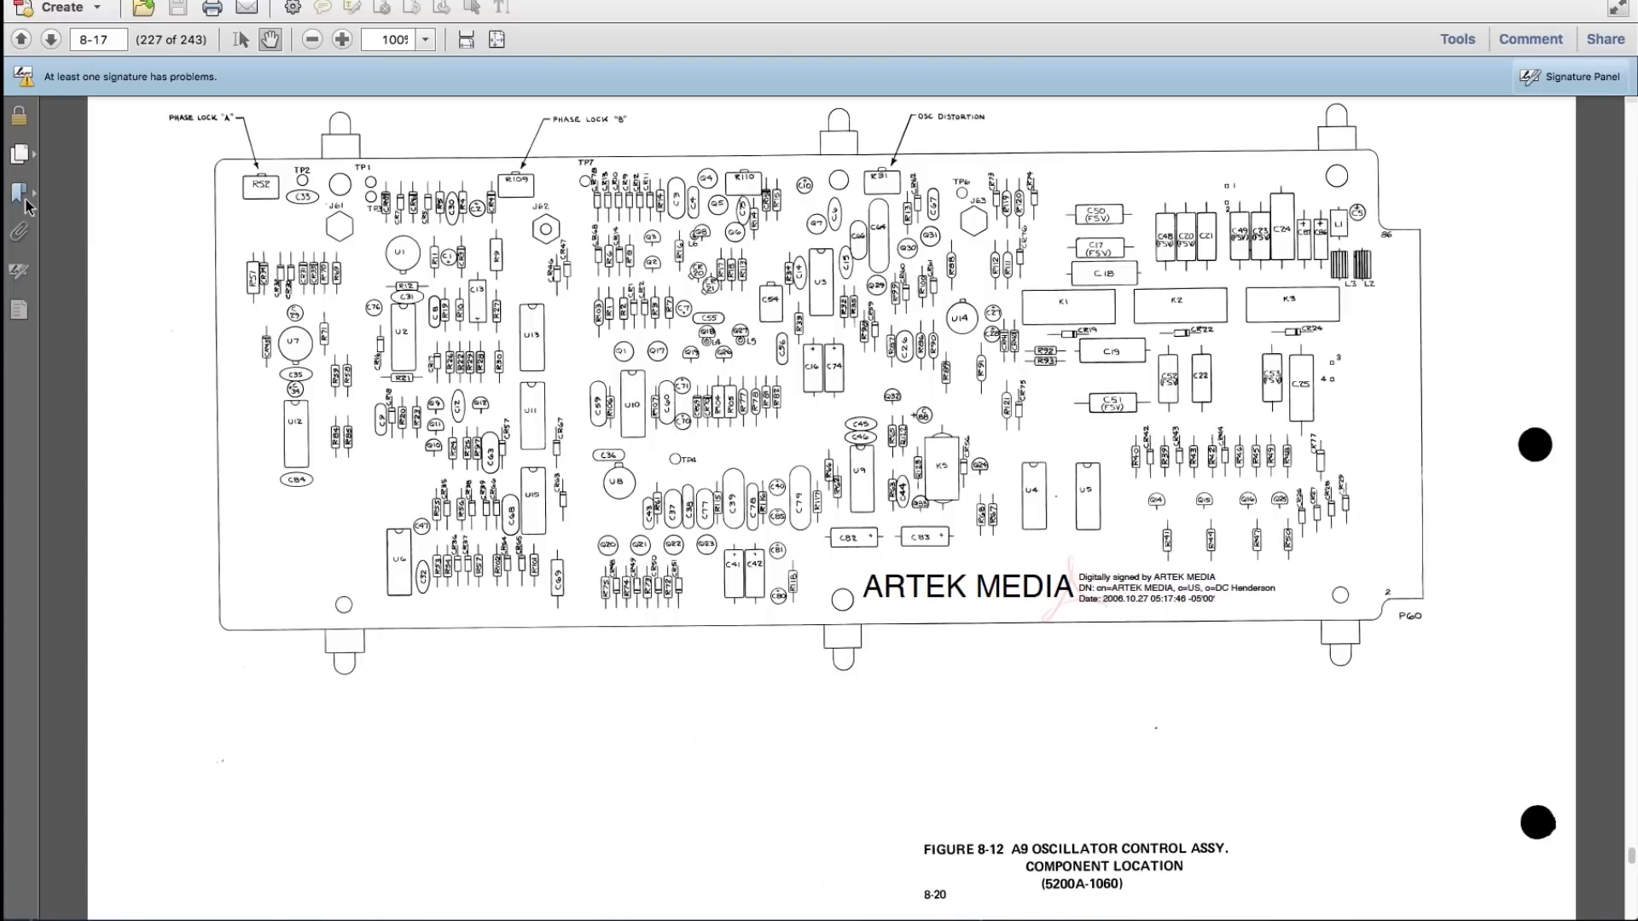
Use the bookmarks to reach Functional Description under Theory of Operation, page 30 of 243.
{"action": "left_click", "coordinate": [18, 191]}
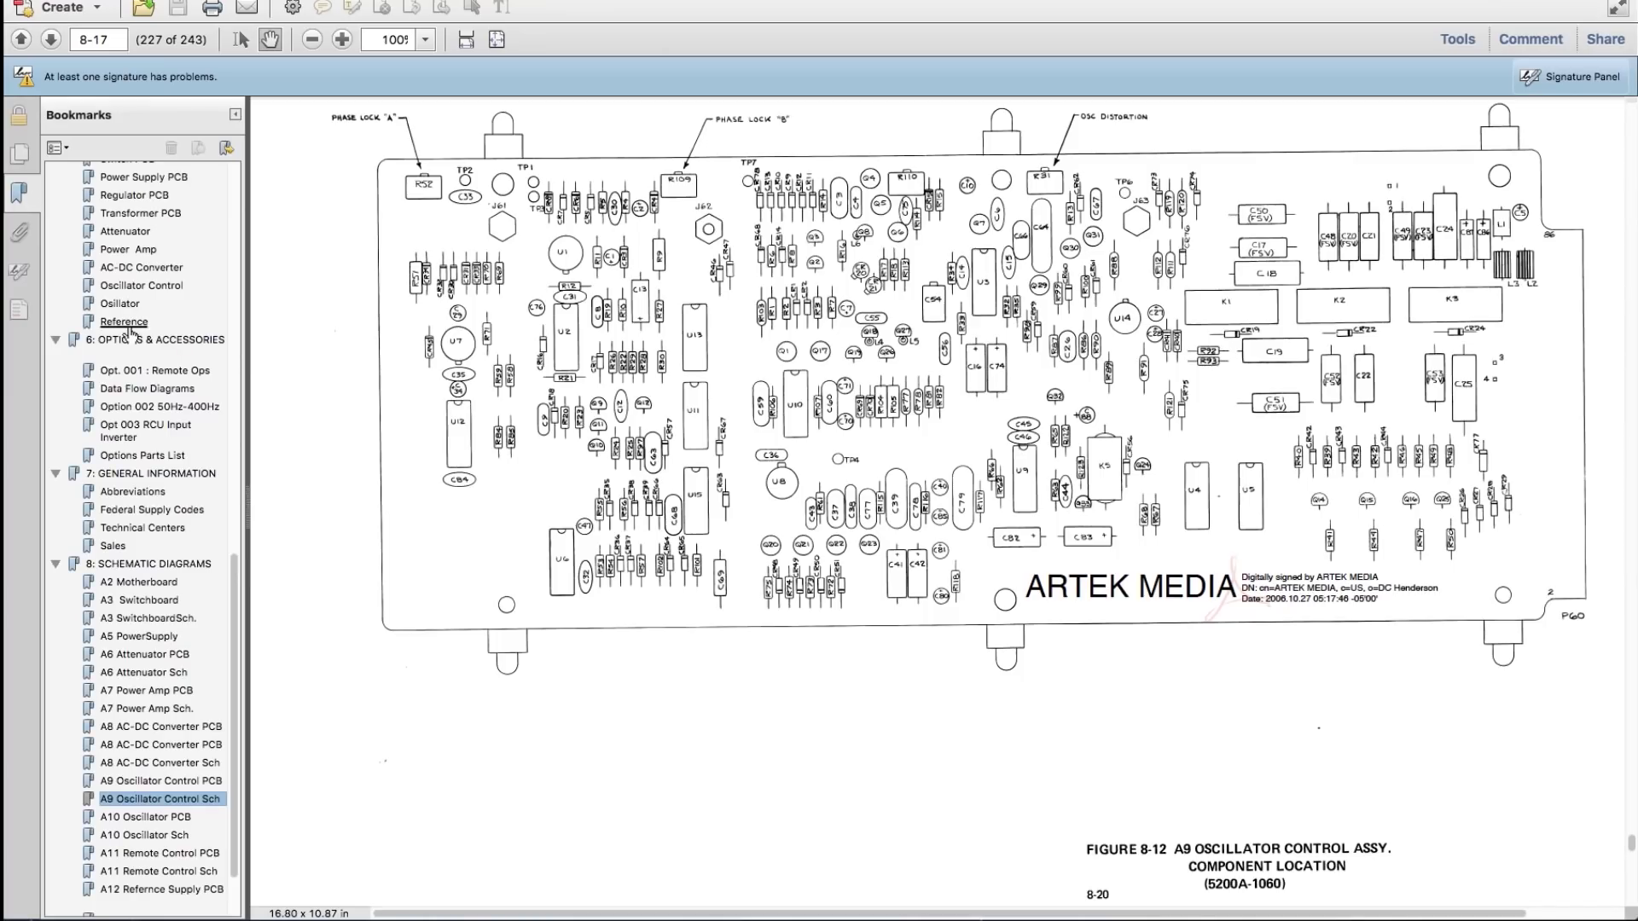
{"action": "scroll", "scroll_direction": "up", "scroll_amount": 3}
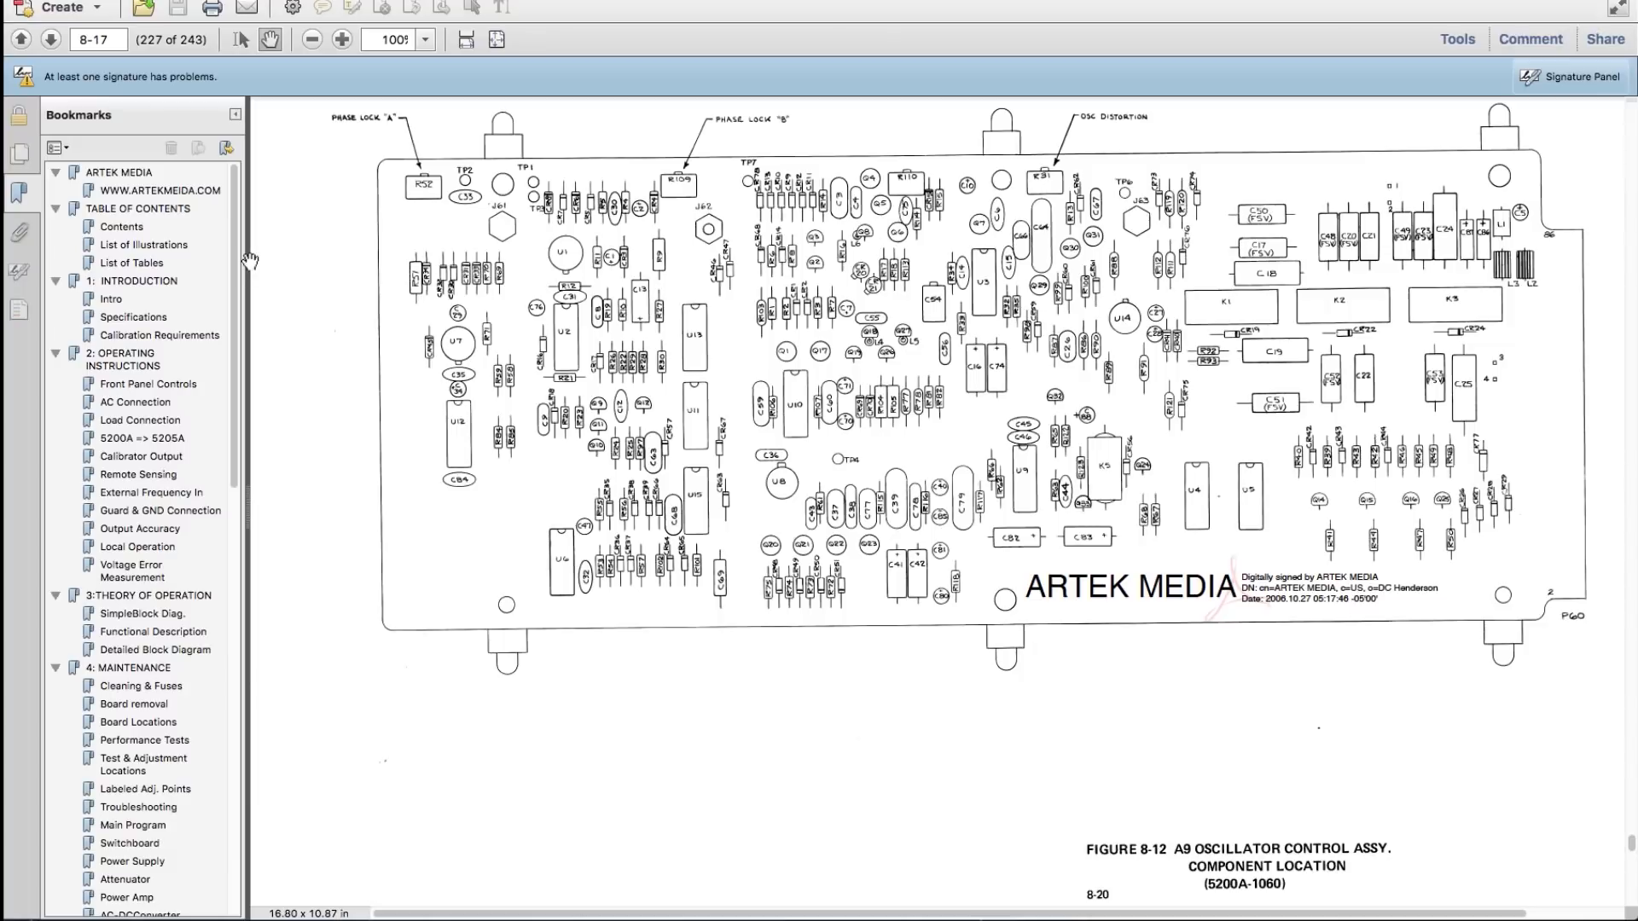
{"action": "mouse_move", "coordinate": [255, 328]}
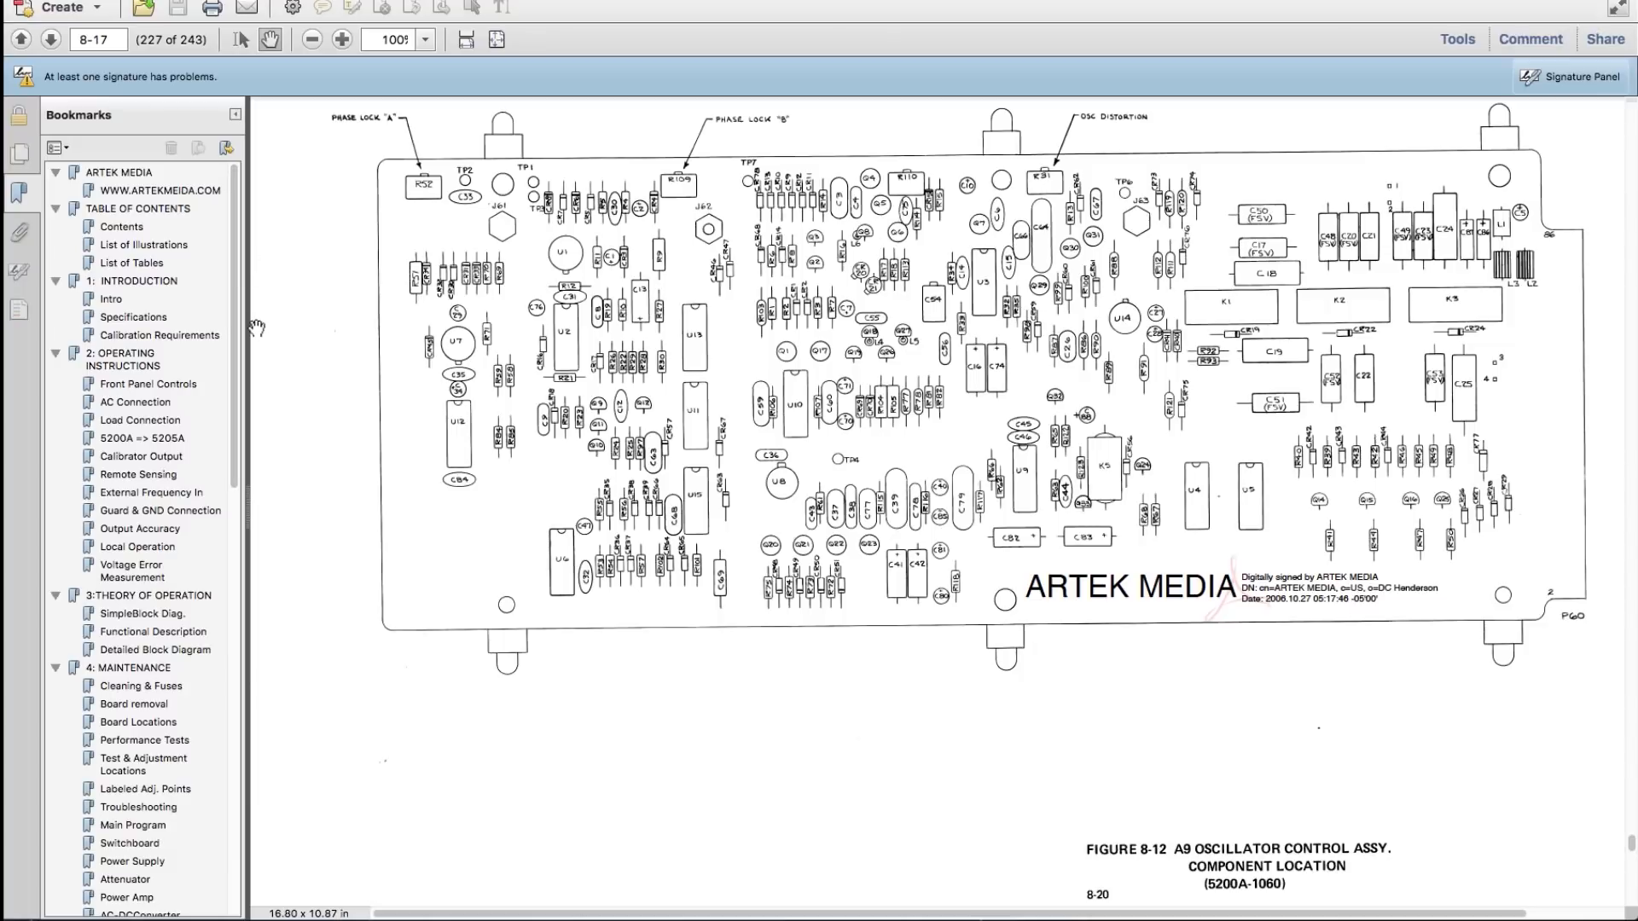
{"action": "scroll", "scroll_direction": "down", "scroll_amount": 3}
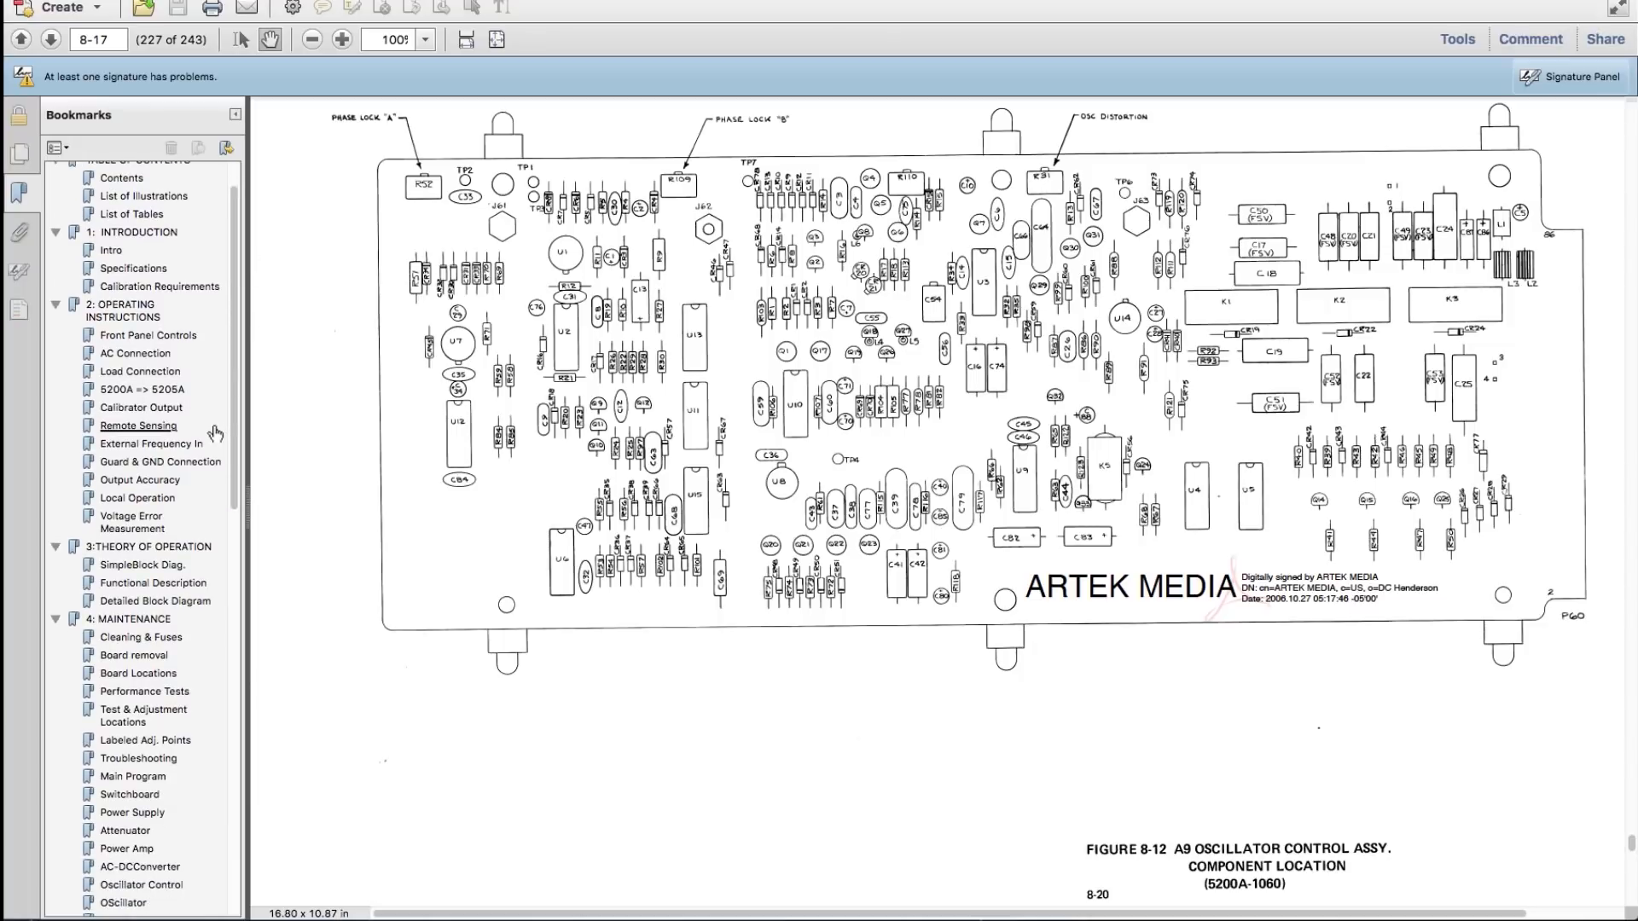
{"action": "scroll", "scroll_direction": "down", "scroll_amount": 3}
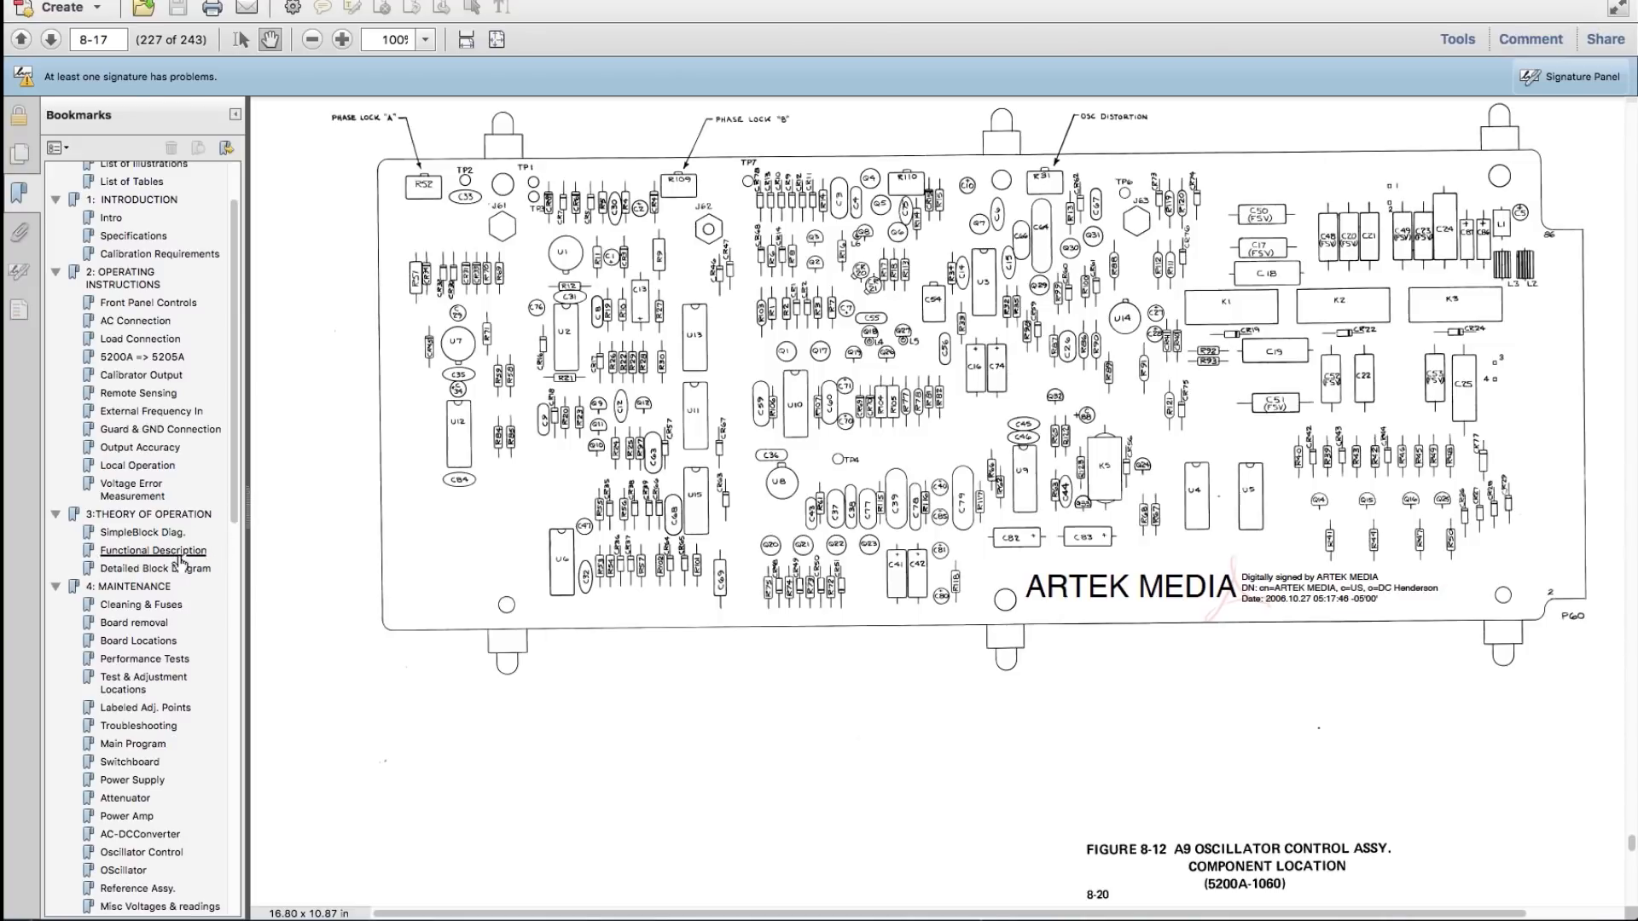
{"action": "left_click", "coordinate": [152, 551]}
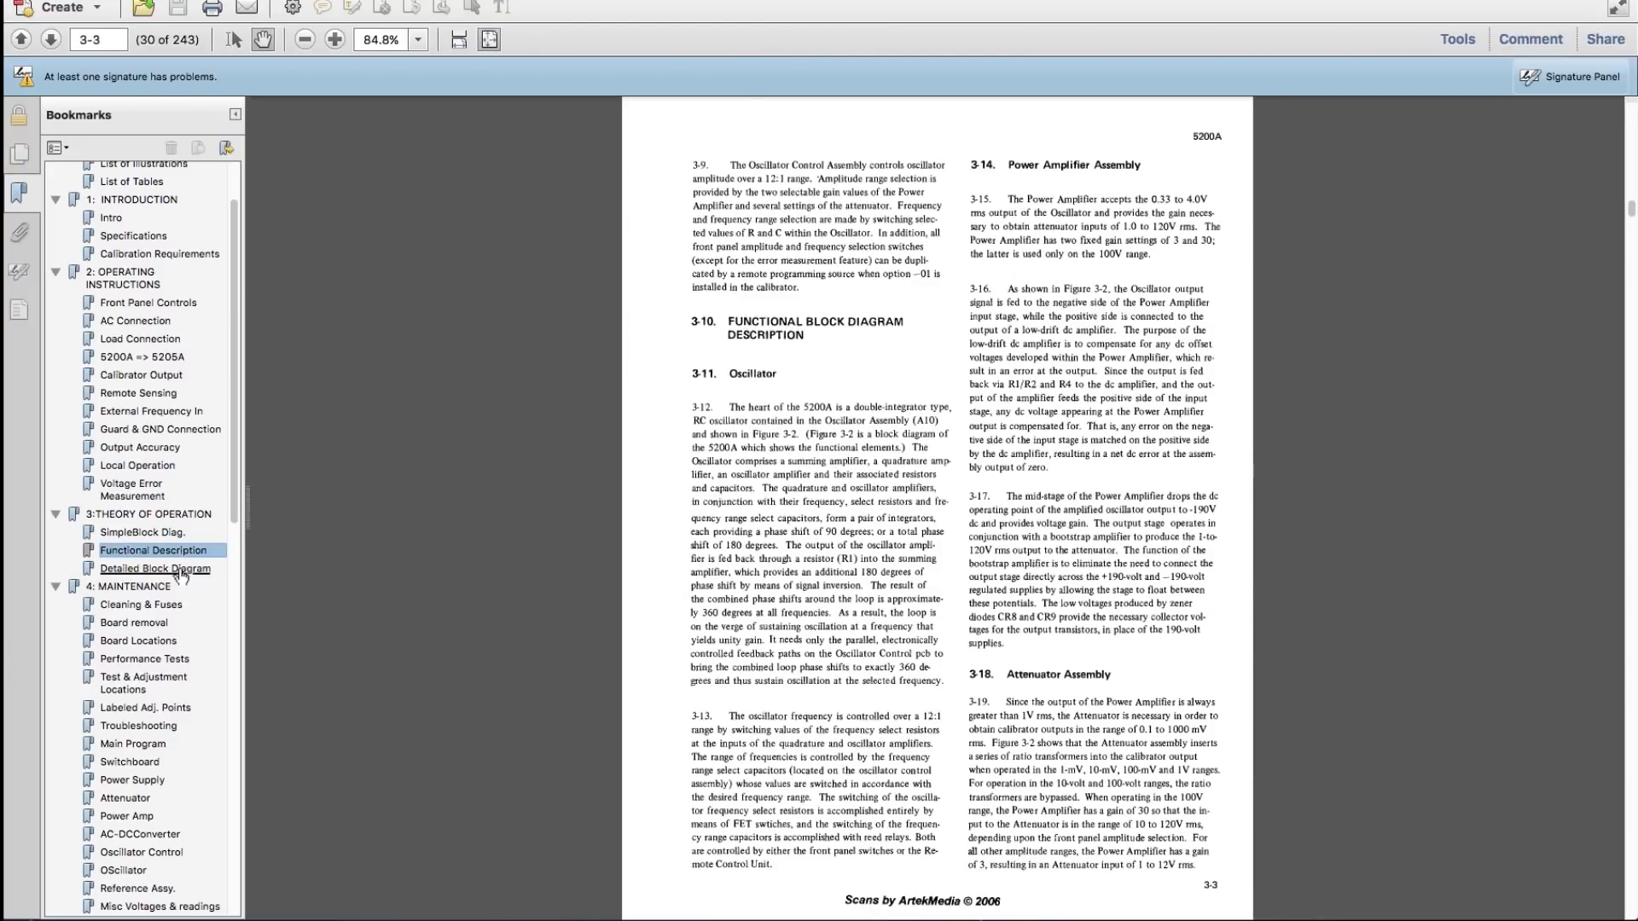
Jump to the Detailed Block Diagram bookmark and enlarge page 33 (Figure 3-2) to fit width.
{"action": "left_click", "coordinate": [155, 568]}
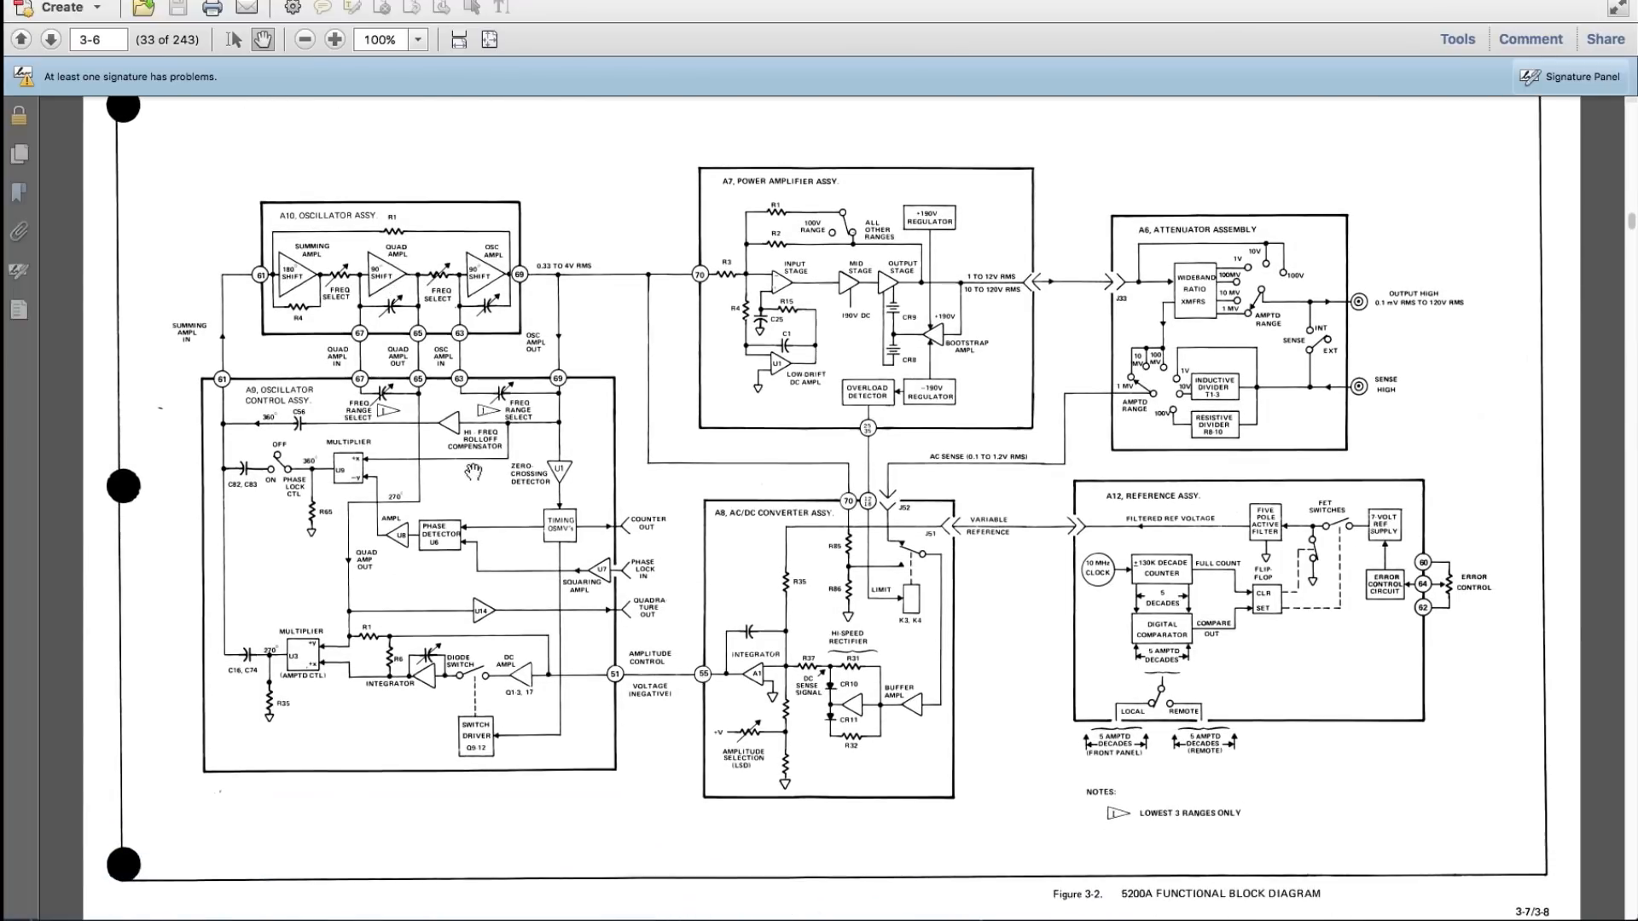
{"action": "left_click", "coordinate": [334, 39]}
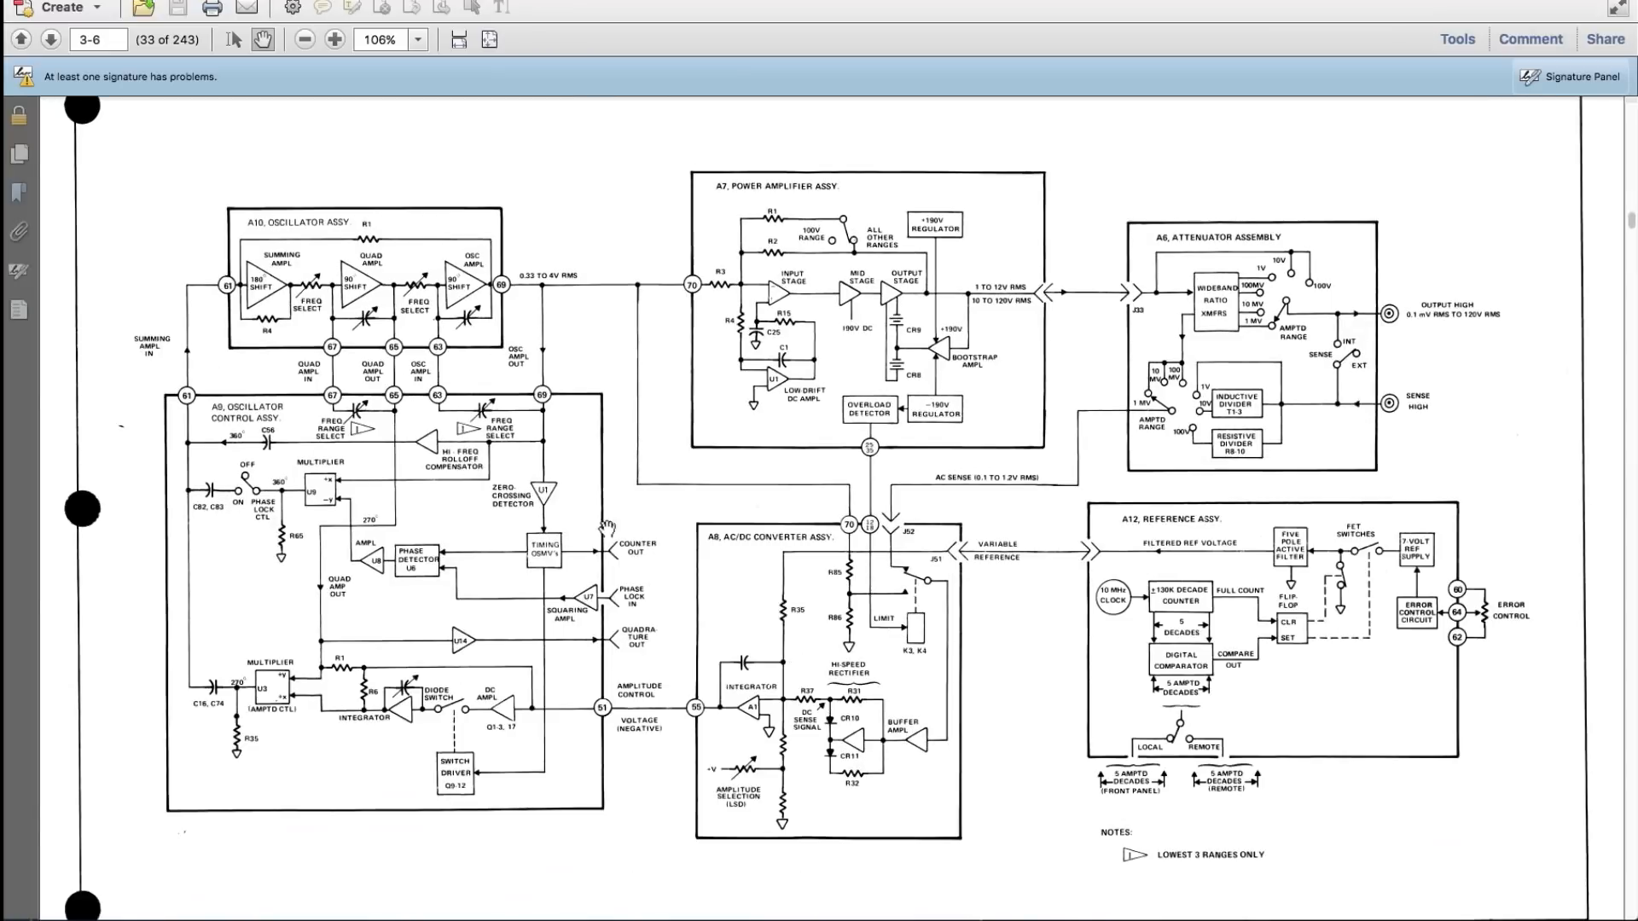
{"action": "mouse_move", "coordinate": [408, 524]}
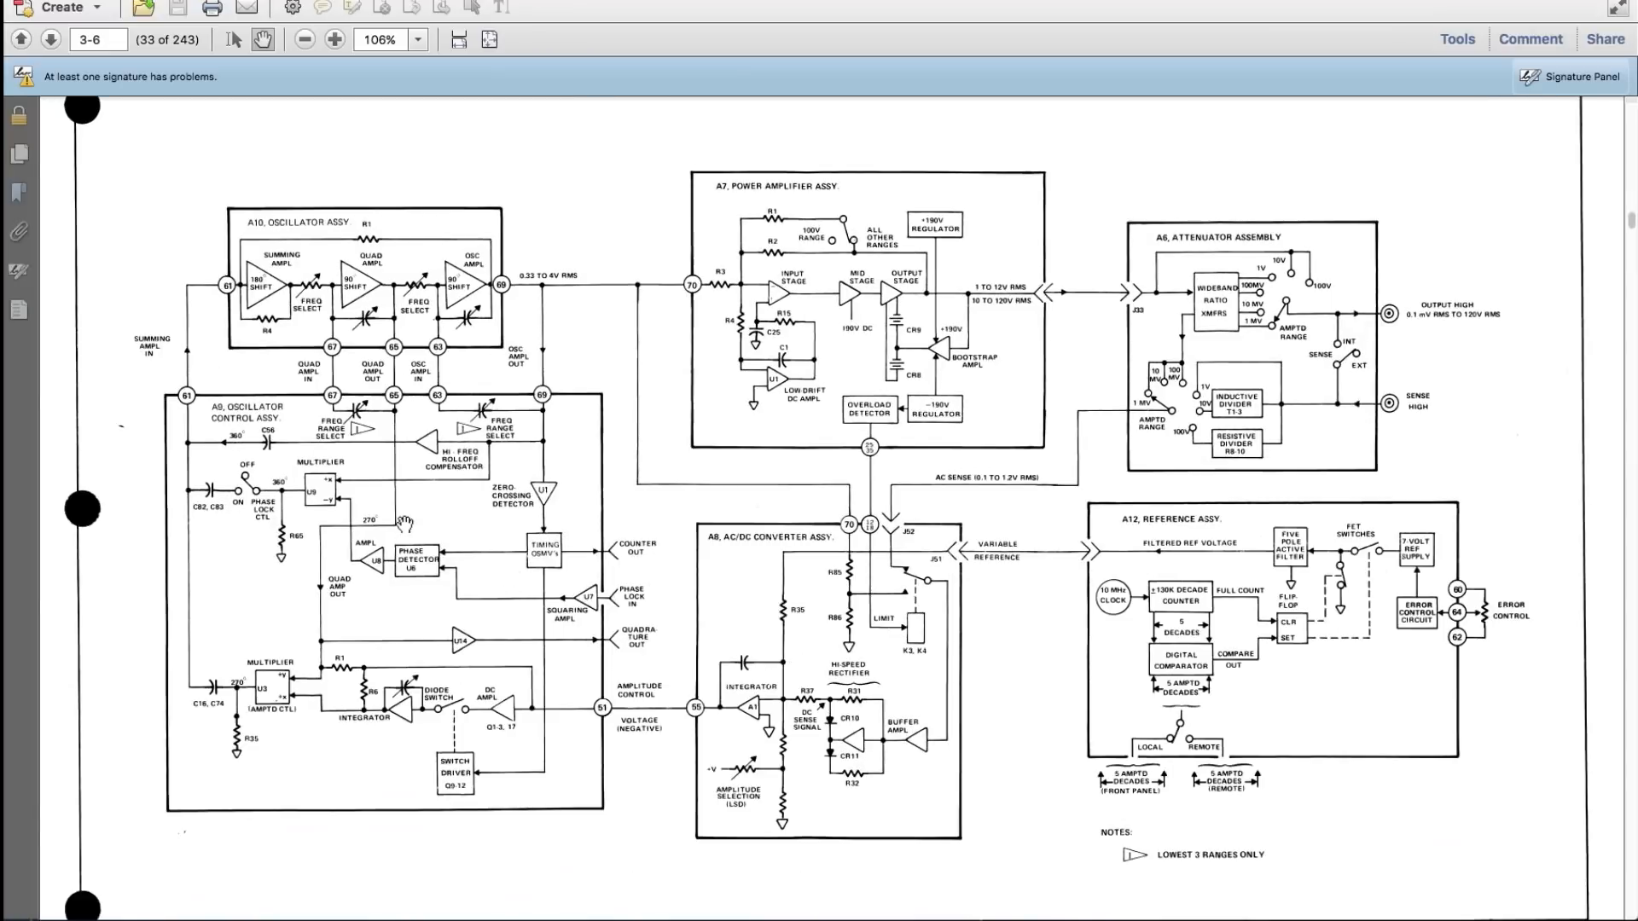
{"action": "mouse_move", "coordinate": [324, 191]}
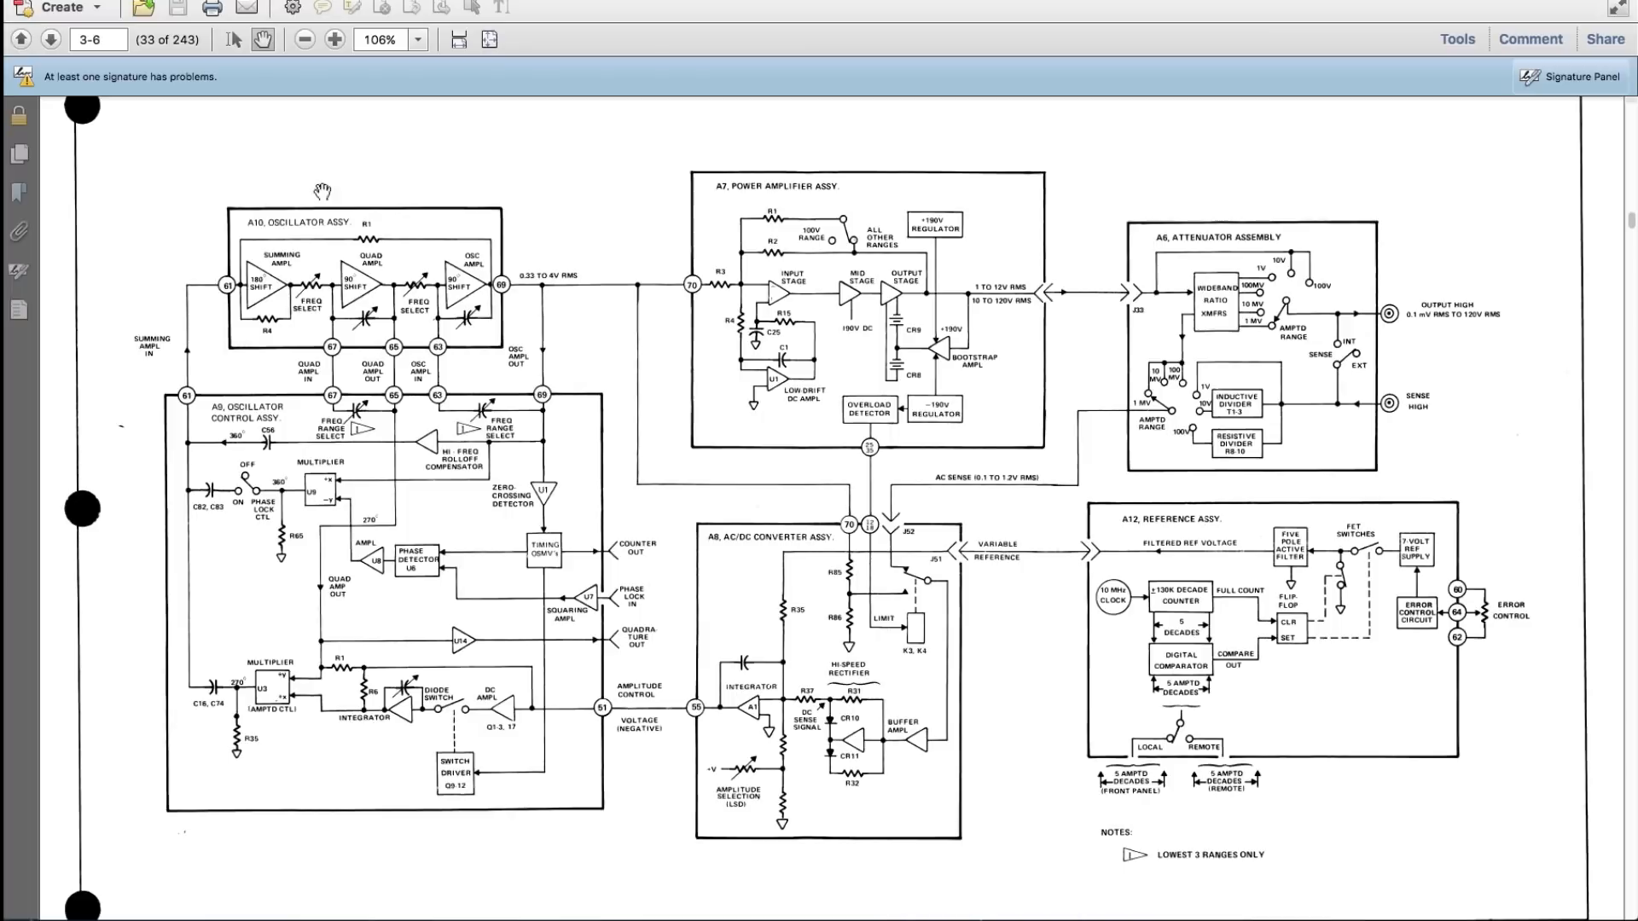
{"action": "mouse_move", "coordinate": [258, 292]}
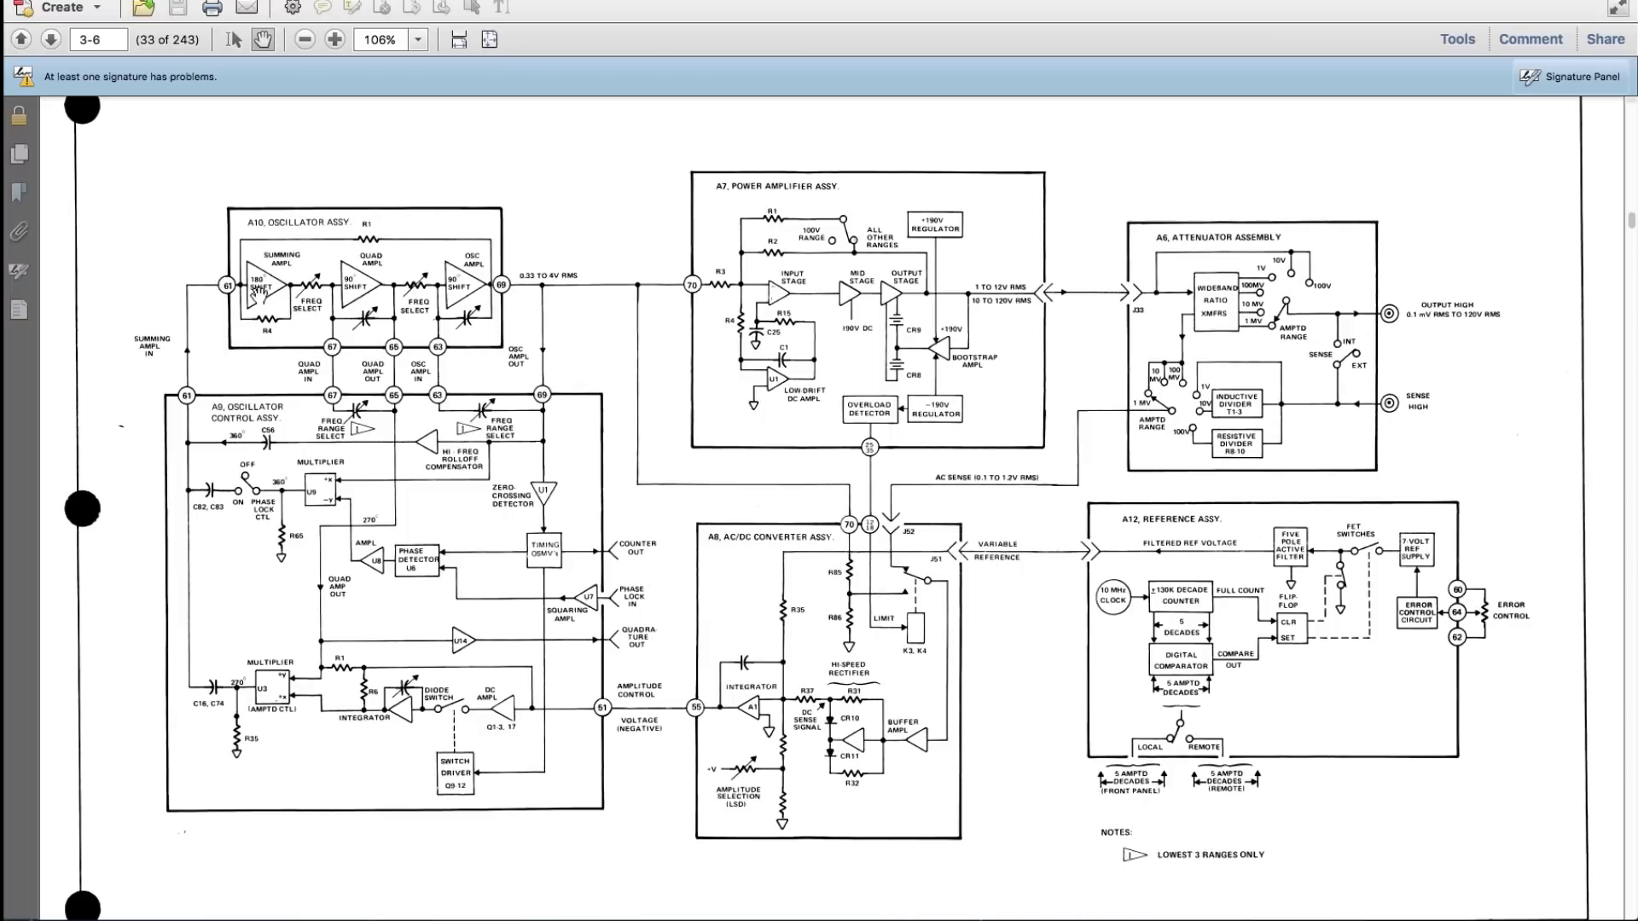
{"action": "mouse_move", "coordinate": [329, 329]}
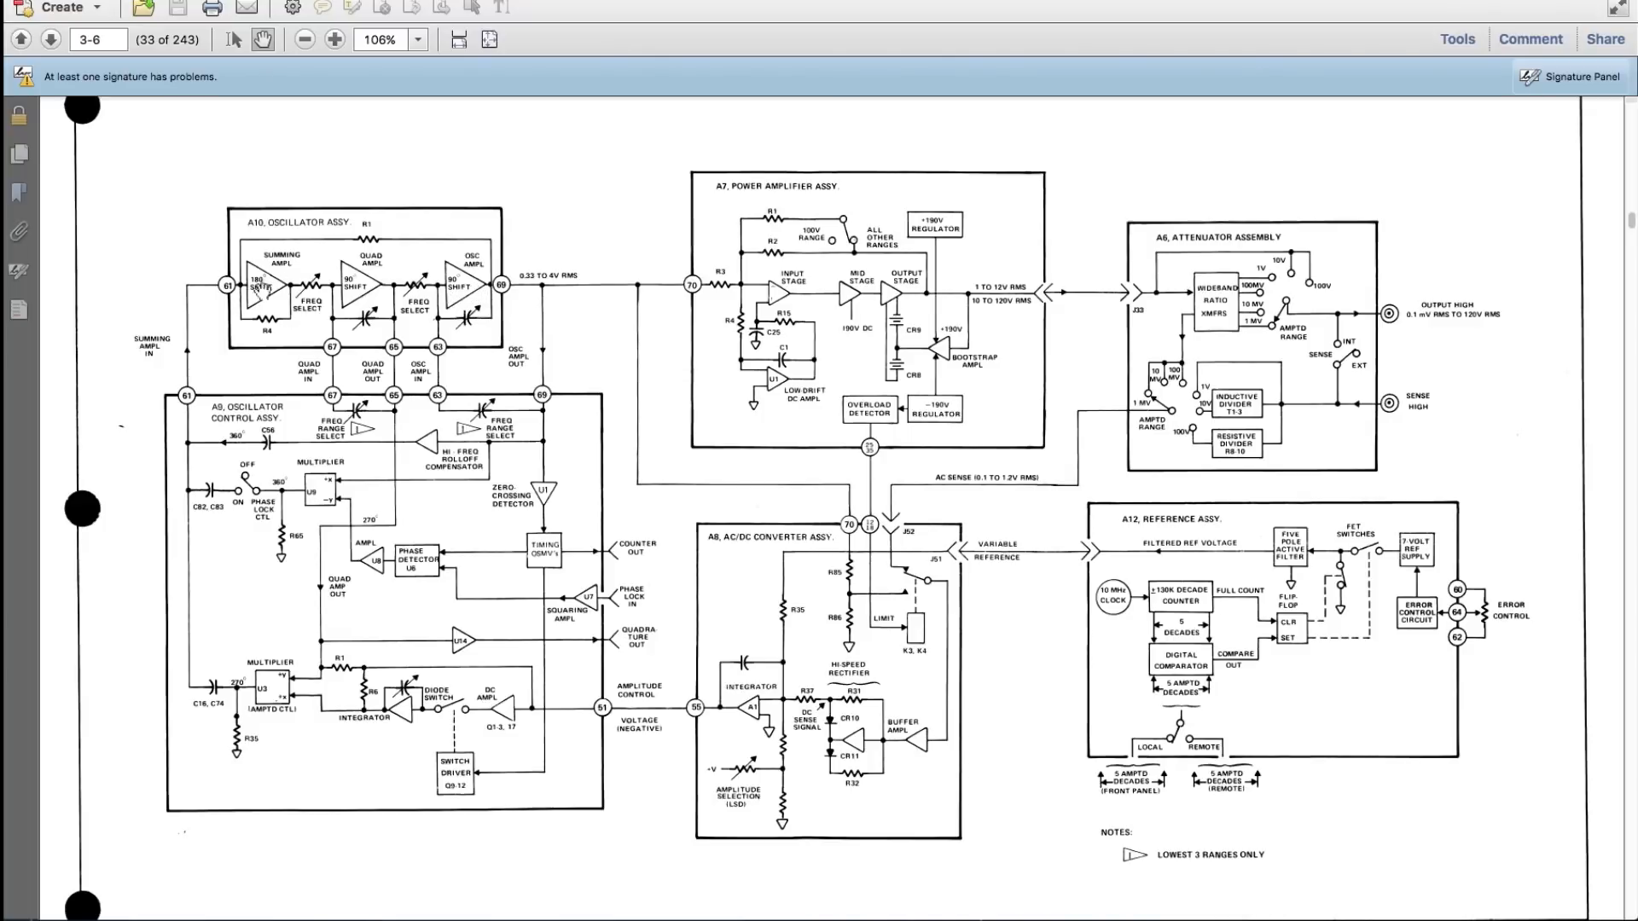
{"action": "mouse_move", "coordinate": [285, 304]}
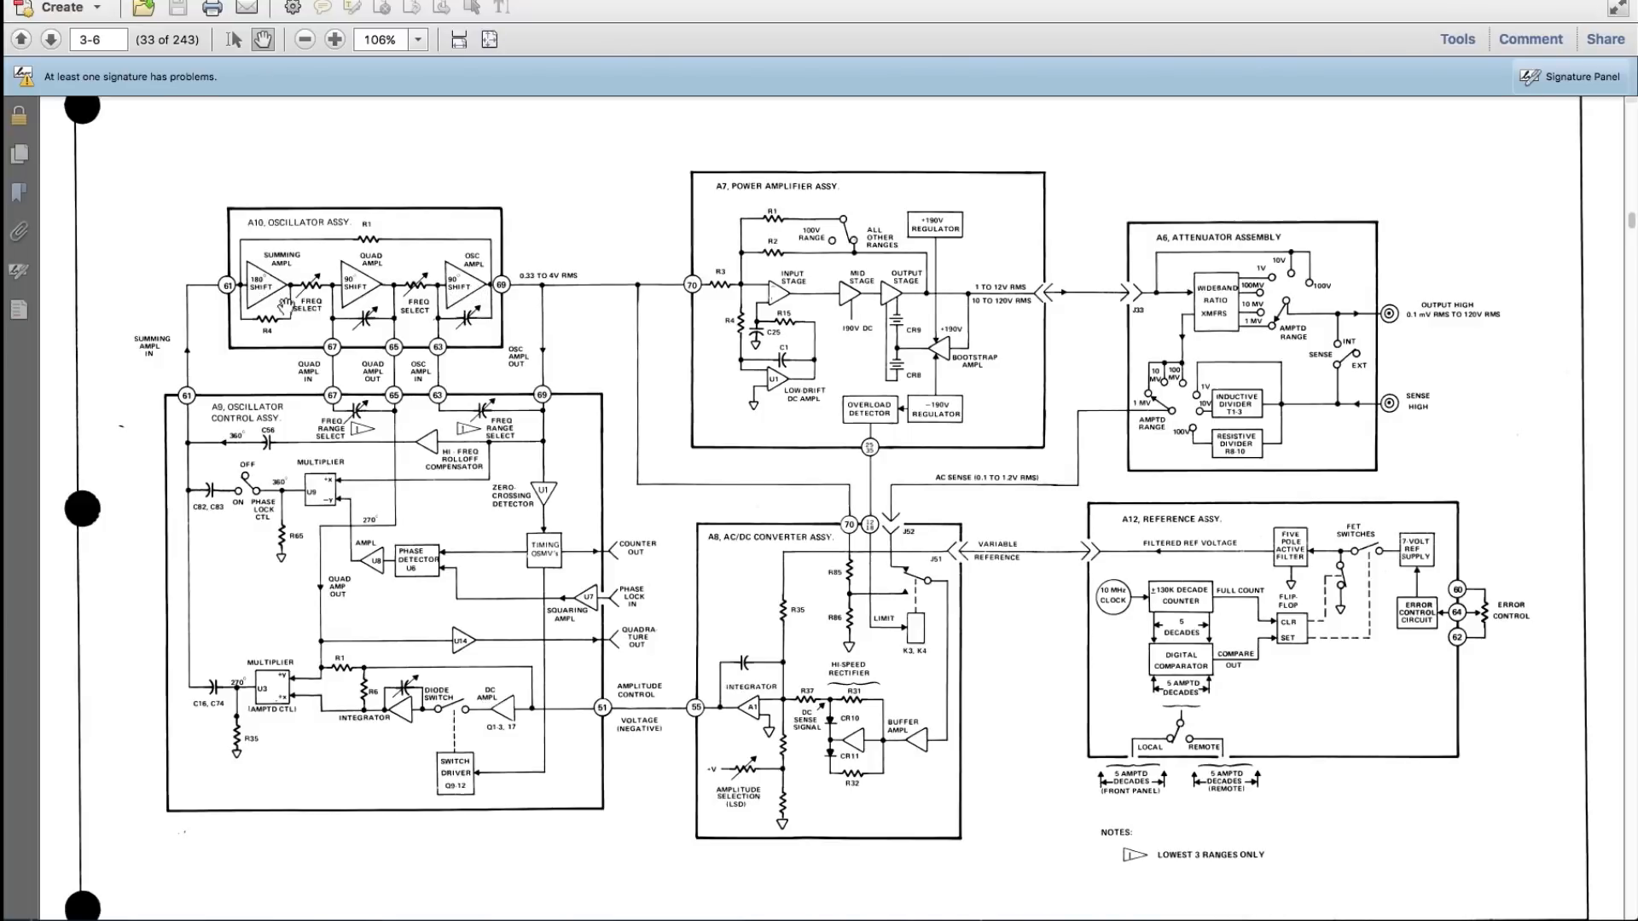
{"action": "mouse_move", "coordinate": [152, 370]}
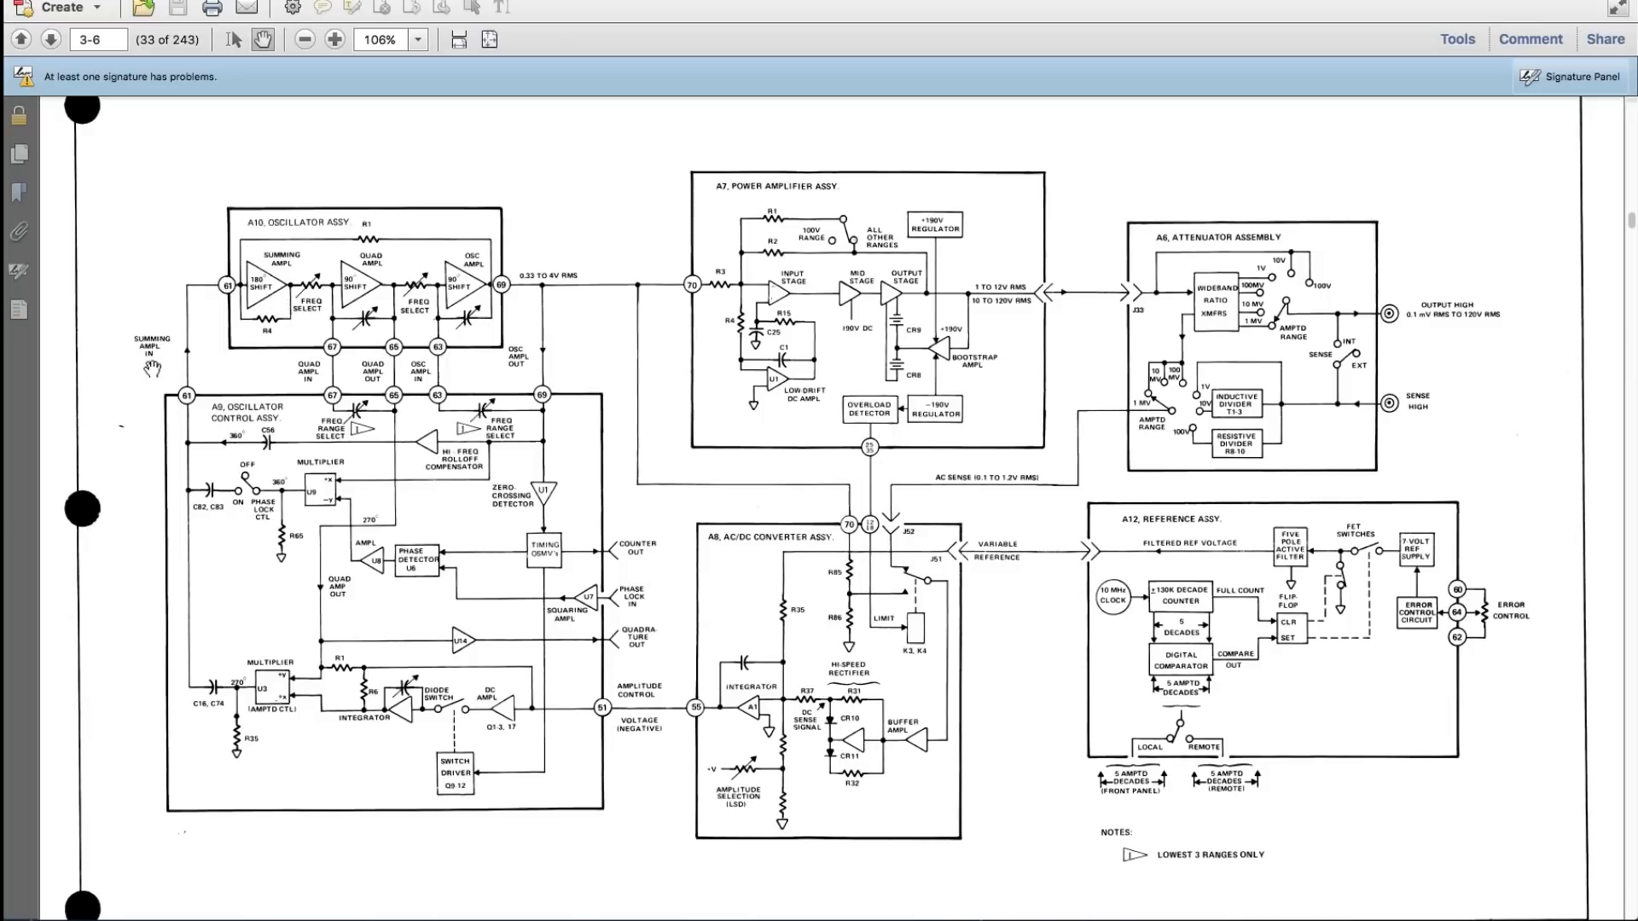
{"action": "mouse_move", "coordinate": [191, 468]}
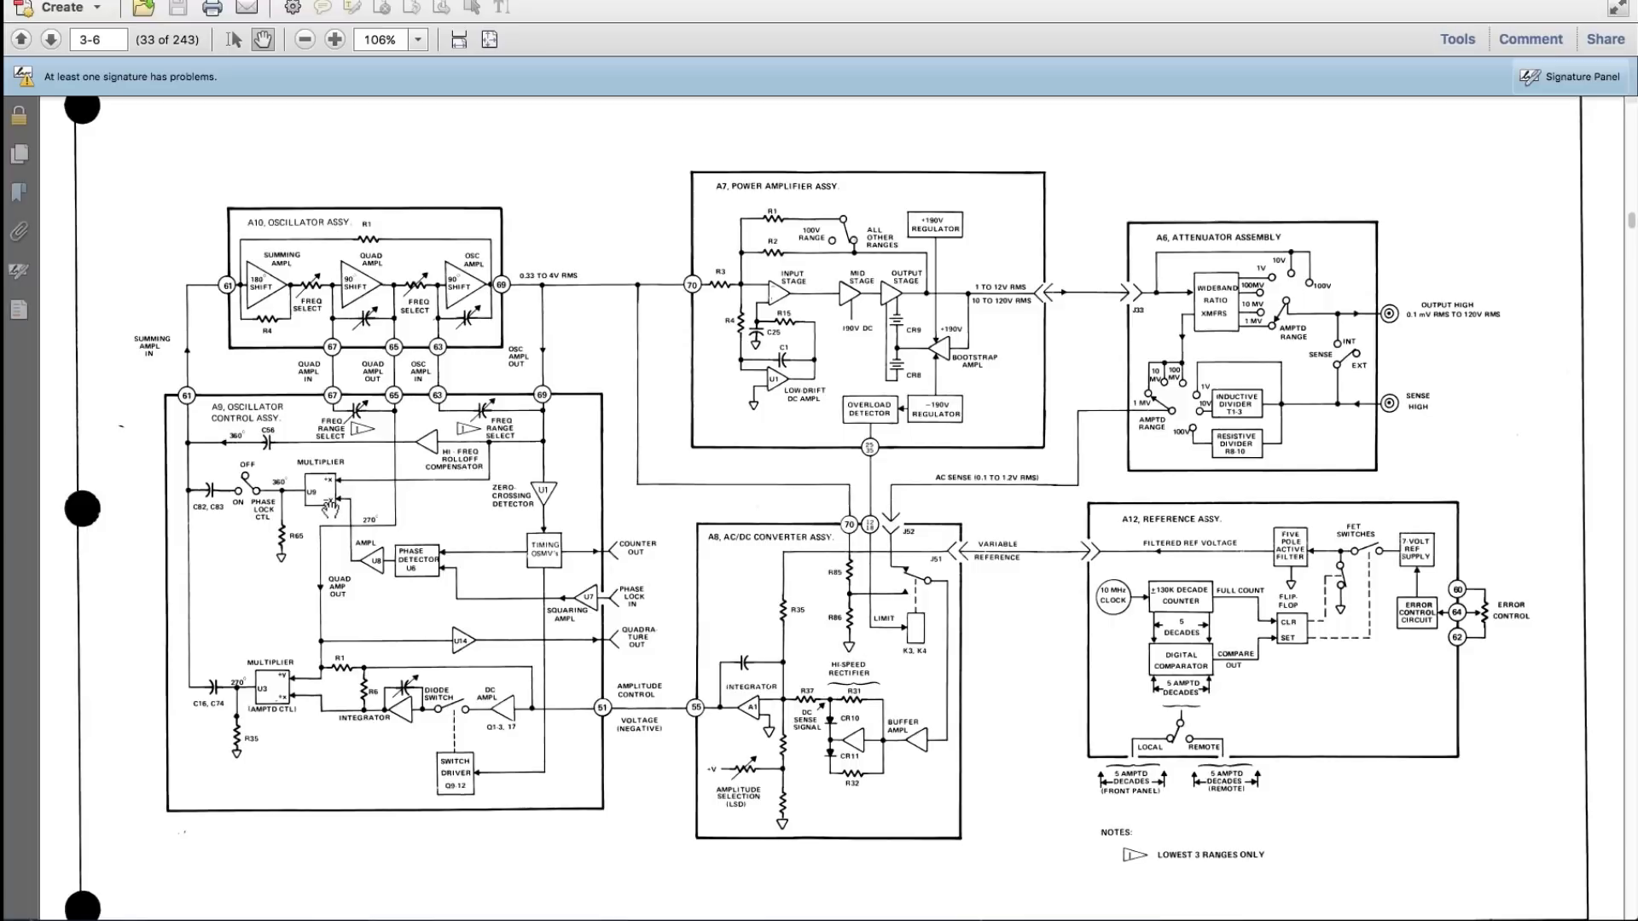
{"action": "mouse_move", "coordinate": [502, 592]}
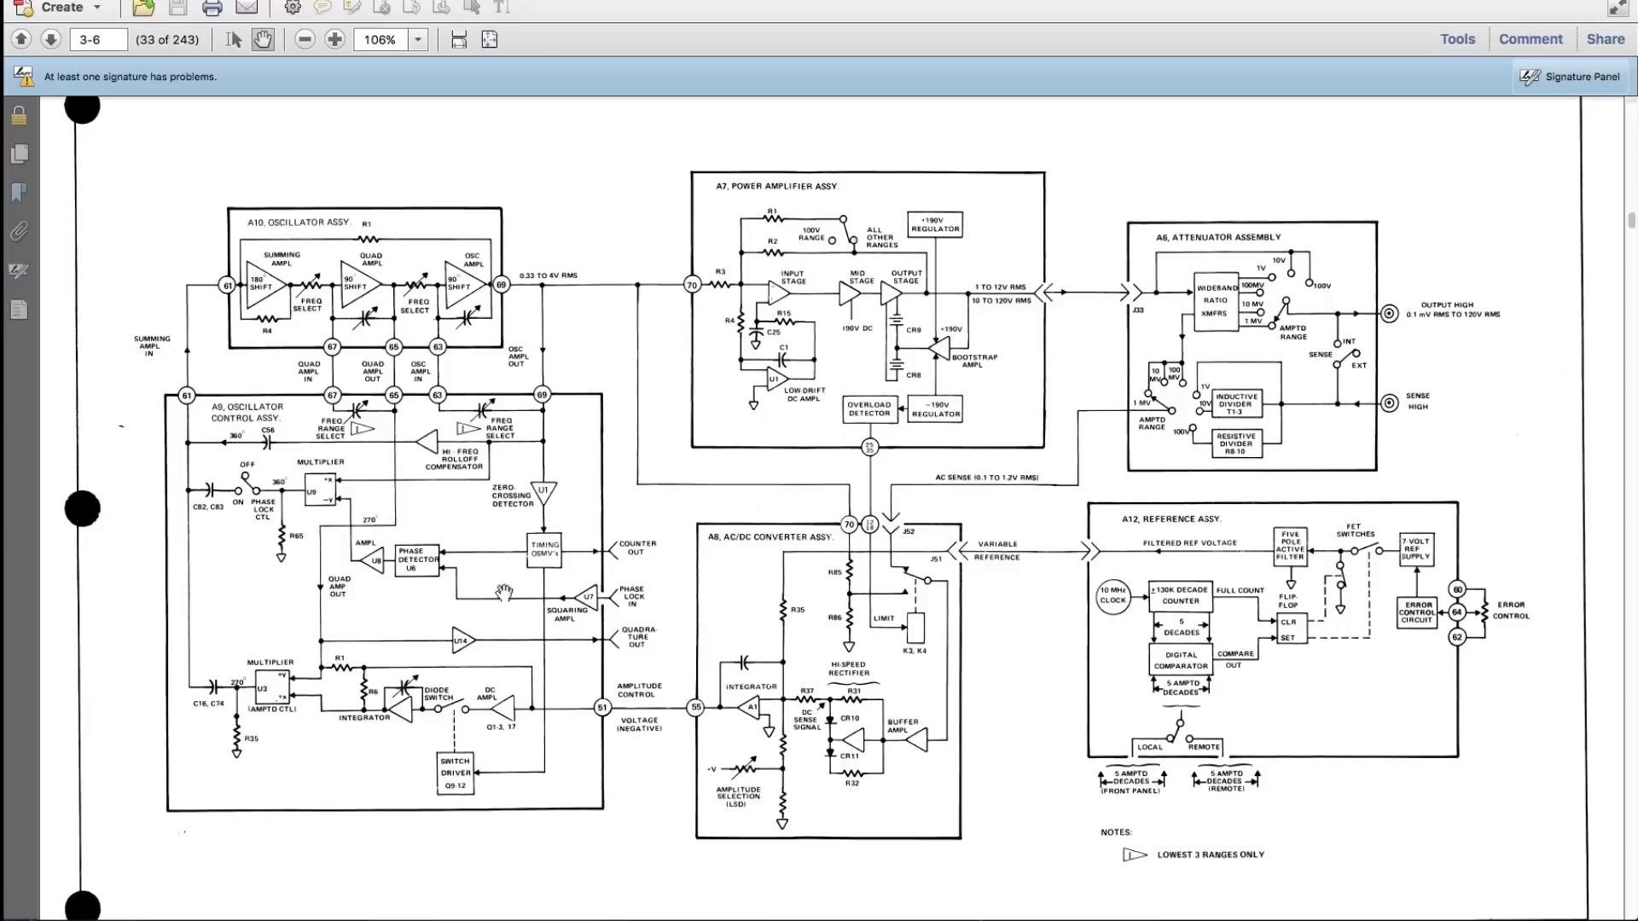
{"action": "mouse_move", "coordinate": [278, 602]}
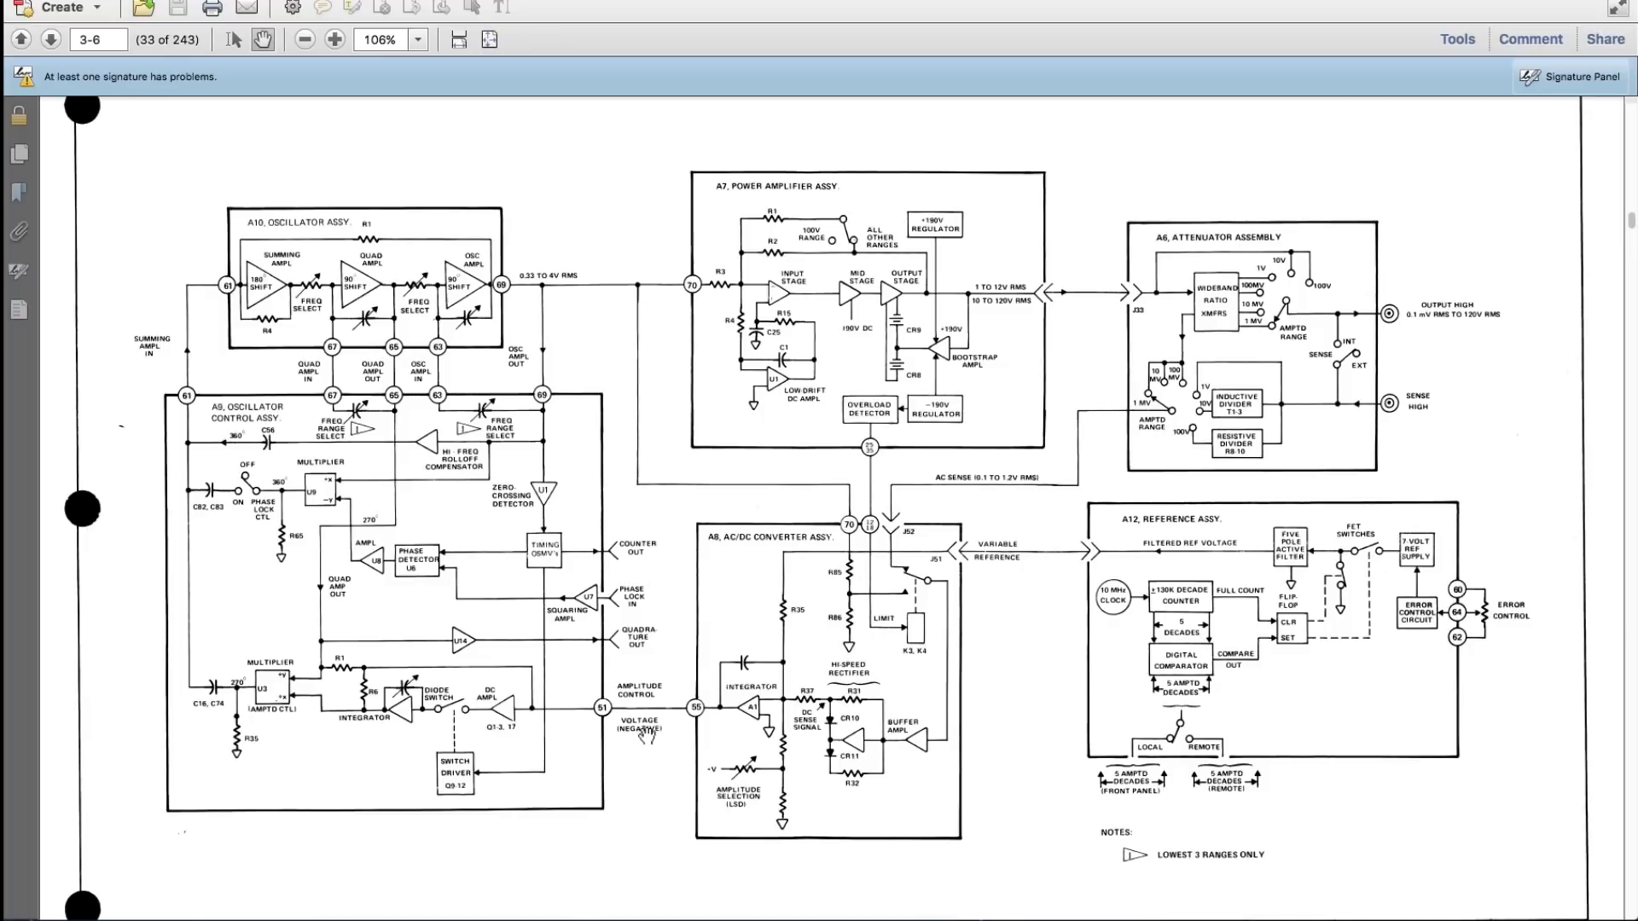
{"action": "mouse_move", "coordinate": [745, 637]}
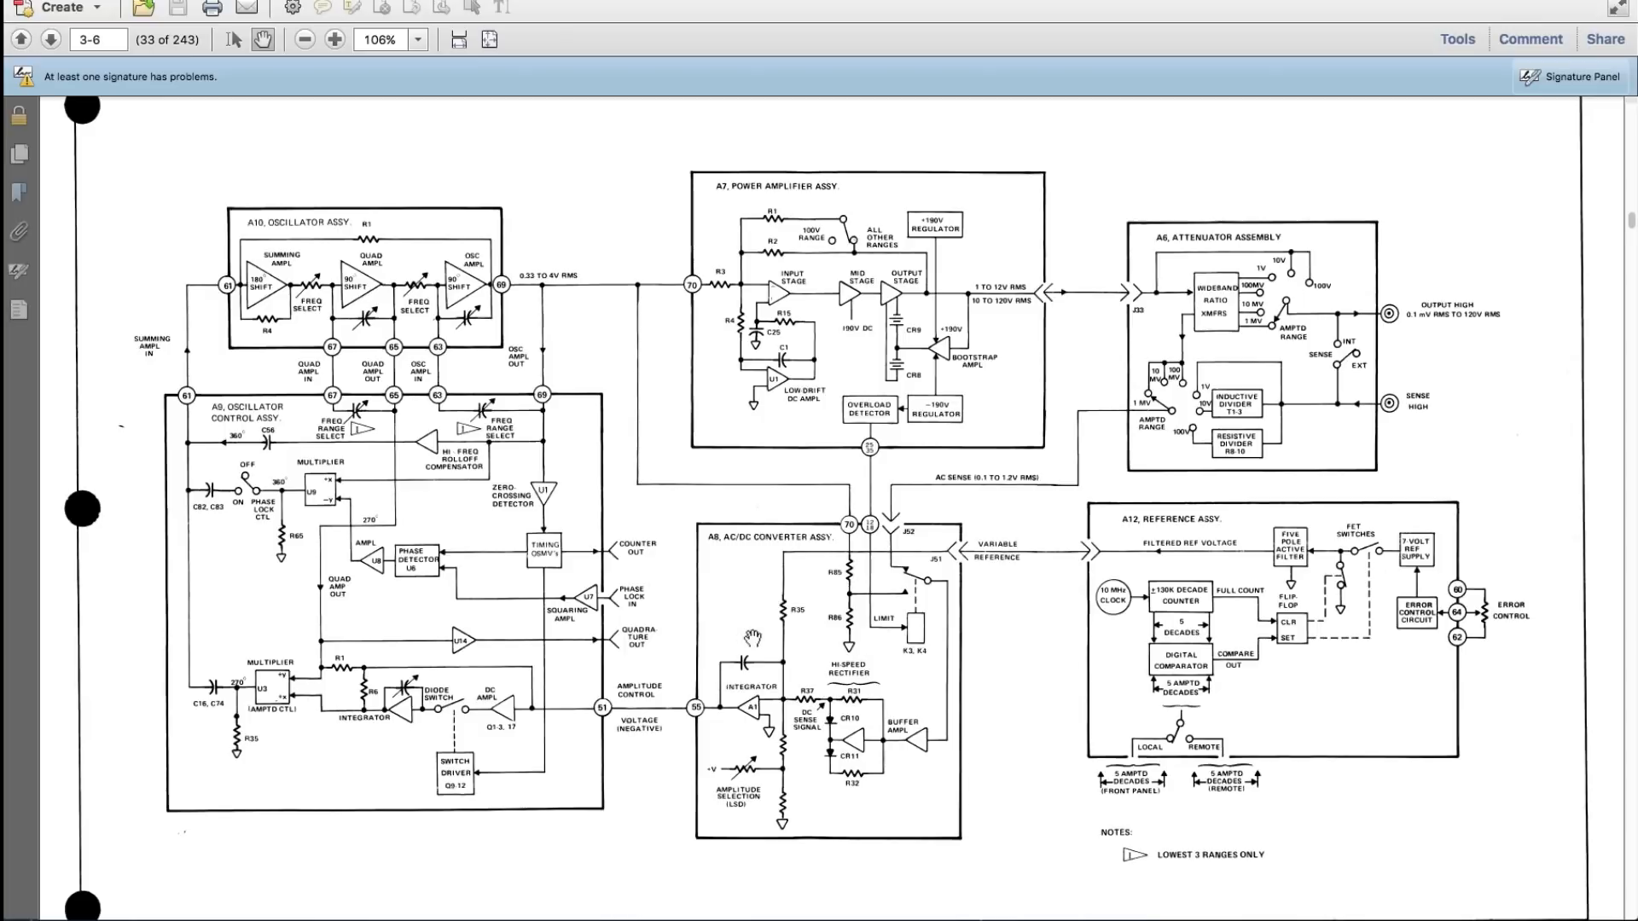
{"action": "mouse_move", "coordinate": [856, 403]}
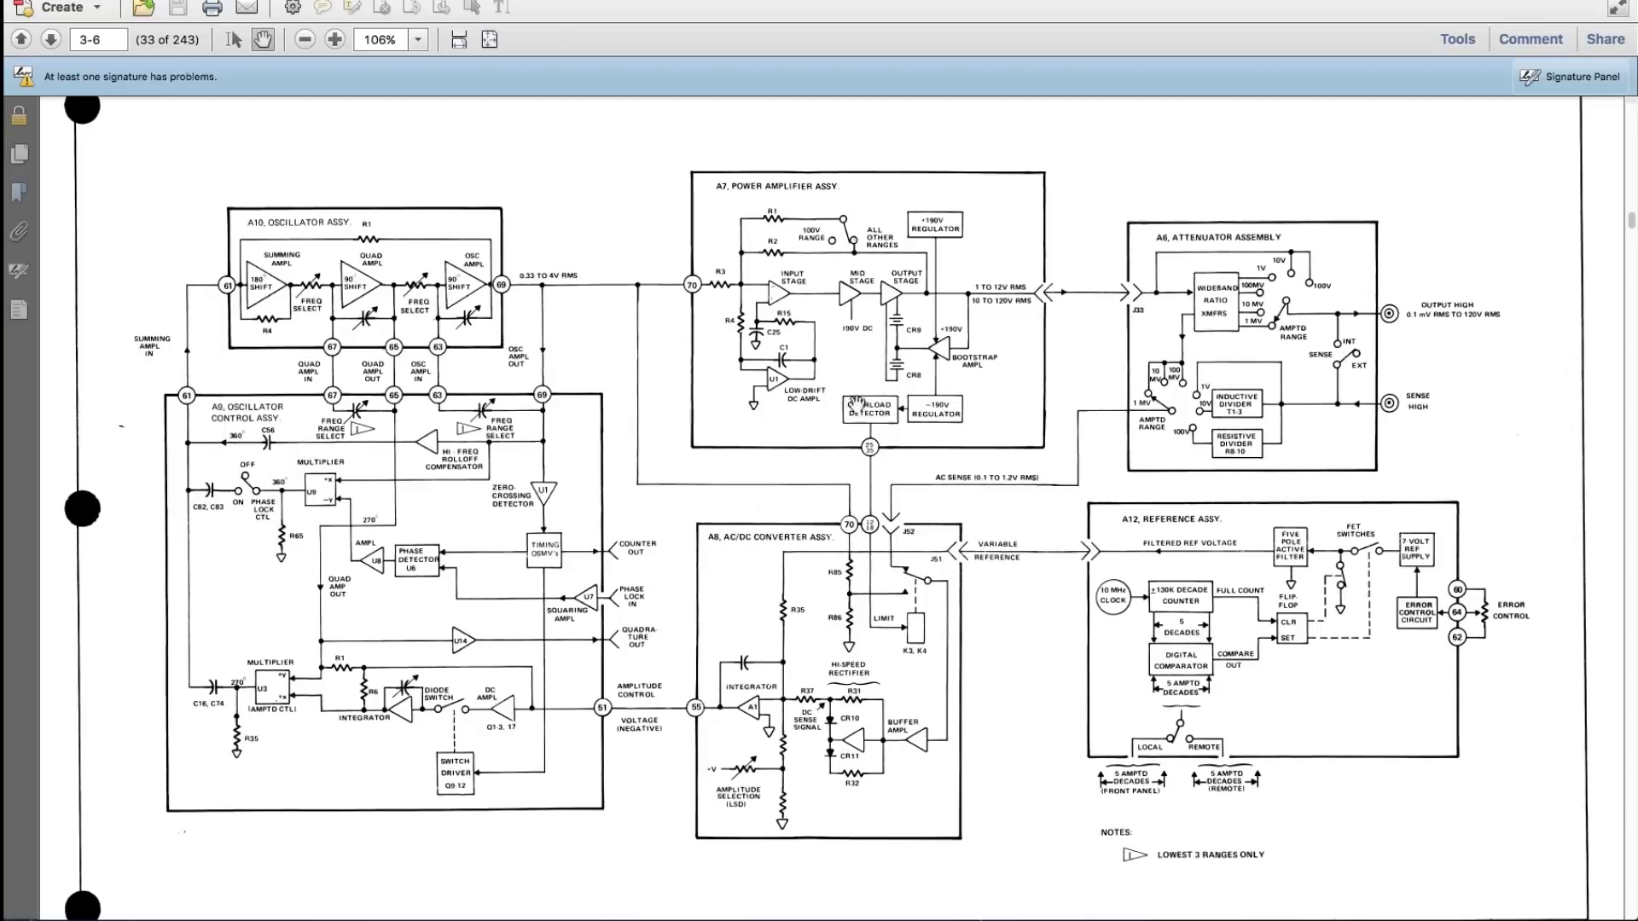
{"action": "mouse_move", "coordinate": [899, 334]}
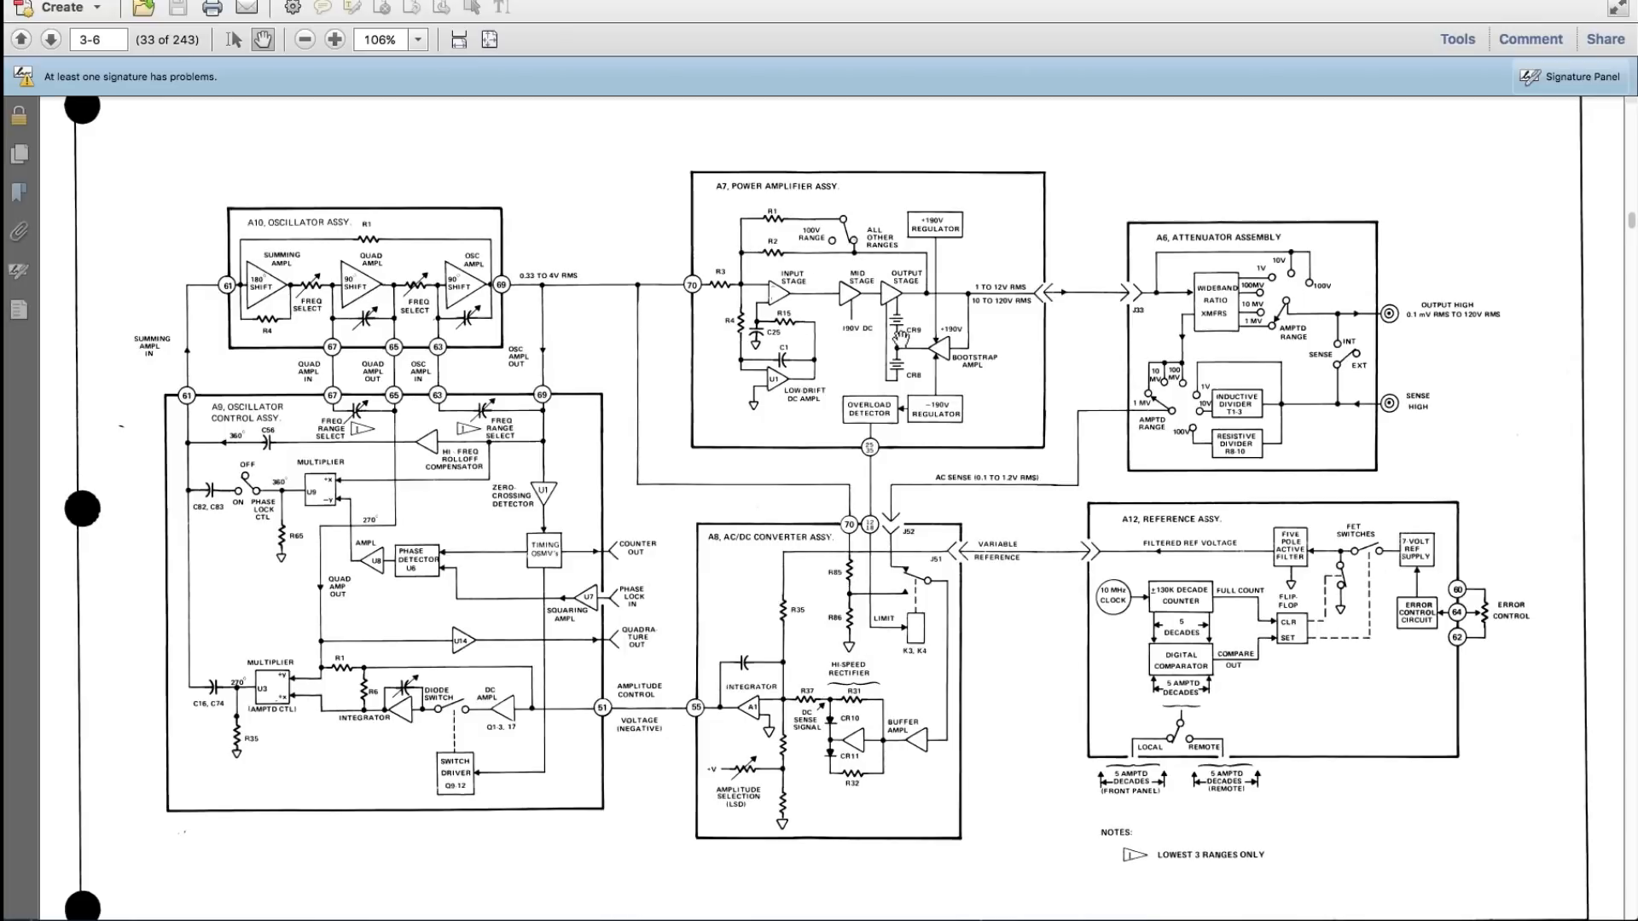
{"action": "mouse_move", "coordinate": [1235, 482]}
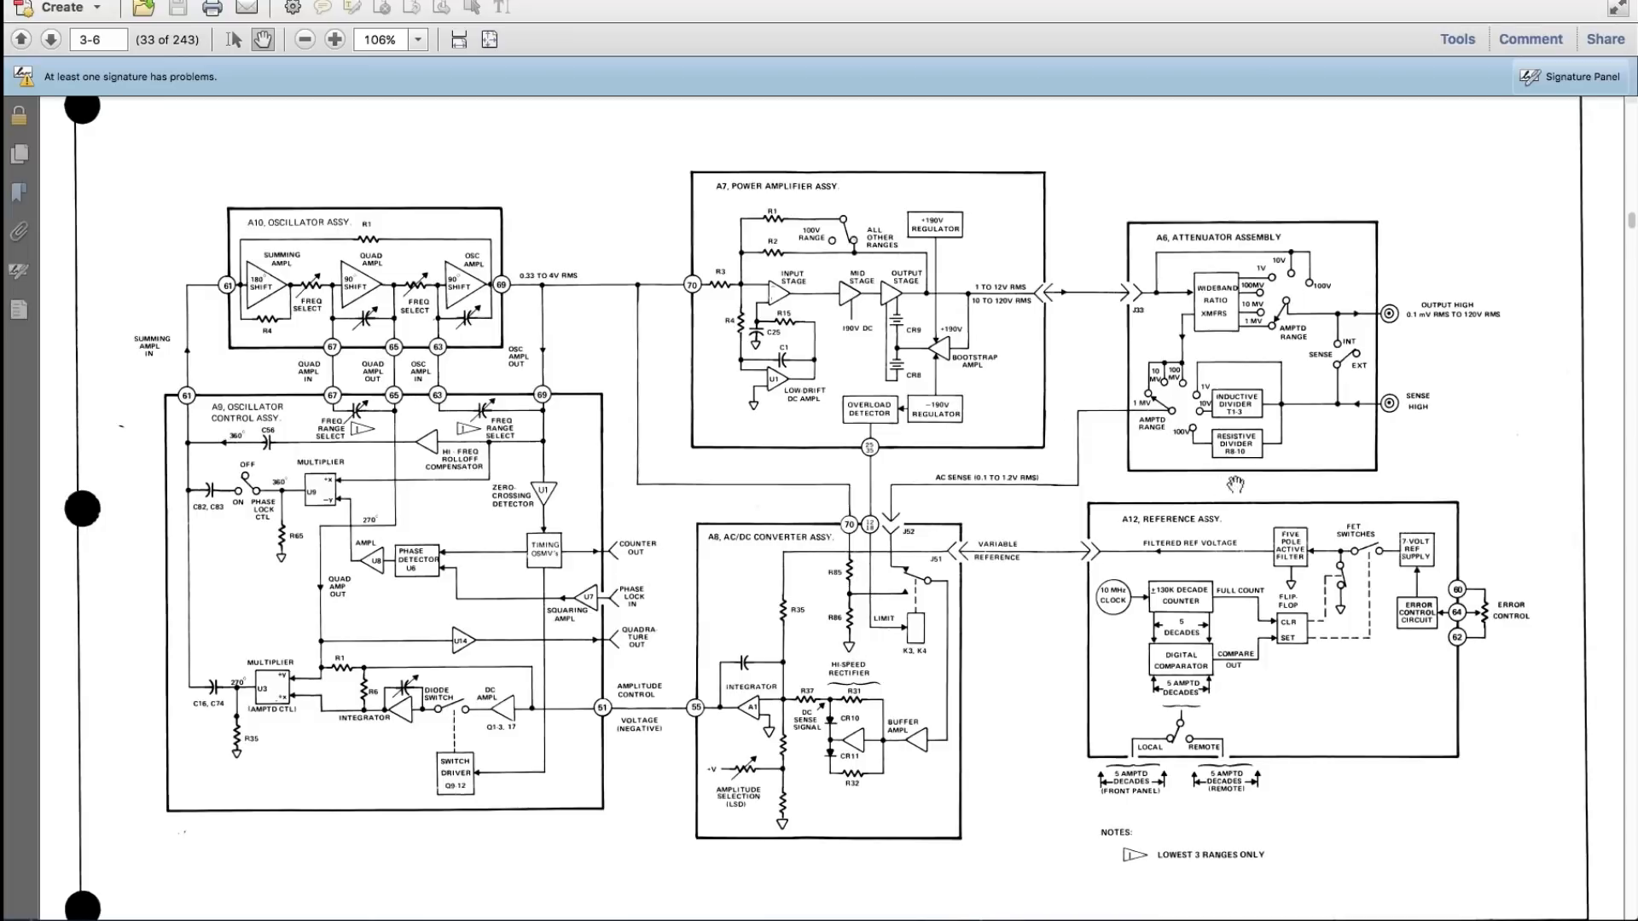
{"action": "mouse_move", "coordinate": [1221, 522]}
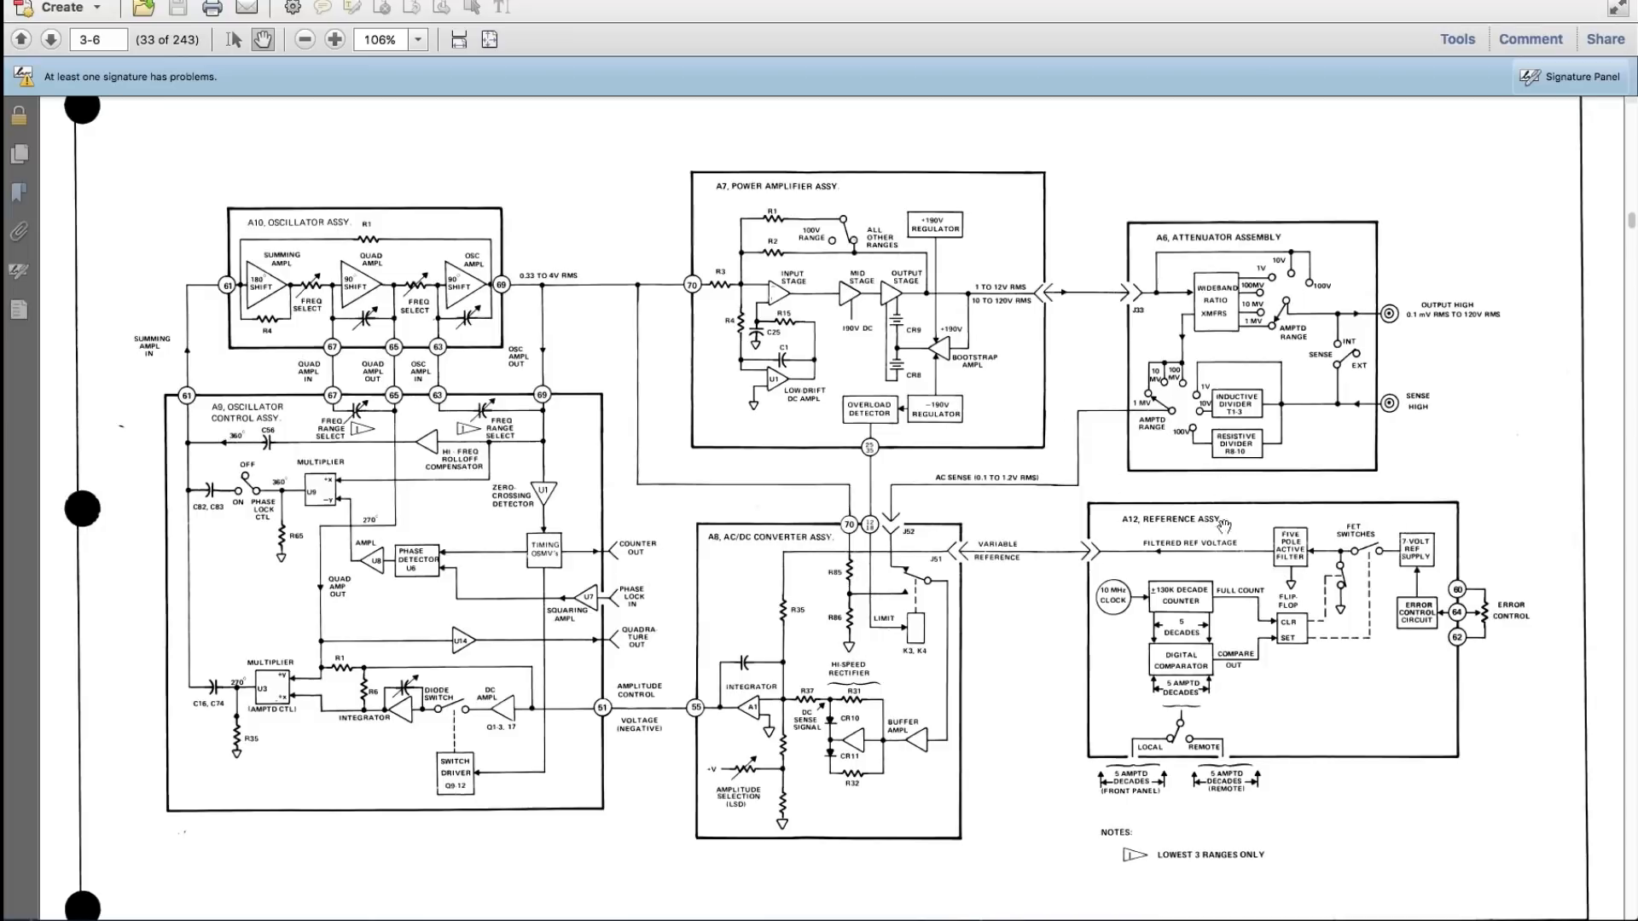
{"action": "mouse_move", "coordinate": [1299, 522]}
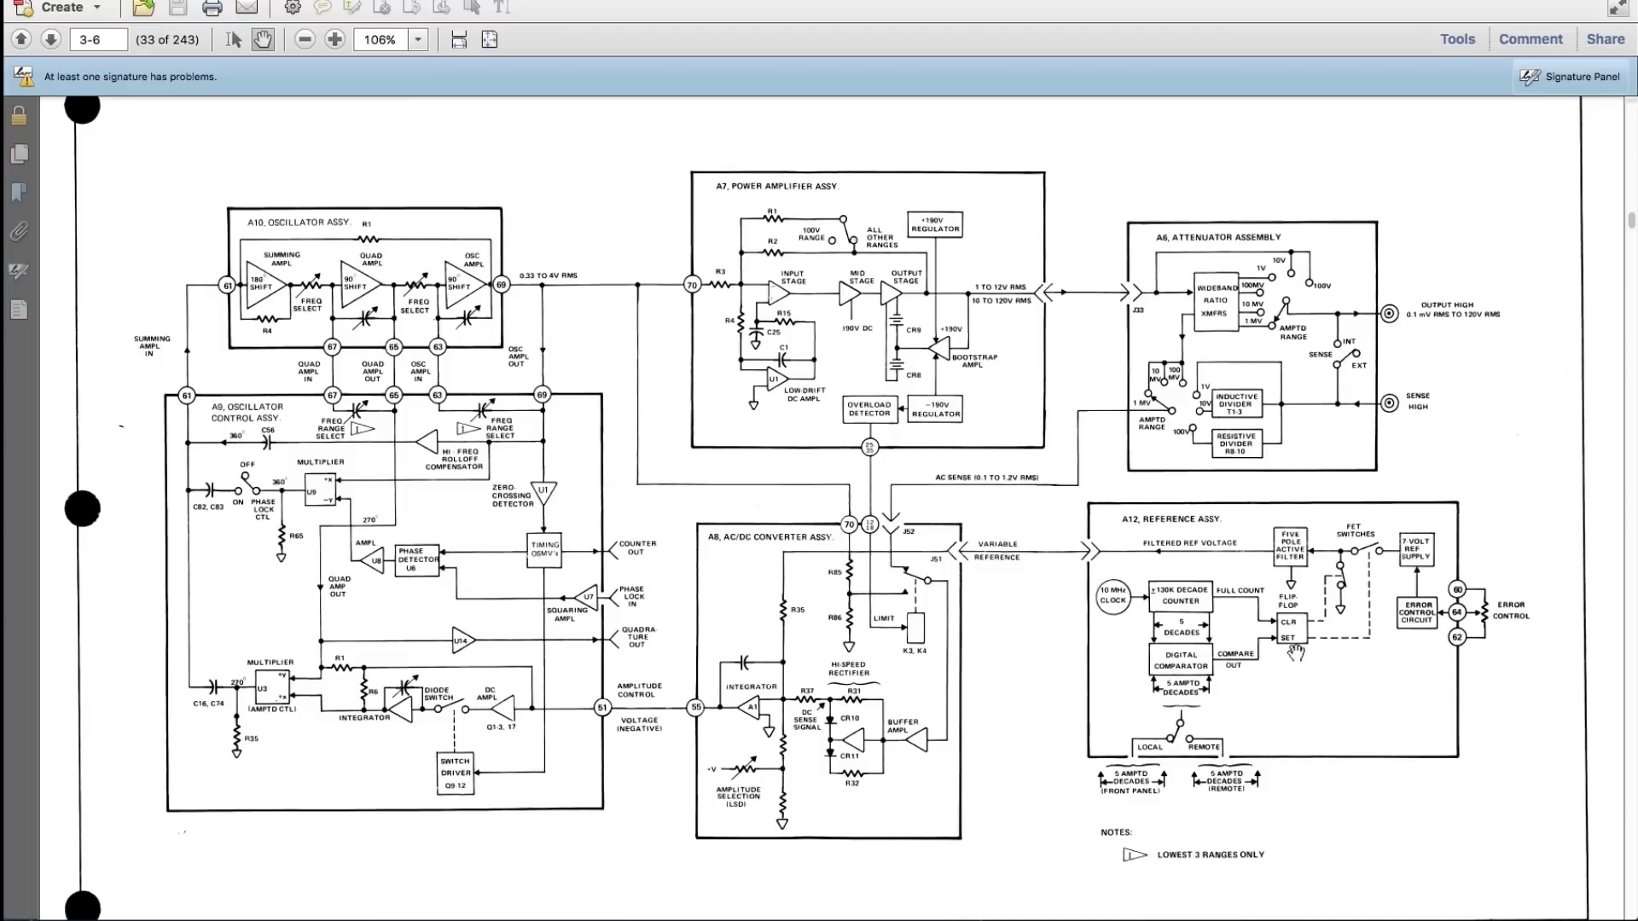
{"action": "mouse_move", "coordinate": [332, 609]}
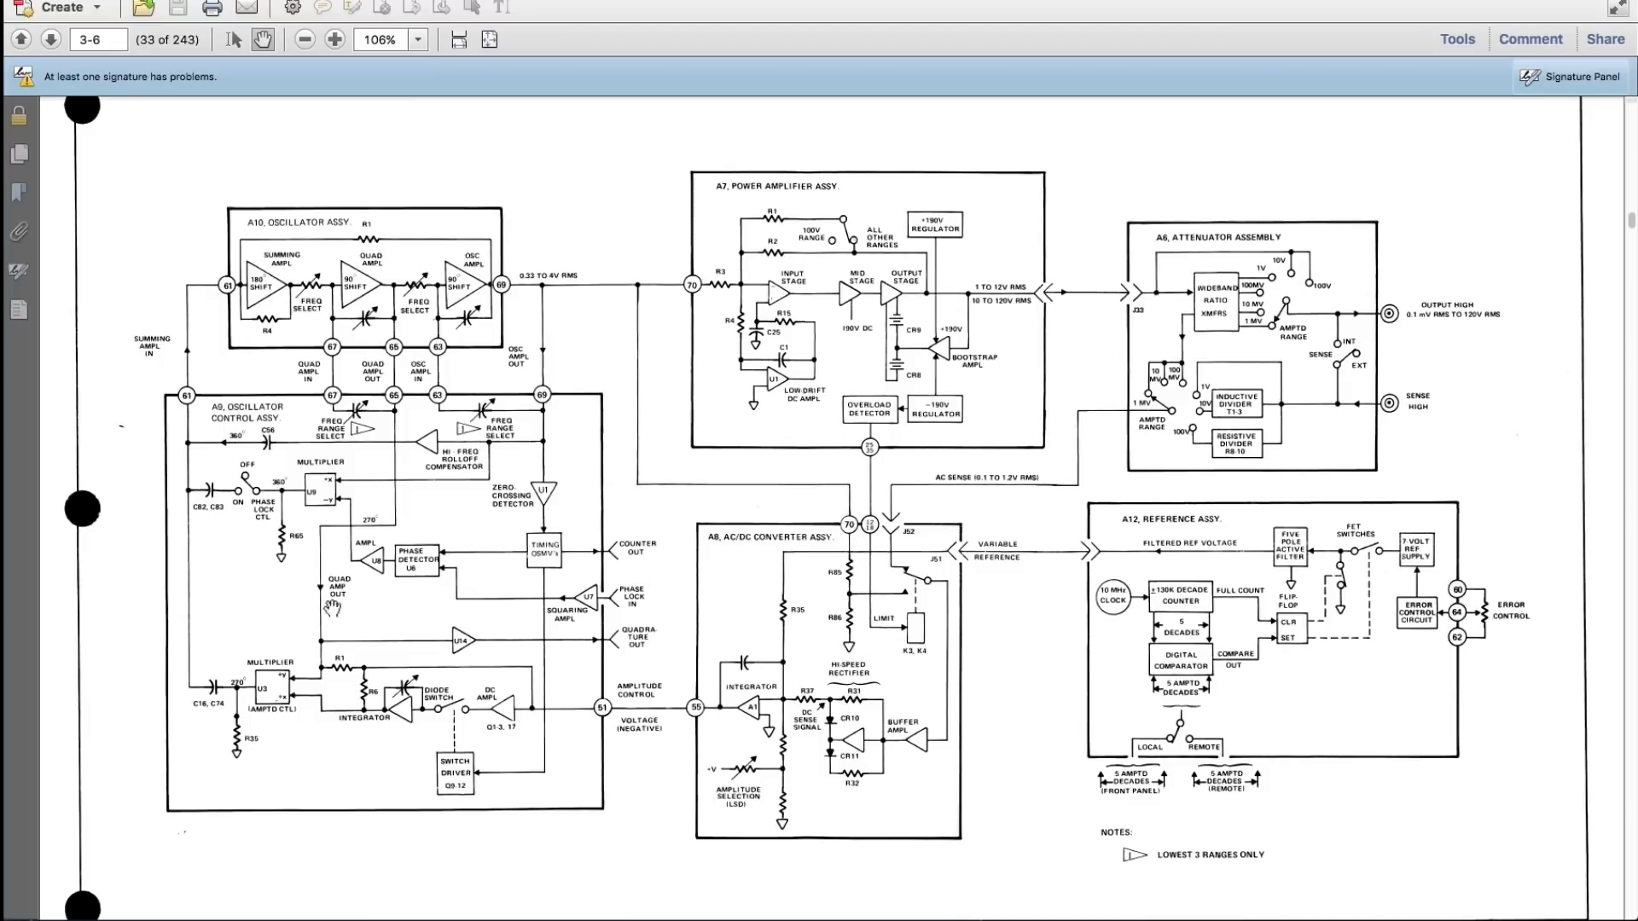
{"action": "mouse_move", "coordinate": [519, 728]}
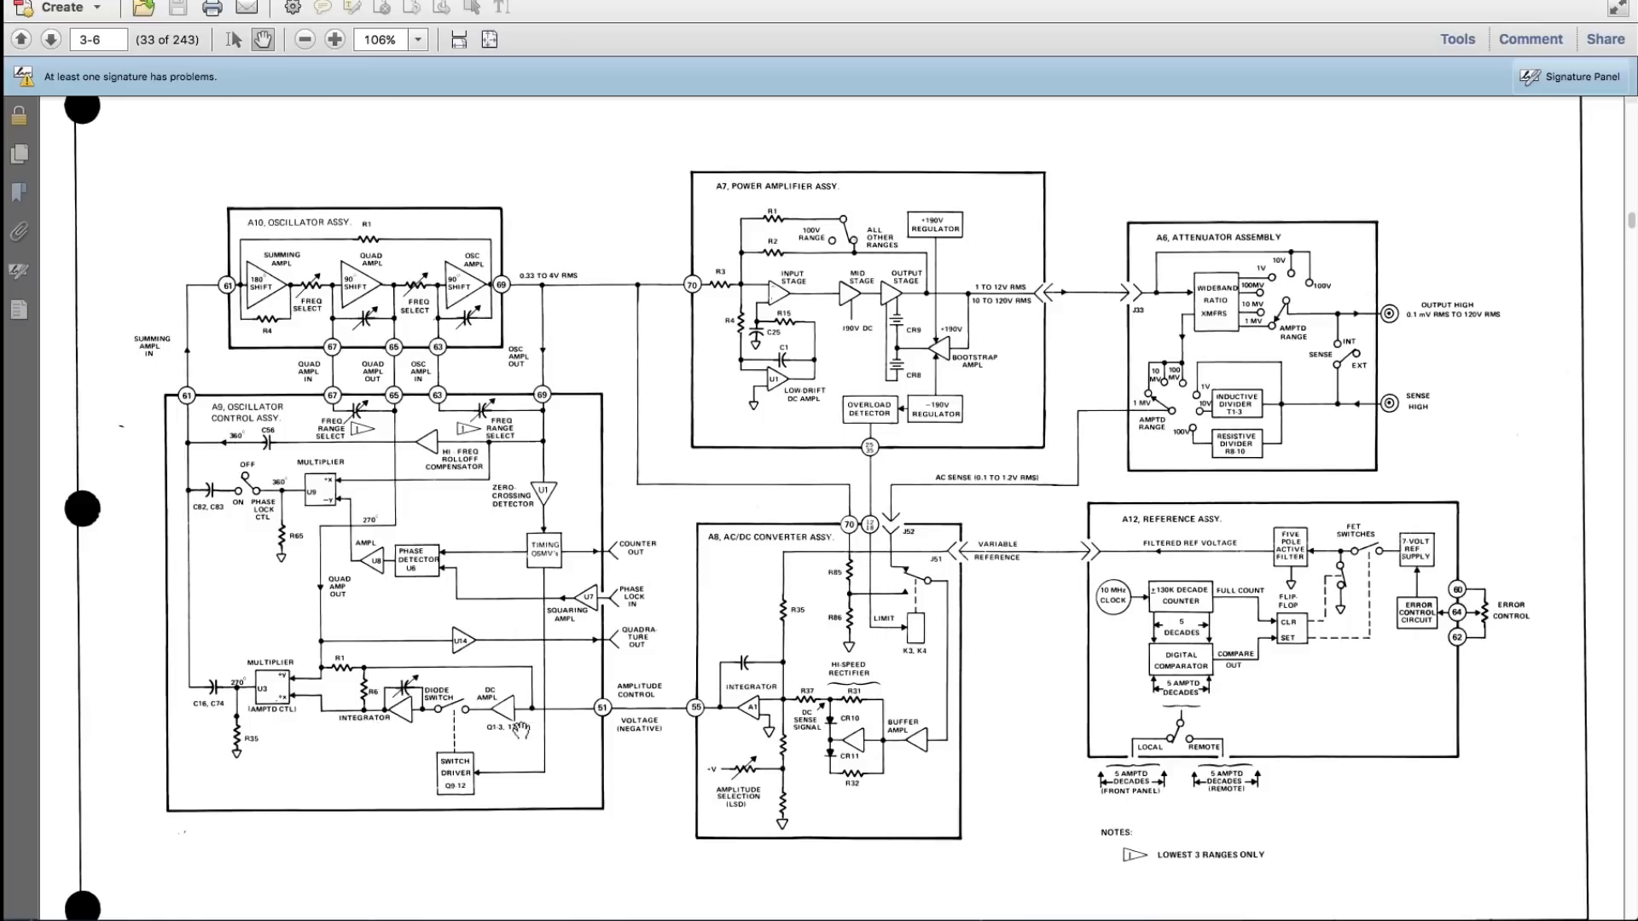
{"action": "mouse_move", "coordinate": [570, 720]}
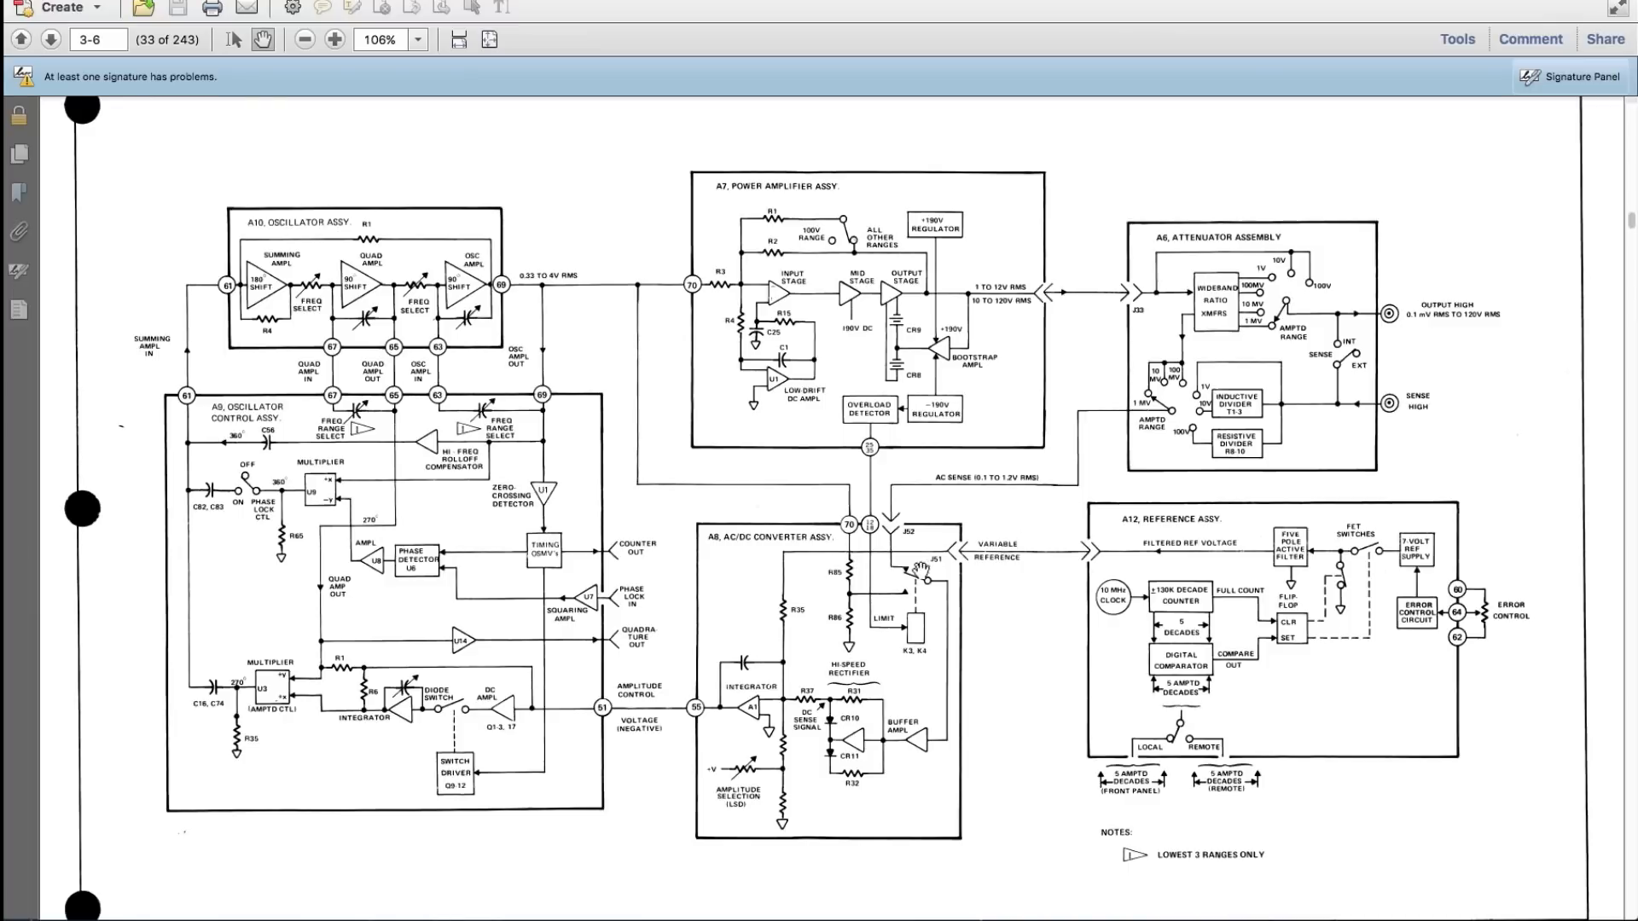
{"action": "mouse_move", "coordinate": [998, 551]}
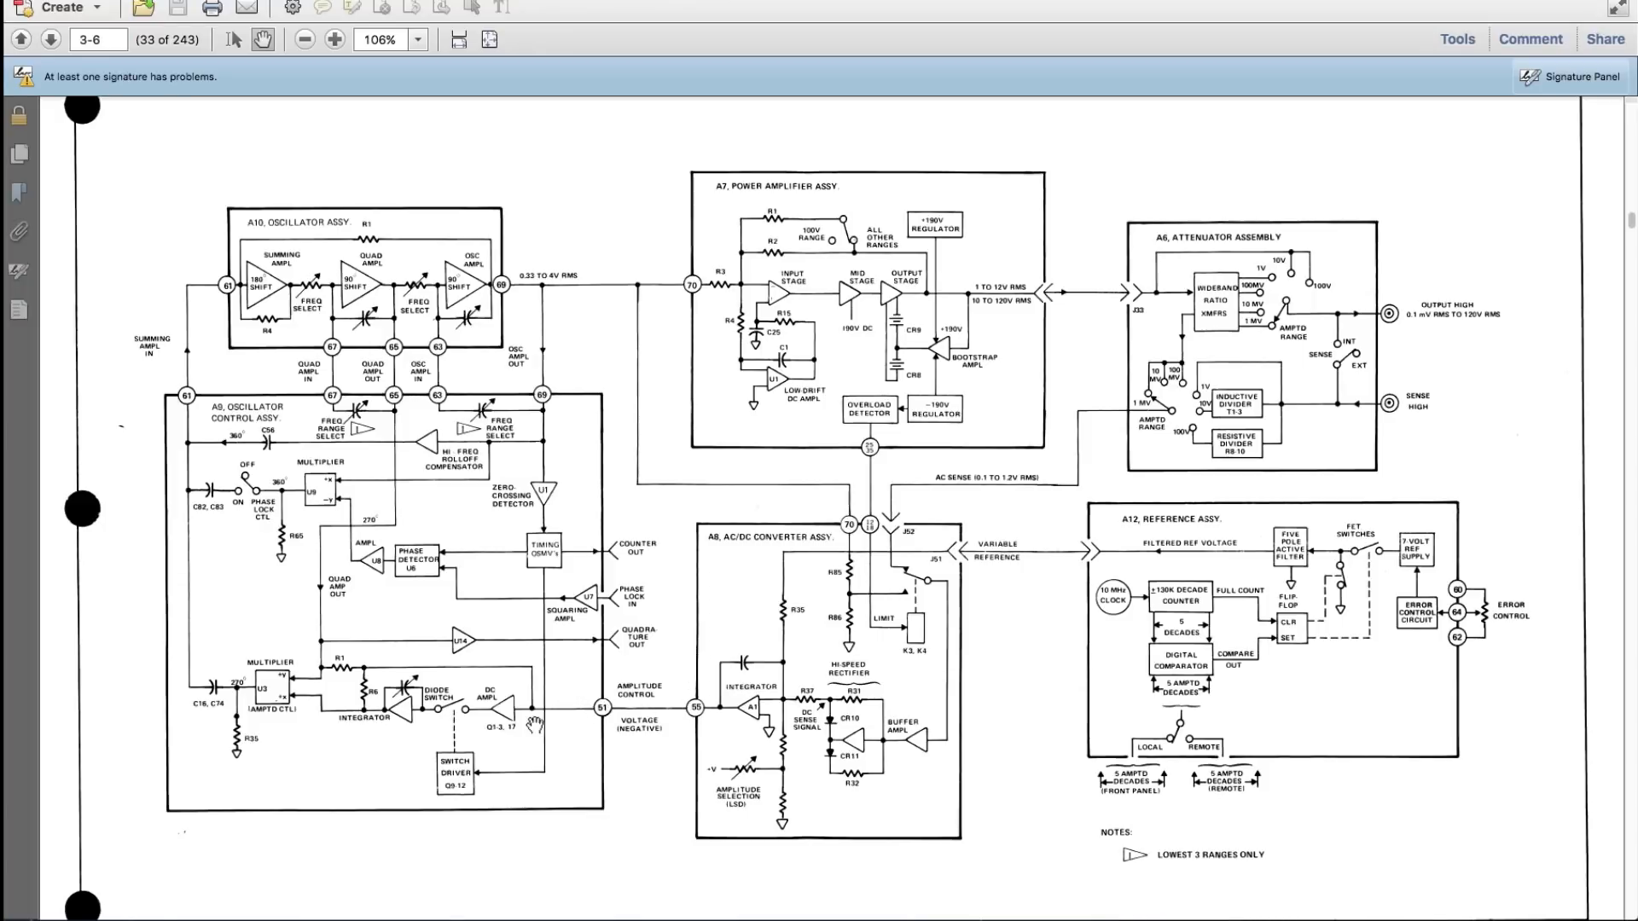
{"action": "mouse_move", "coordinate": [295, 245]}
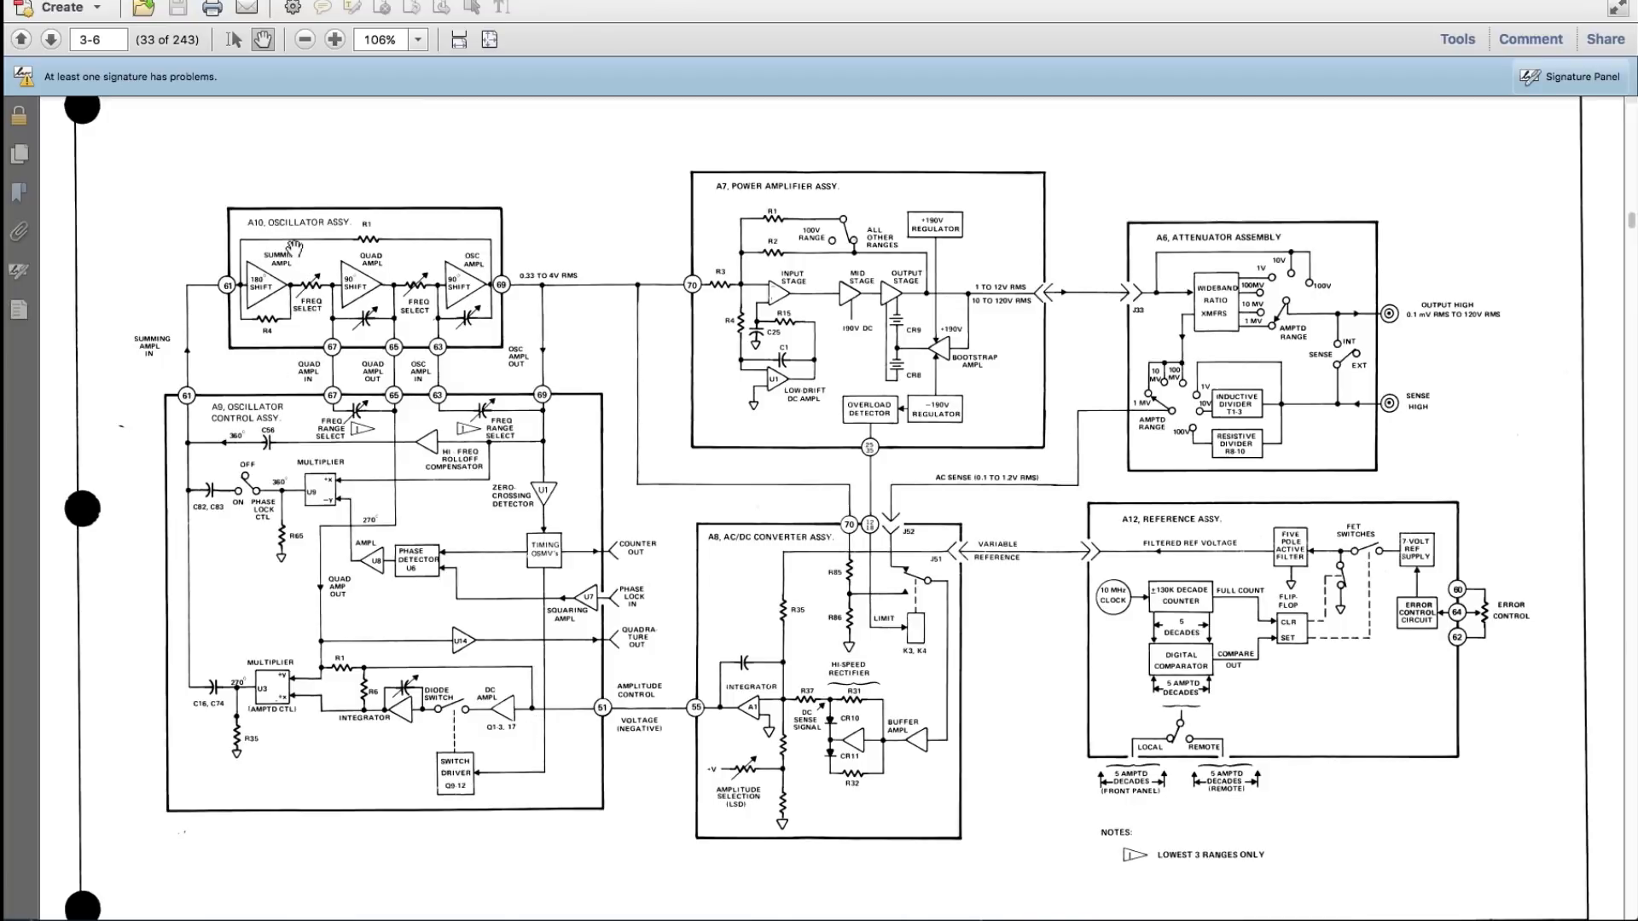
{"action": "mouse_move", "coordinate": [324, 425]}
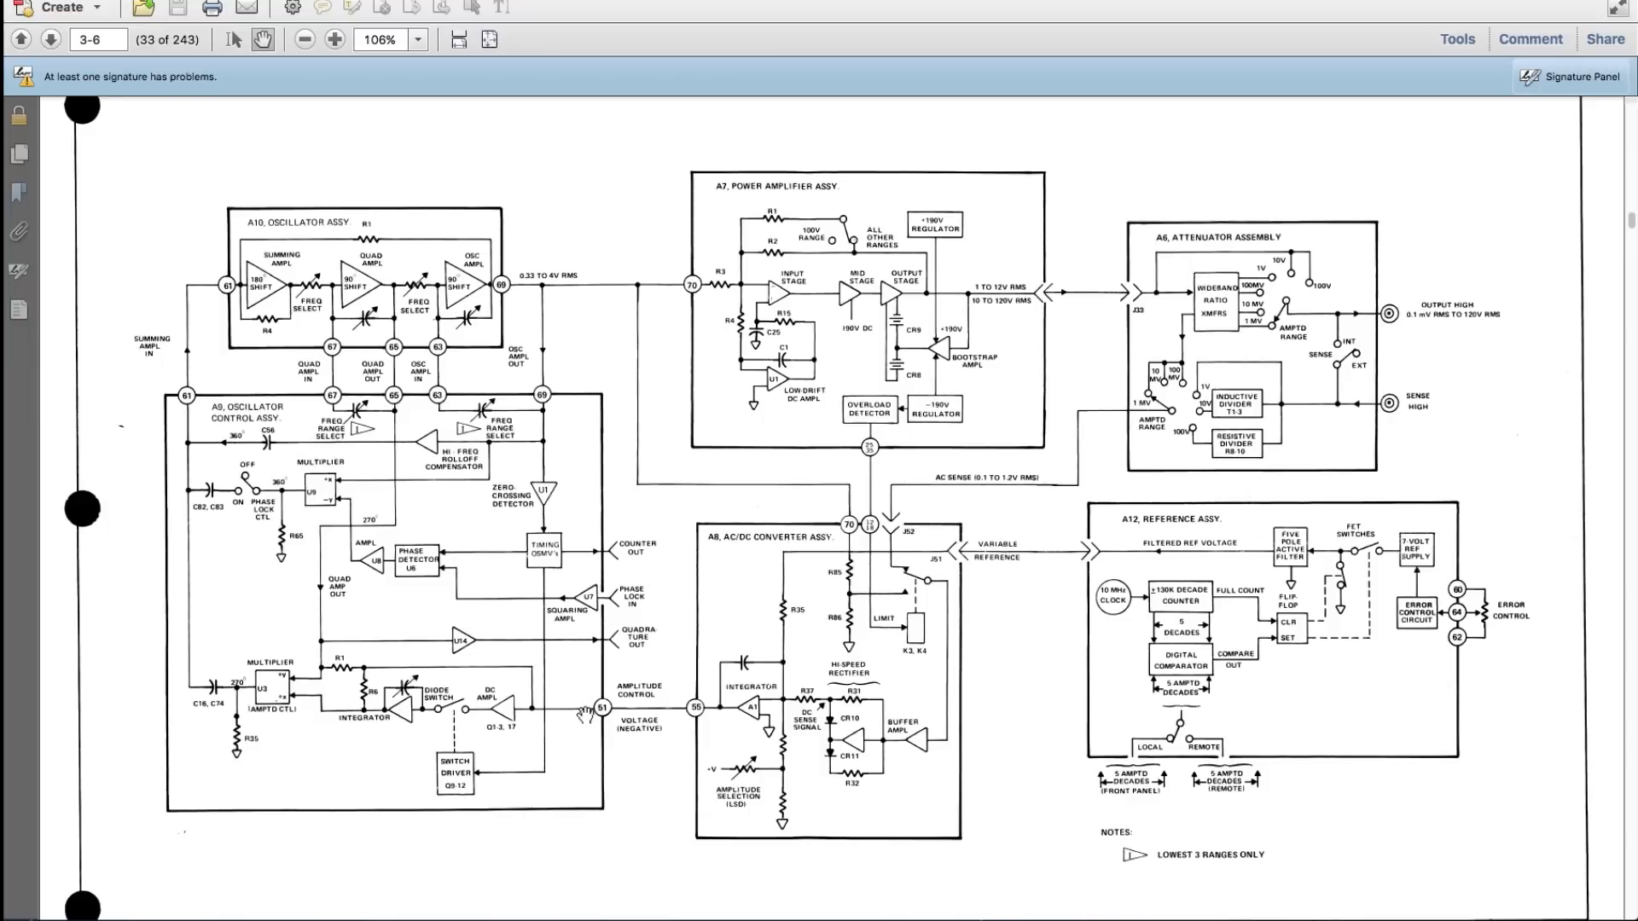
{"action": "mouse_move", "coordinate": [548, 727]}
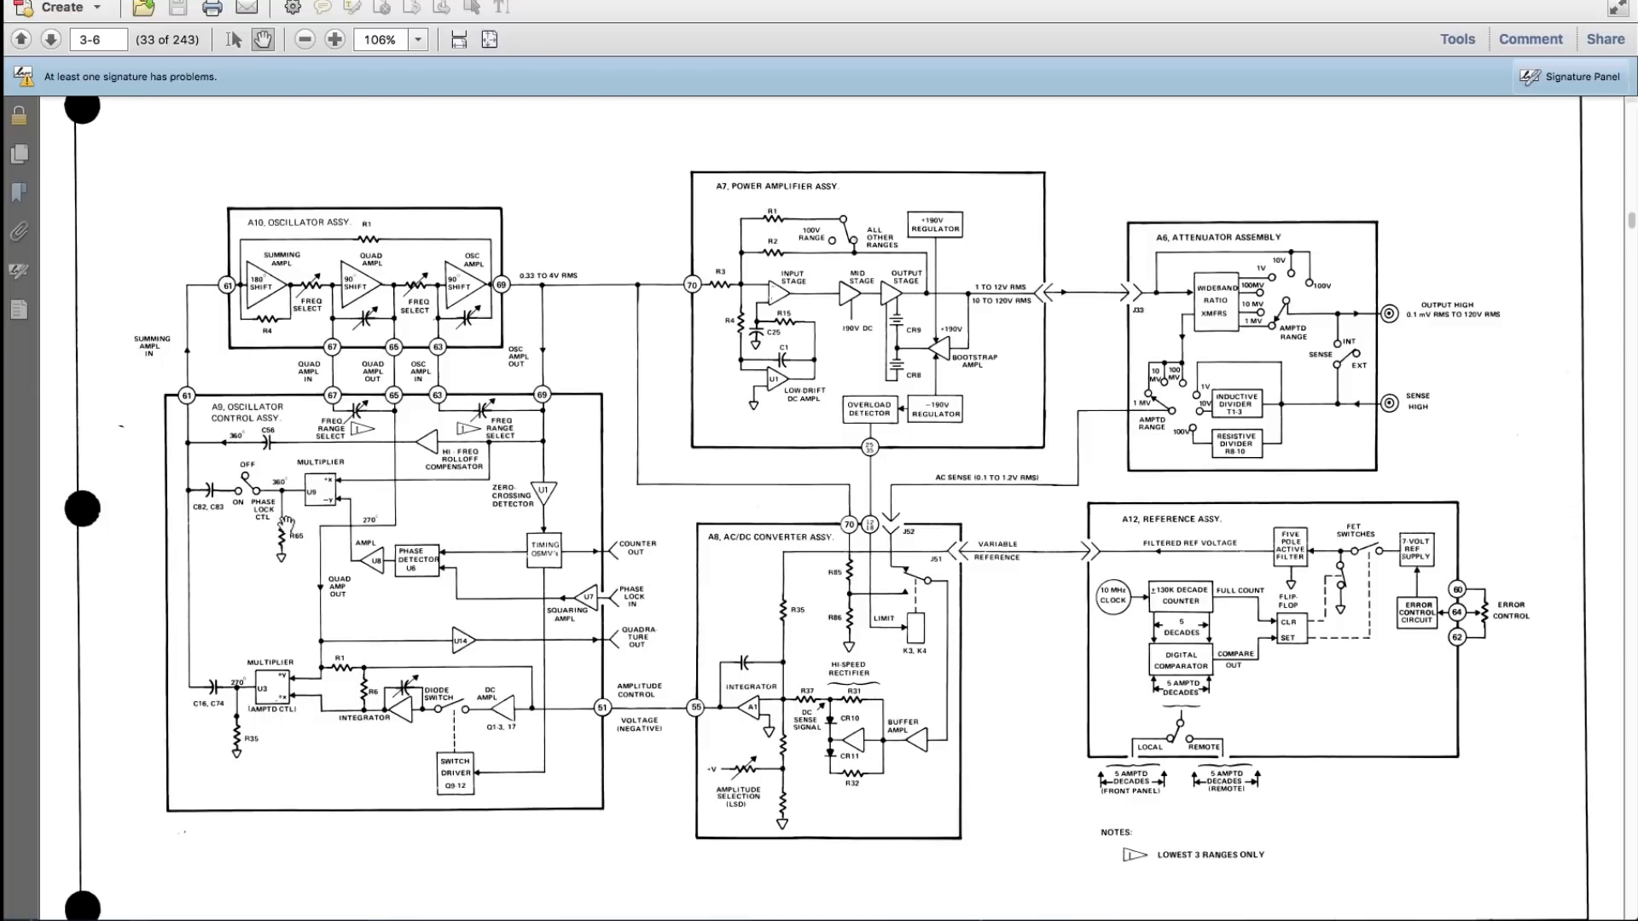
{"action": "mouse_move", "coordinate": [227, 481]}
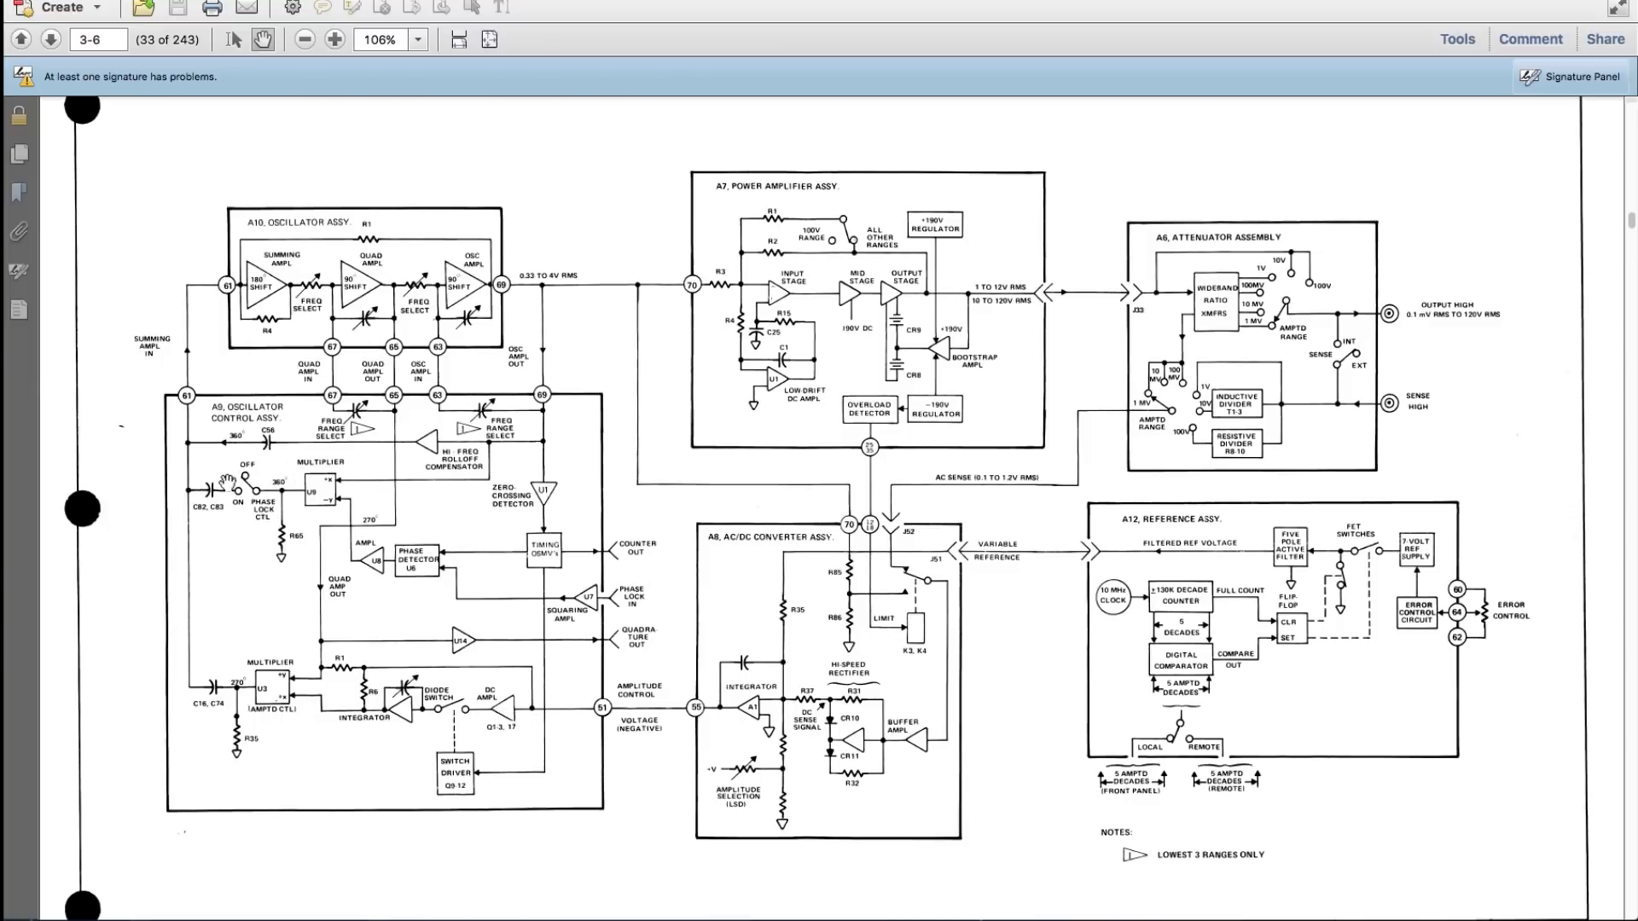
{"action": "mouse_move", "coordinate": [339, 512]}
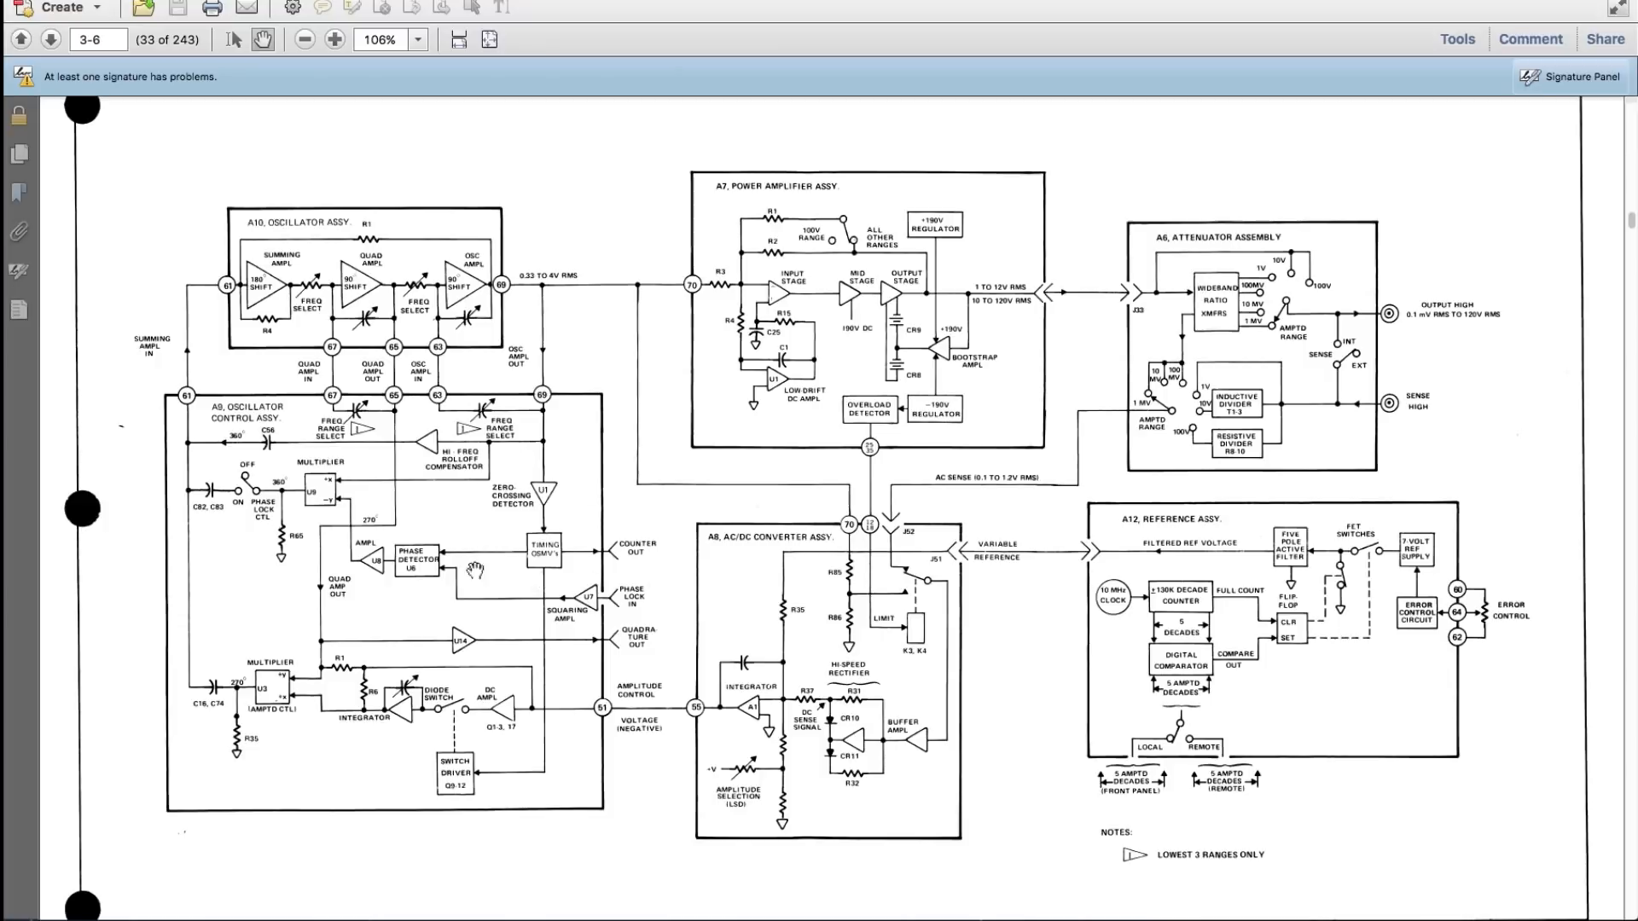
{"action": "mouse_move", "coordinate": [439, 510]}
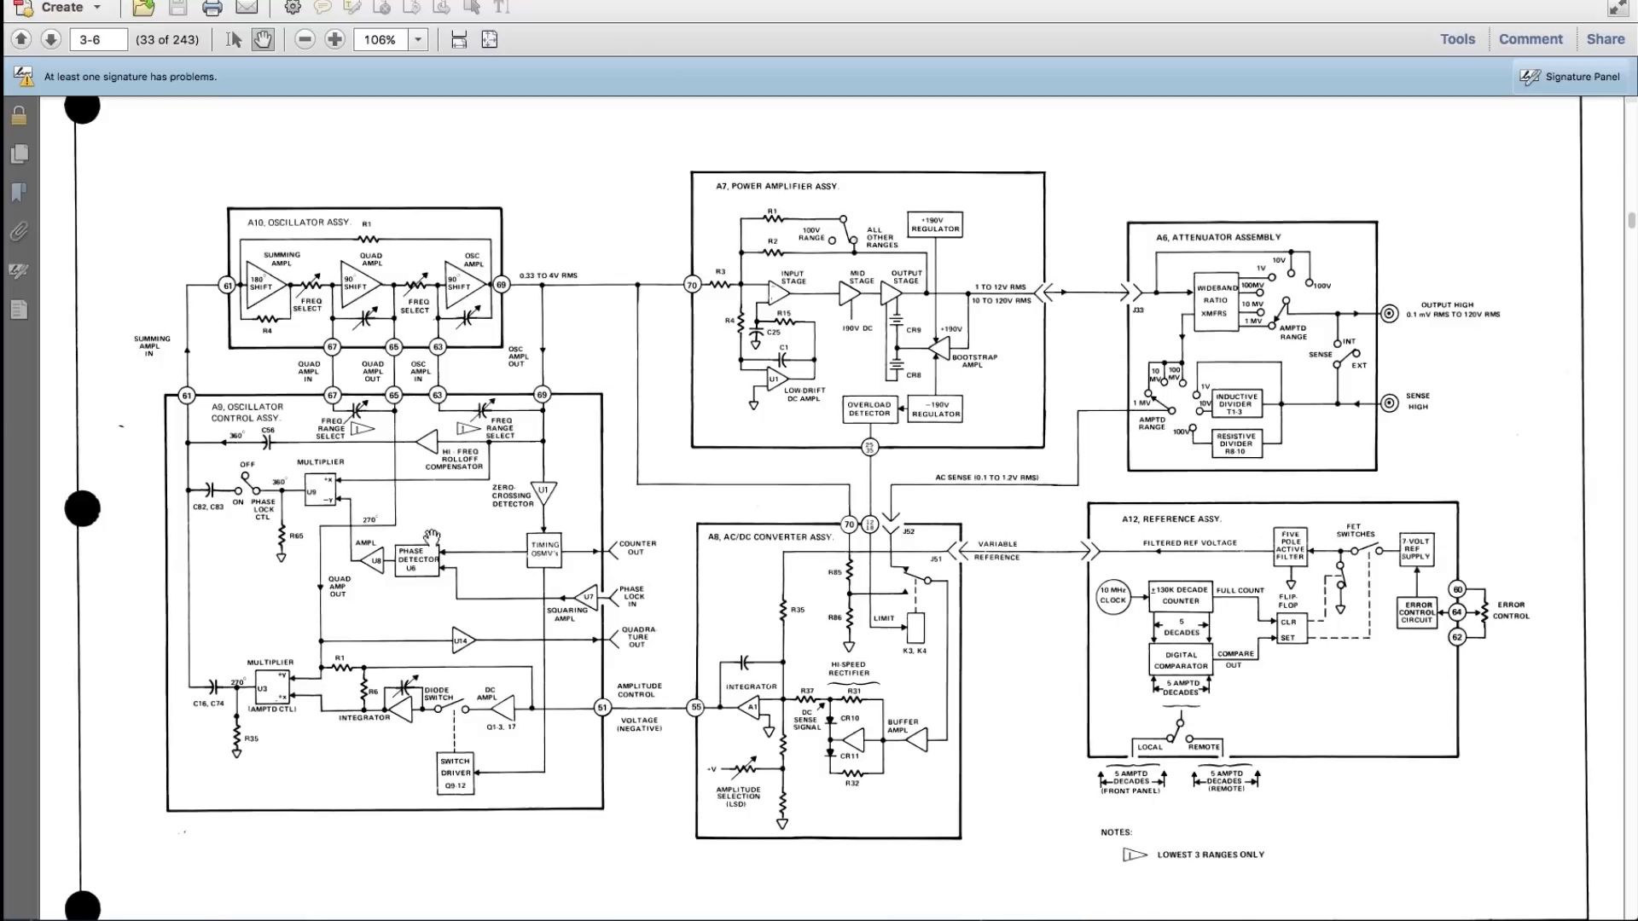
{"action": "mouse_move", "coordinate": [290, 408]}
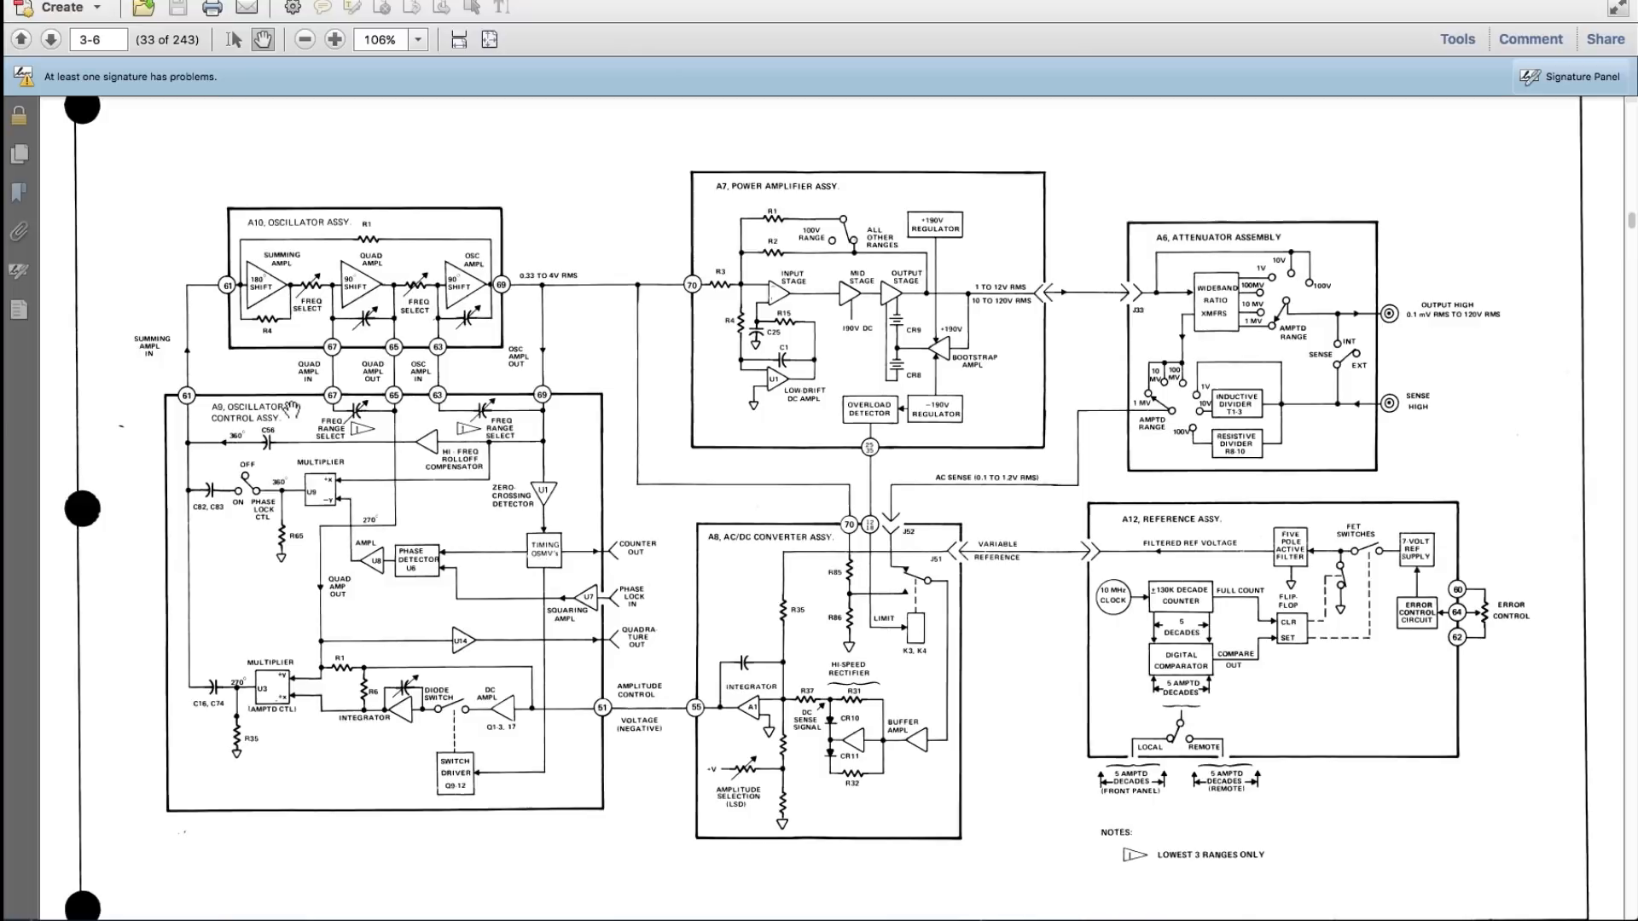
{"action": "mouse_move", "coordinate": [178, 433]}
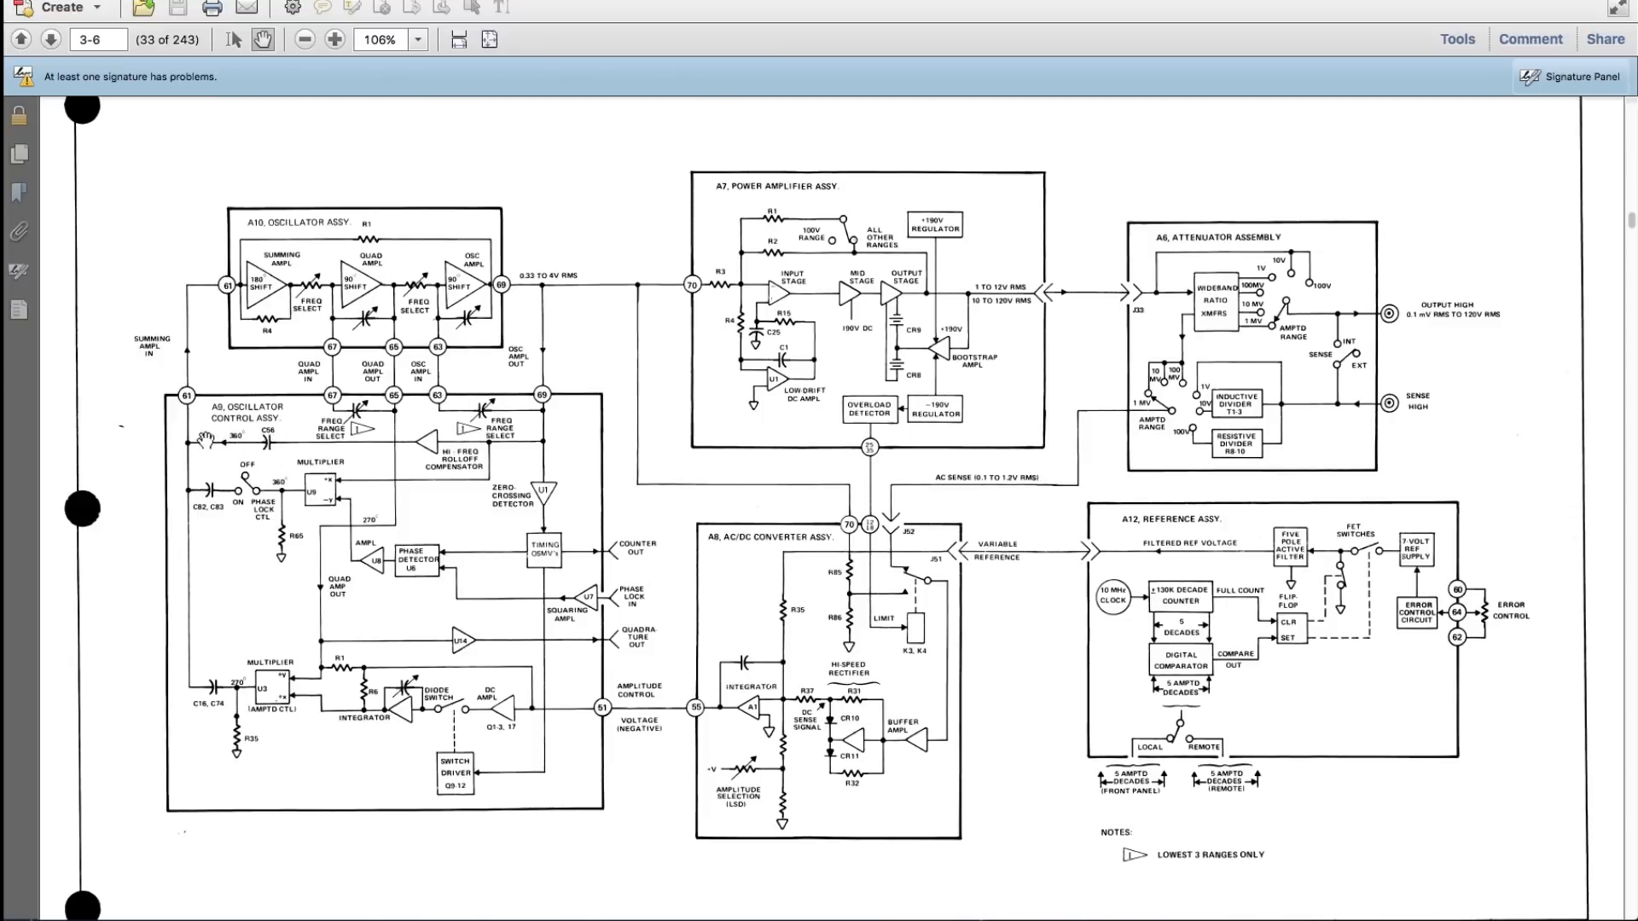
{"action": "mouse_move", "coordinate": [225, 449]}
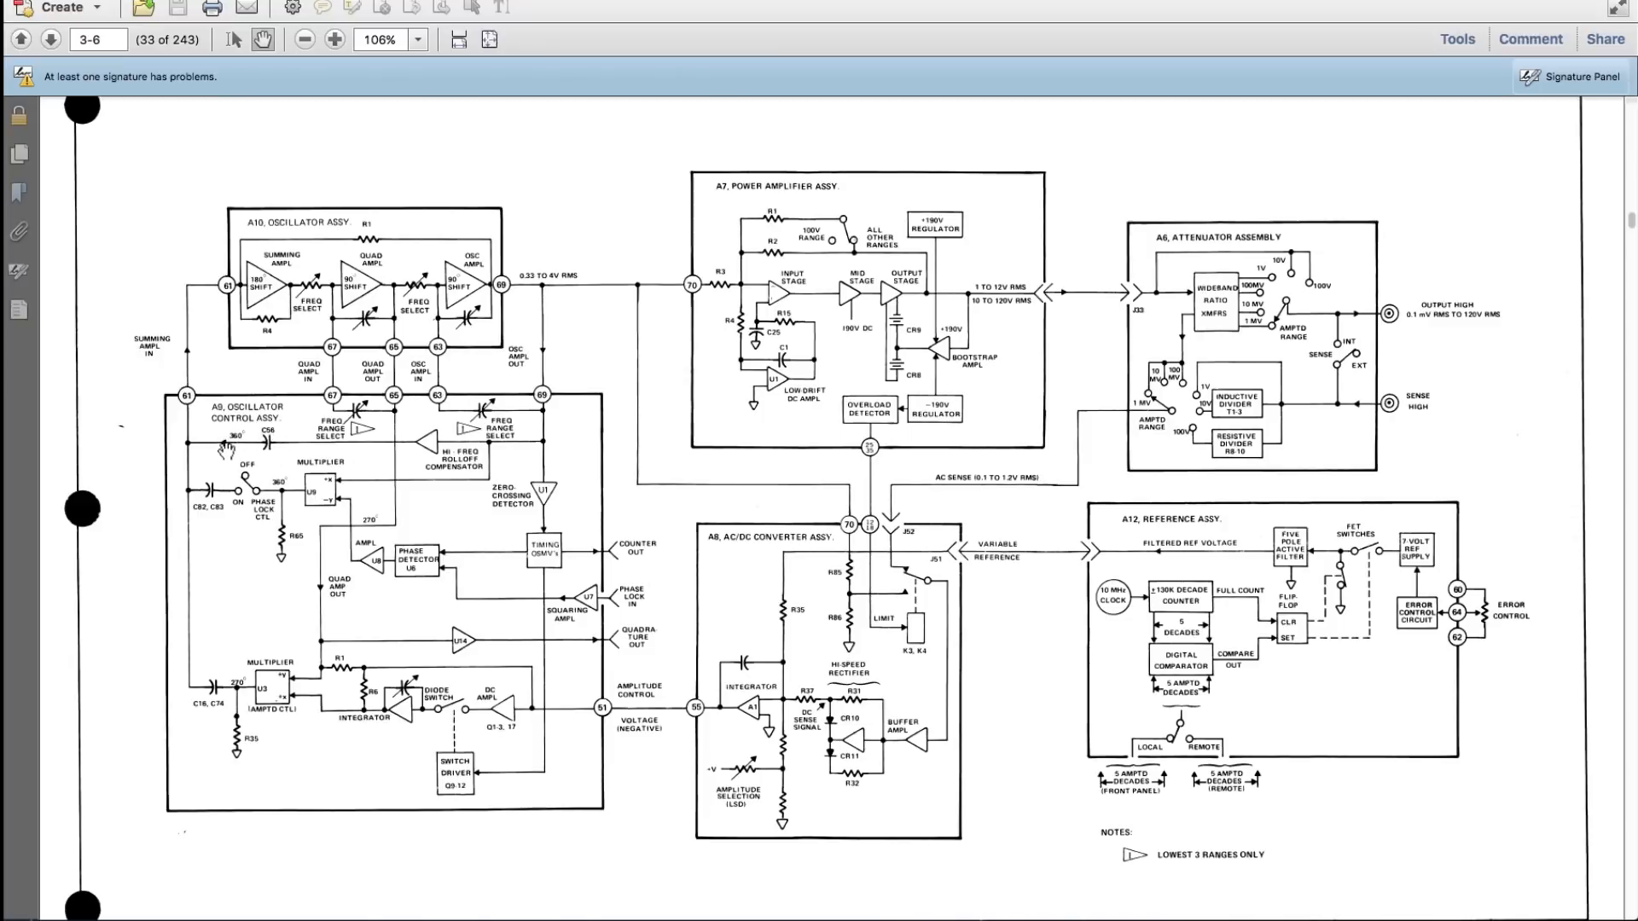
{"action": "mouse_move", "coordinate": [225, 479]}
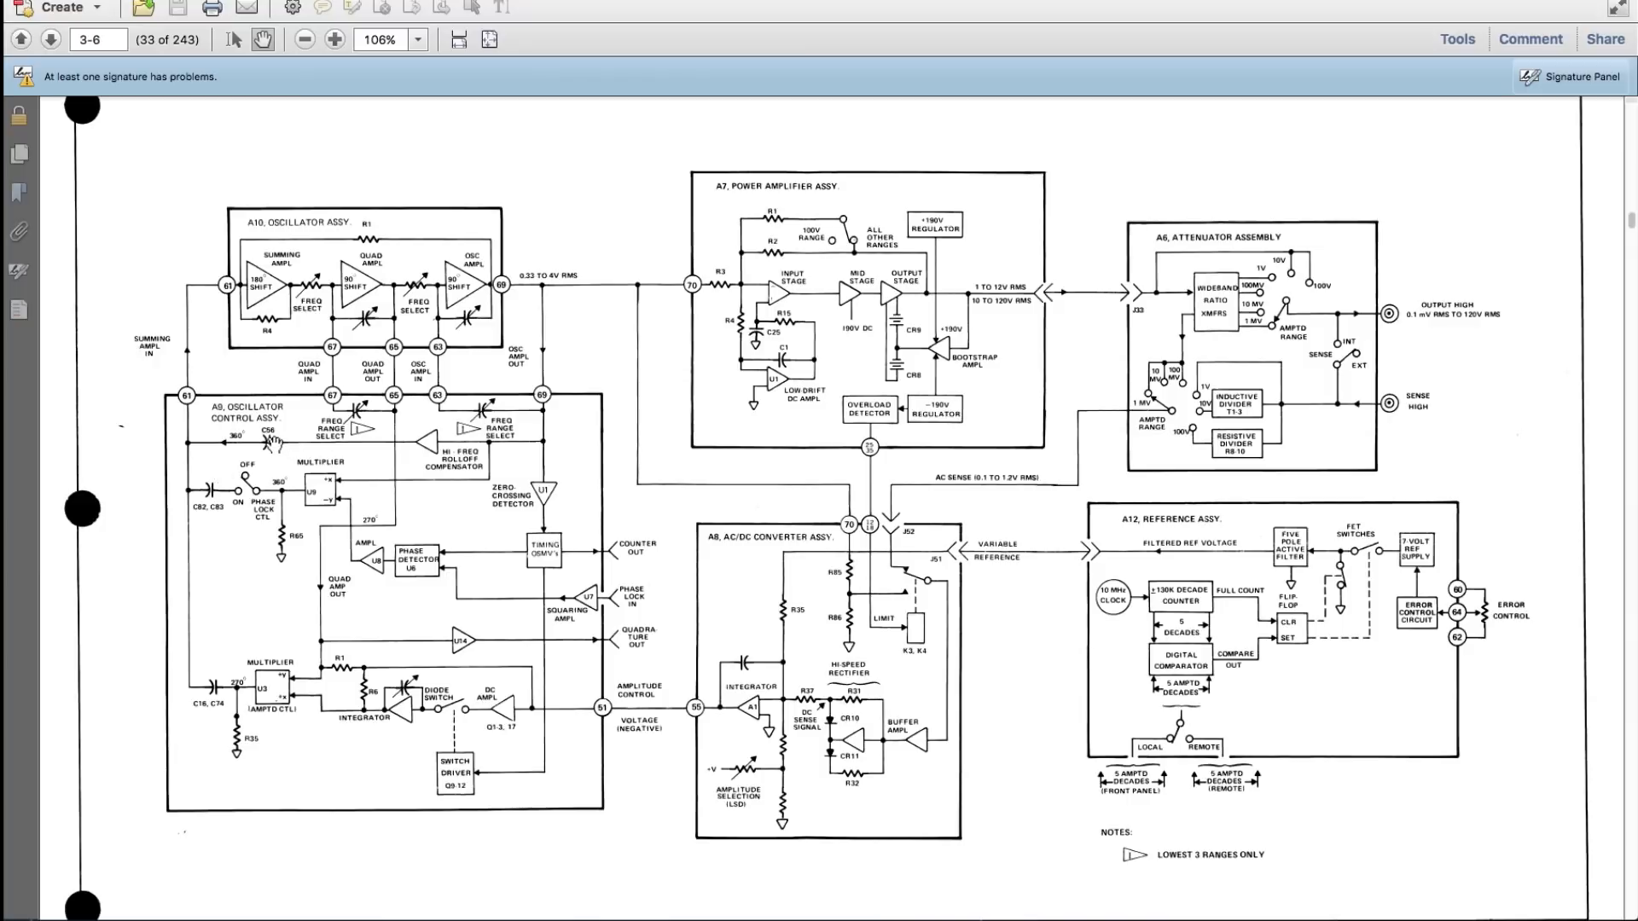
{"action": "mouse_move", "coordinate": [296, 453]}
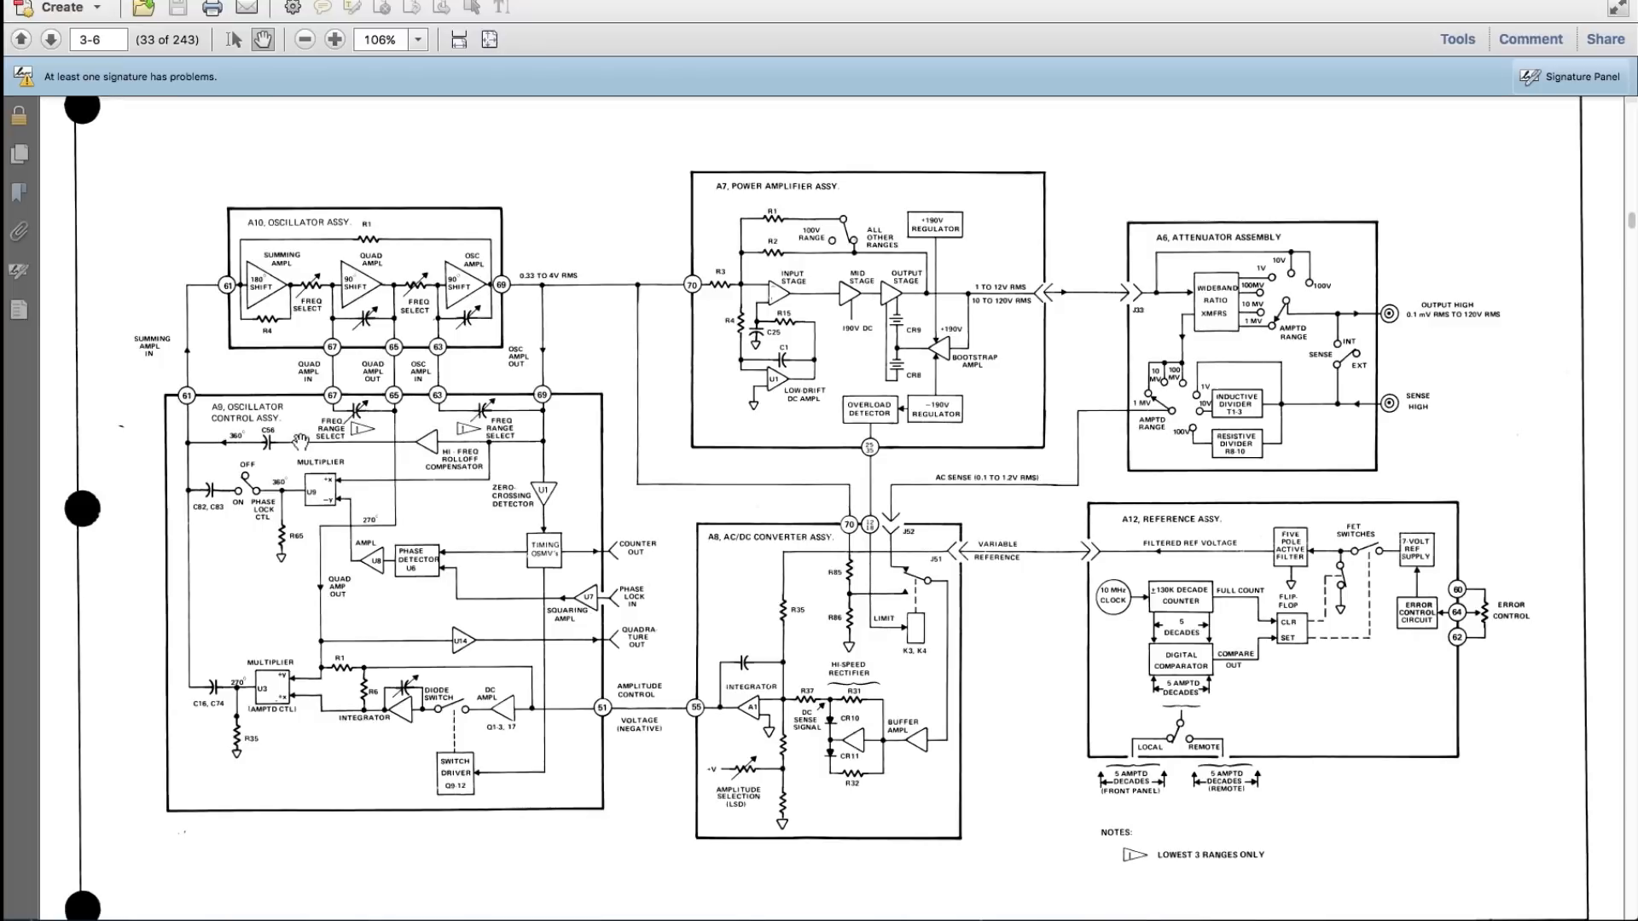
{"action": "mouse_move", "coordinate": [299, 472]}
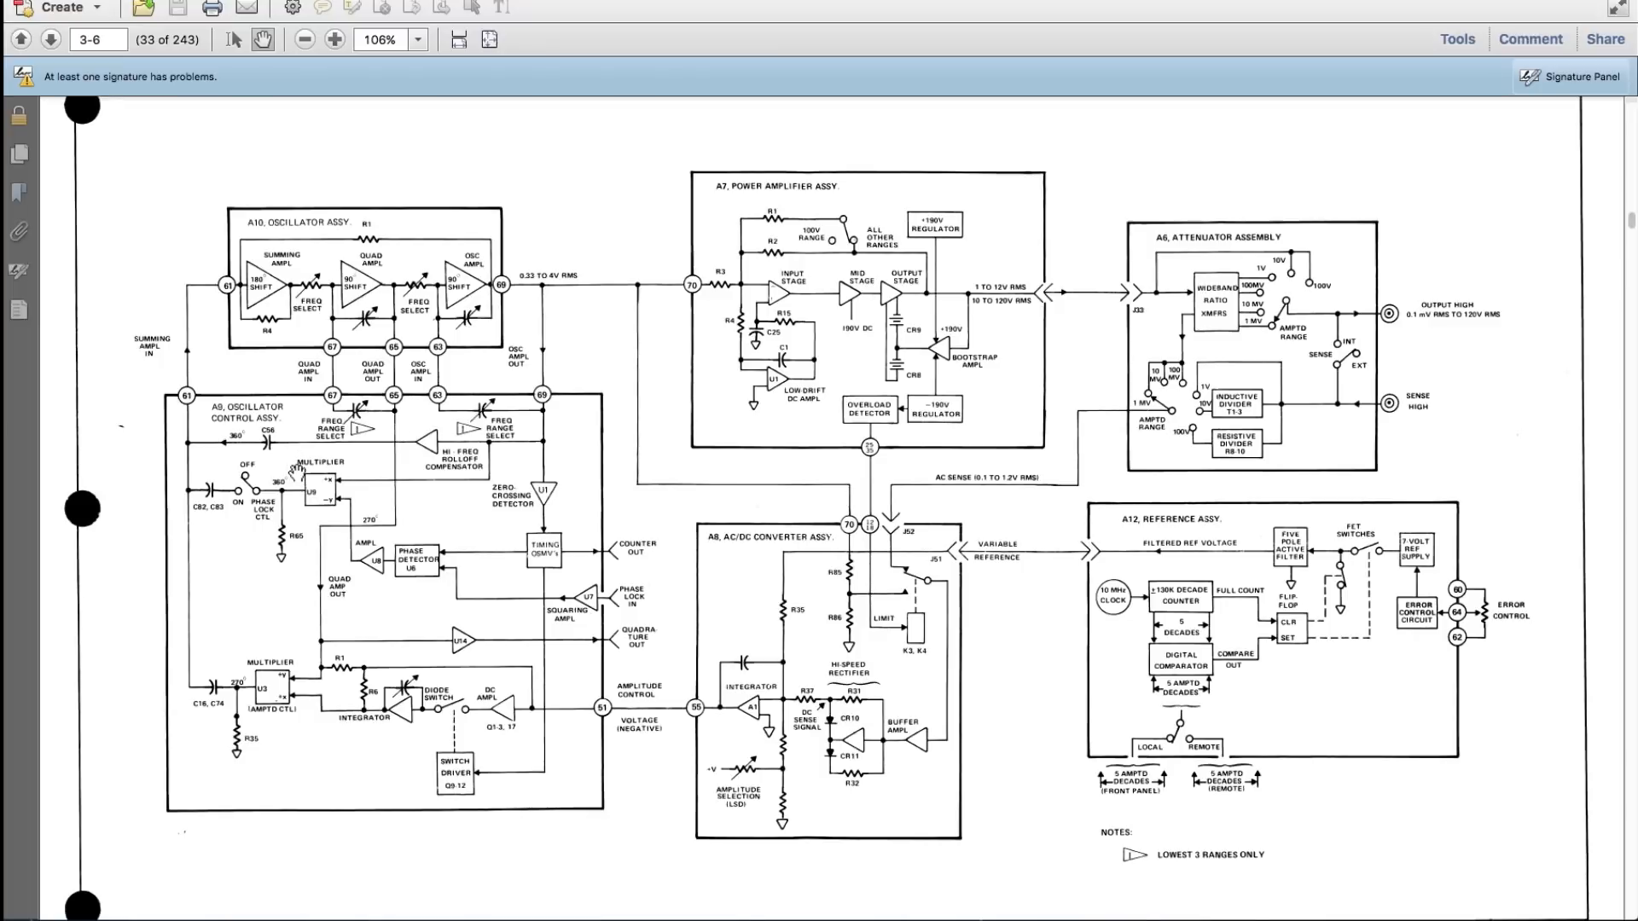